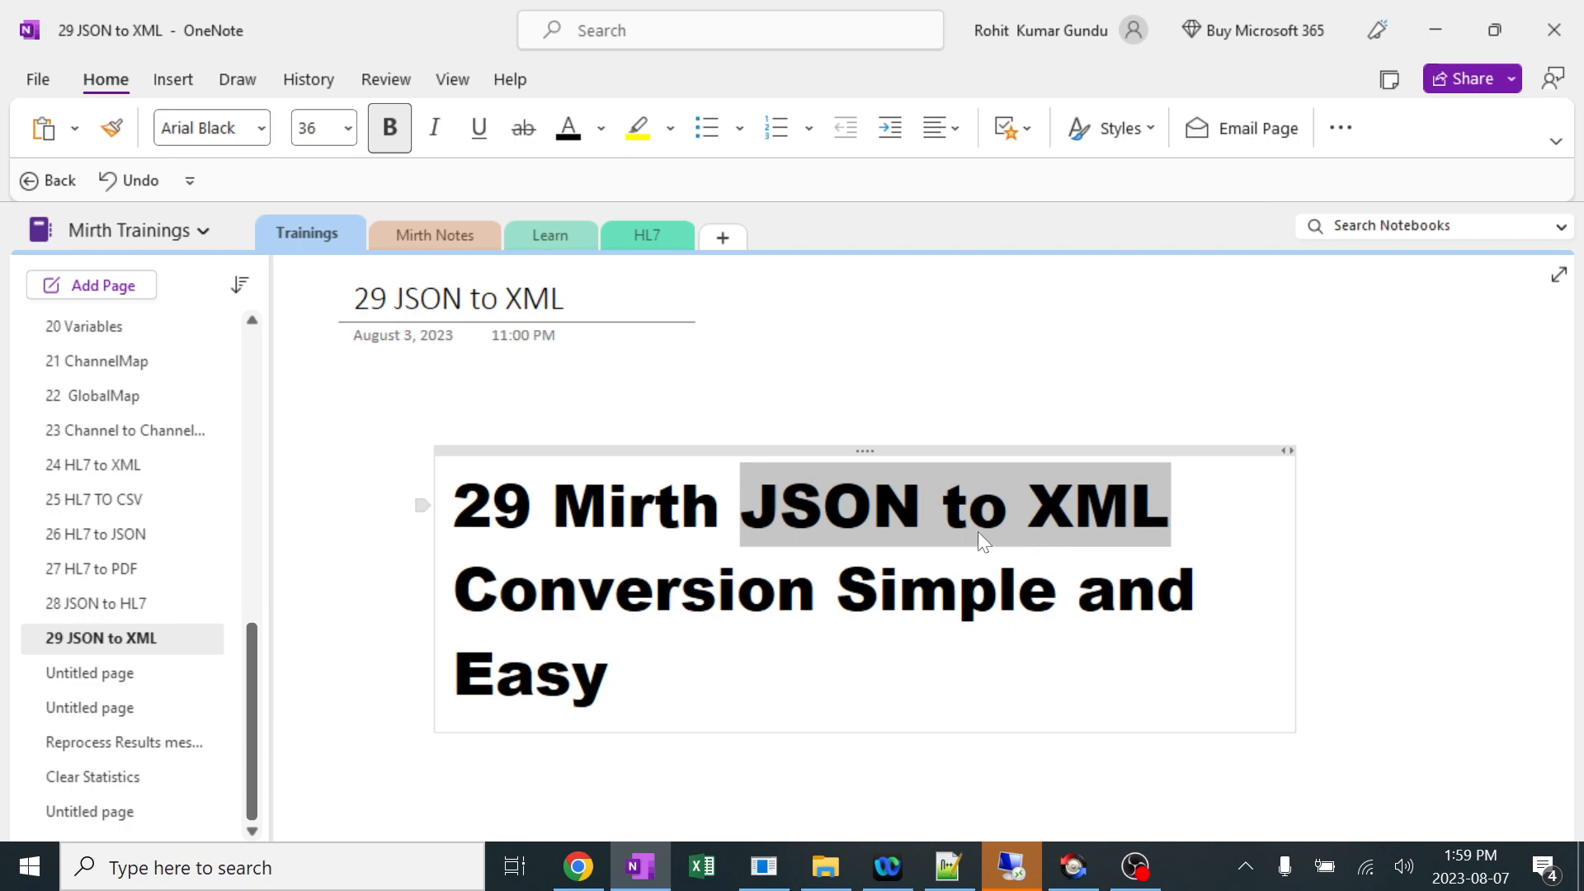
mouse_move(981, 541)
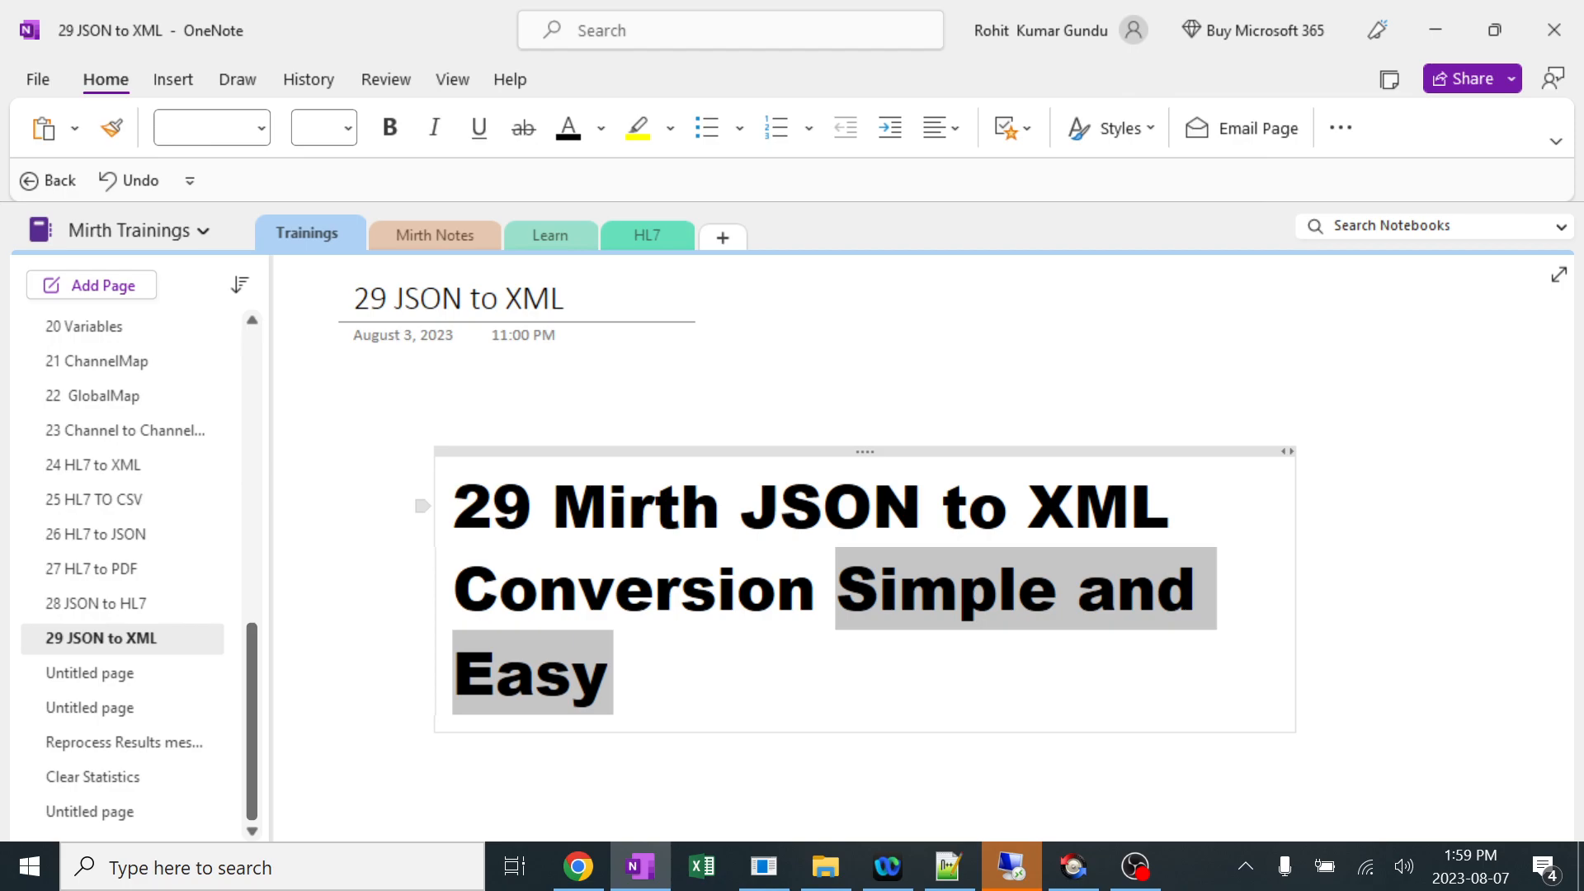
Review the sample JSON message's patient id, name, gender, dob and visit fields.
left_click(947, 867)
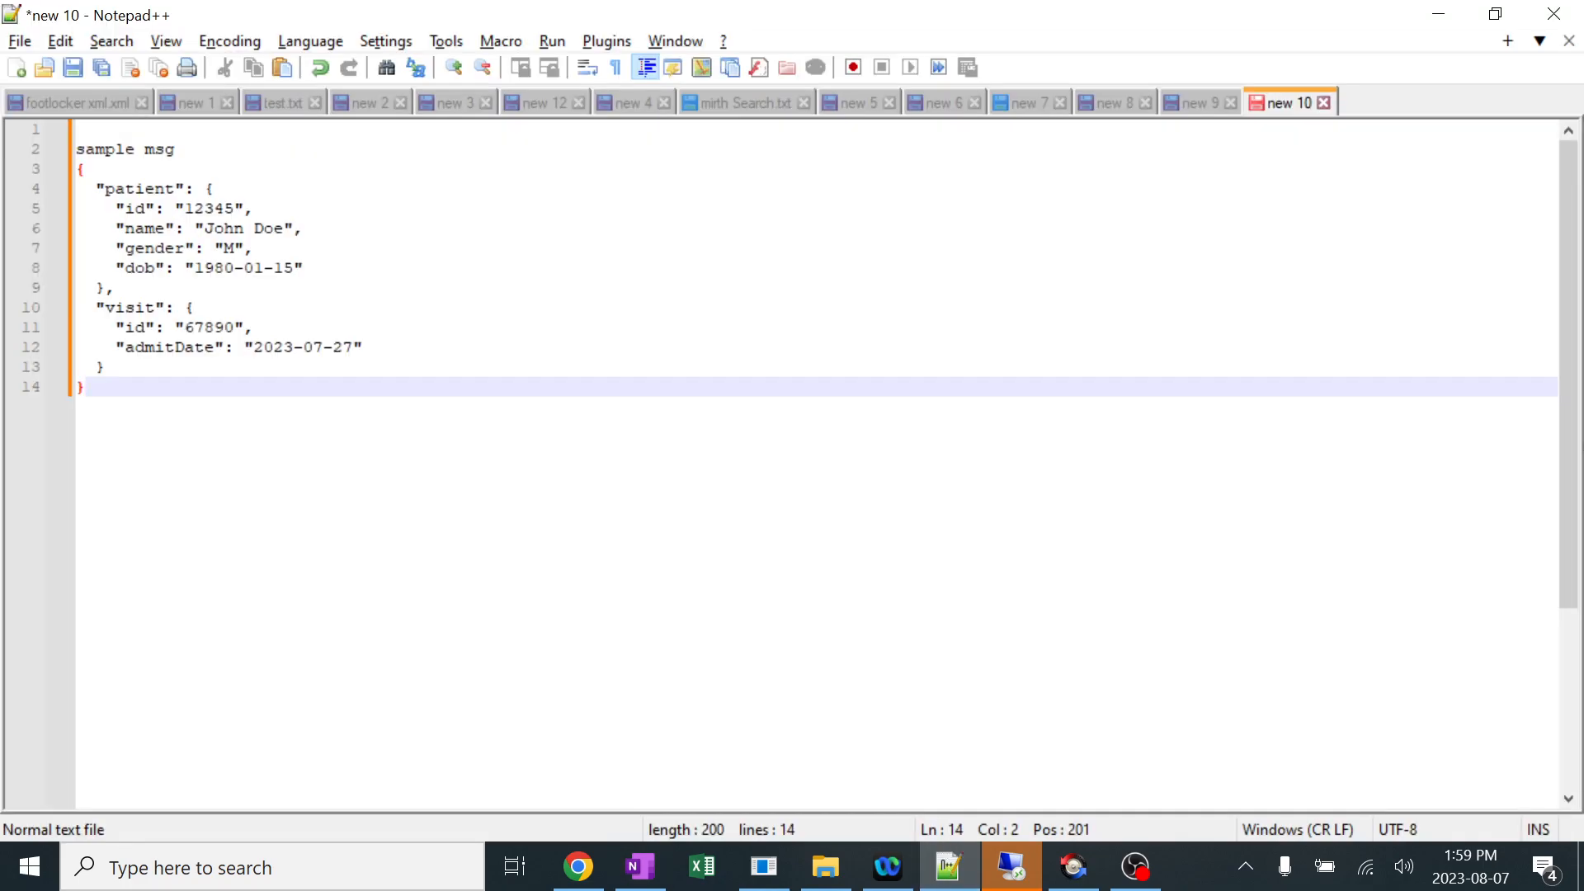
left_click_drag(81, 386, 81, 169)
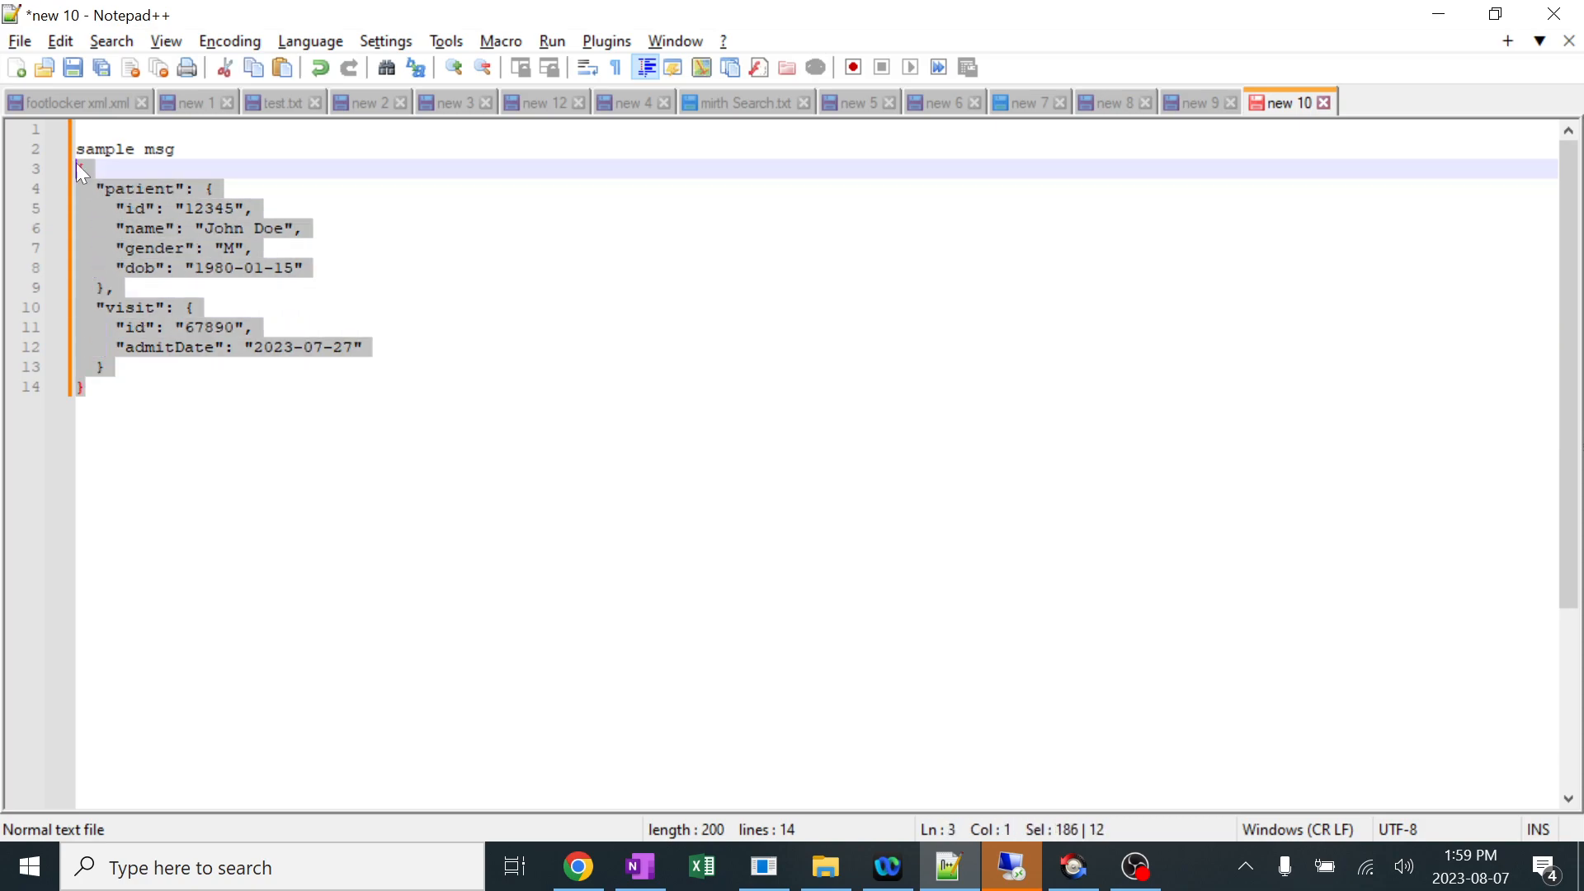
left_click(176, 247)
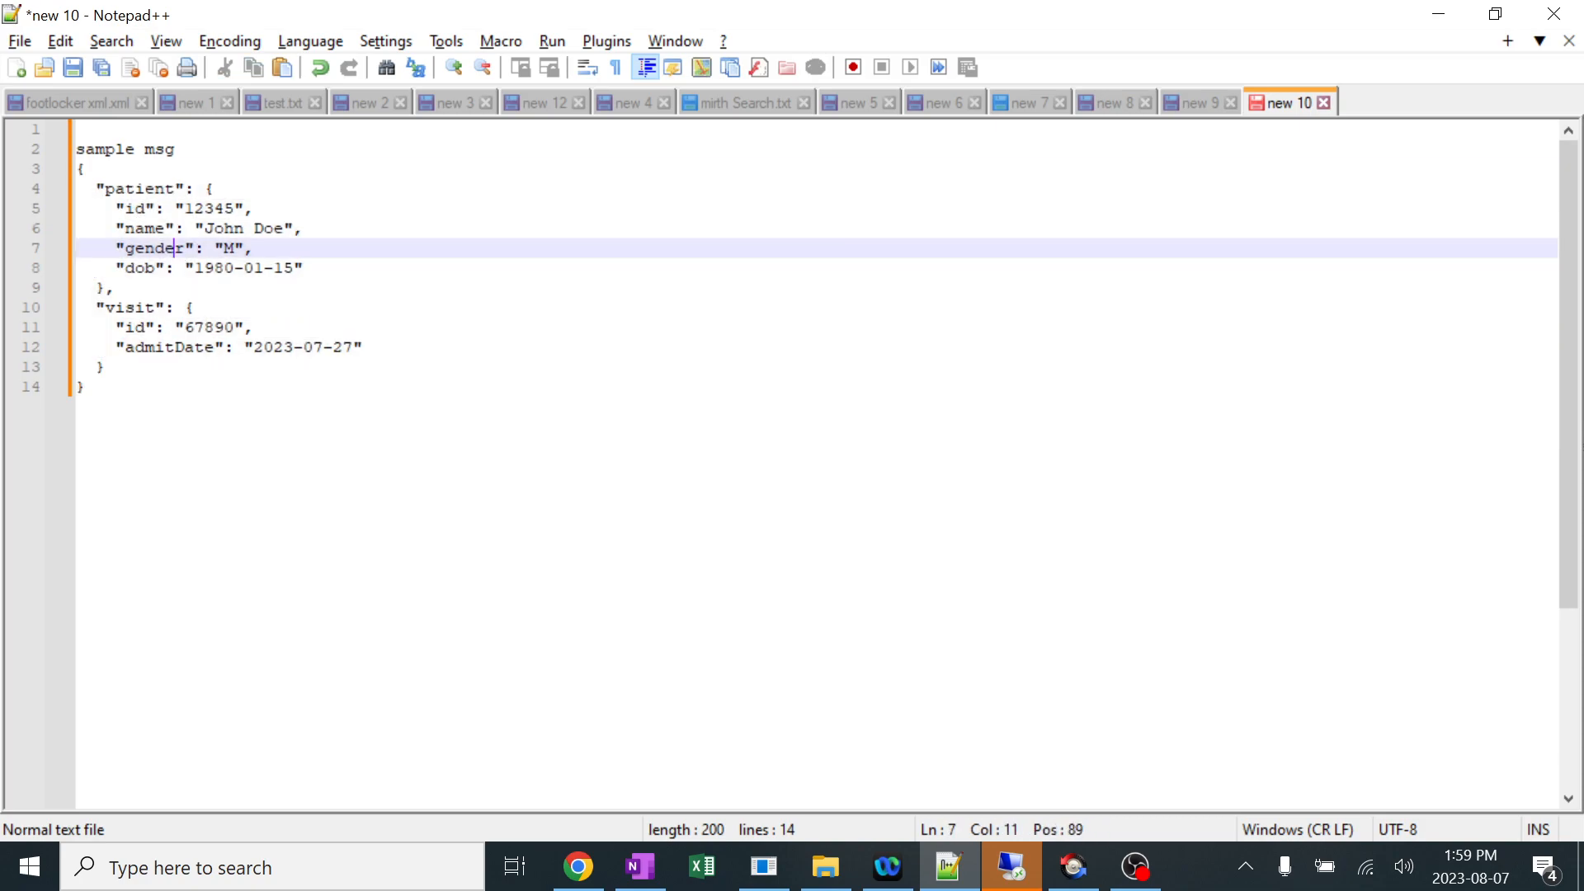
left_click_drag(129, 208, 168, 267)
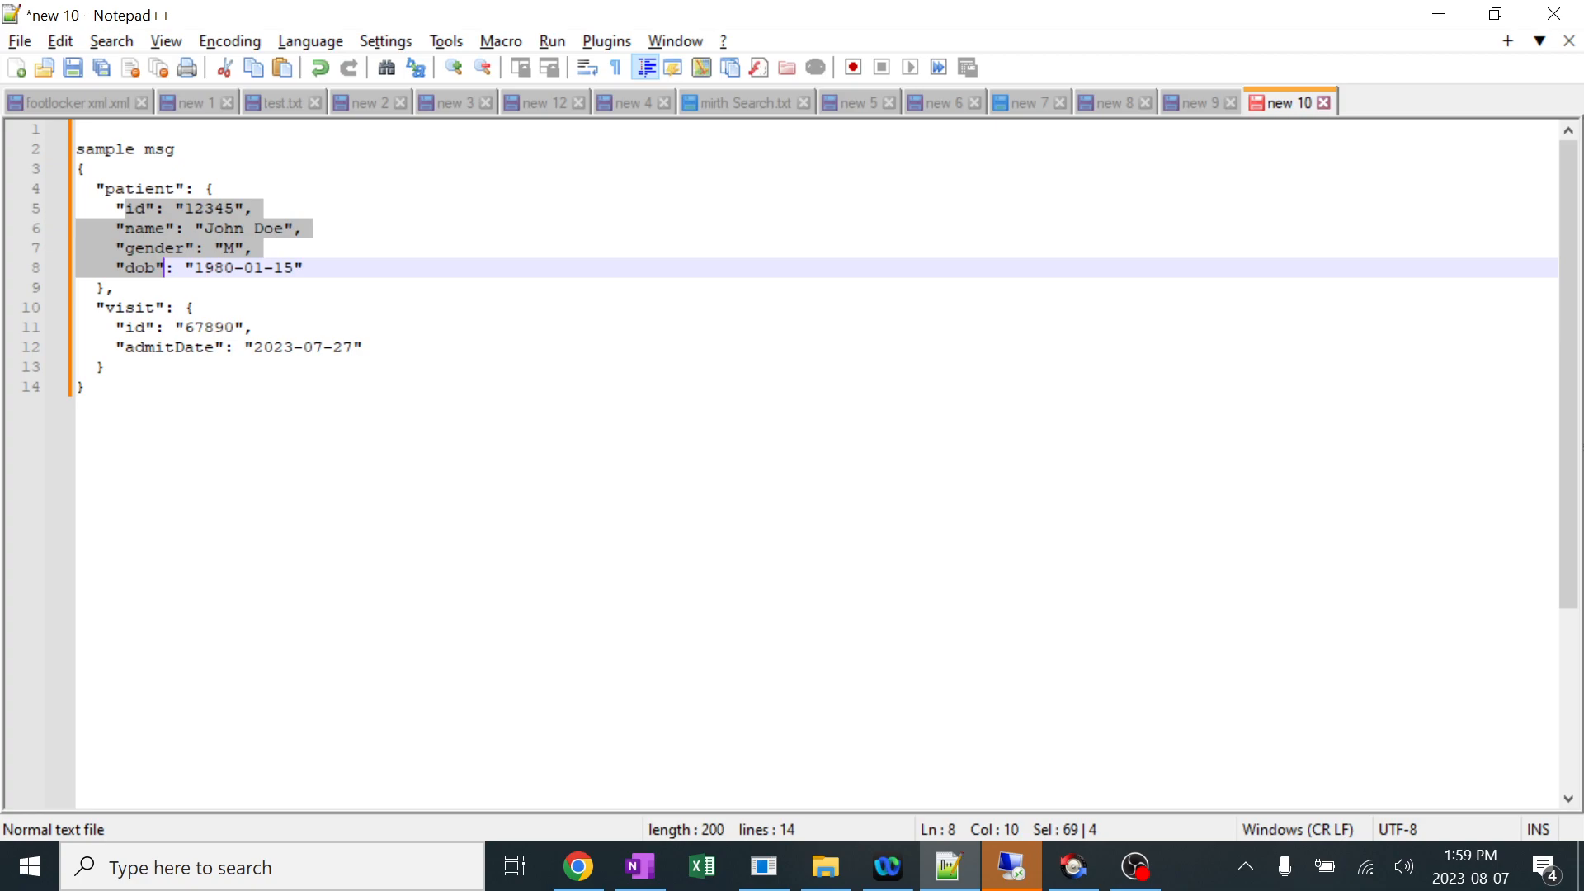
left_click(104, 307)
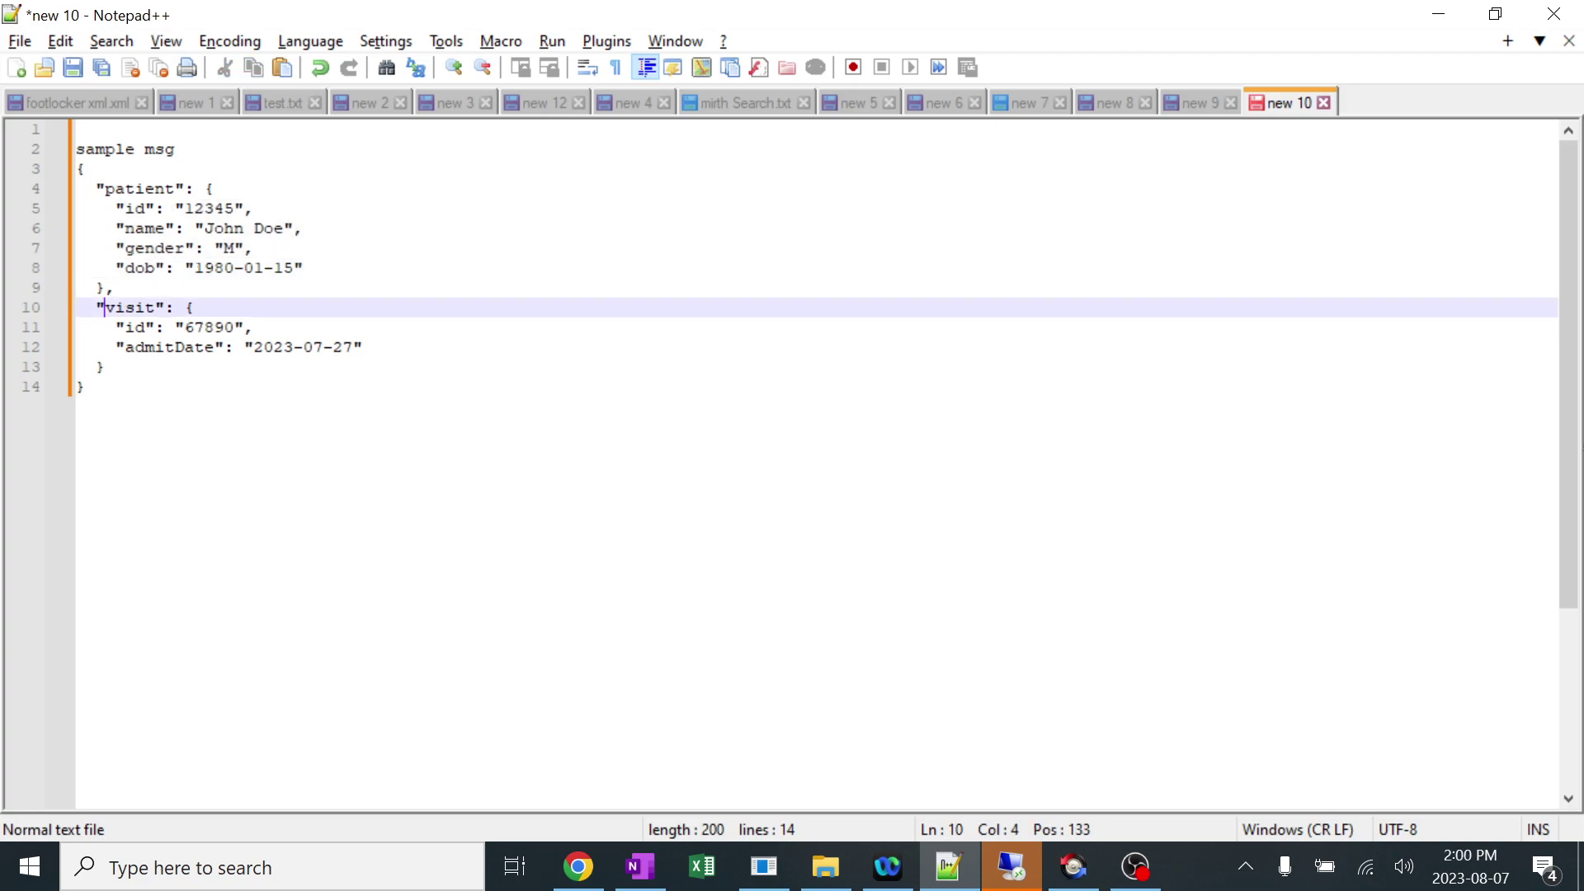
double_click(129, 307)
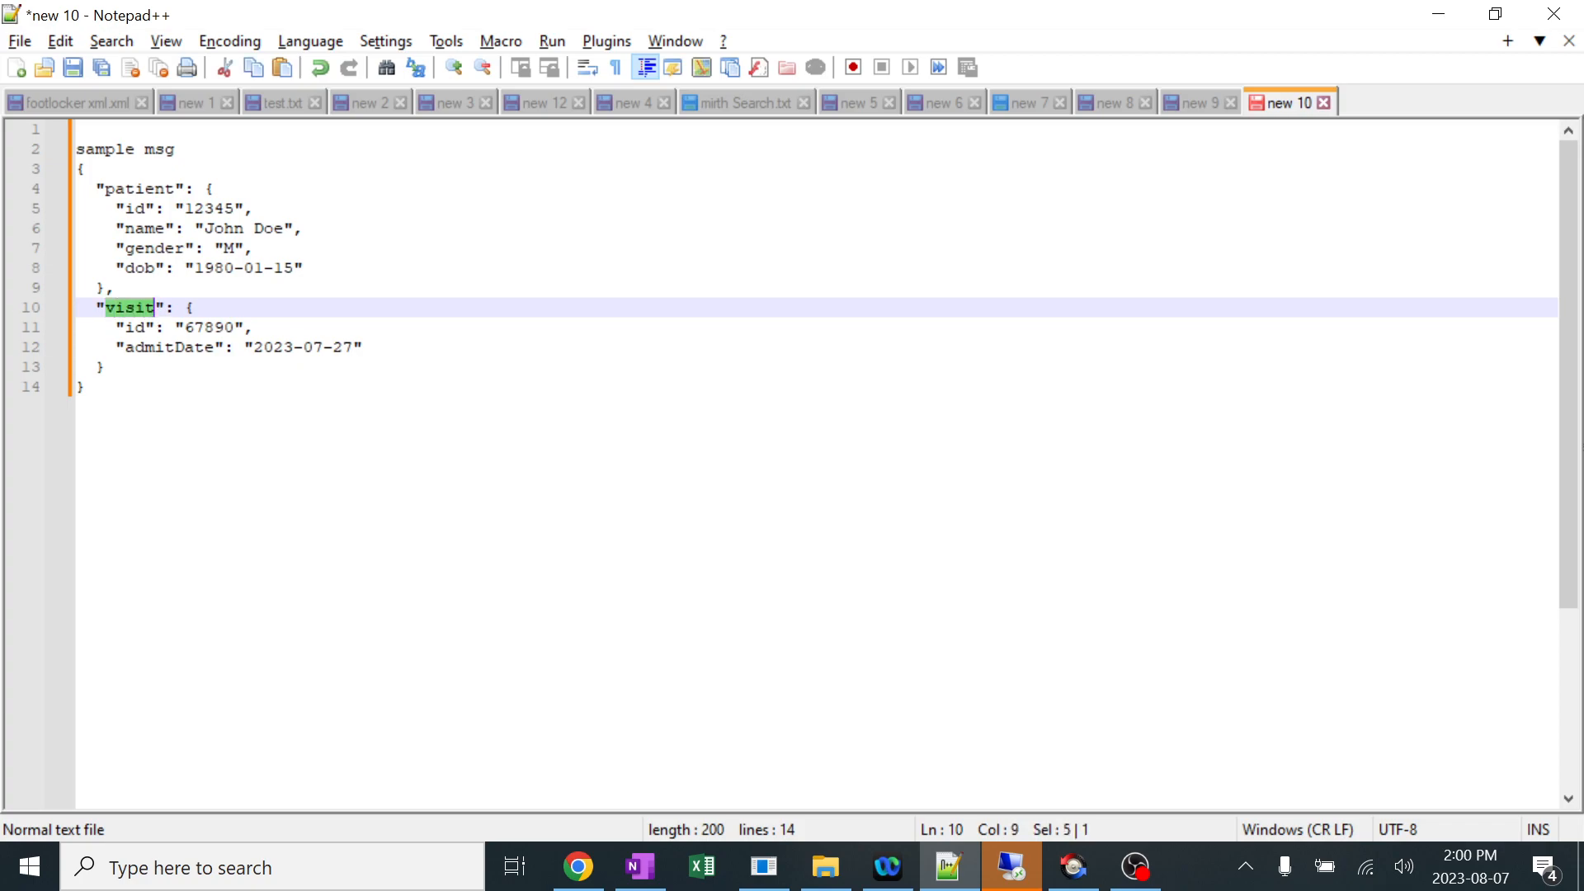
left_click(85, 386)
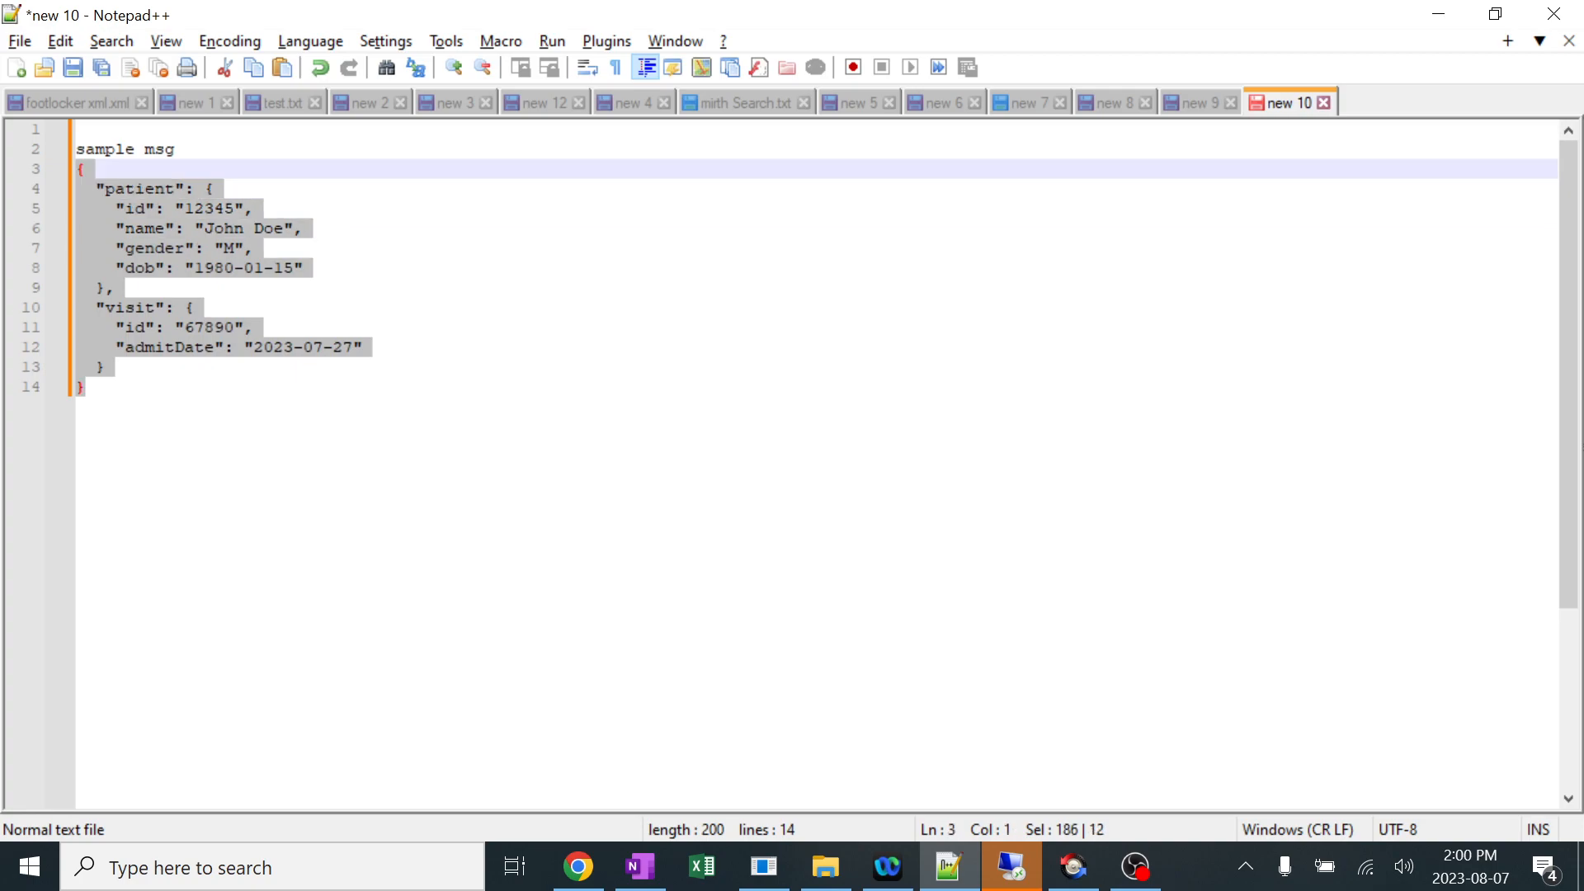
left_click(90, 387)
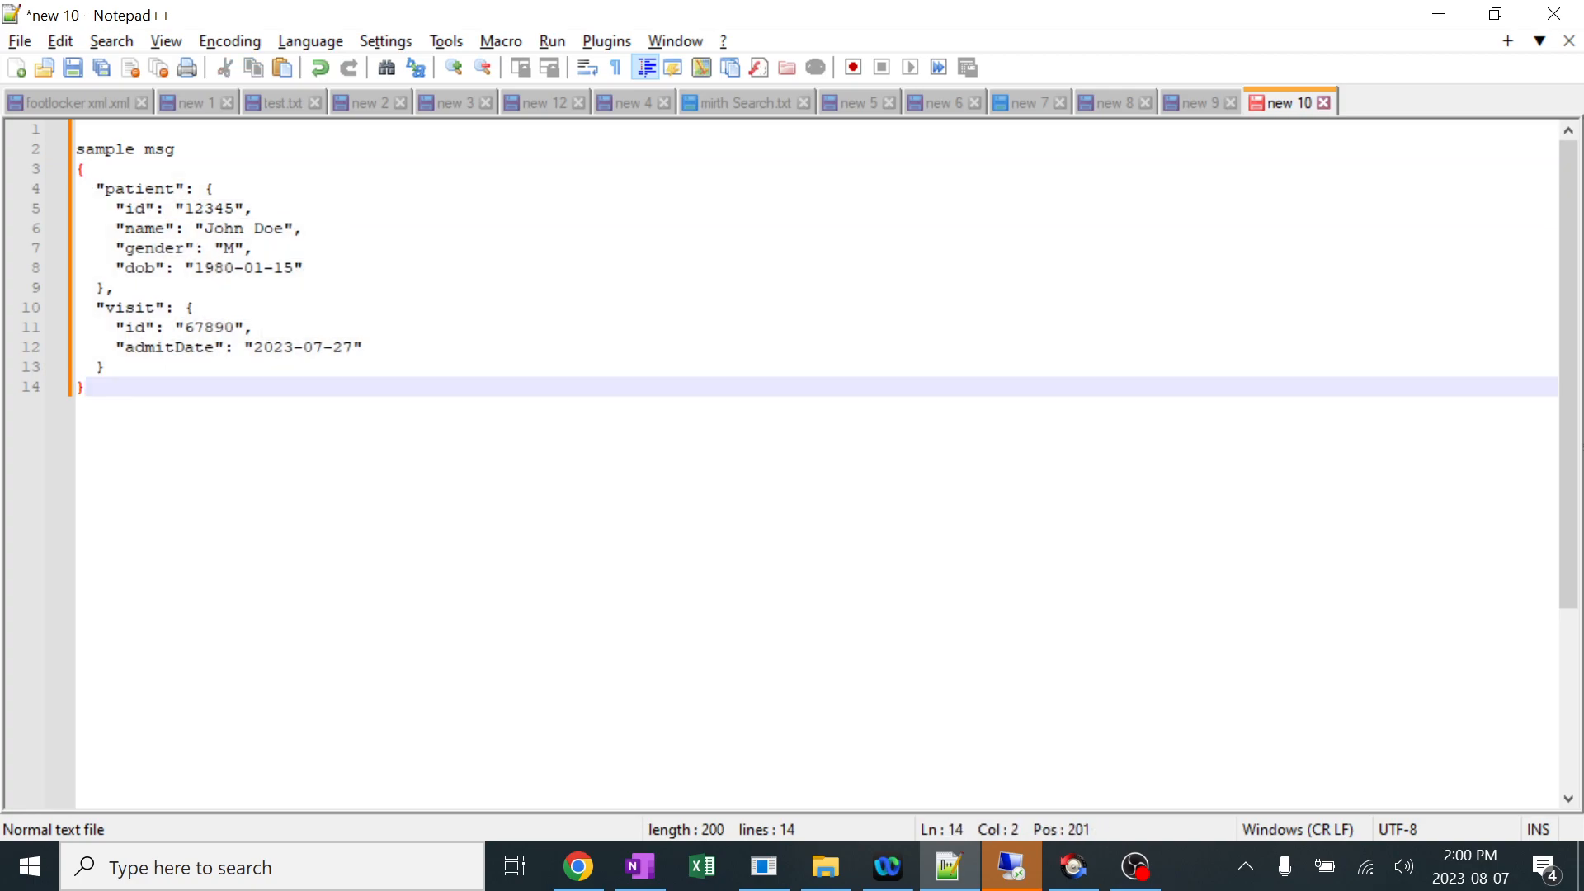
mouse_move(765, 867)
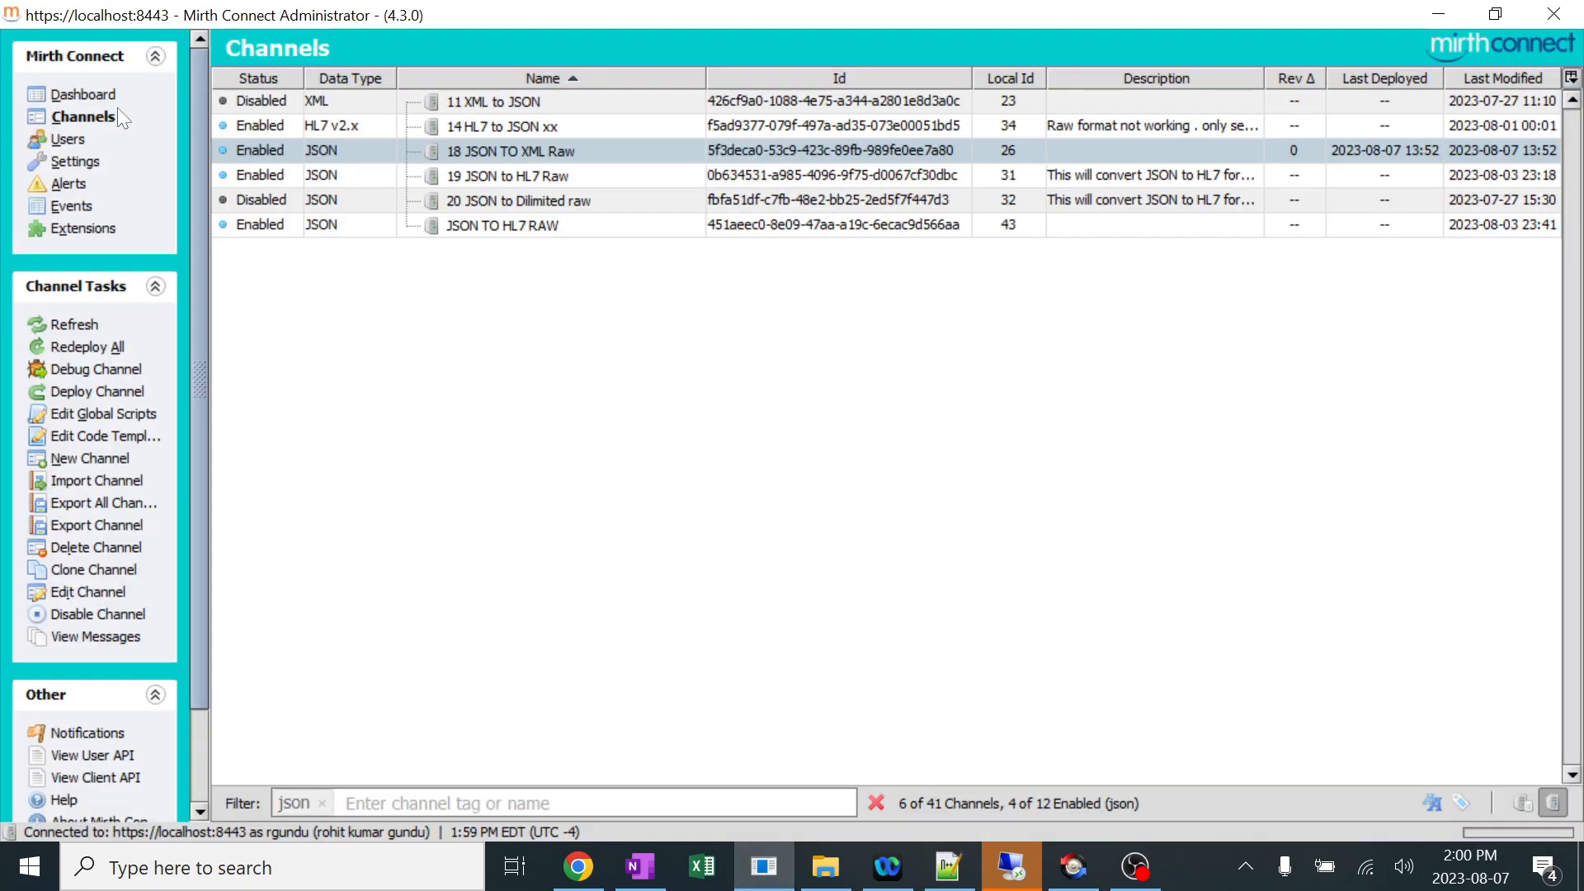
mouse_move(267, 373)
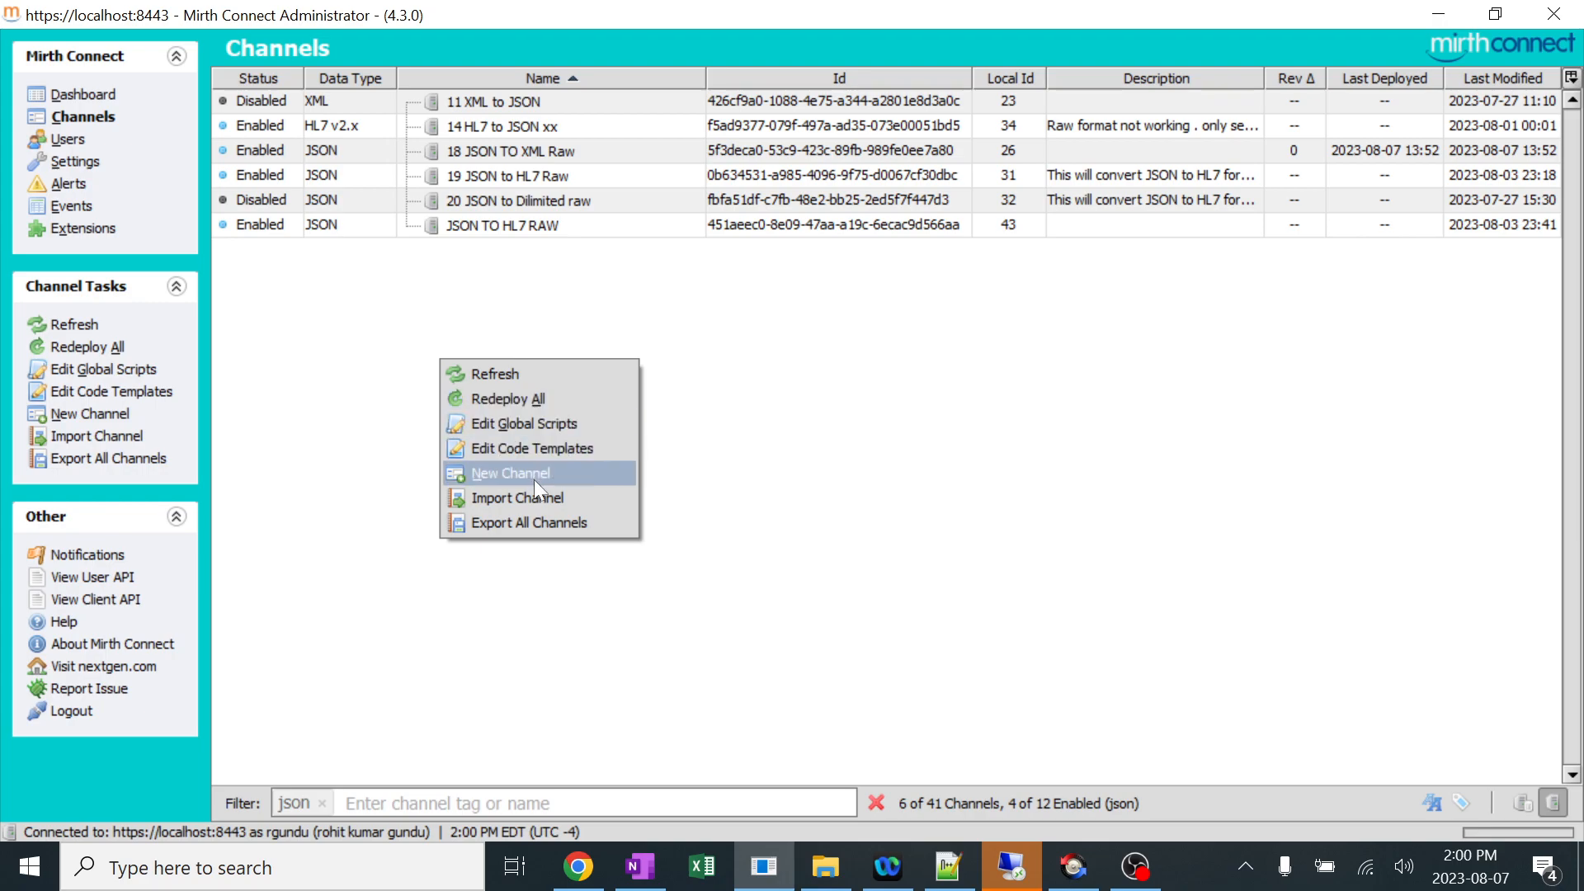
mouse_move(974, 442)
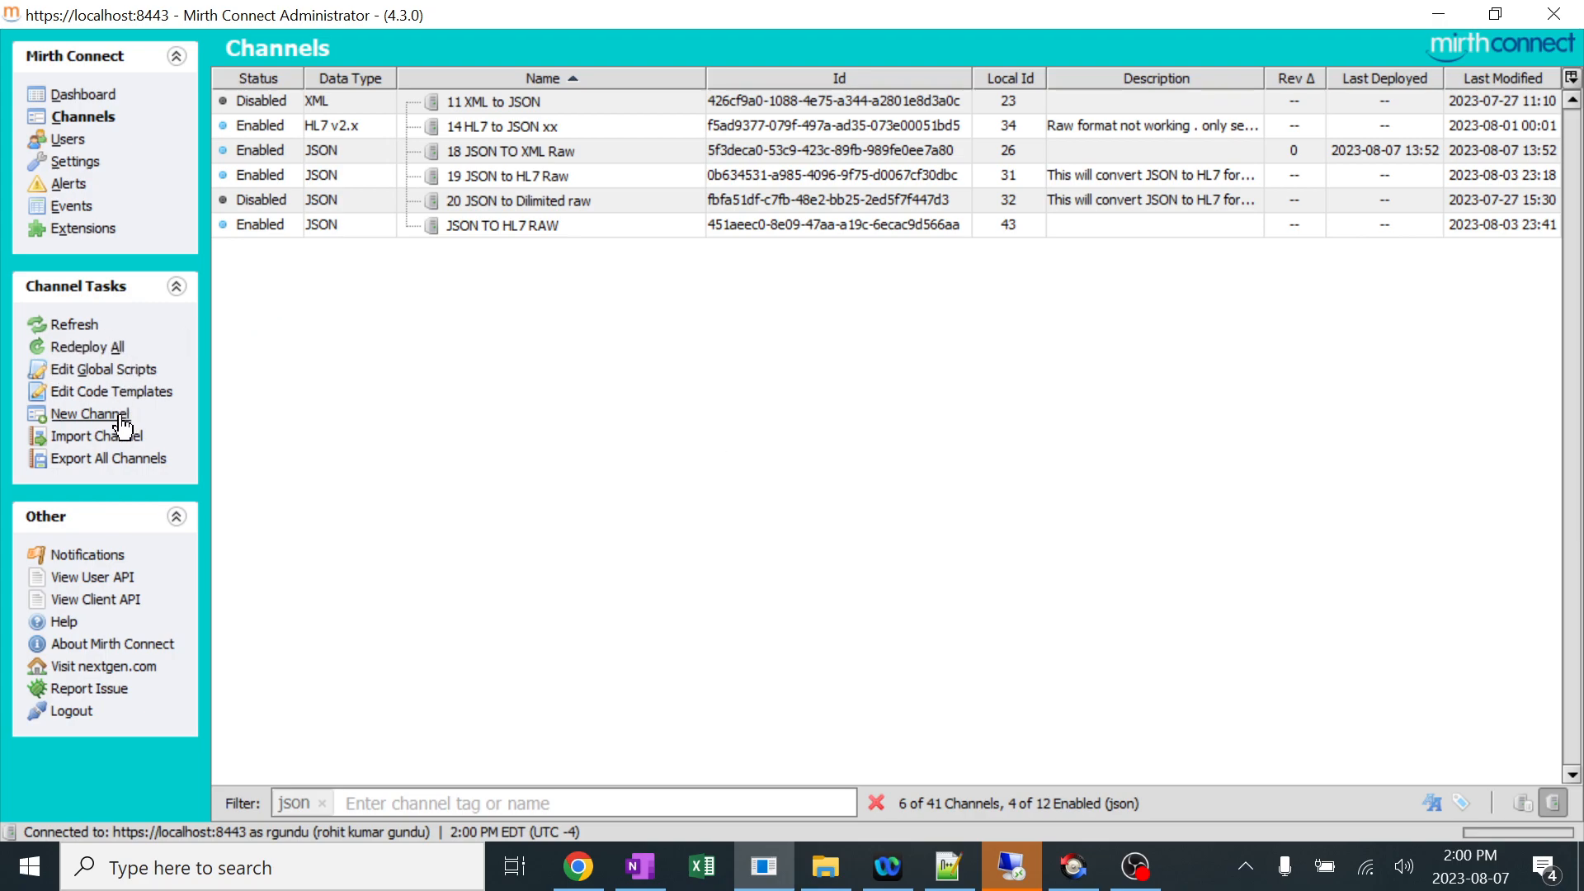
Create a new channel named 'JSON to XML' tagged 'jsonxml'.
left_click(90, 414)
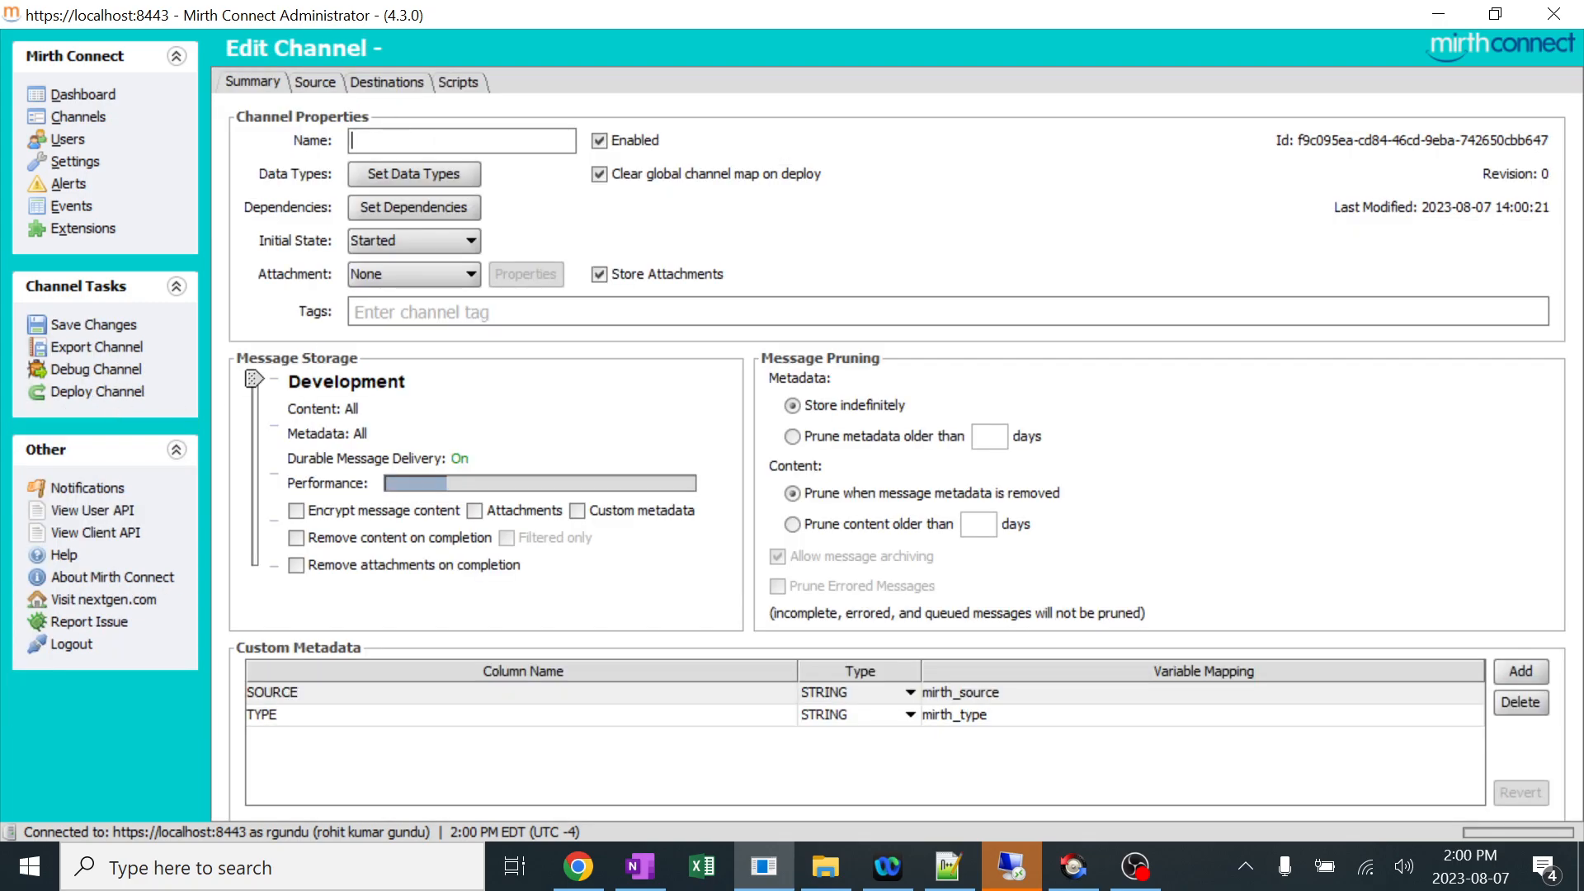
type("JSON")
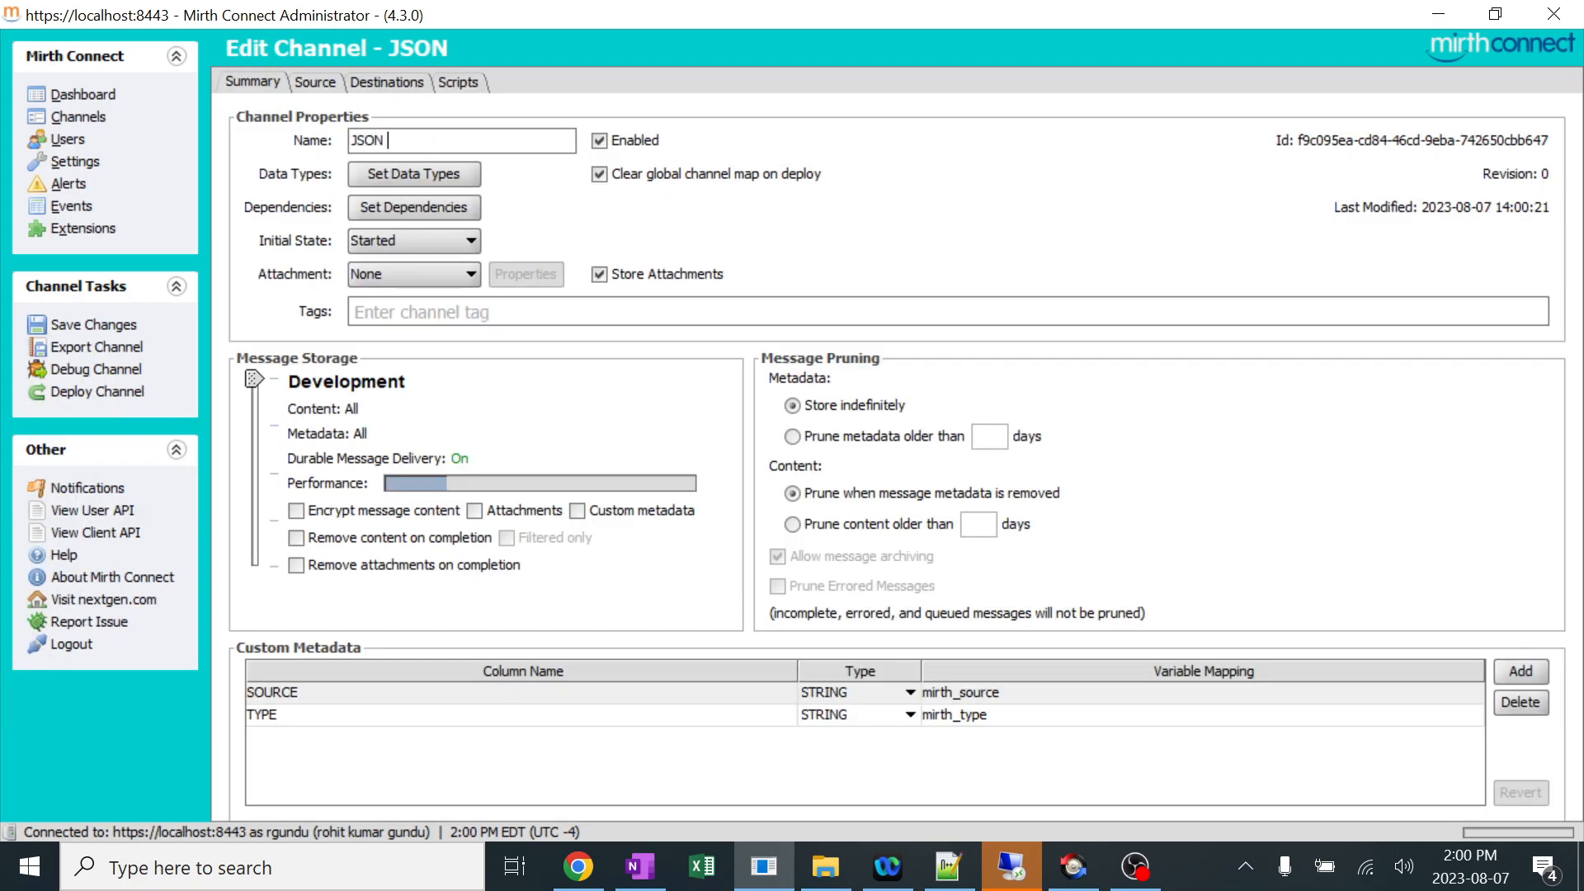
type("to XML")
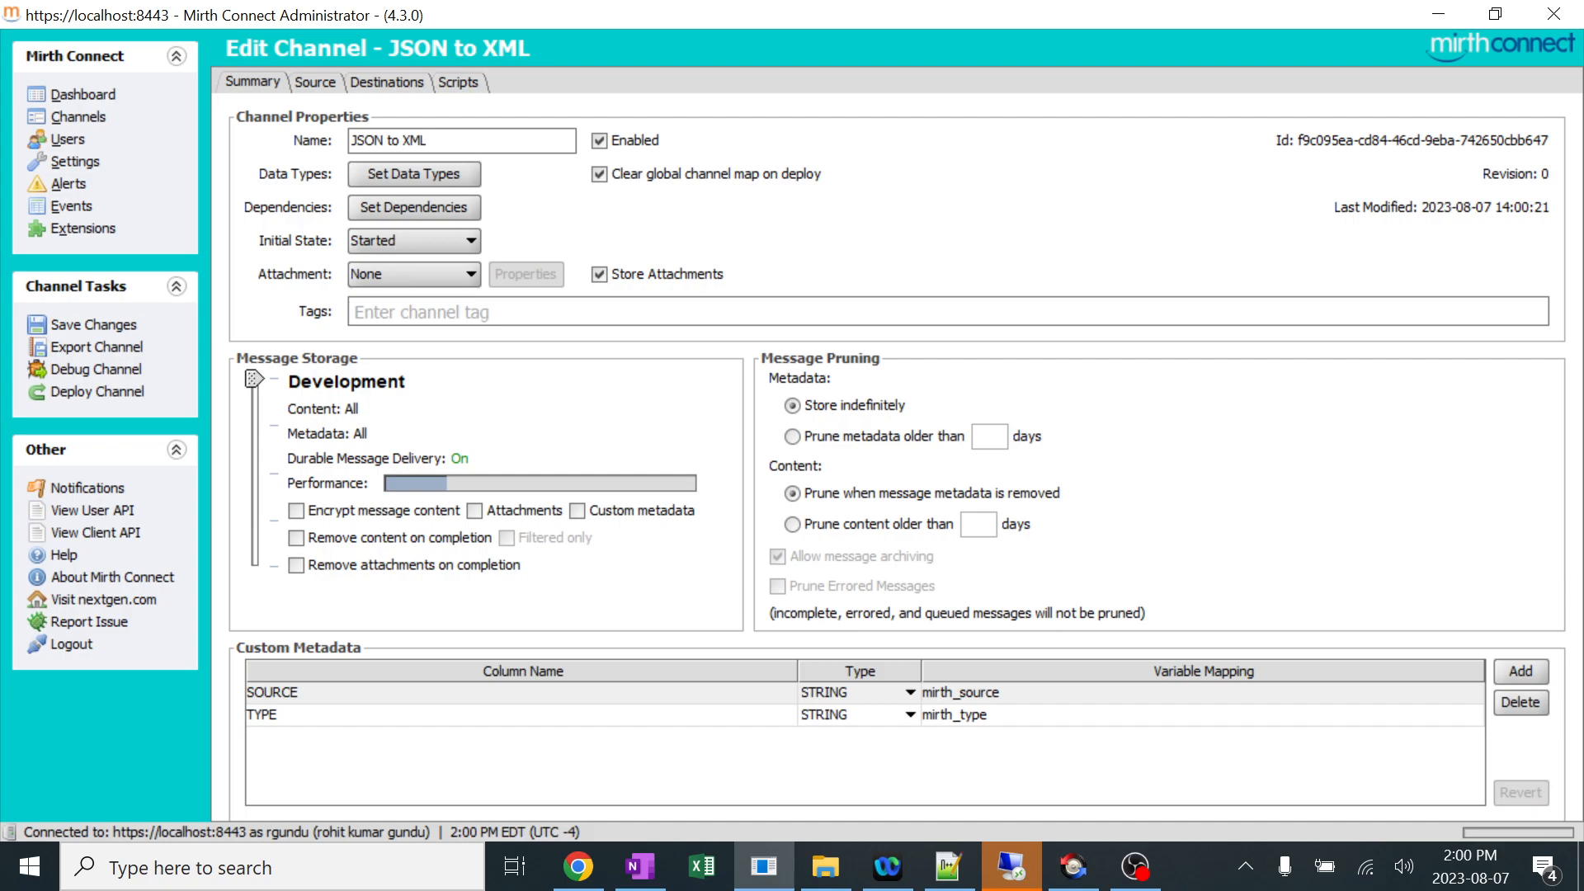
type("json")
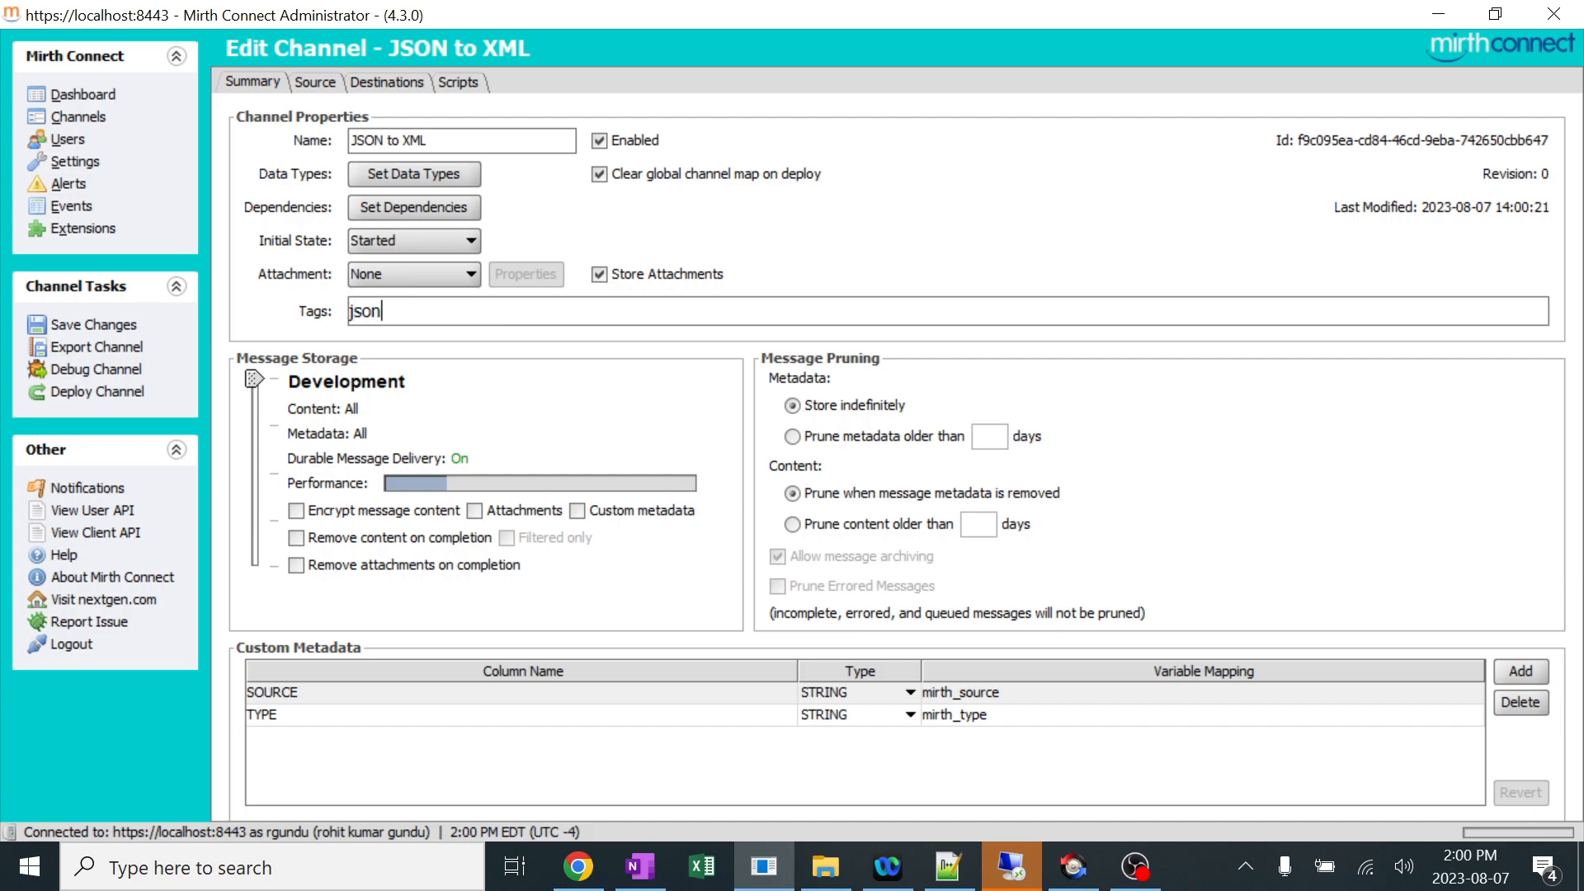
type("xml")
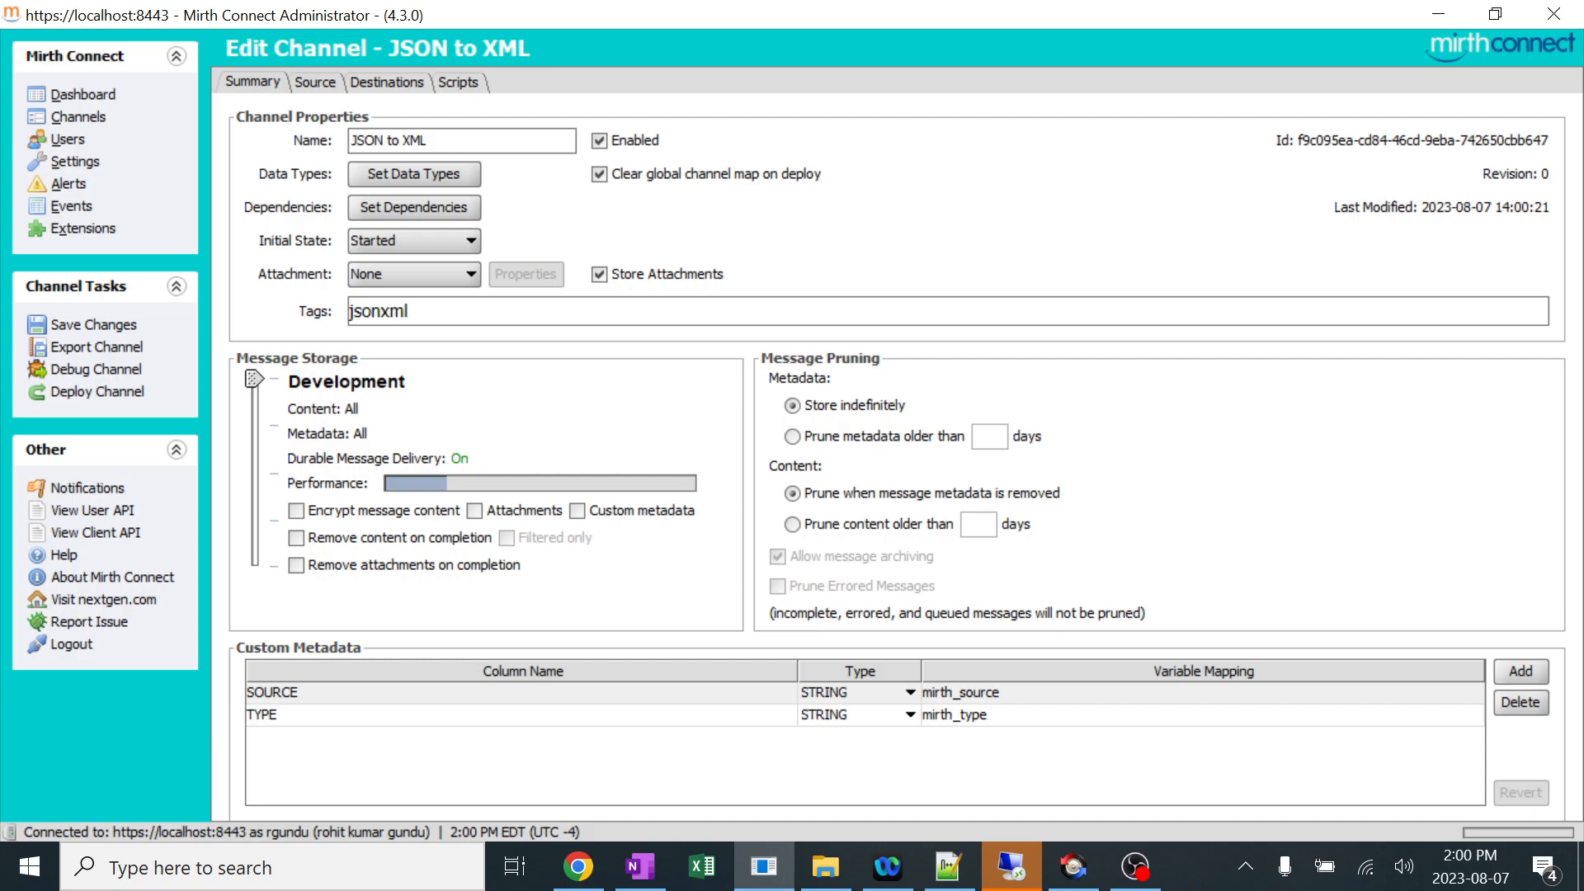
mouse_move(424, 180)
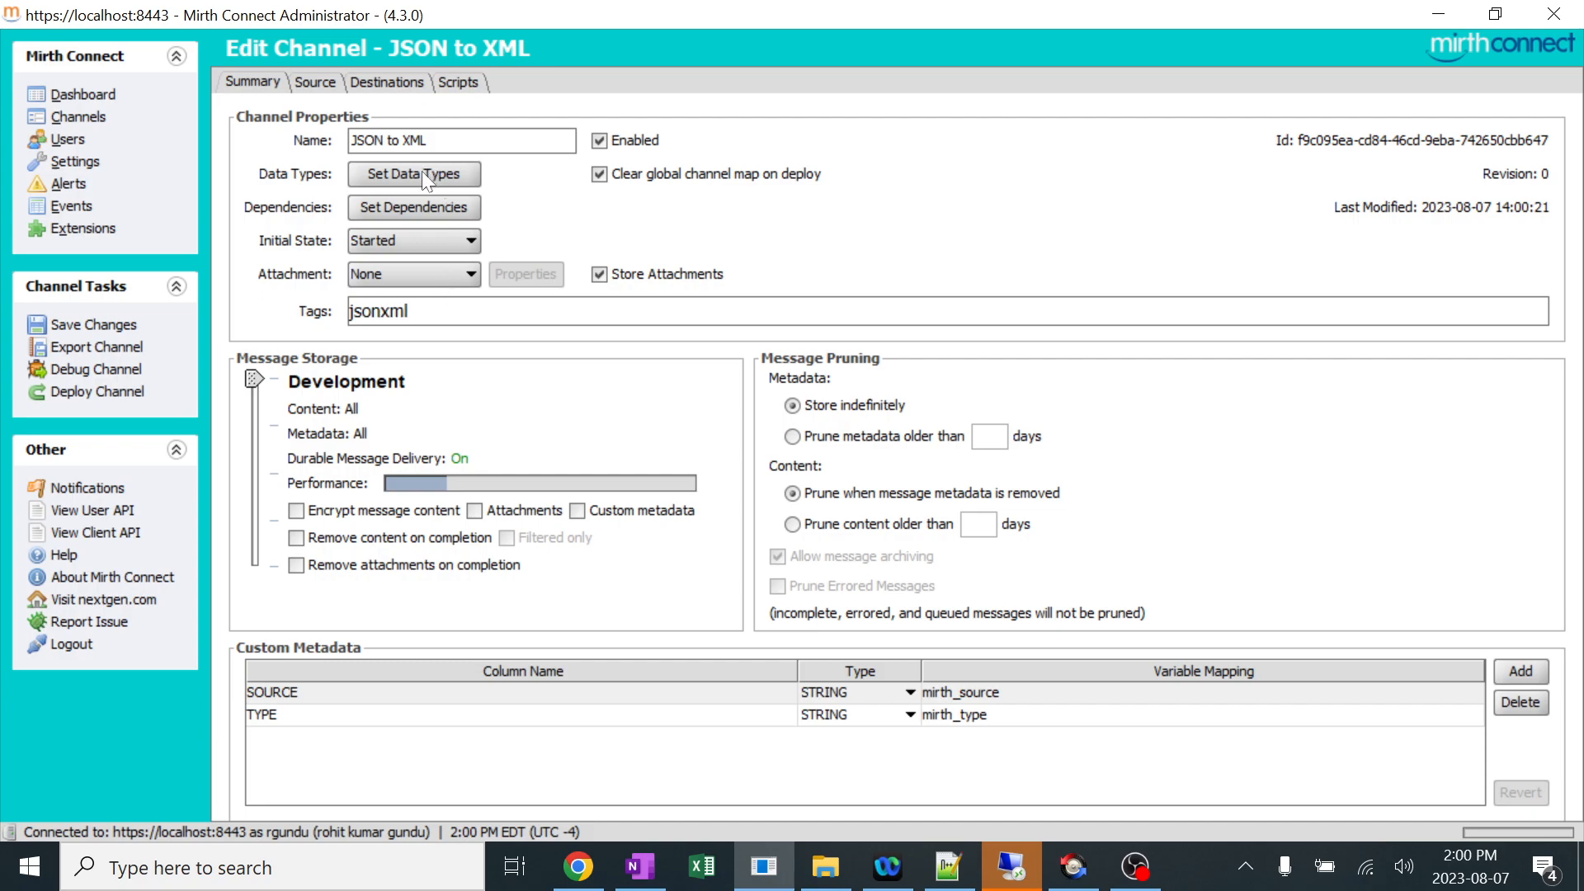
Set source outbound to JSON, destination inbound to JSON and destination outbound to Raw.
left_click(412, 174)
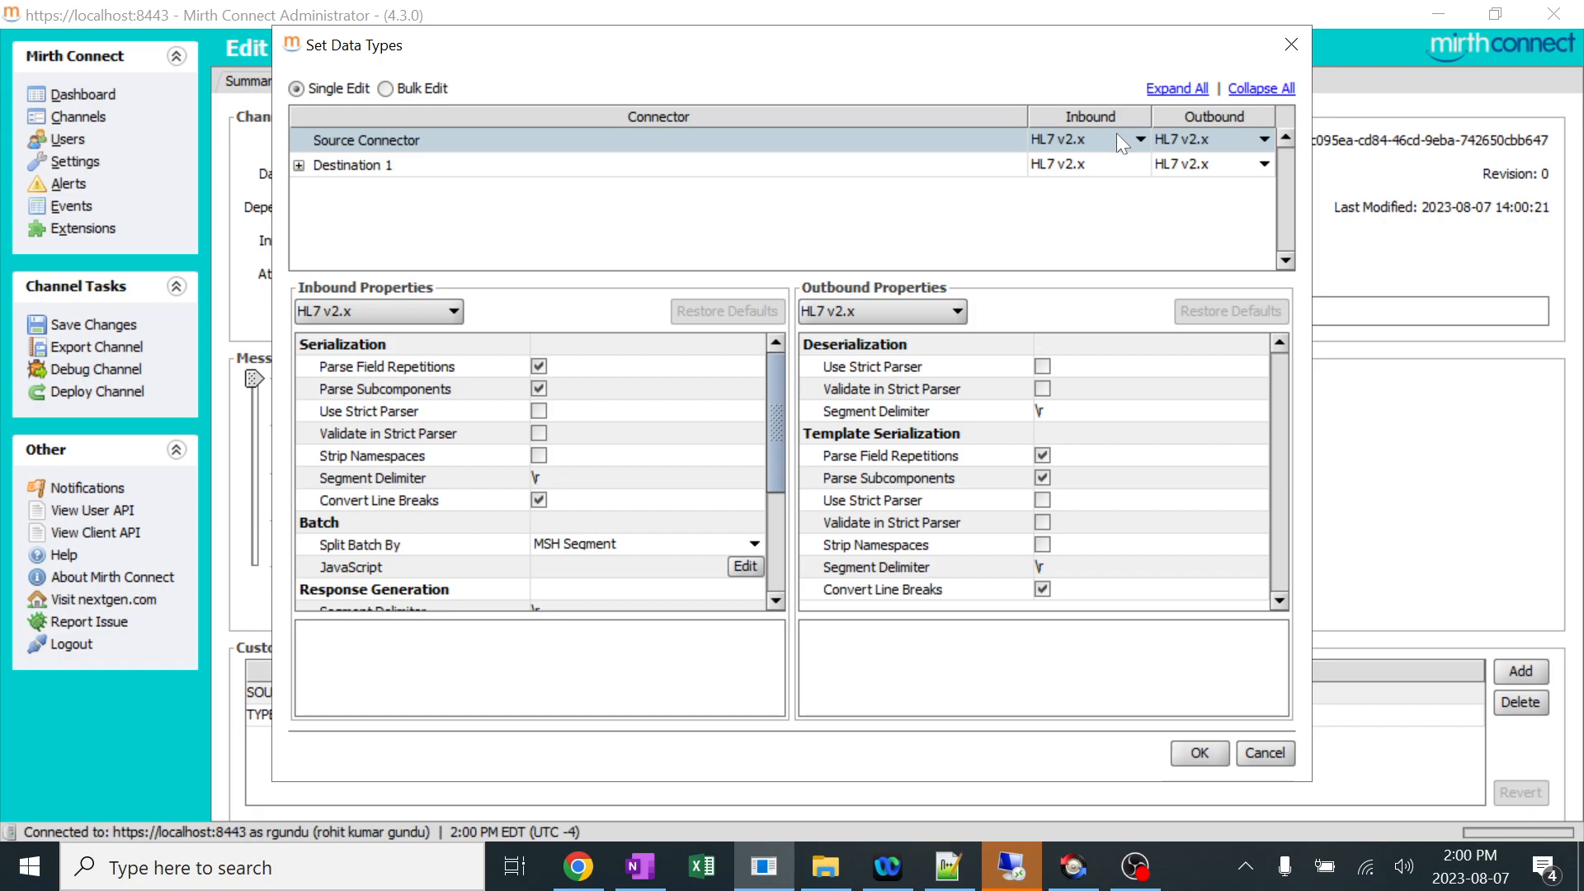
left_click(1135, 139)
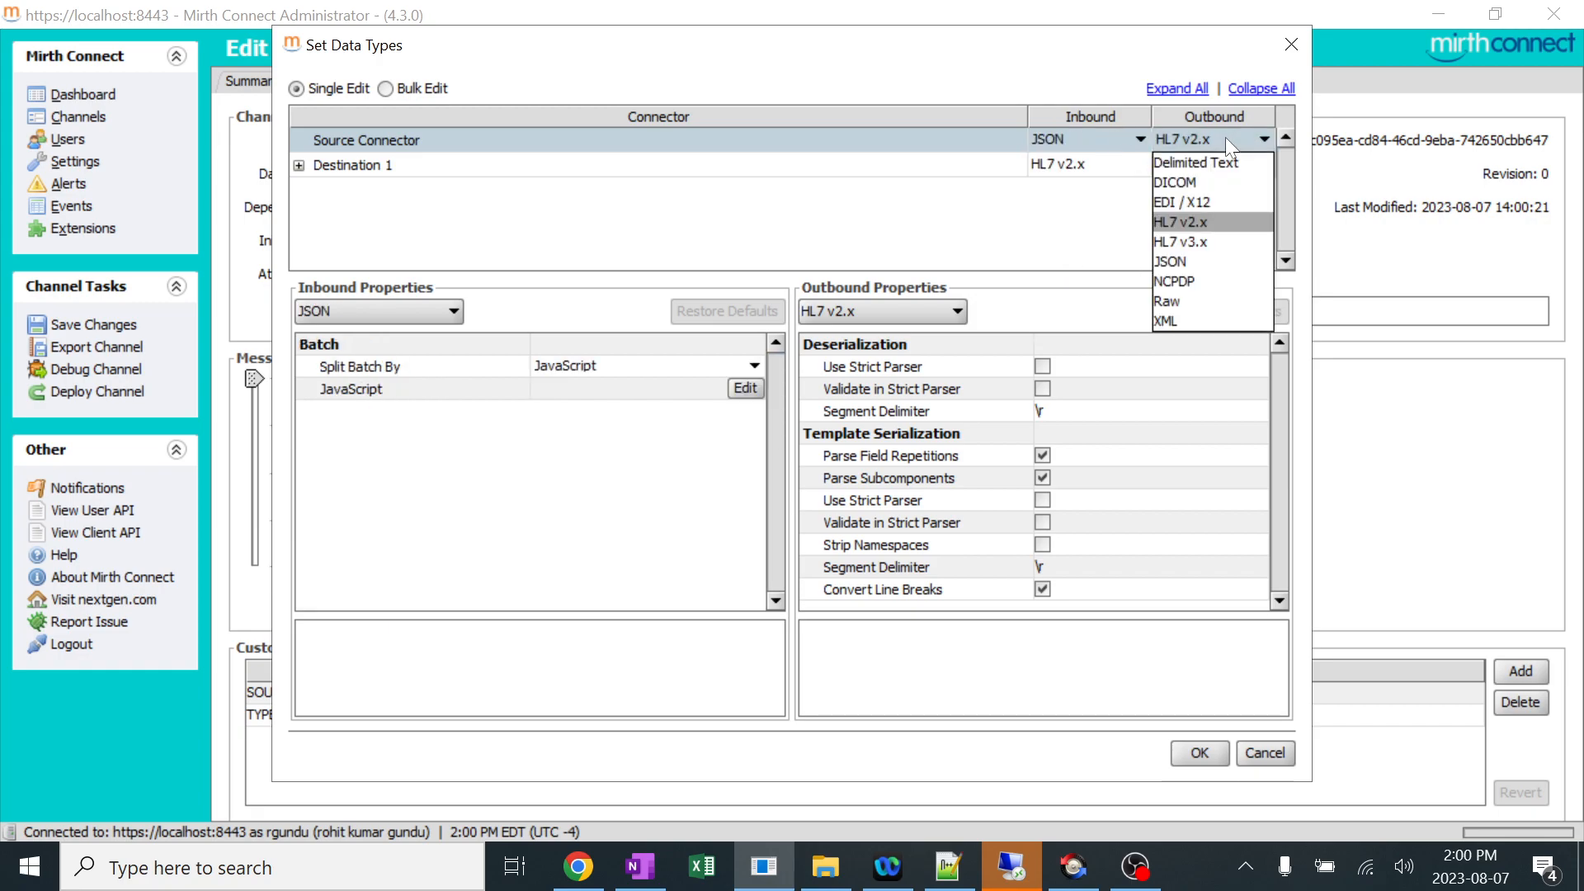
mouse_move(1190, 267)
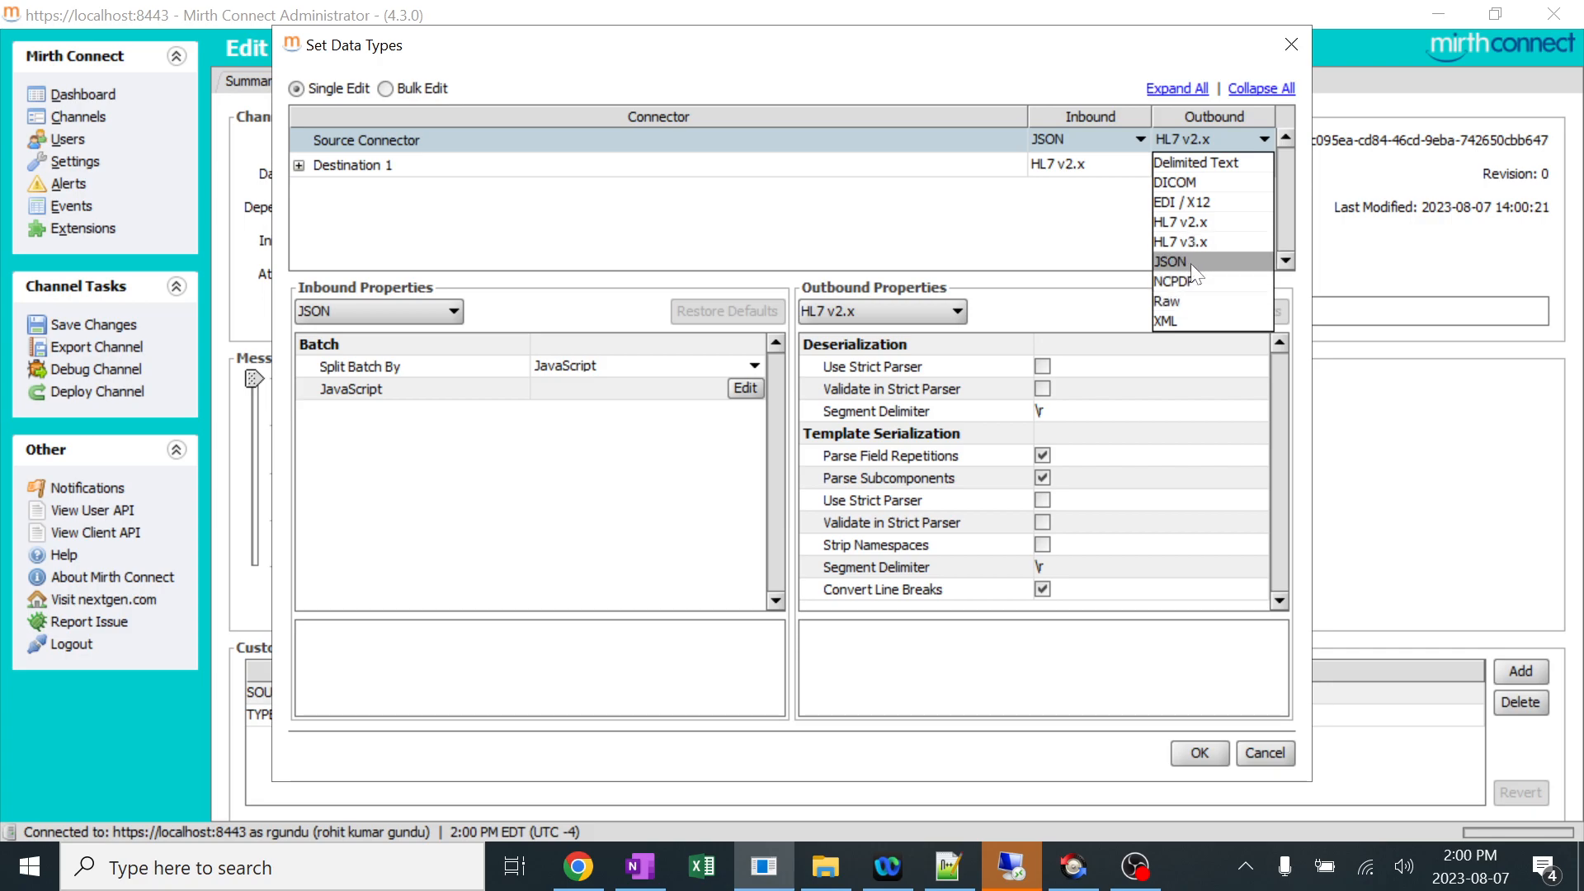
left_click(1168, 261)
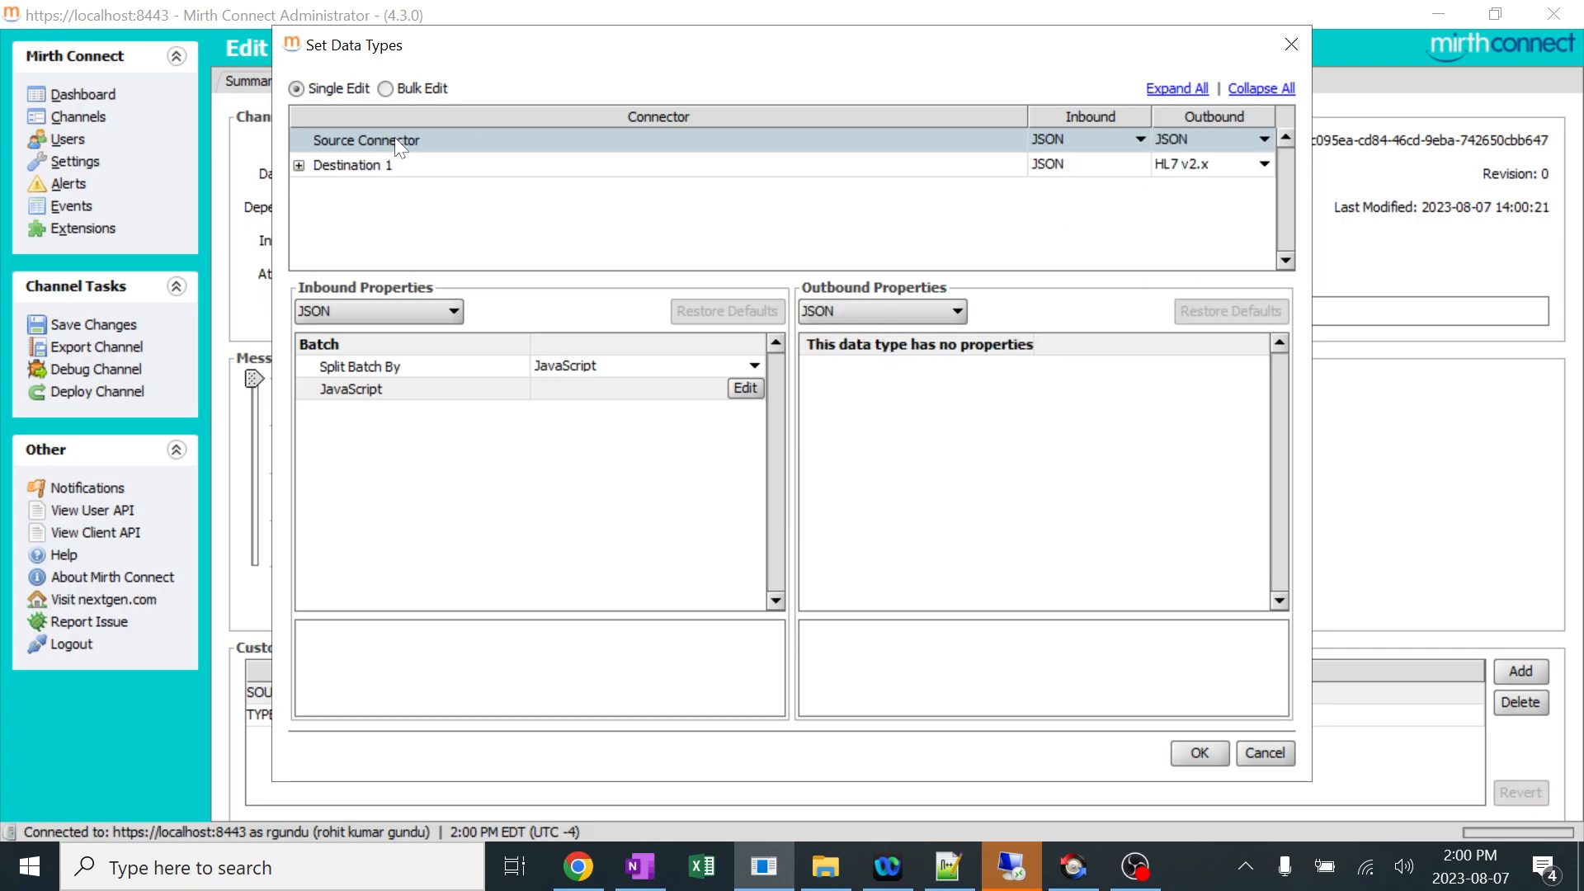
mouse_move(355, 183)
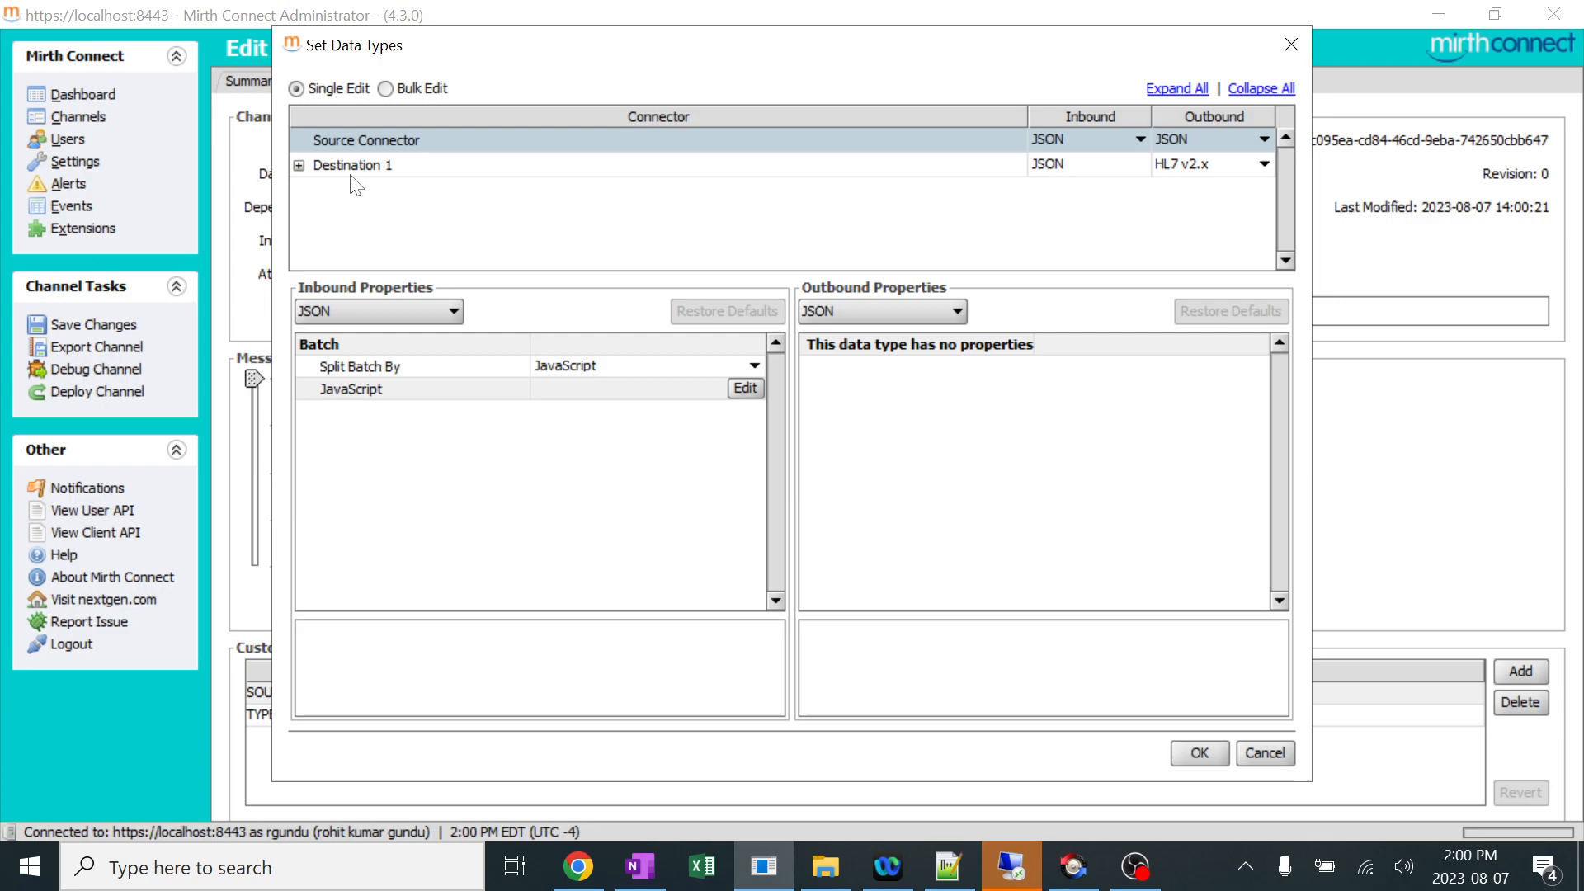
mouse_move(1222, 148)
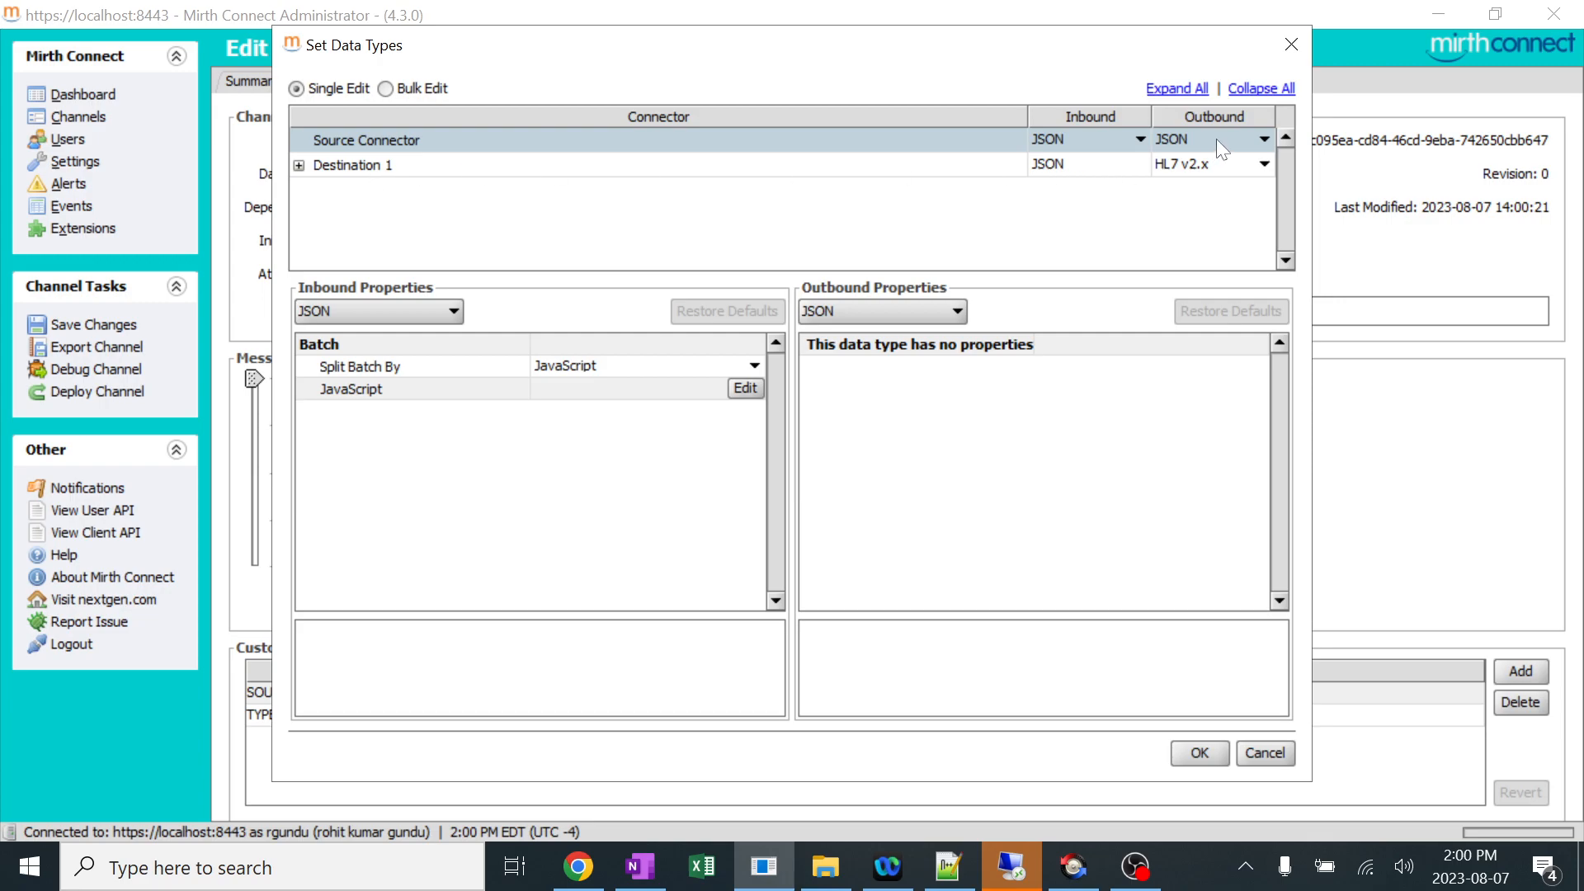
mouse_move(1189, 170)
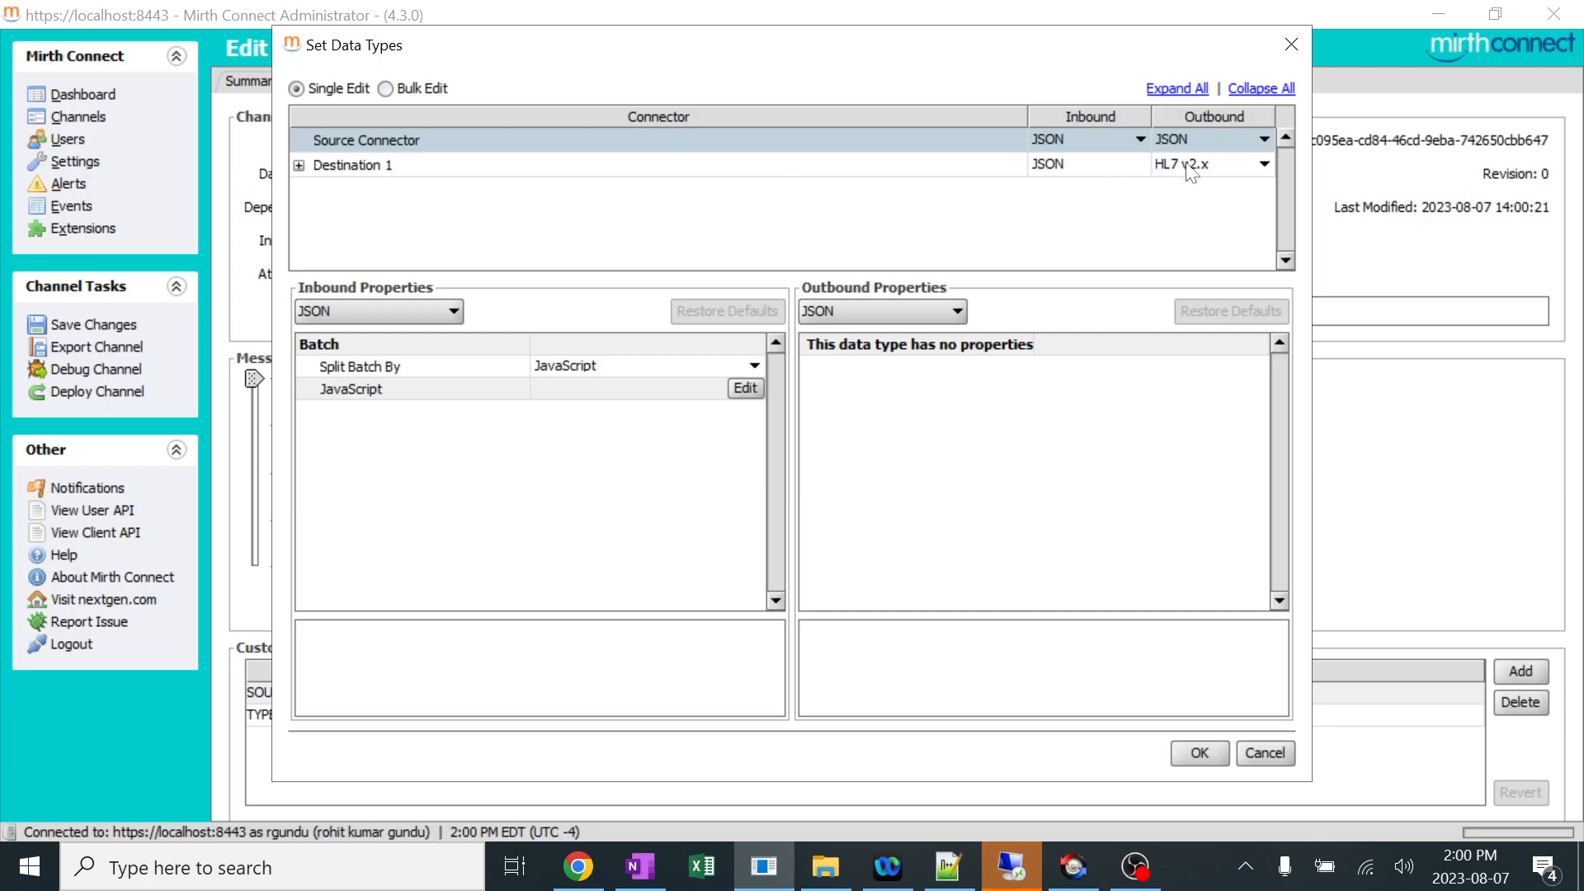
left_click(1260, 164)
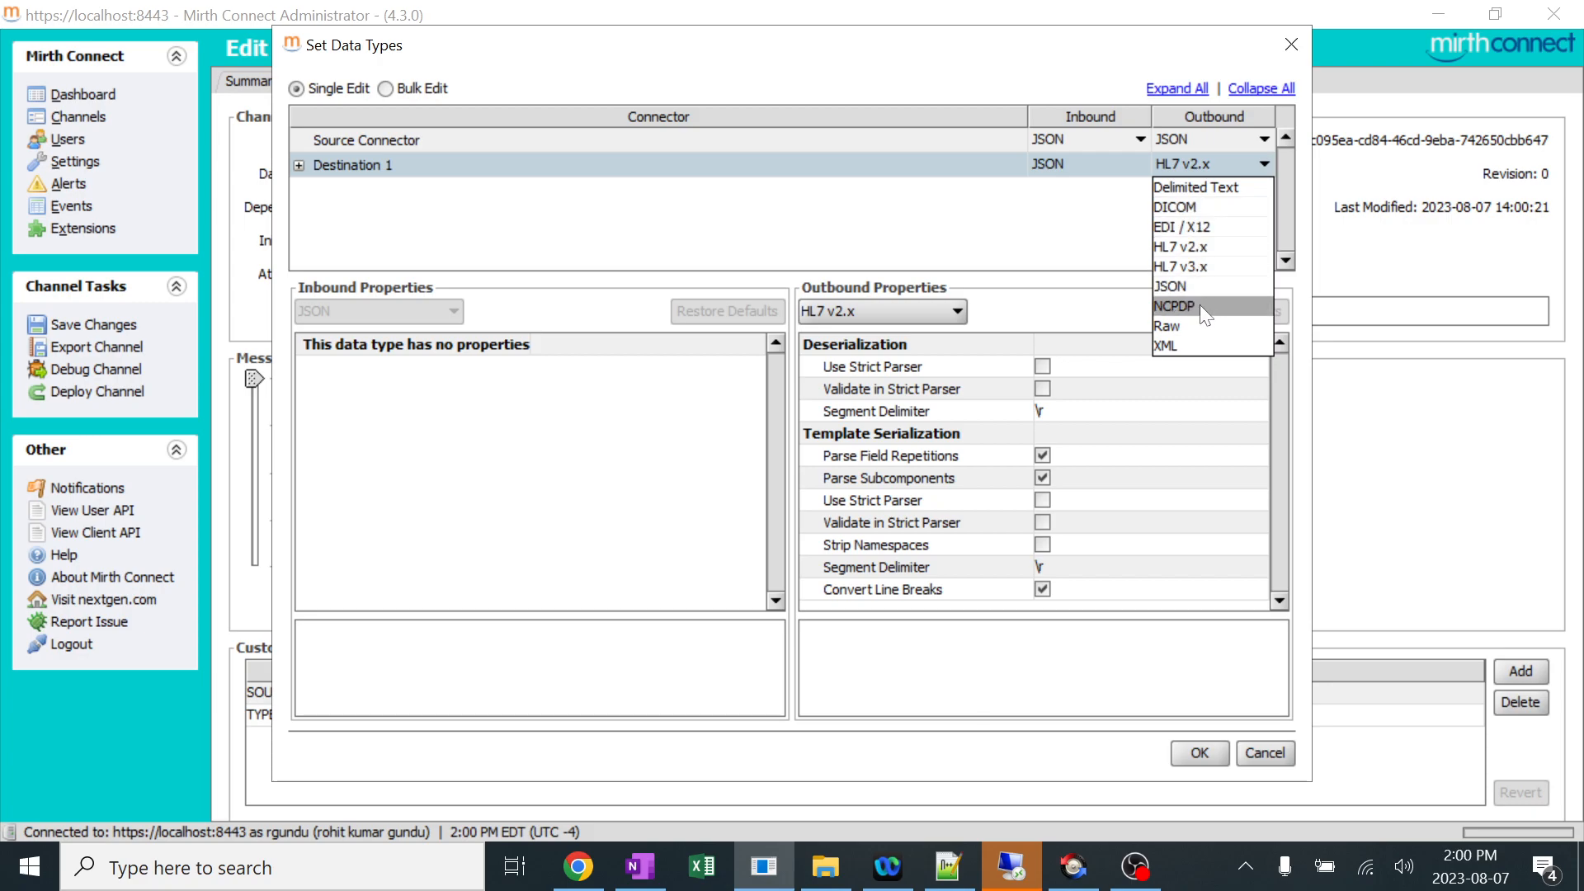
mouse_move(1196, 352)
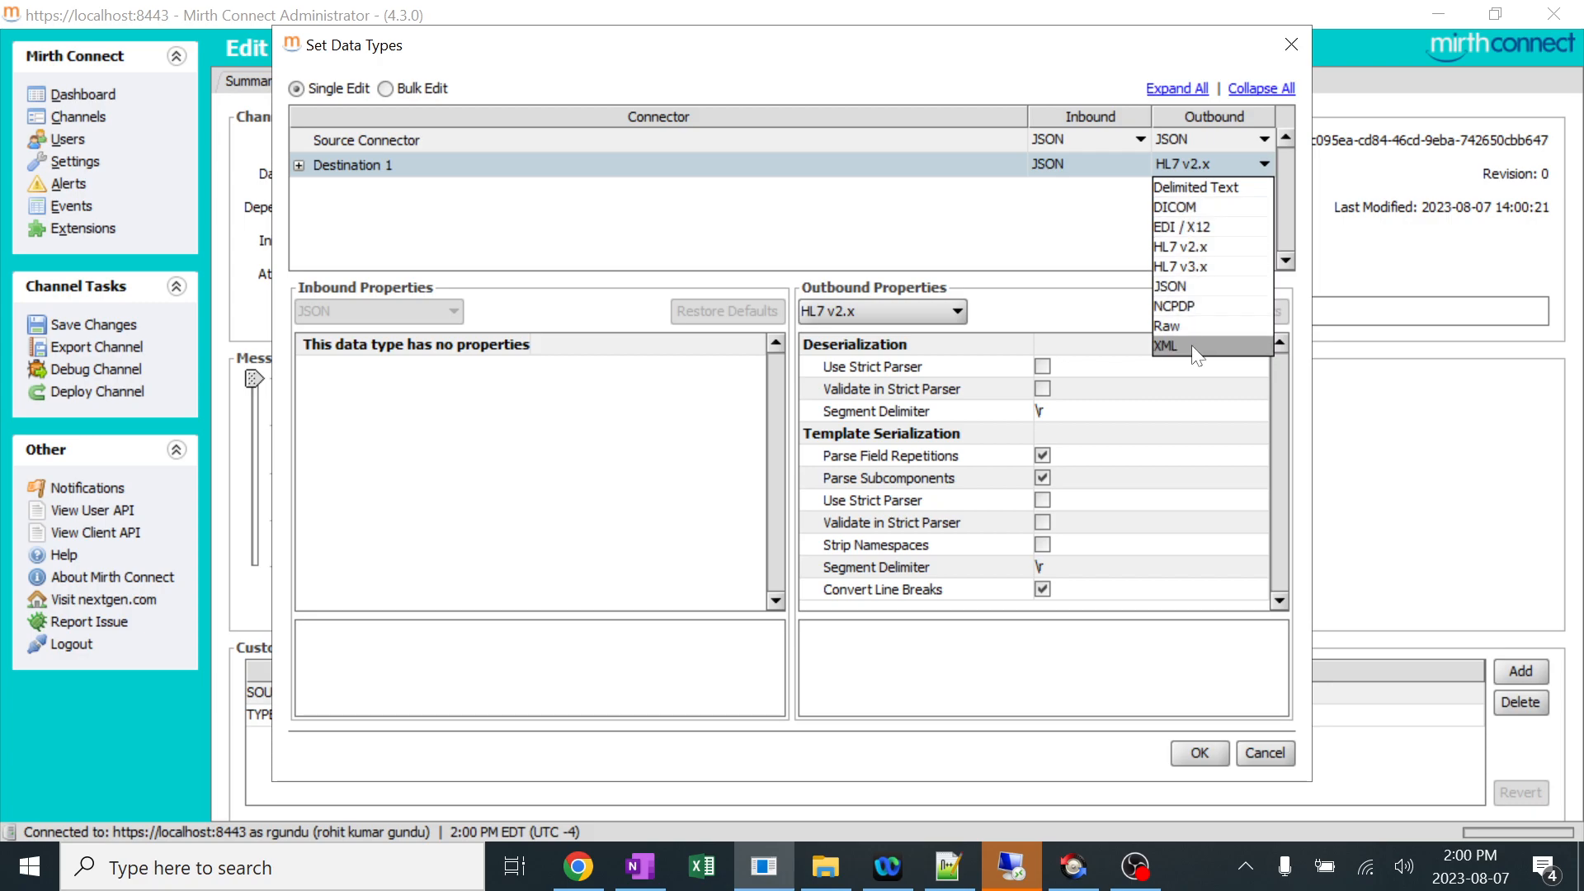
mouse_move(1167, 326)
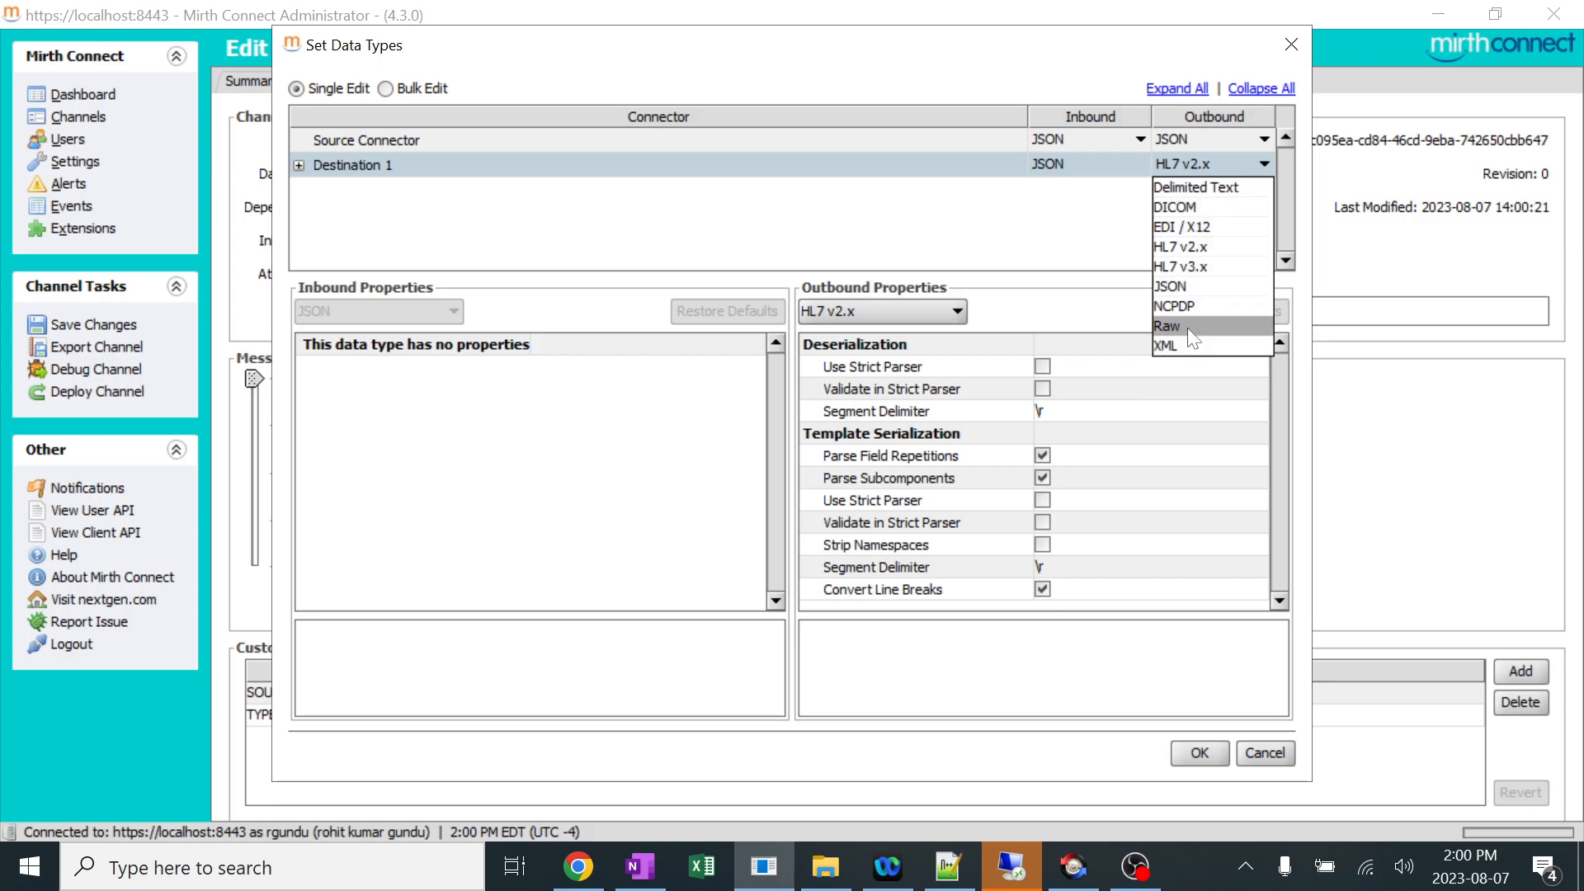
left_click(1166, 325)
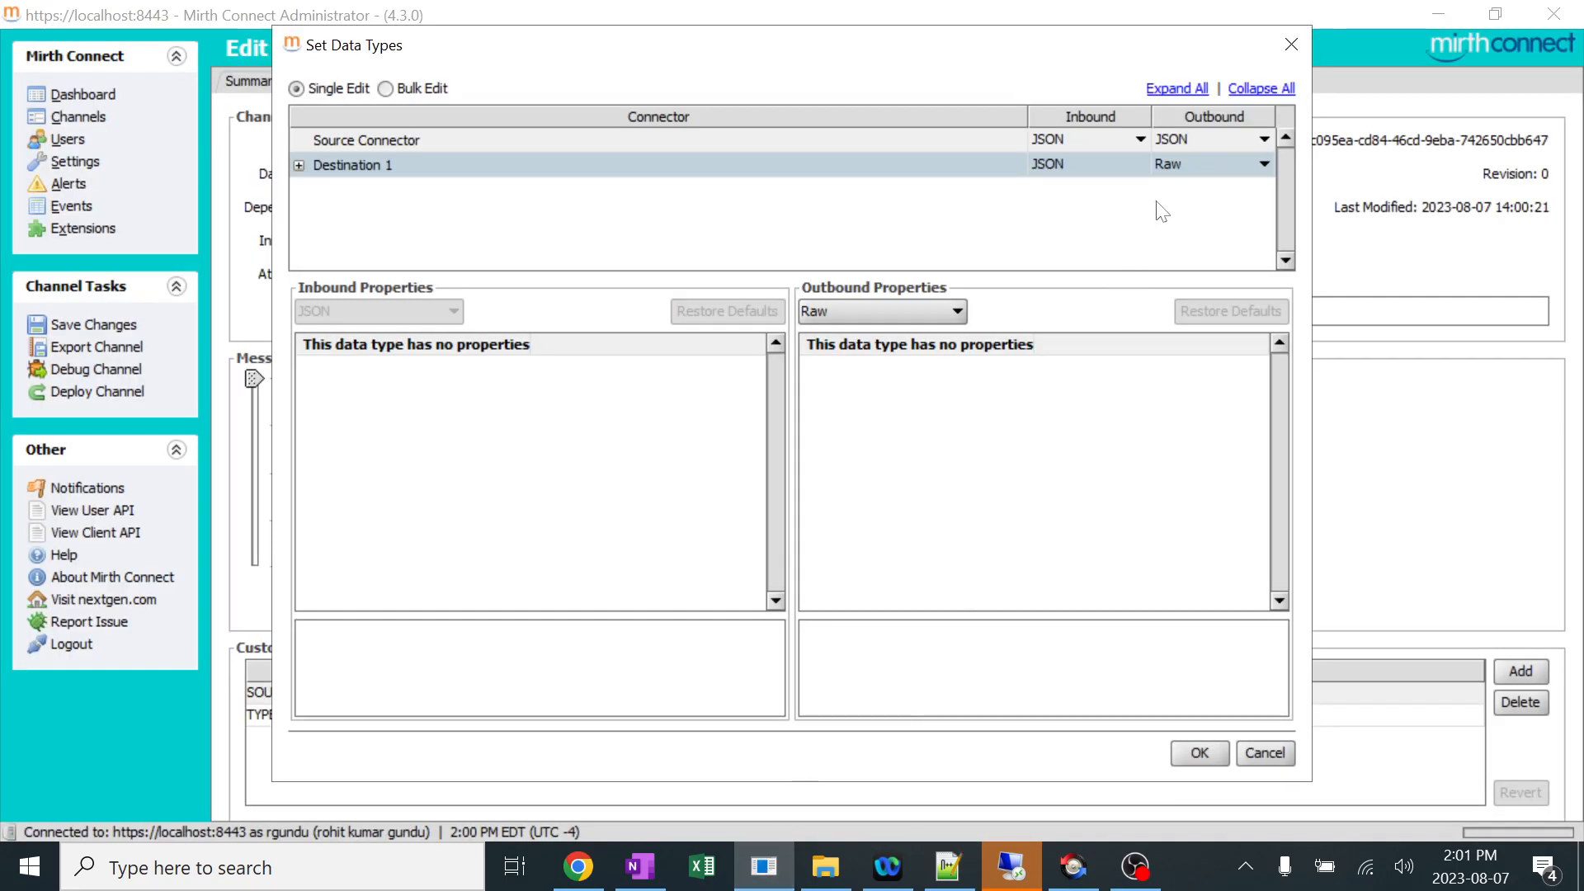
mouse_move(1202, 176)
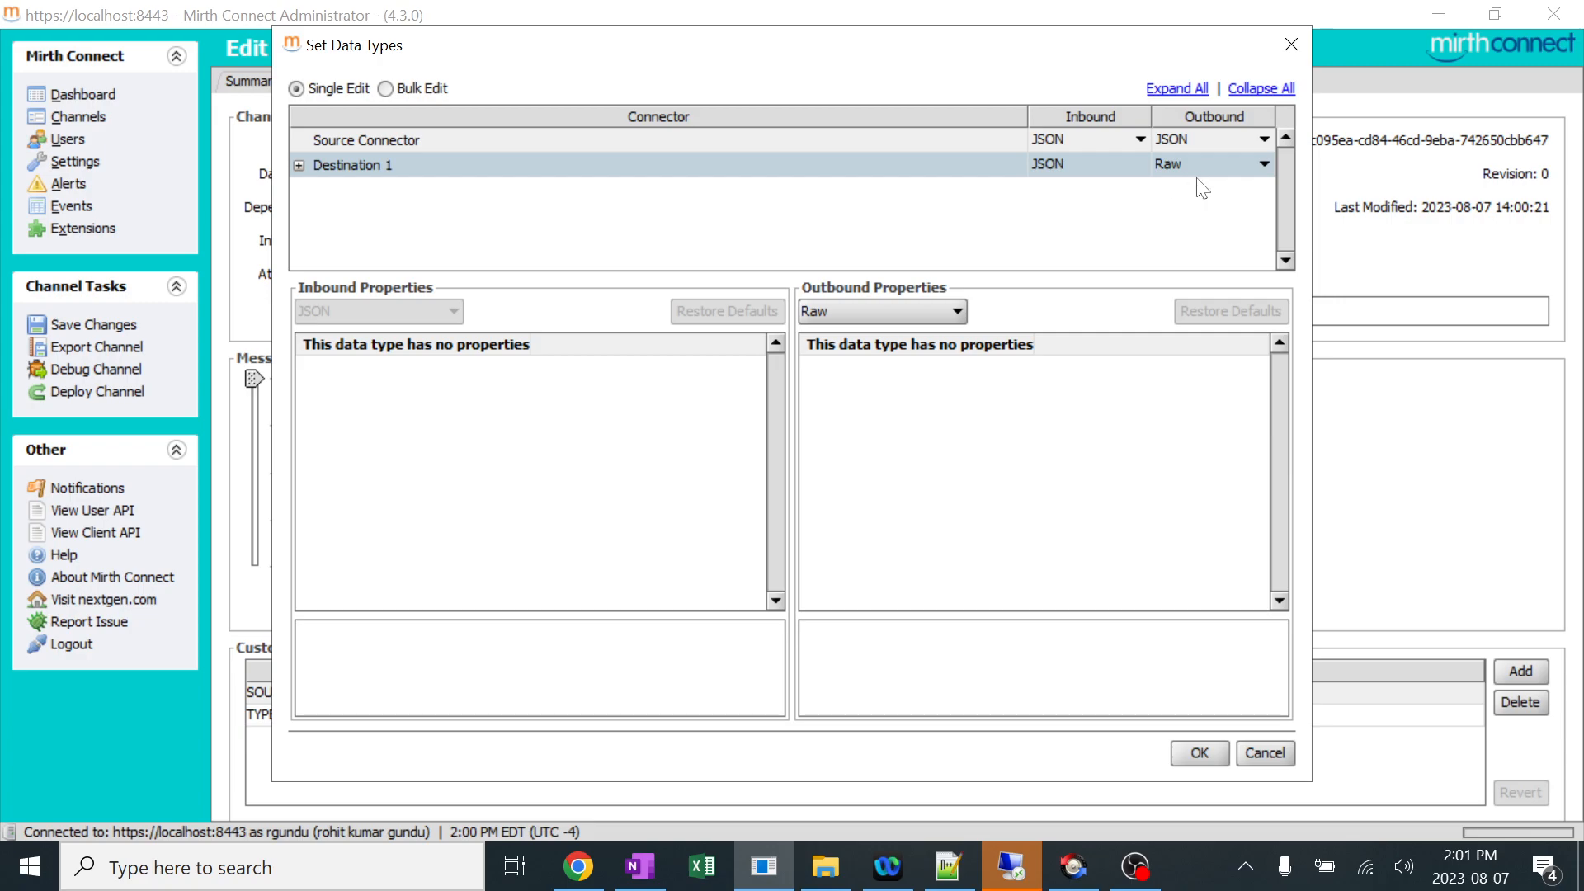
mouse_move(849, 281)
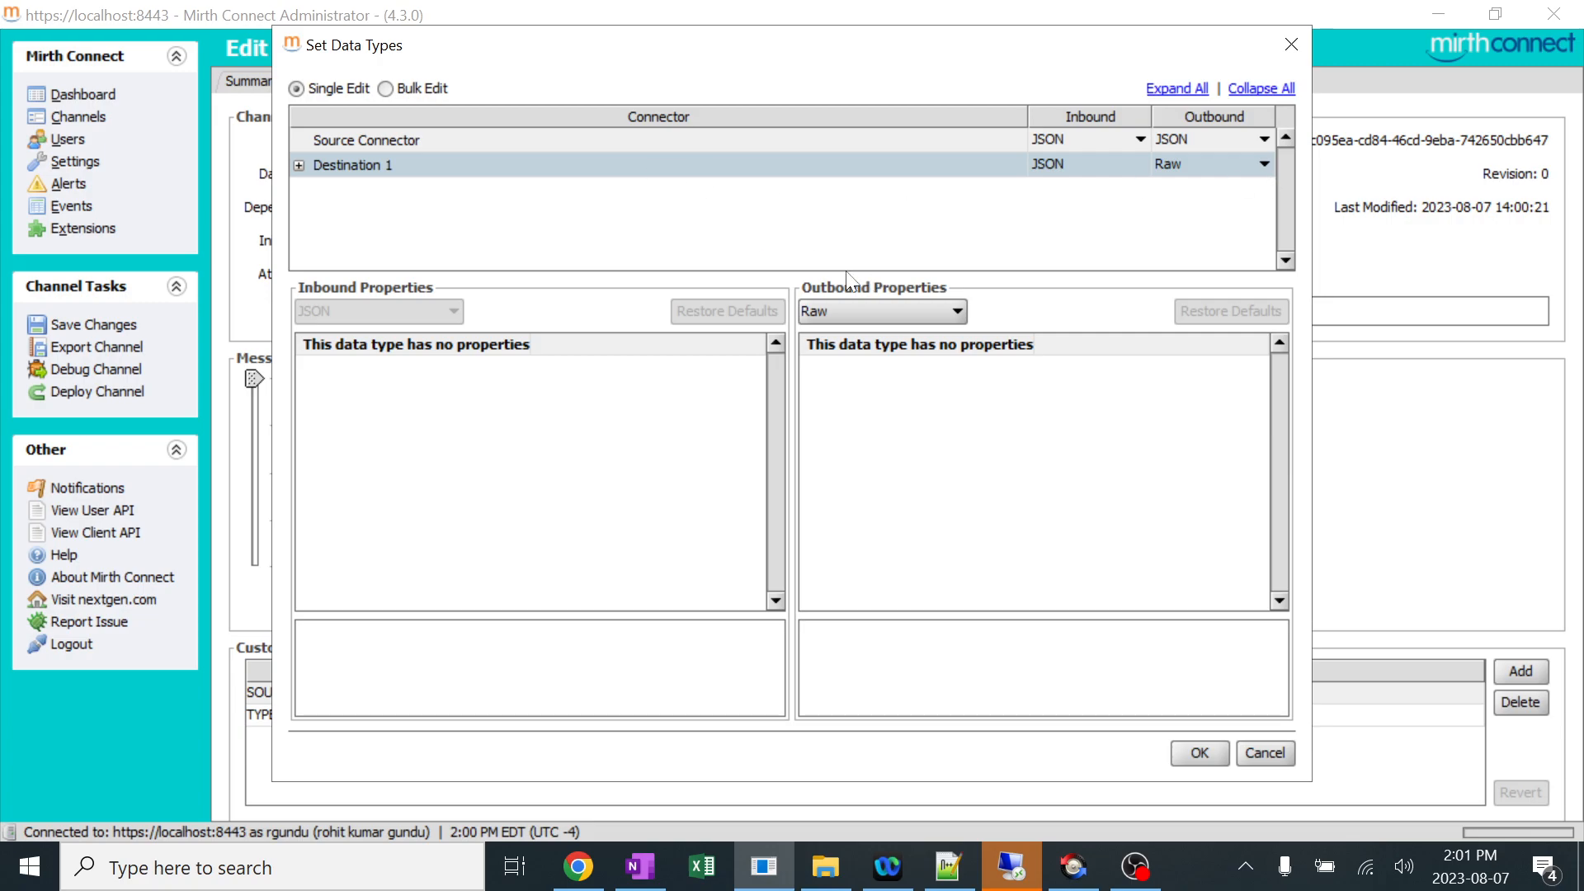
left_click(299, 165)
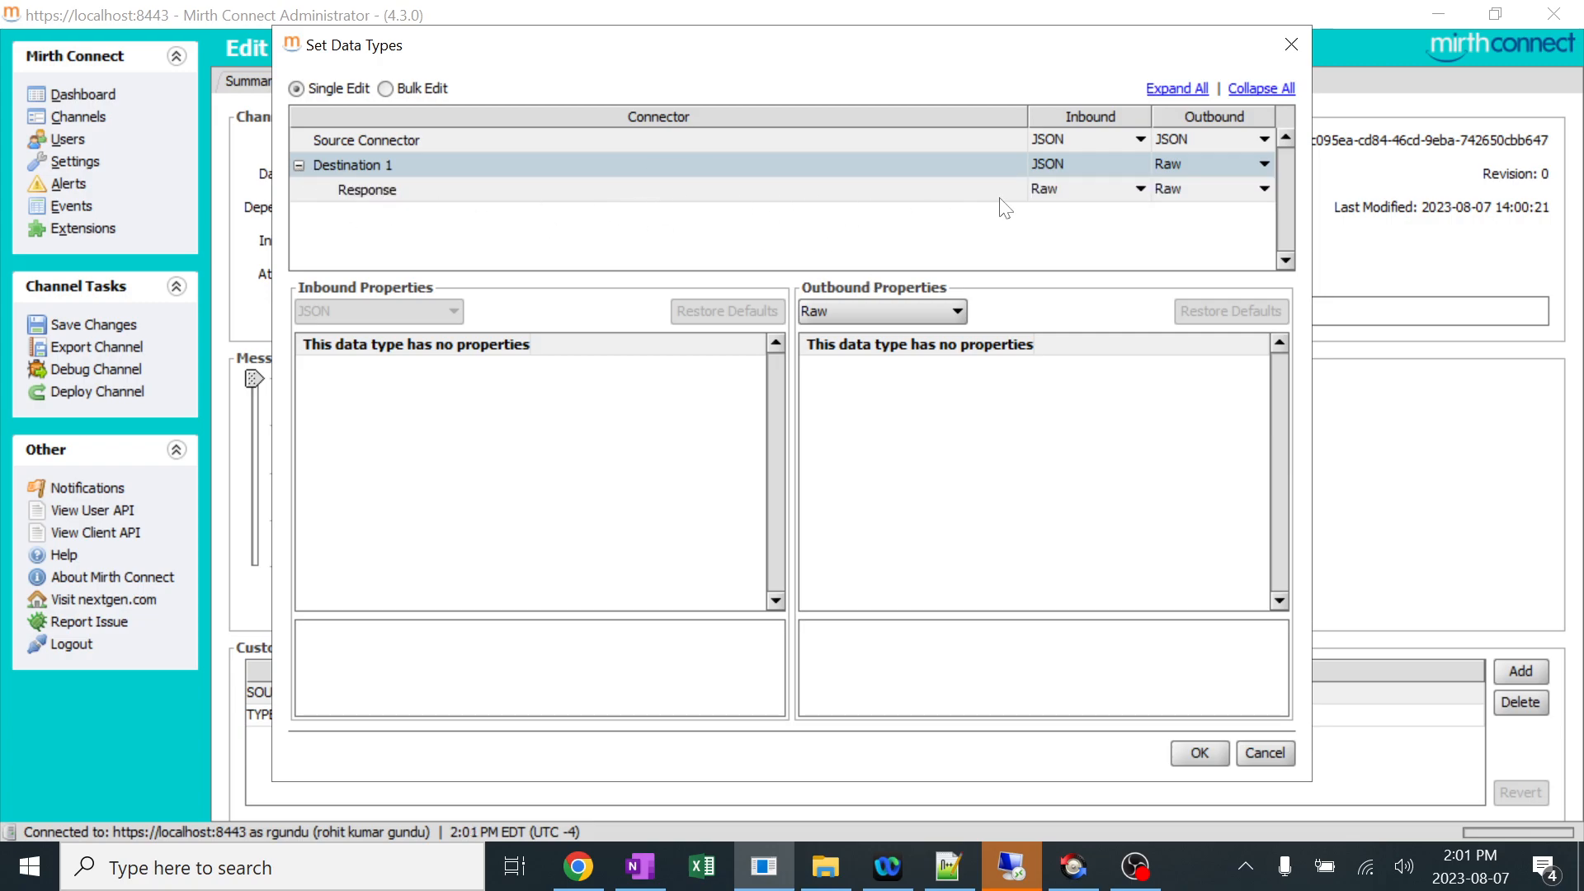
mouse_move(1126, 204)
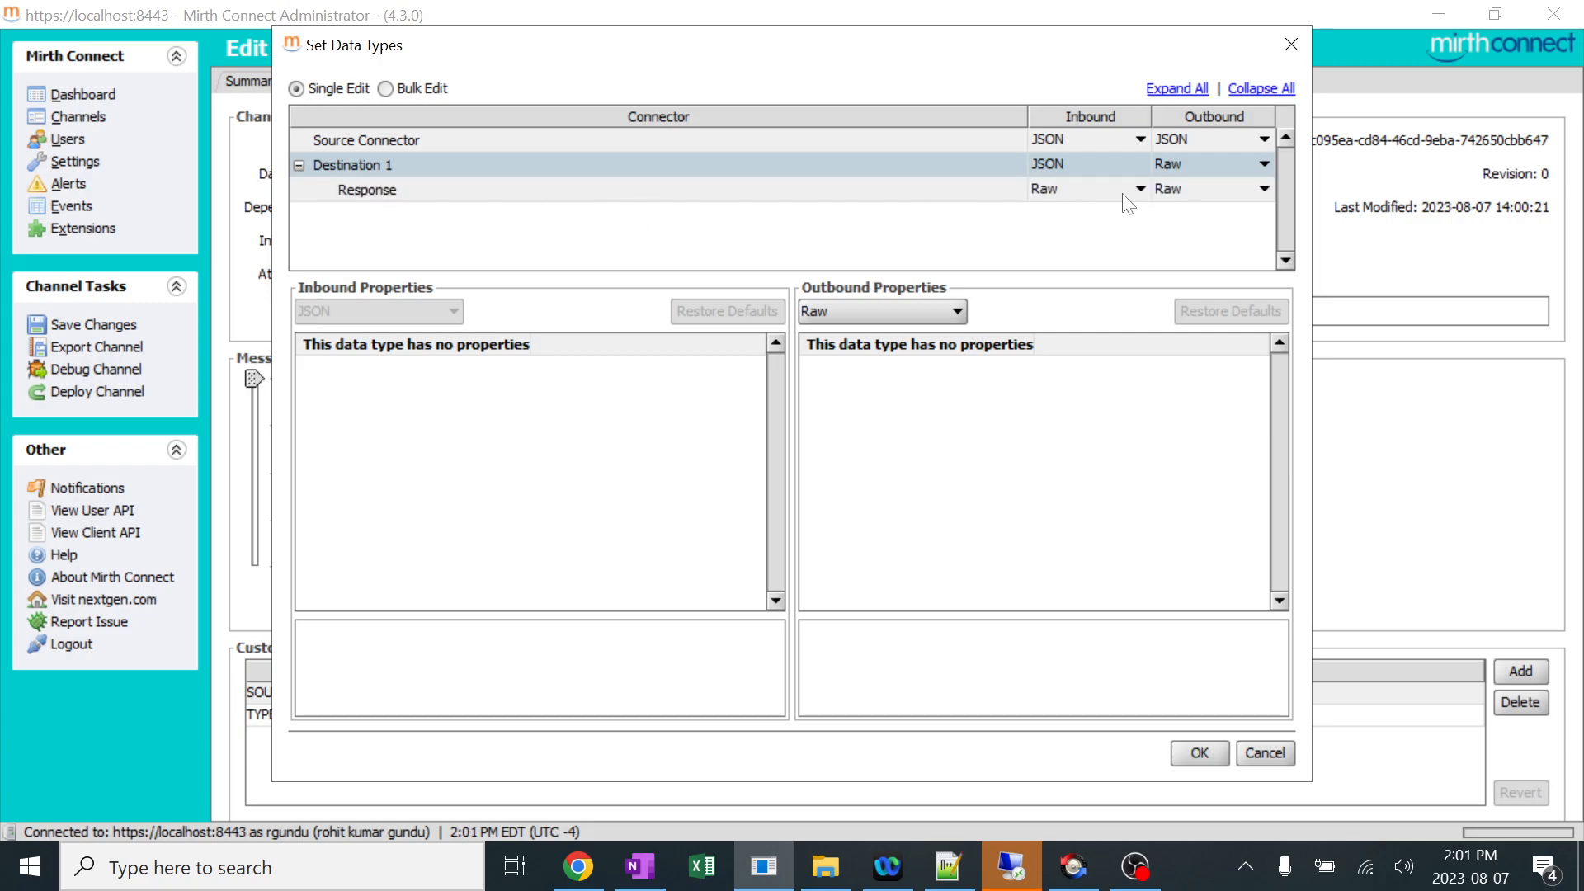
mouse_move(1172, 207)
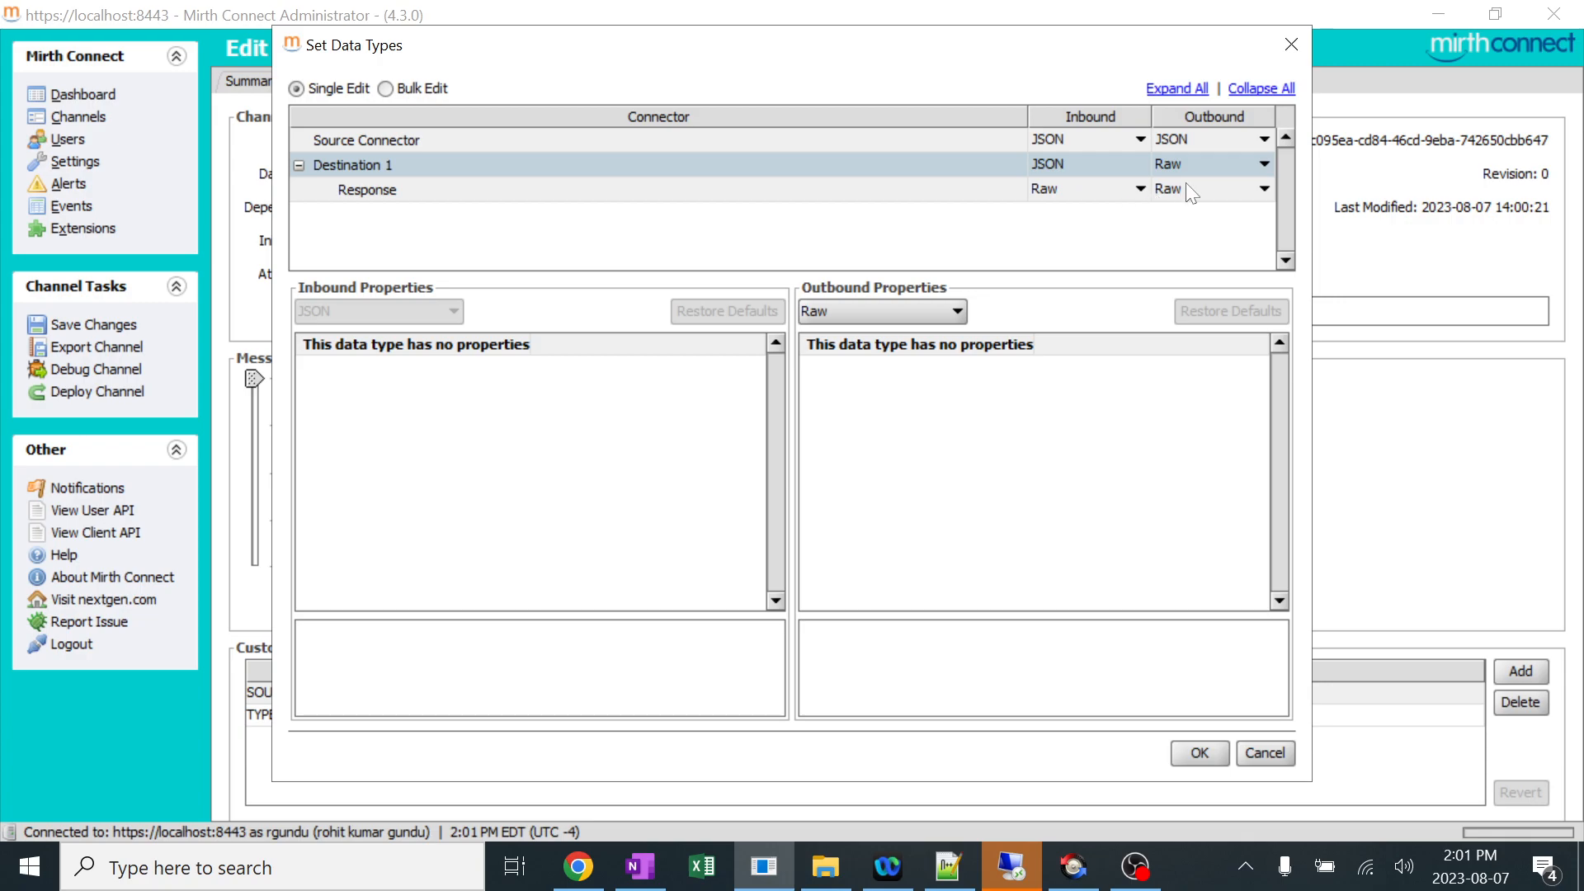
mouse_move(1139, 198)
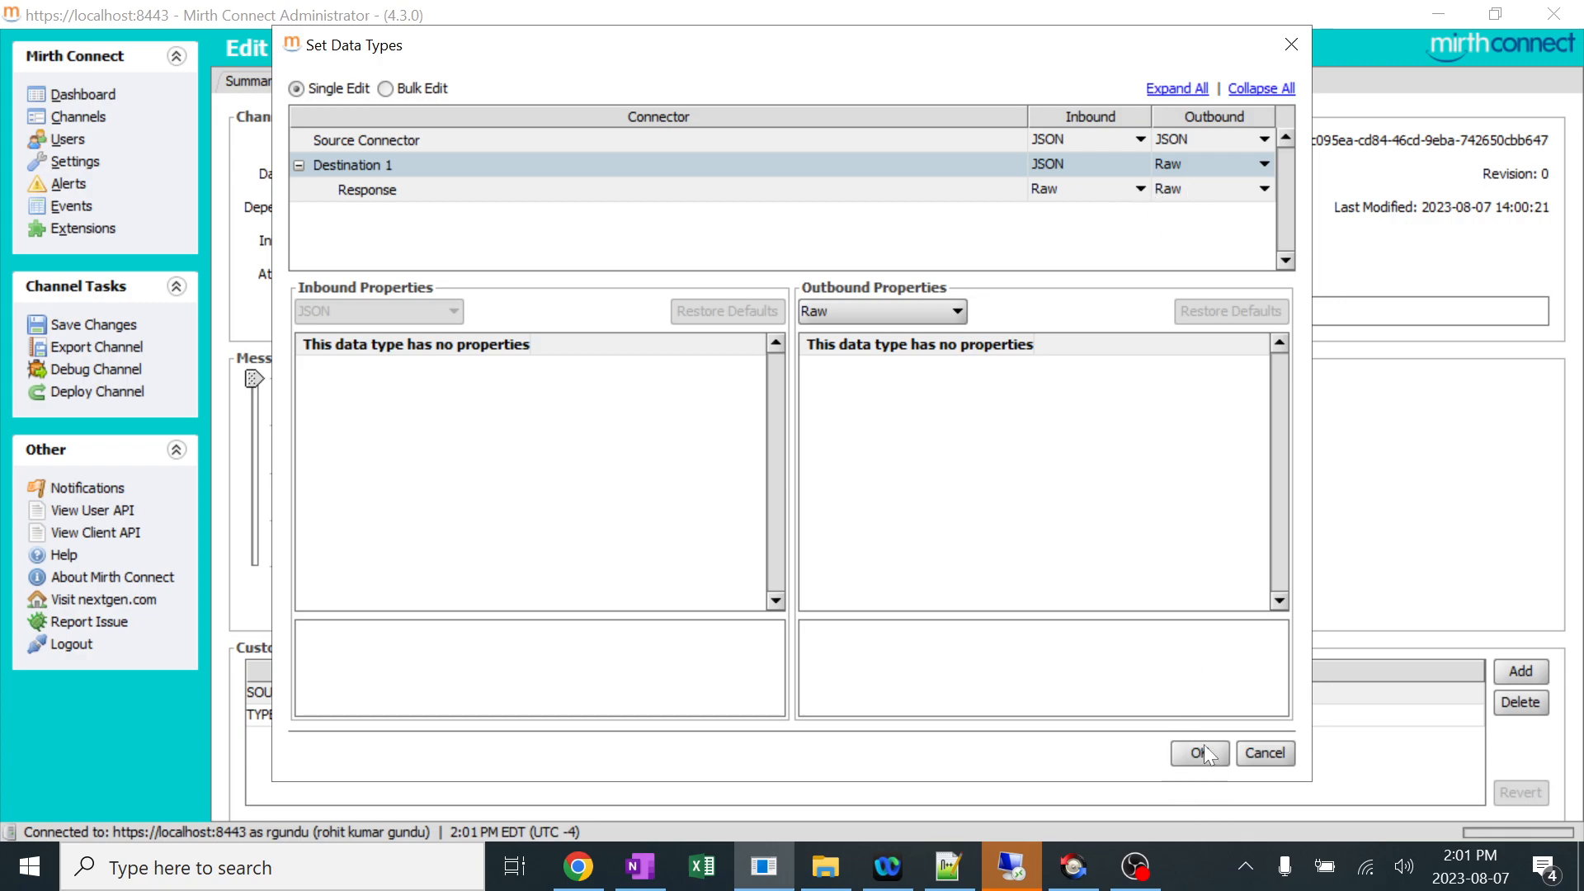
left_click(1198, 752)
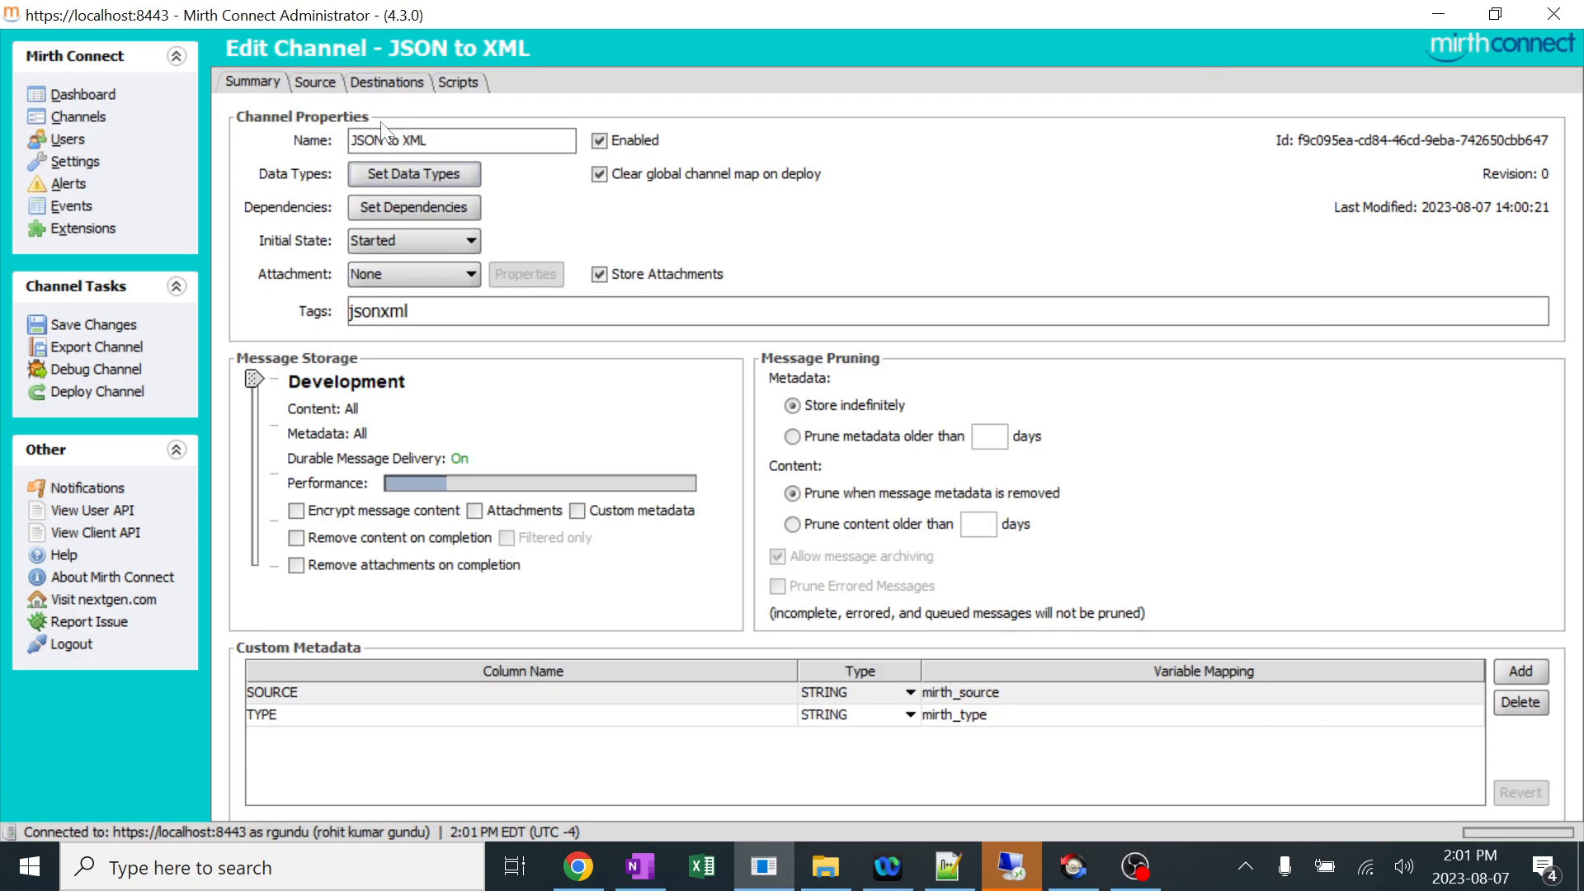
Review the Destinations and Source connector settings, then return to the Summary tab.
left_click(386, 82)
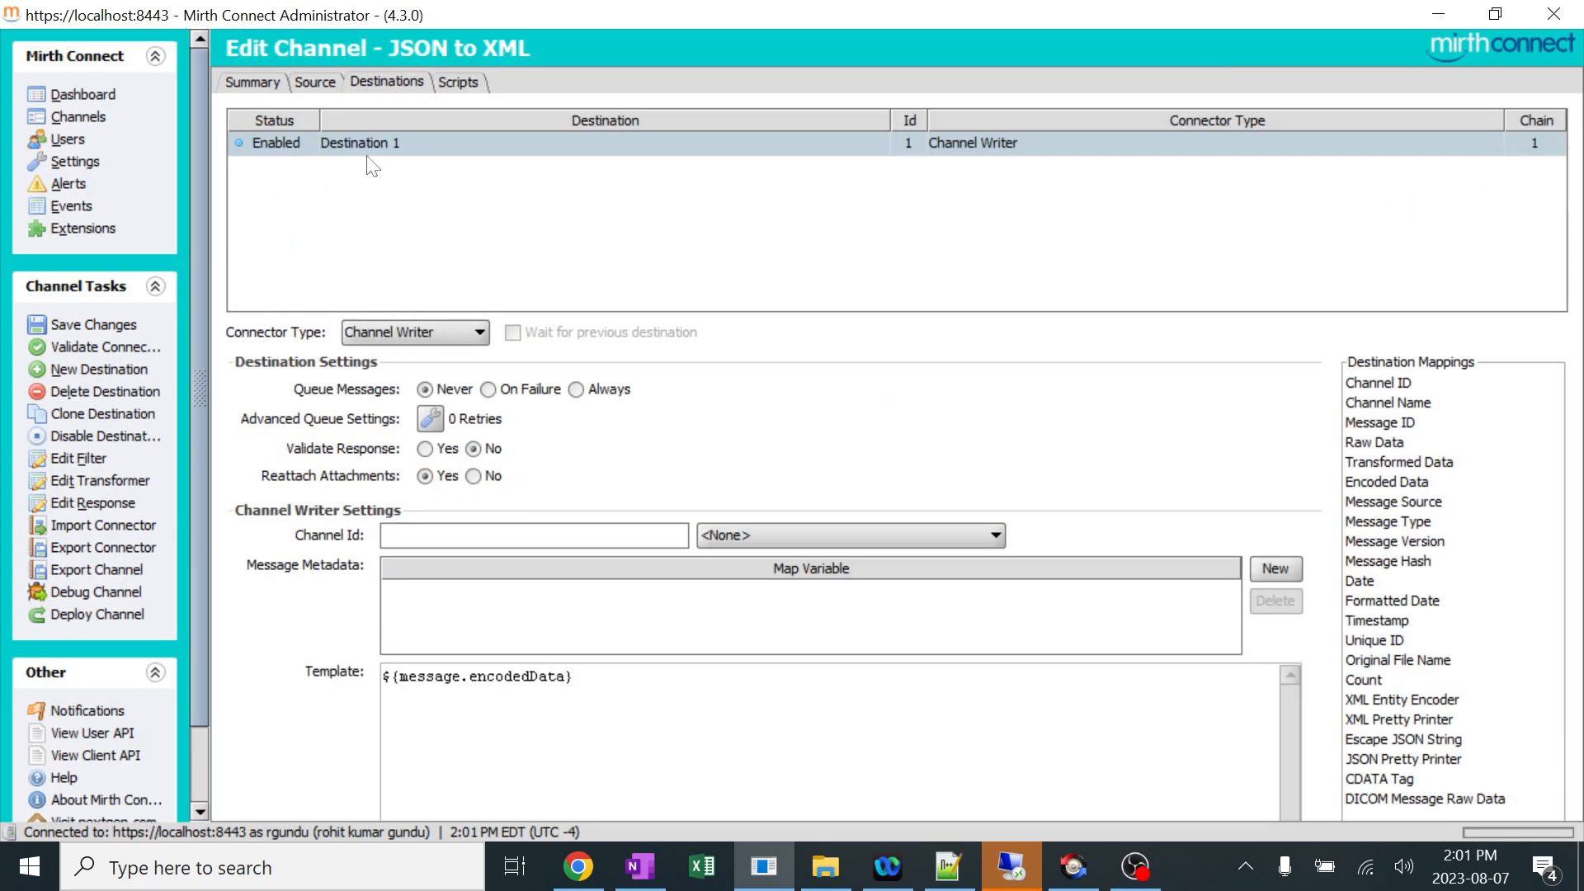
left_click(315, 82)
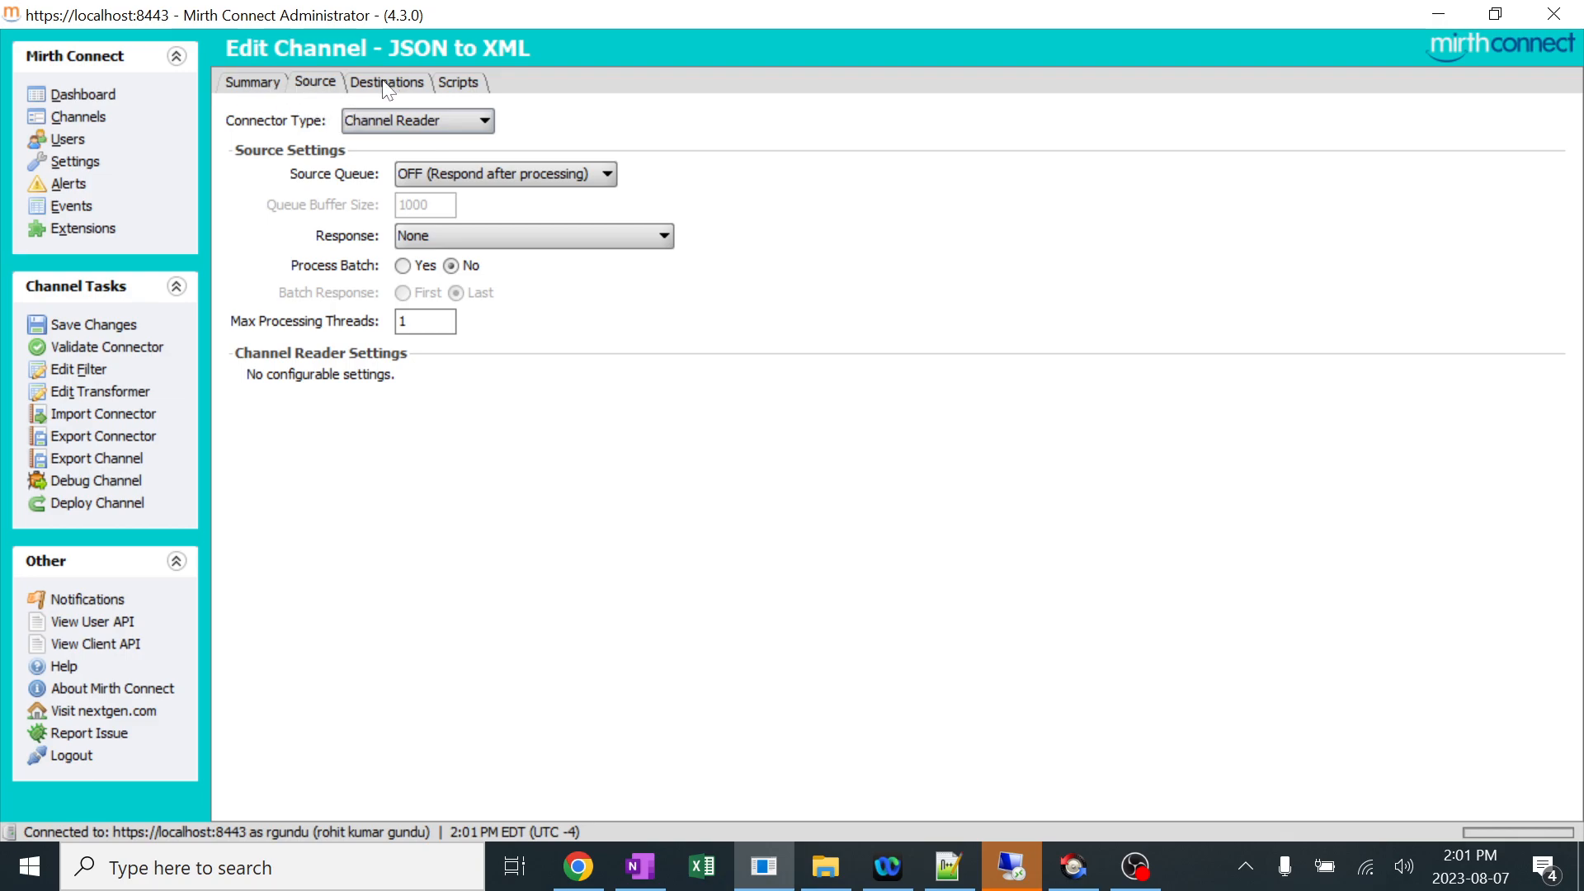
left_click(386, 81)
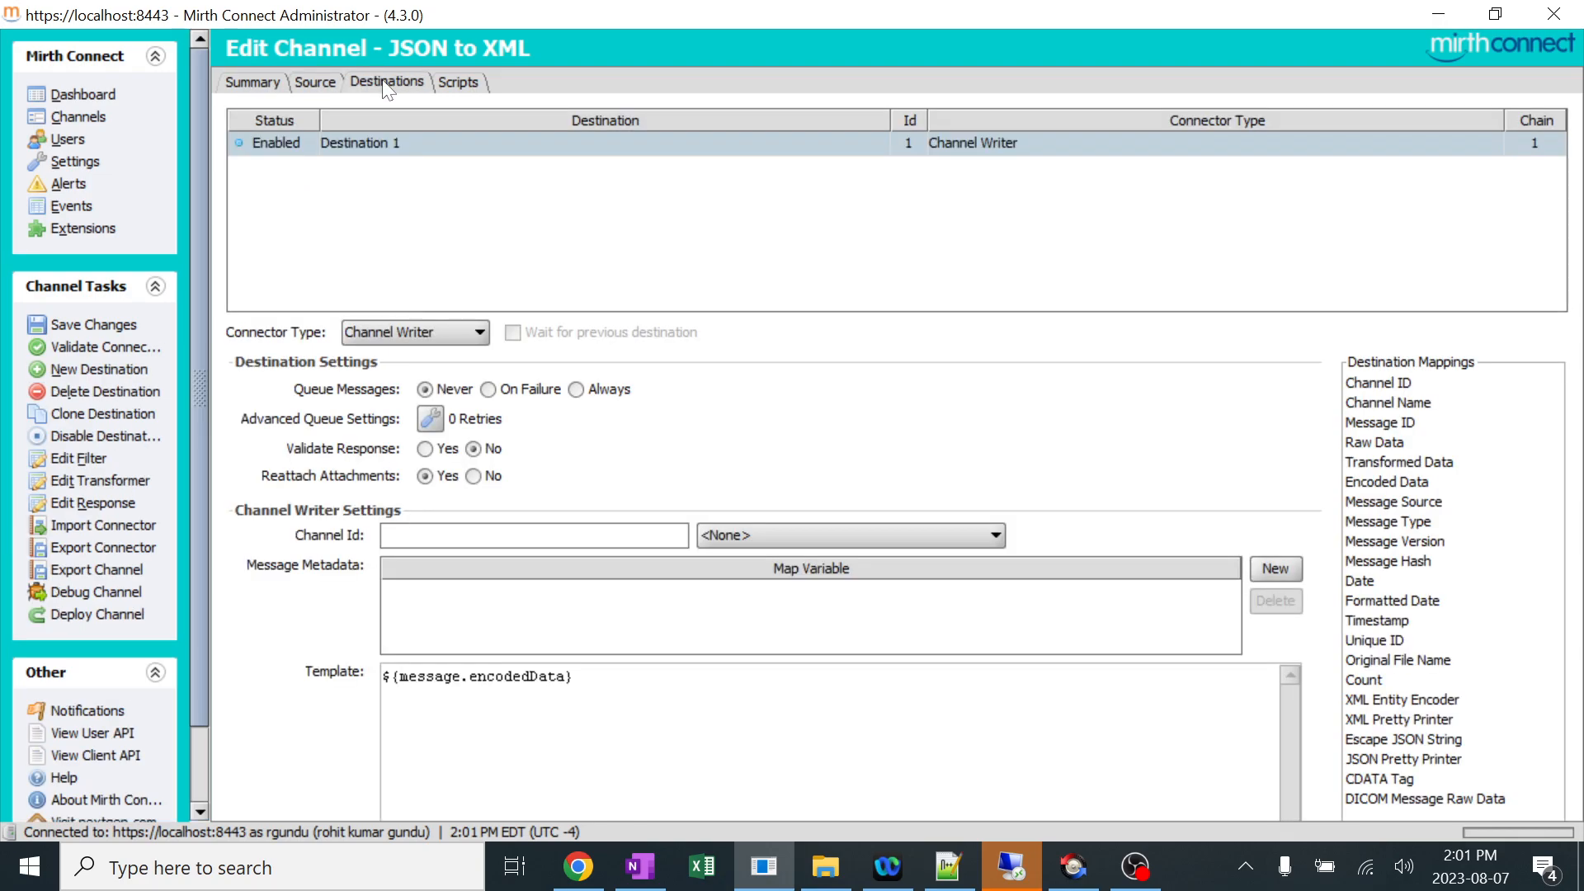
left_click(253, 82)
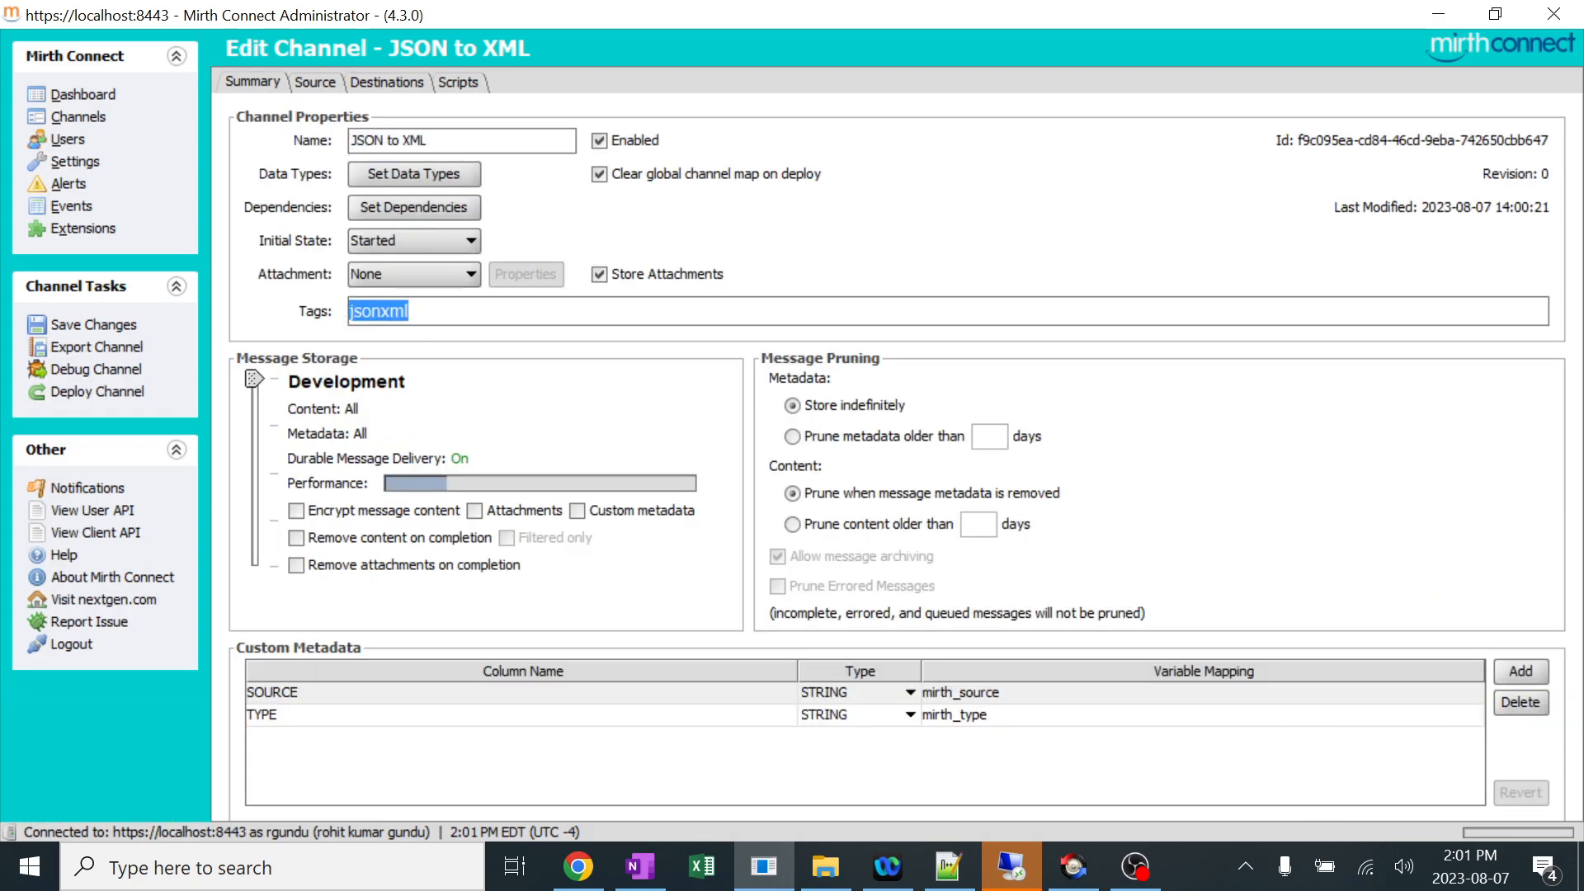
Save the JSON to XML channel and deploy it, confirming the prompt.
left_click(93, 324)
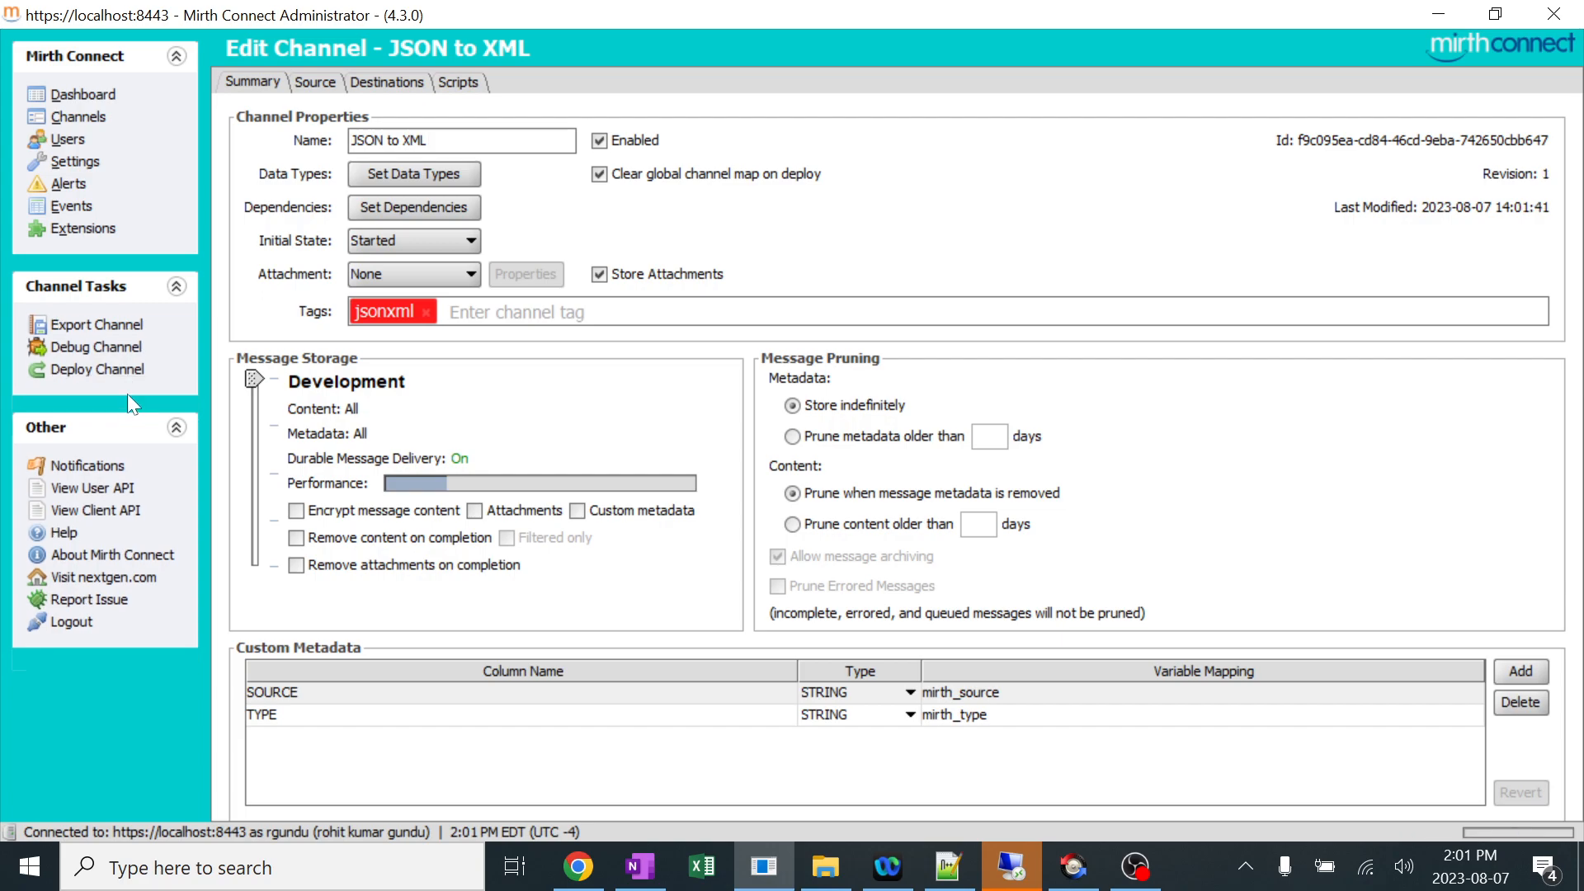
left_click(96, 369)
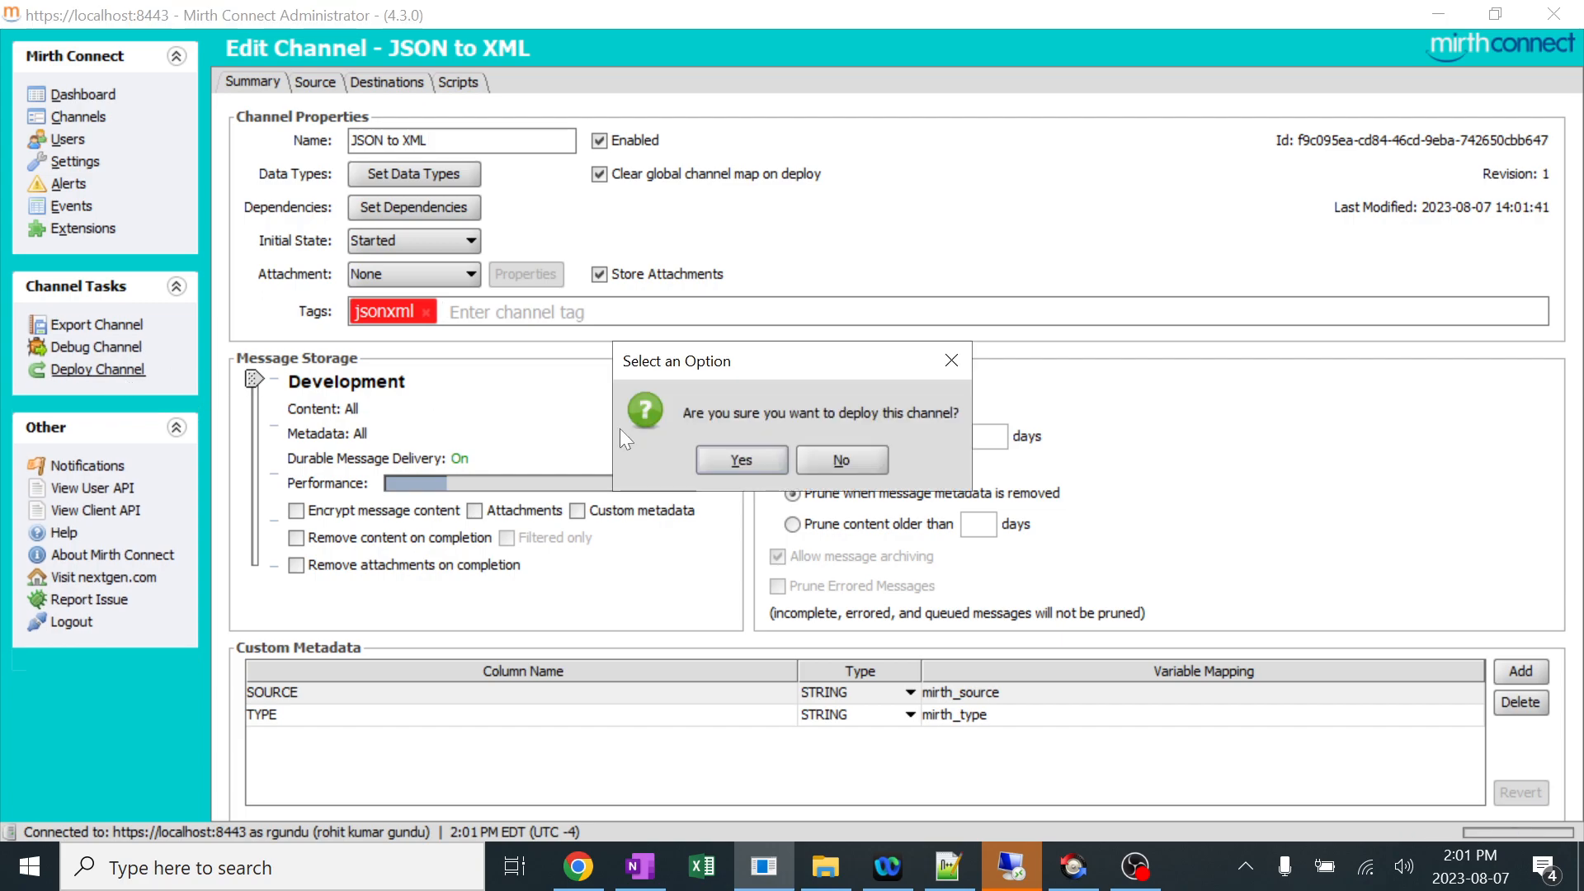
left_click(739, 460)
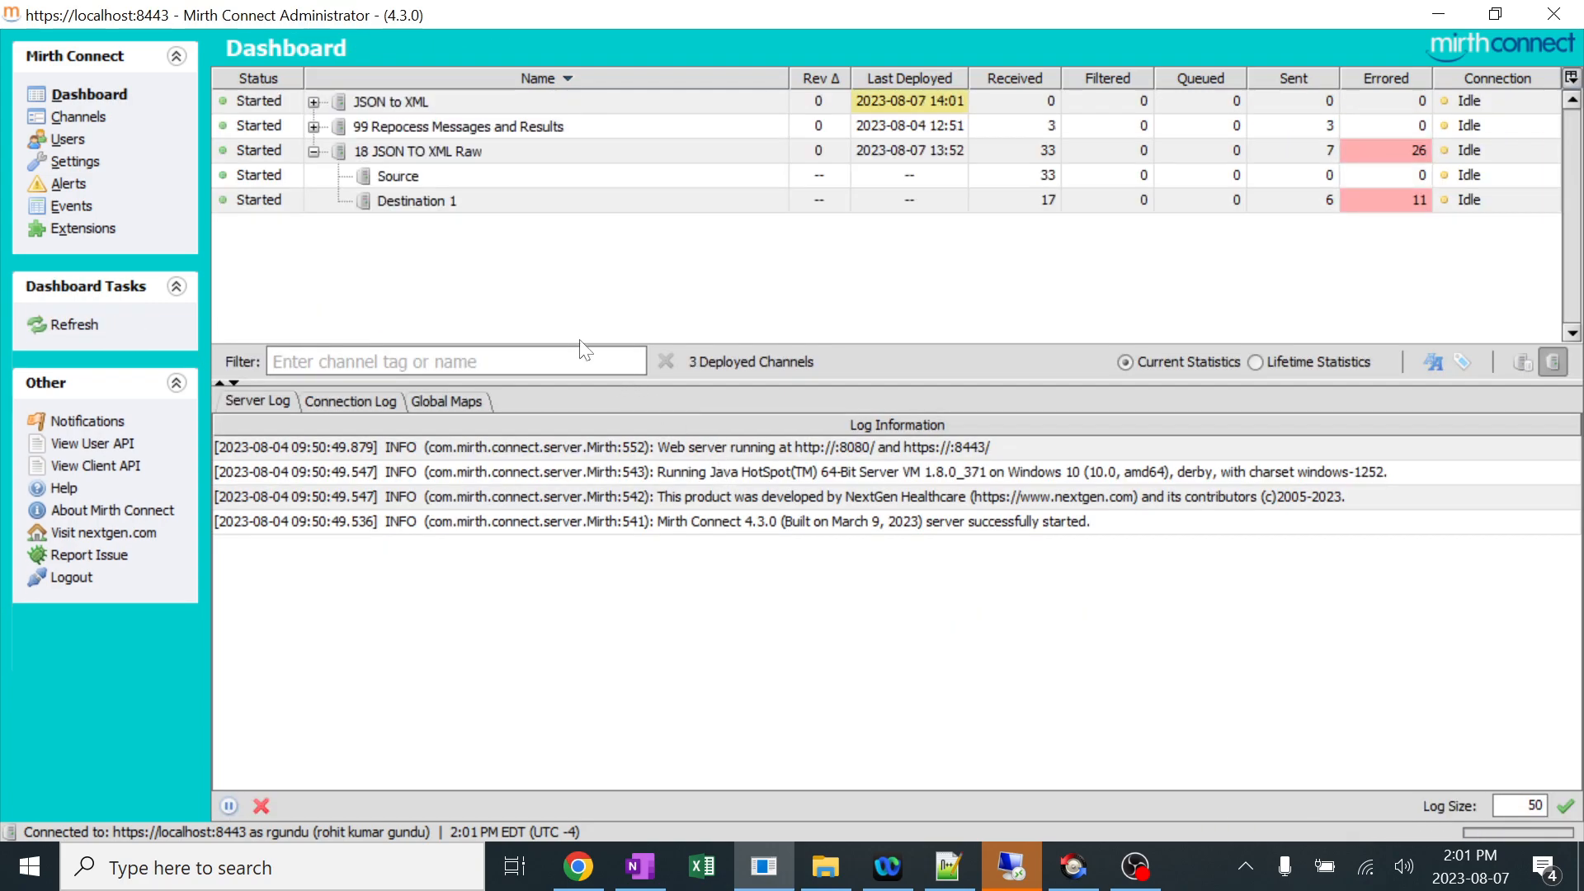
mouse_move(409, 136)
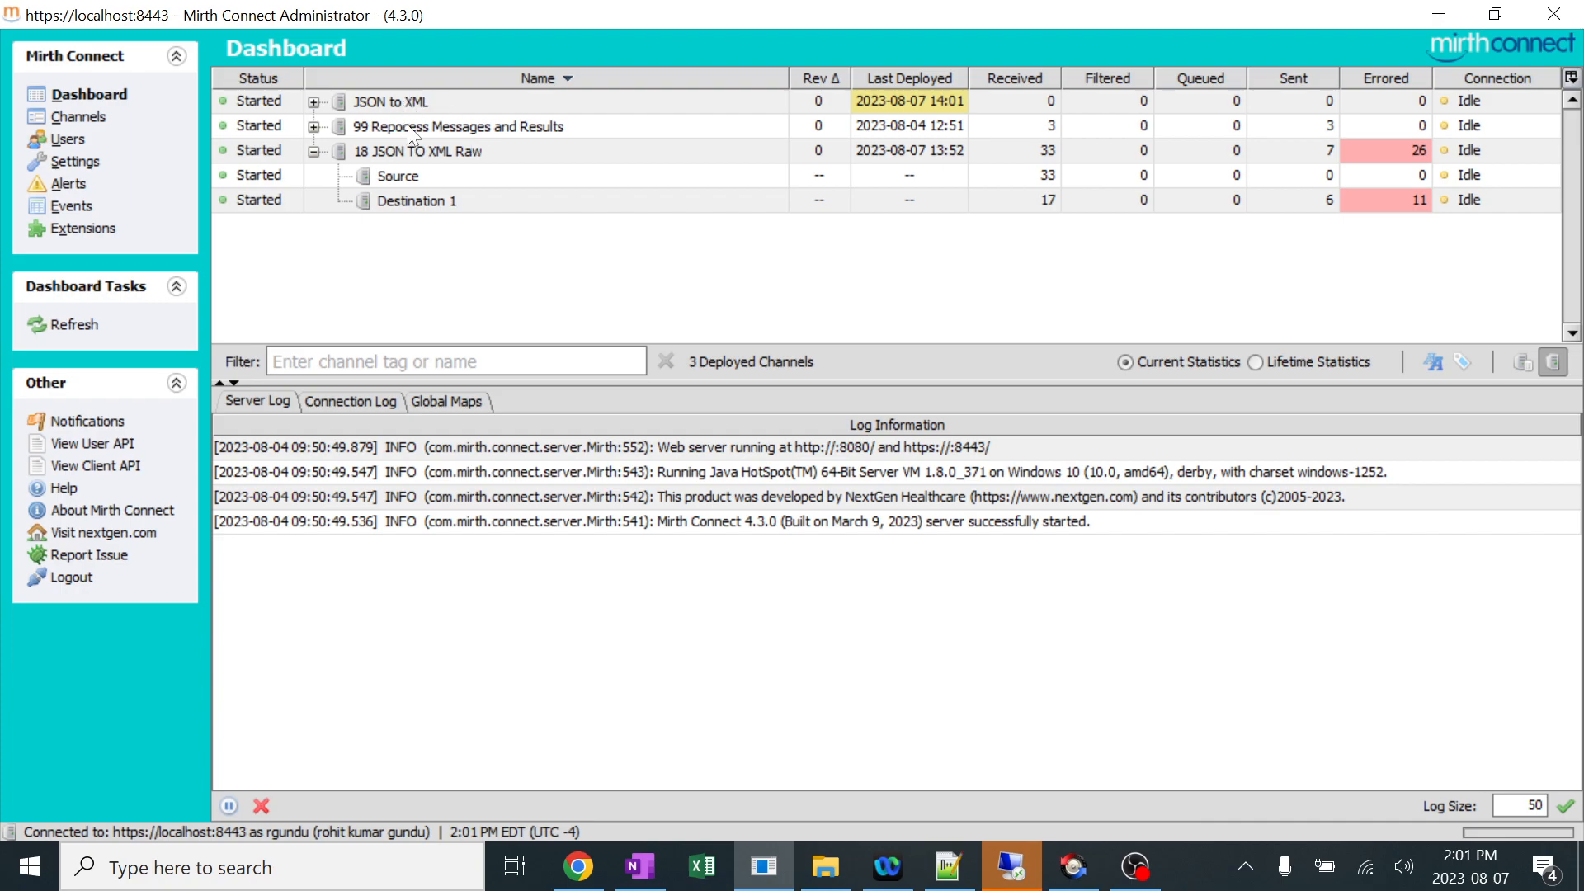
Undeploy the older channels and expand JSON to XML's source and destination rows.
left_click(415, 200)
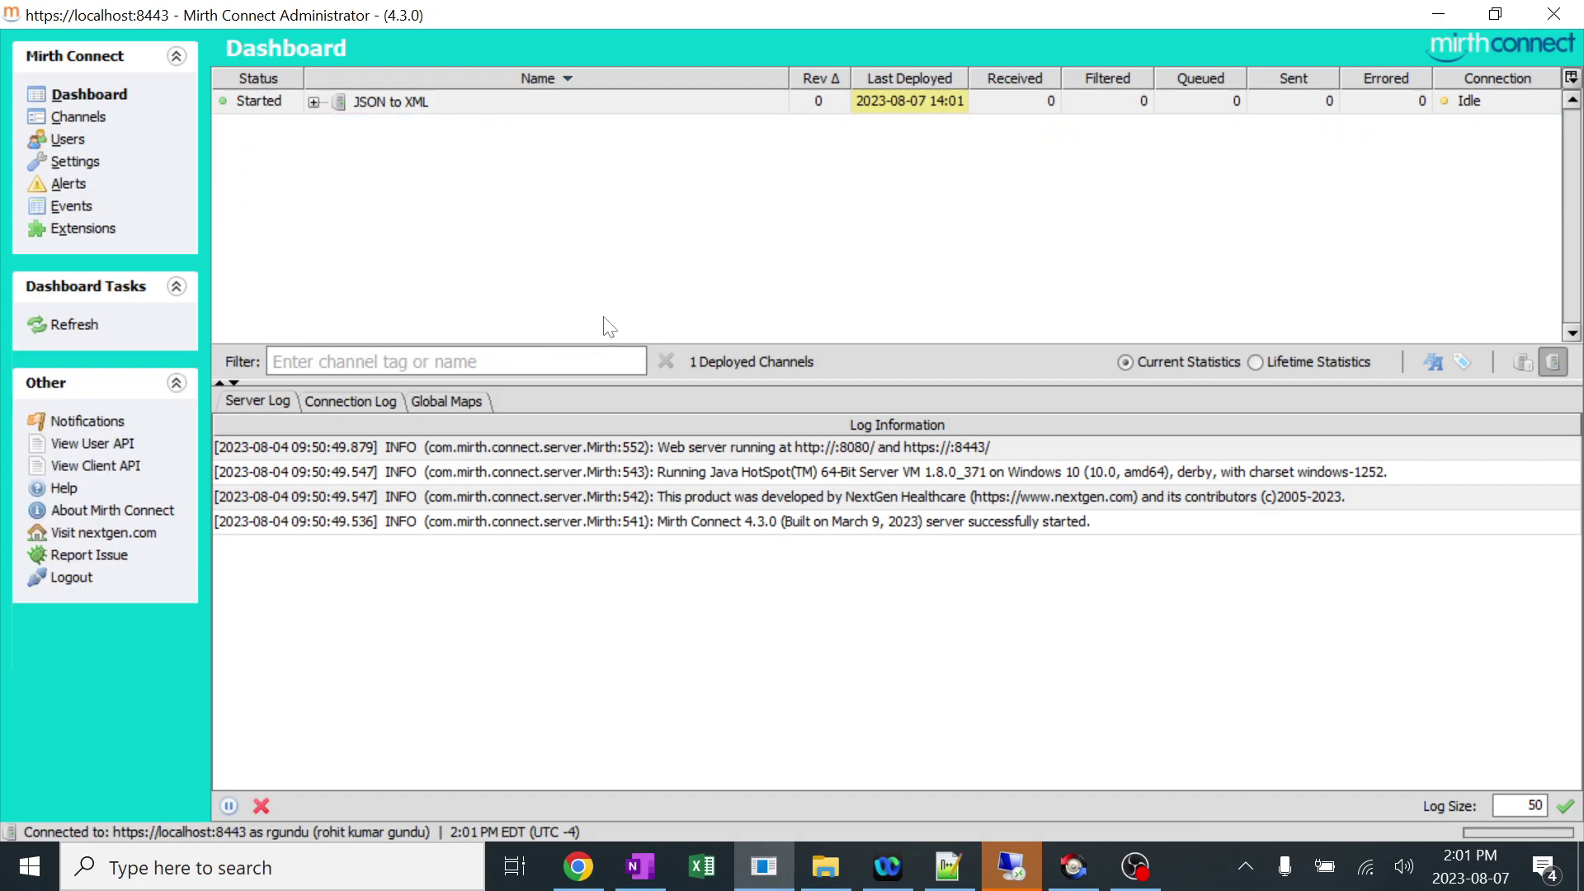
left_click(314, 101)
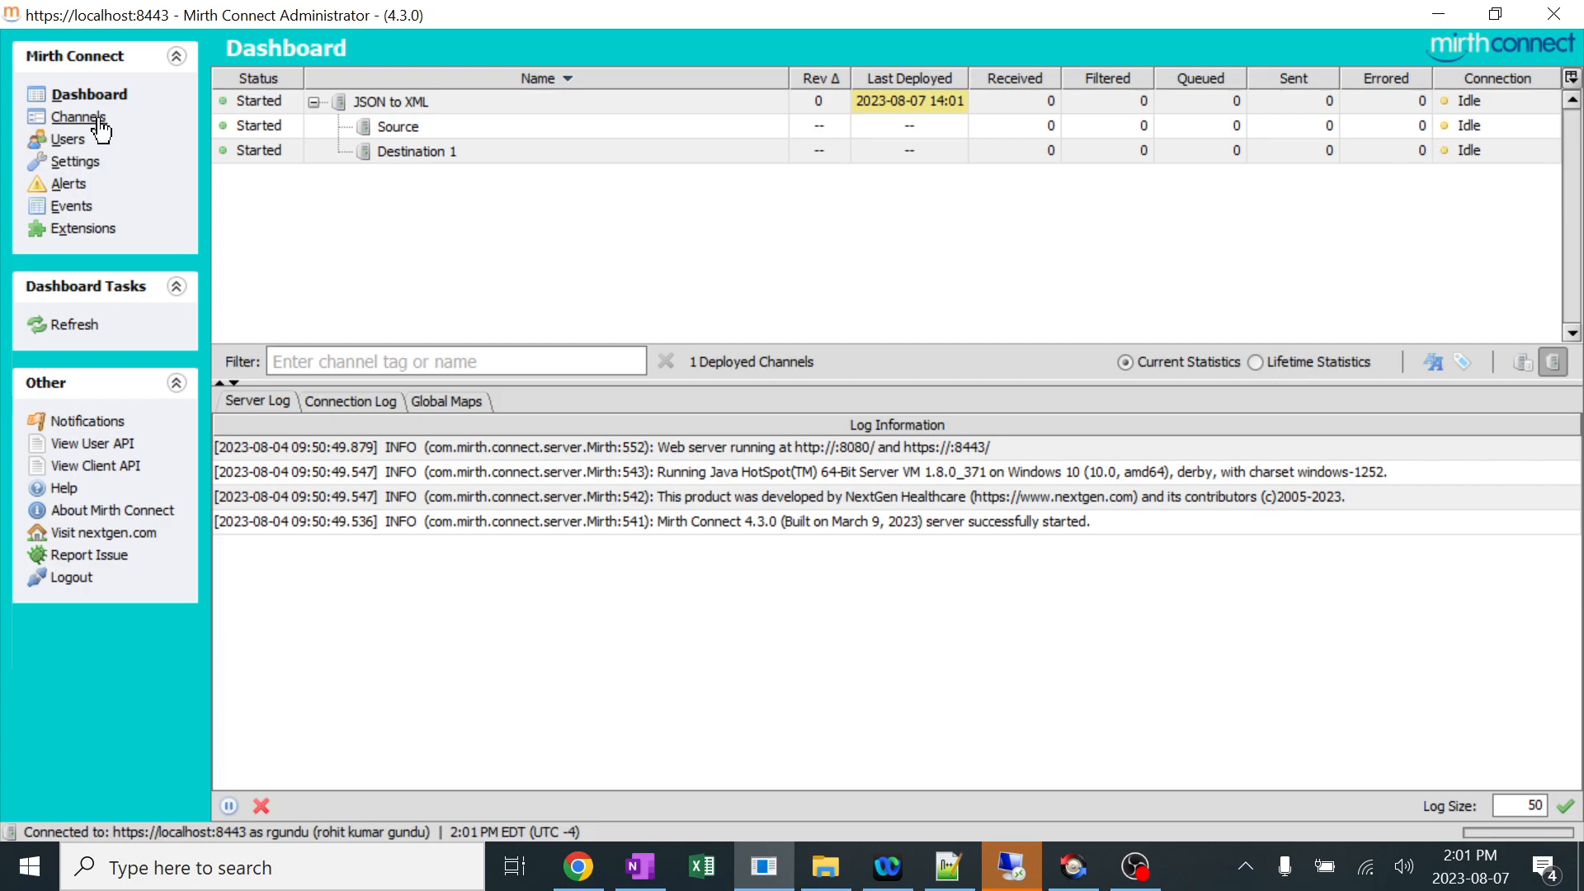
Filter the channel list by 'js' and the jsonxml tag, then open JSON to XML.
left_click(78, 116)
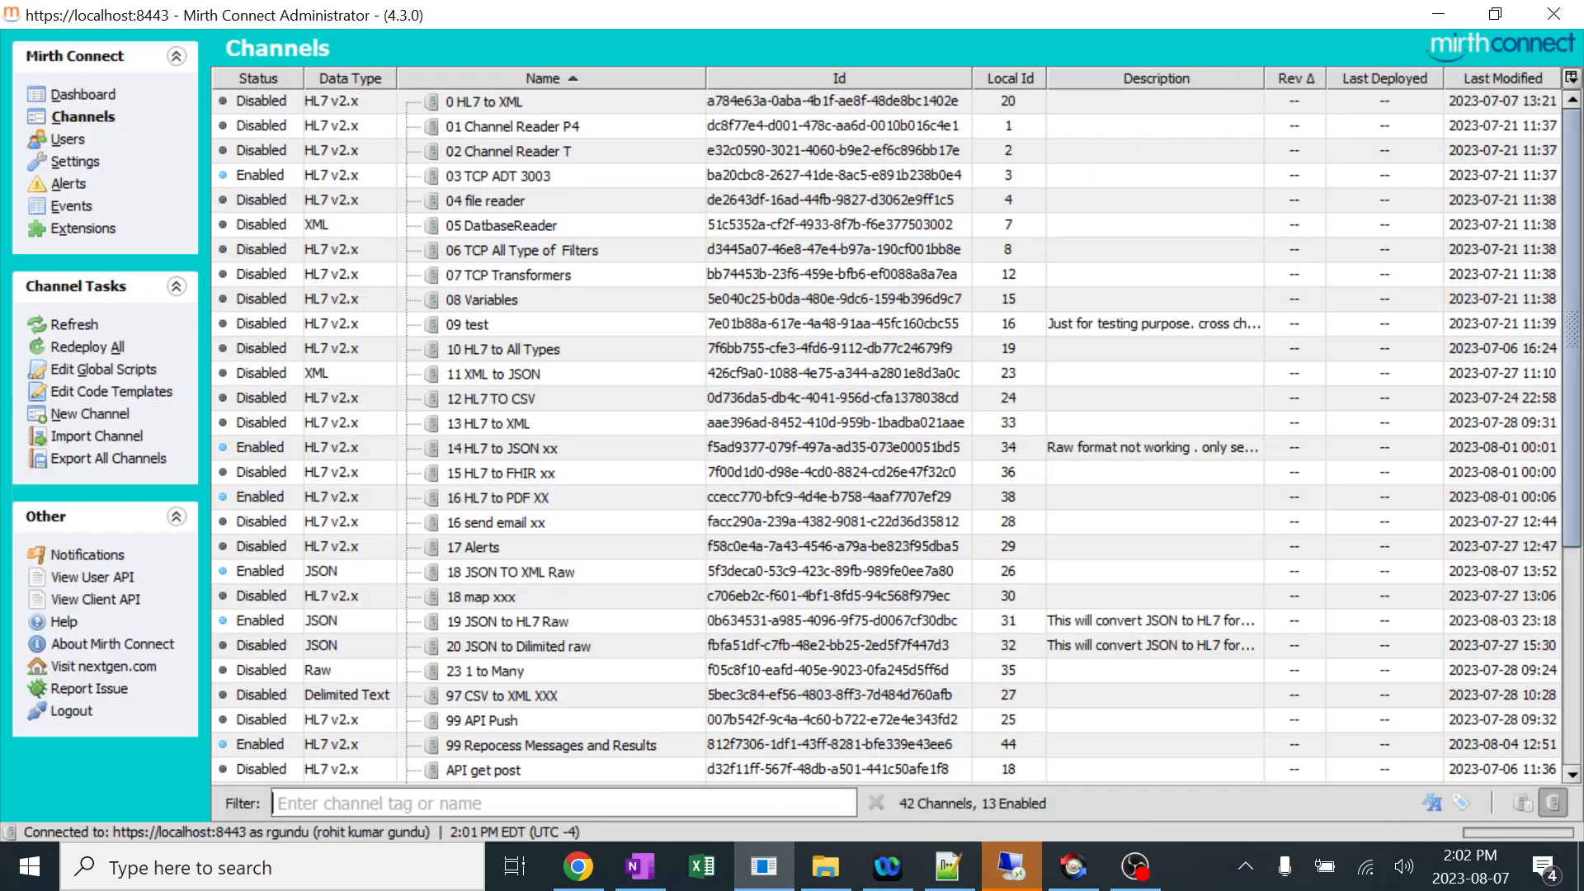
type("js")
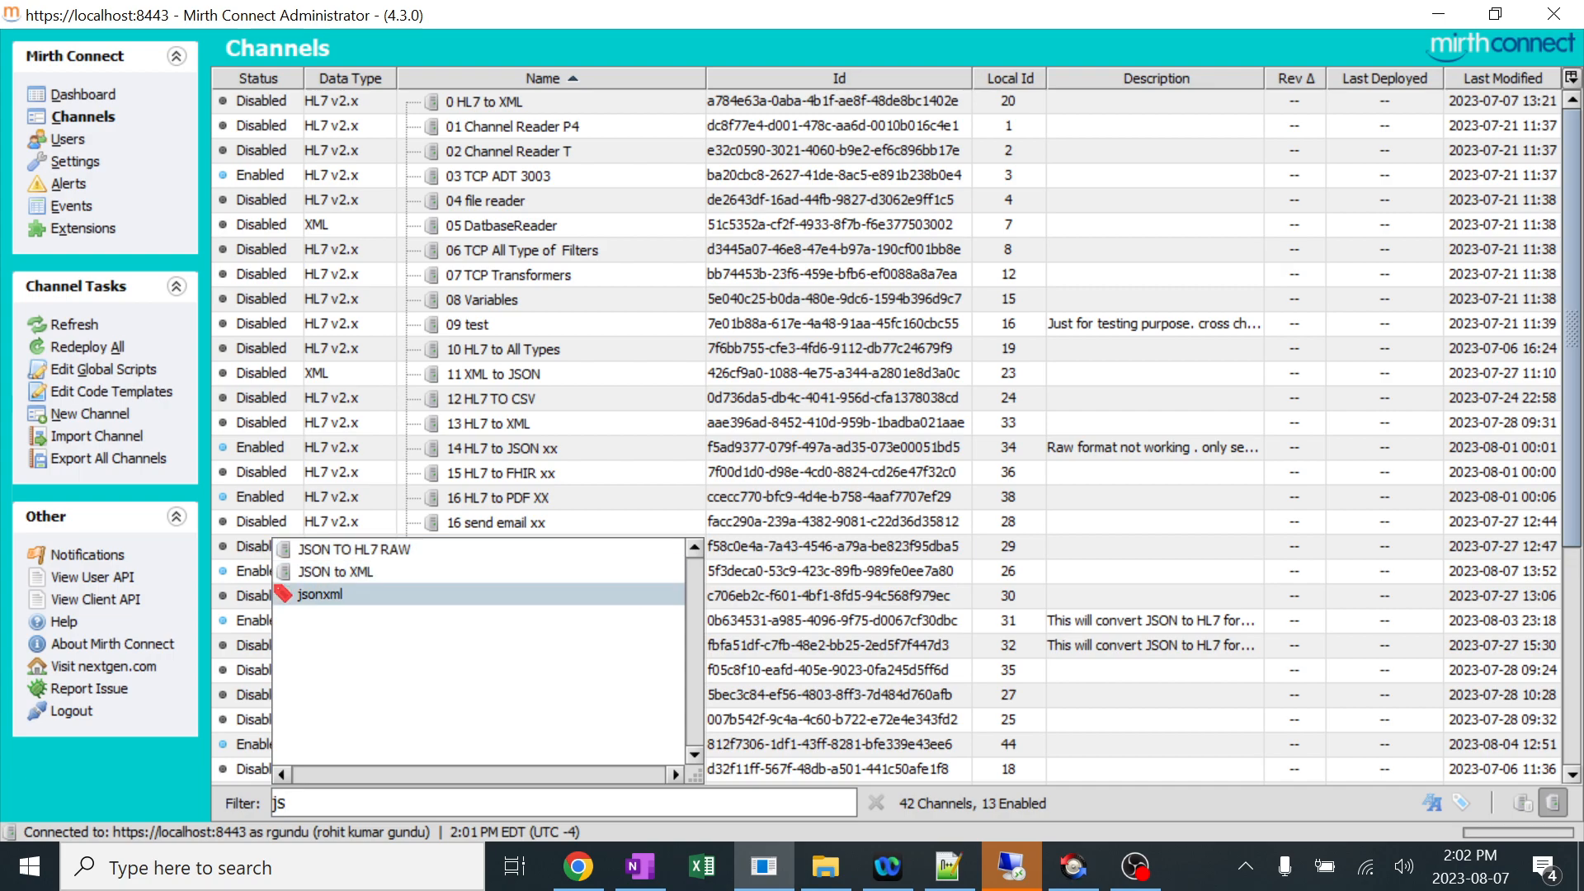
left_click(320, 594)
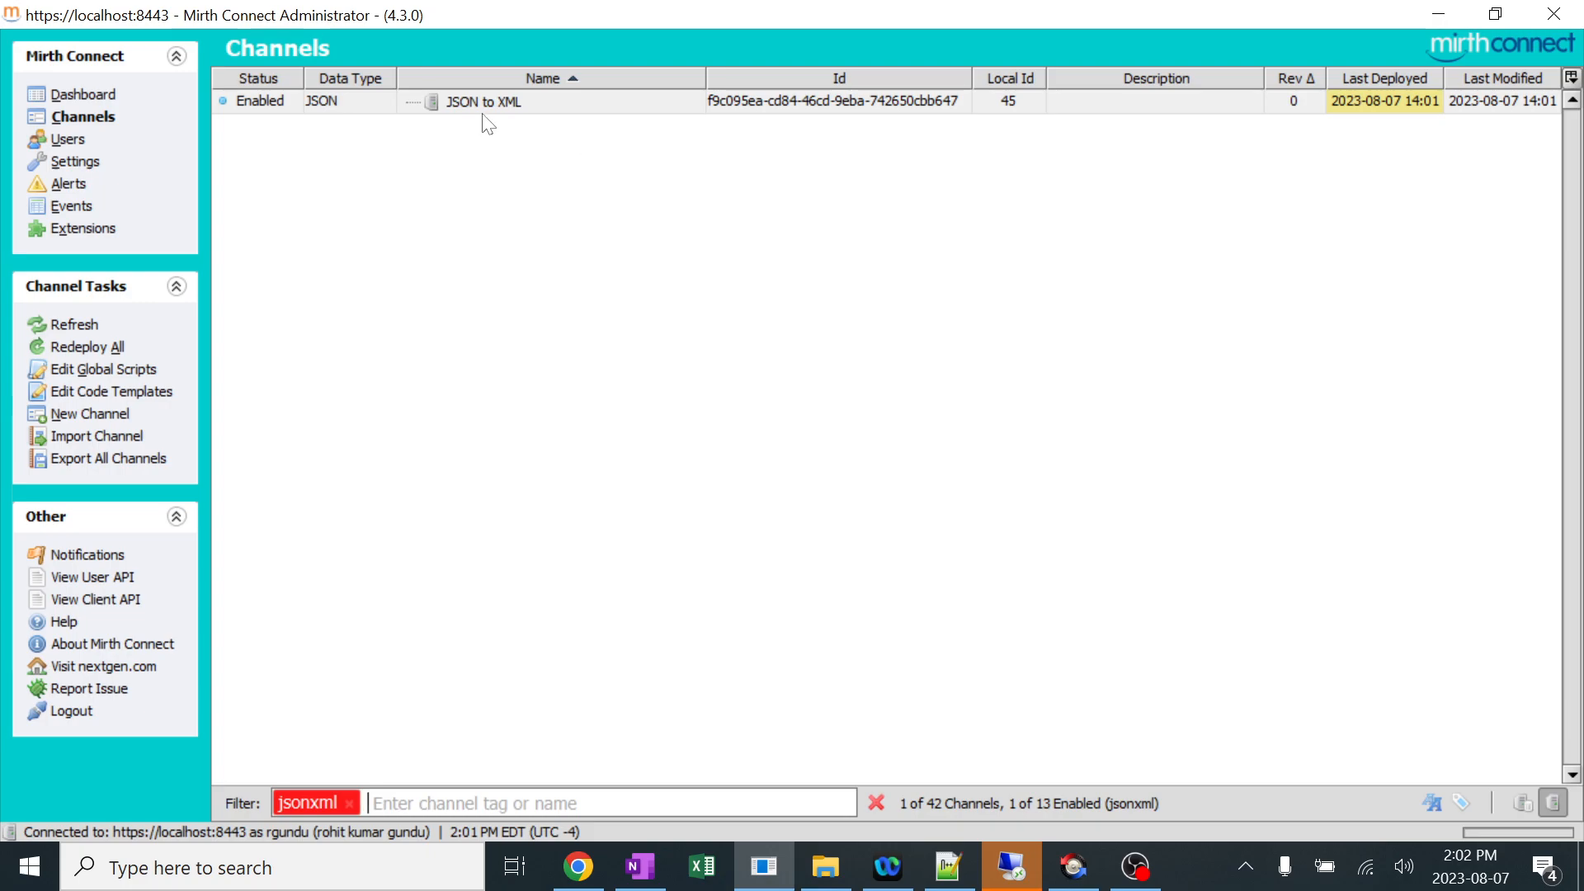
double_click(482, 101)
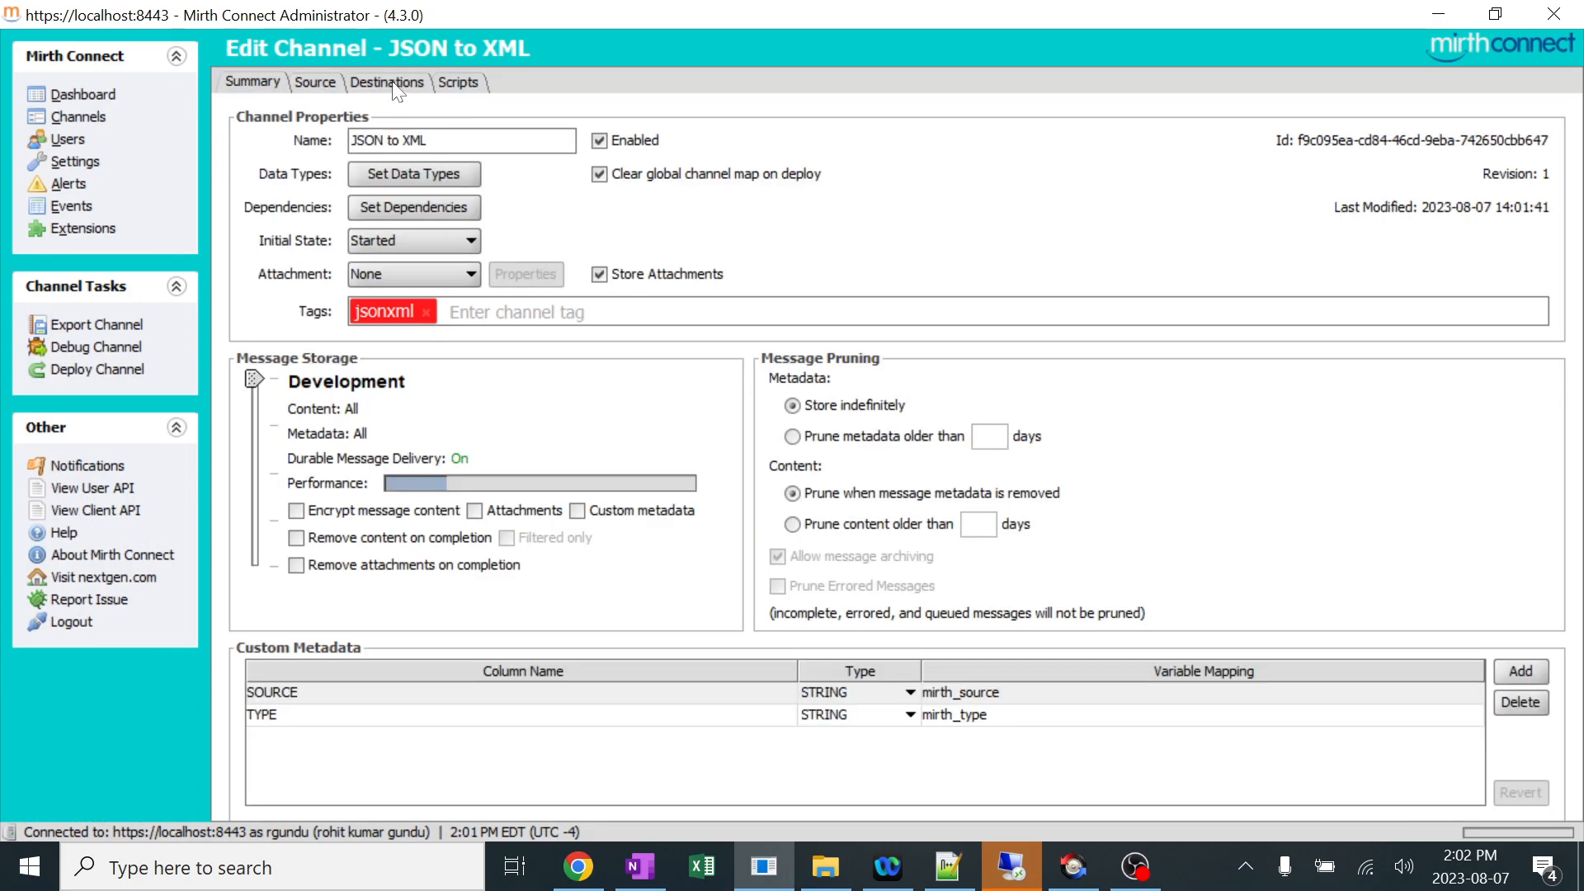
Add a new step to Destination 1's transformer and start a new script line.
left_click(386, 82)
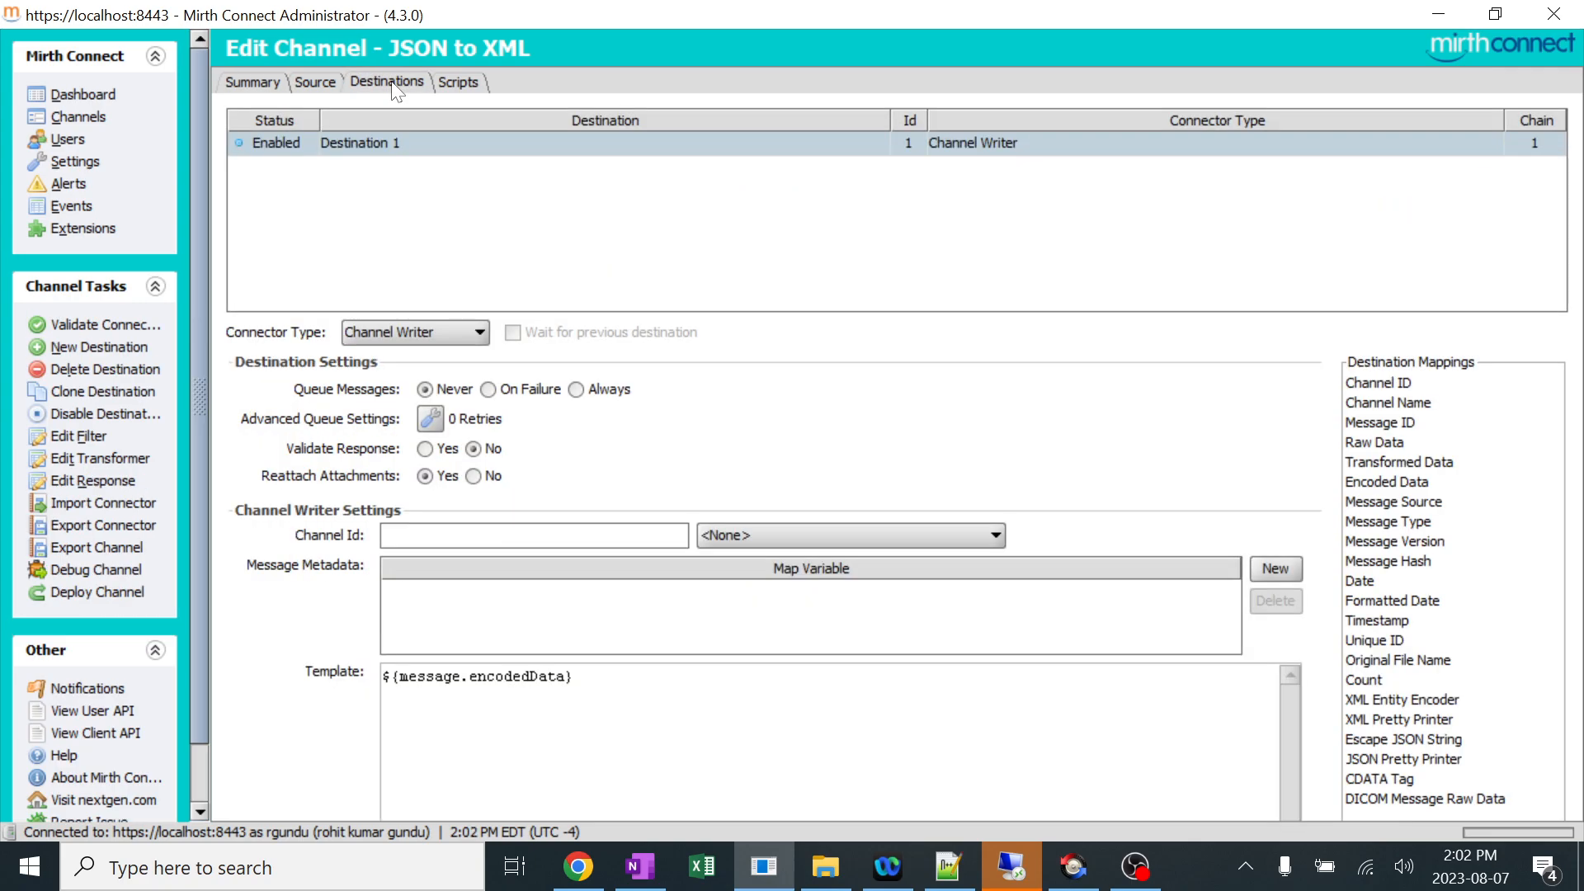
left_click(100, 458)
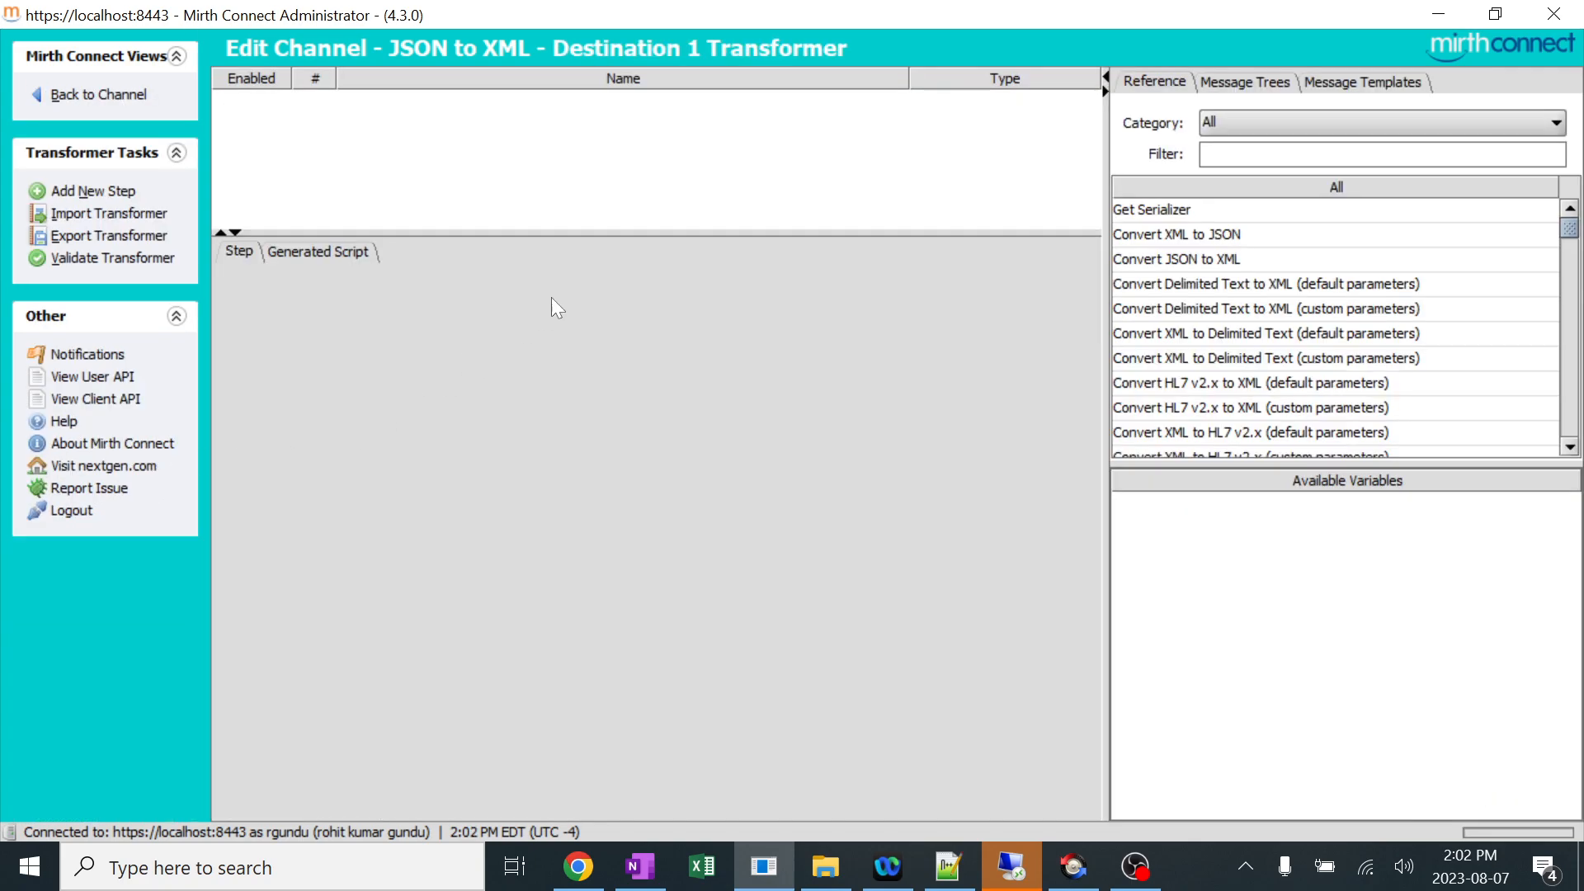
left_click(96, 190)
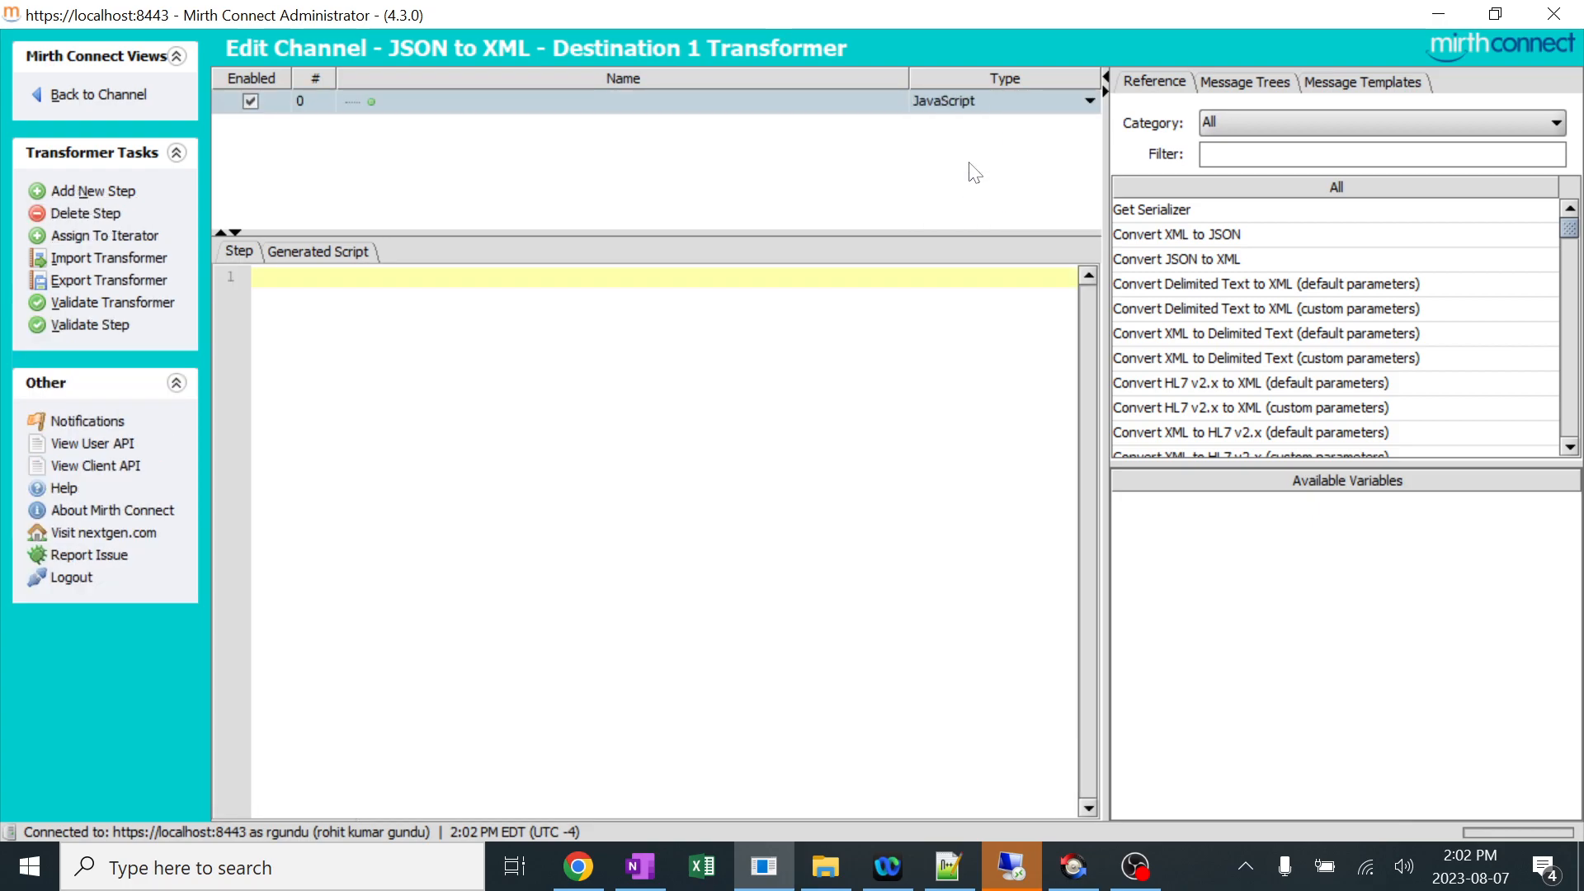
key("Return")
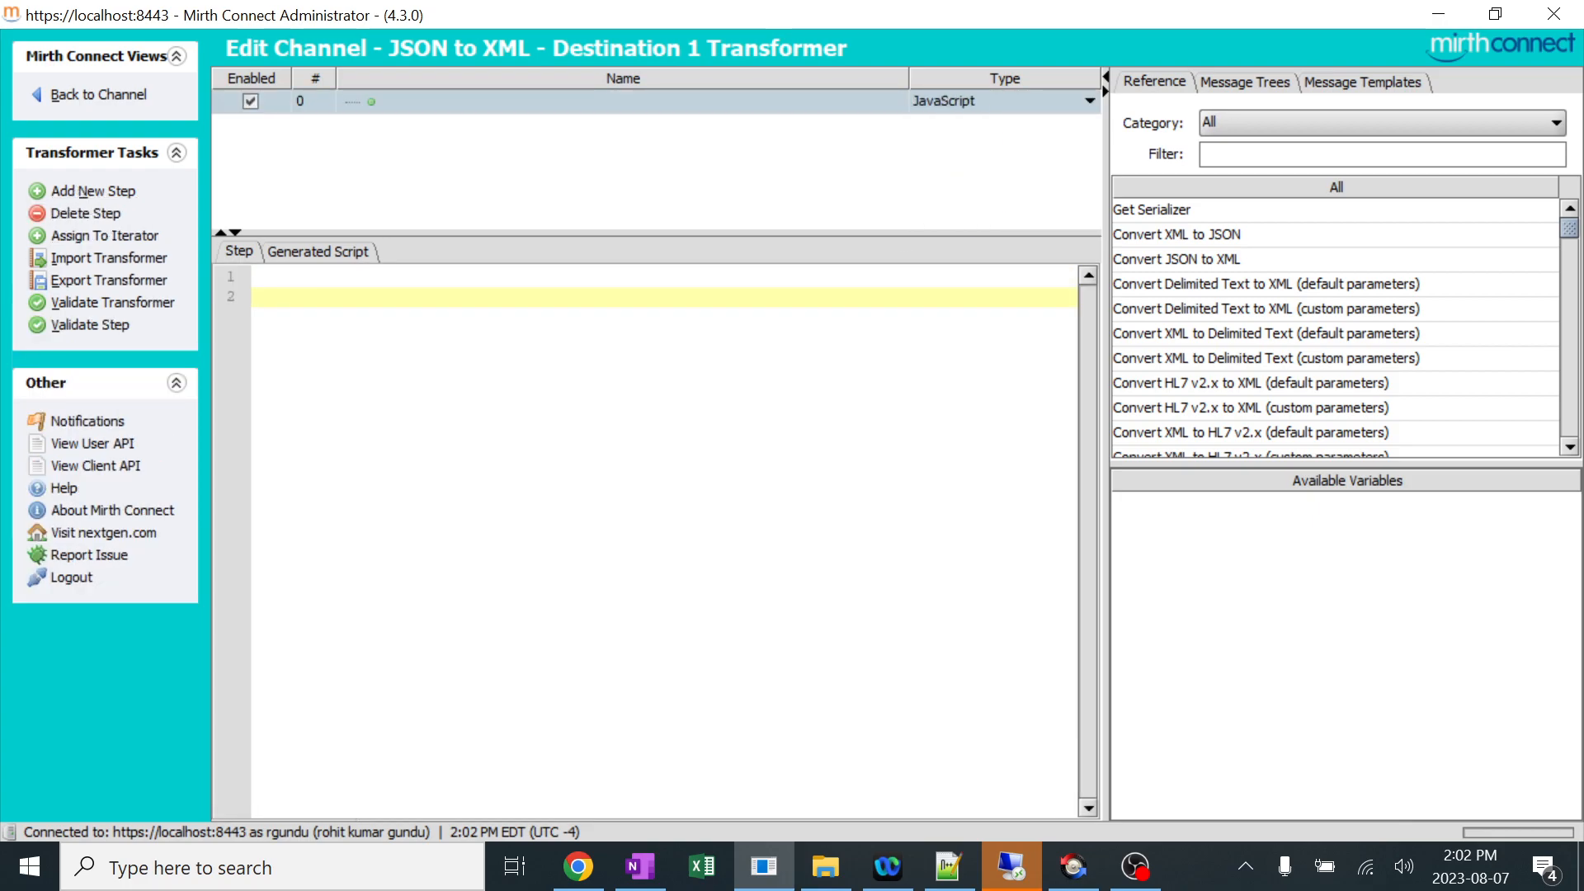
mouse_move(578, 867)
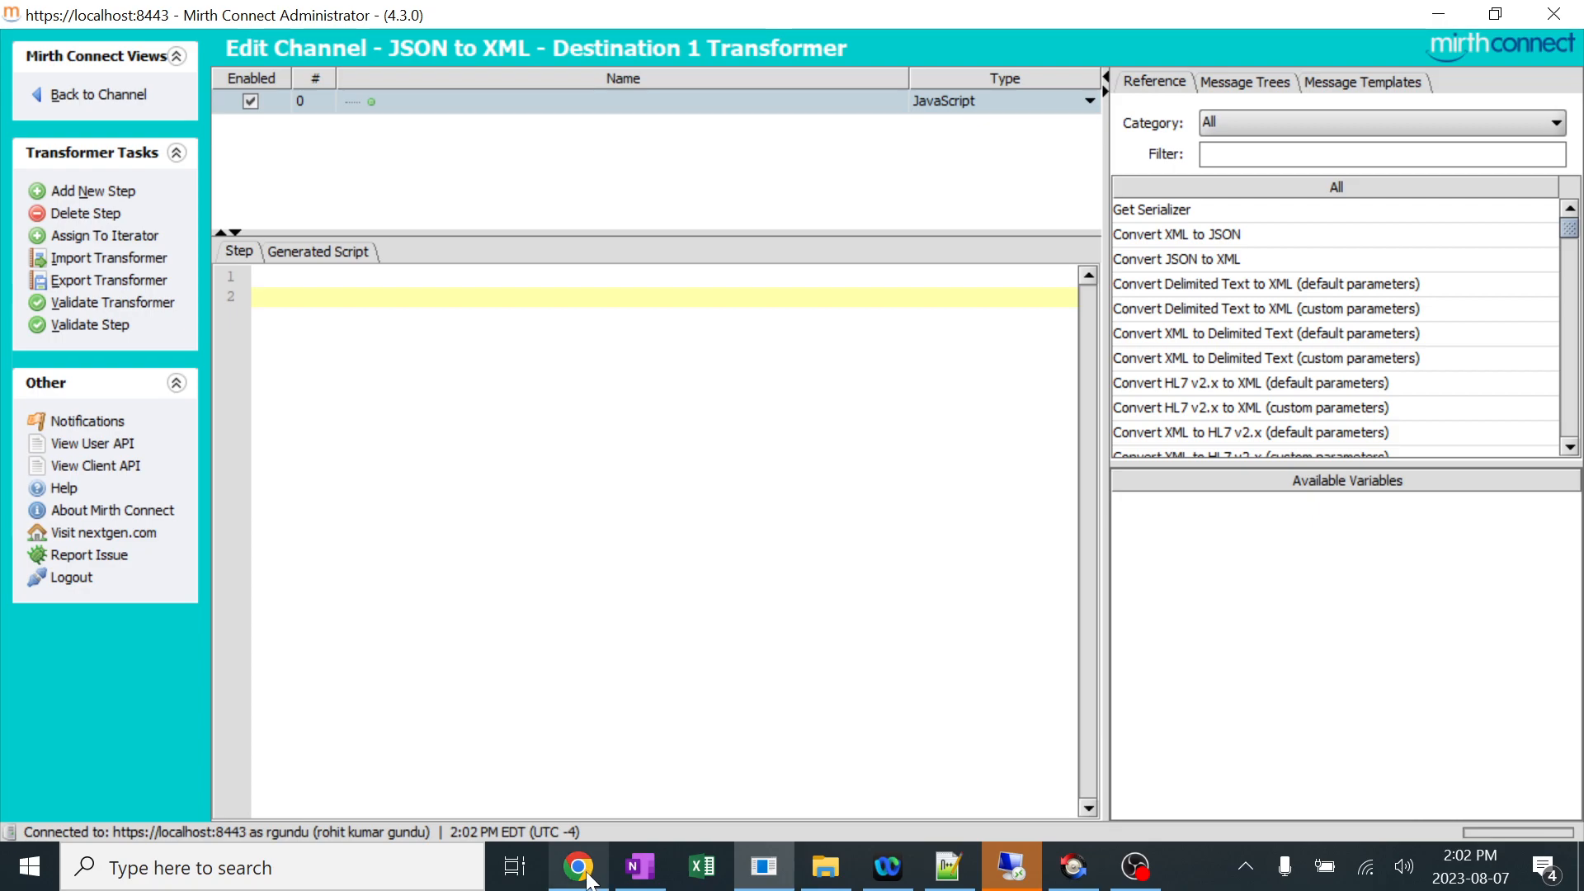
Bring up the GitHub conversion script in Chrome and scroll through it.
left_click(577, 867)
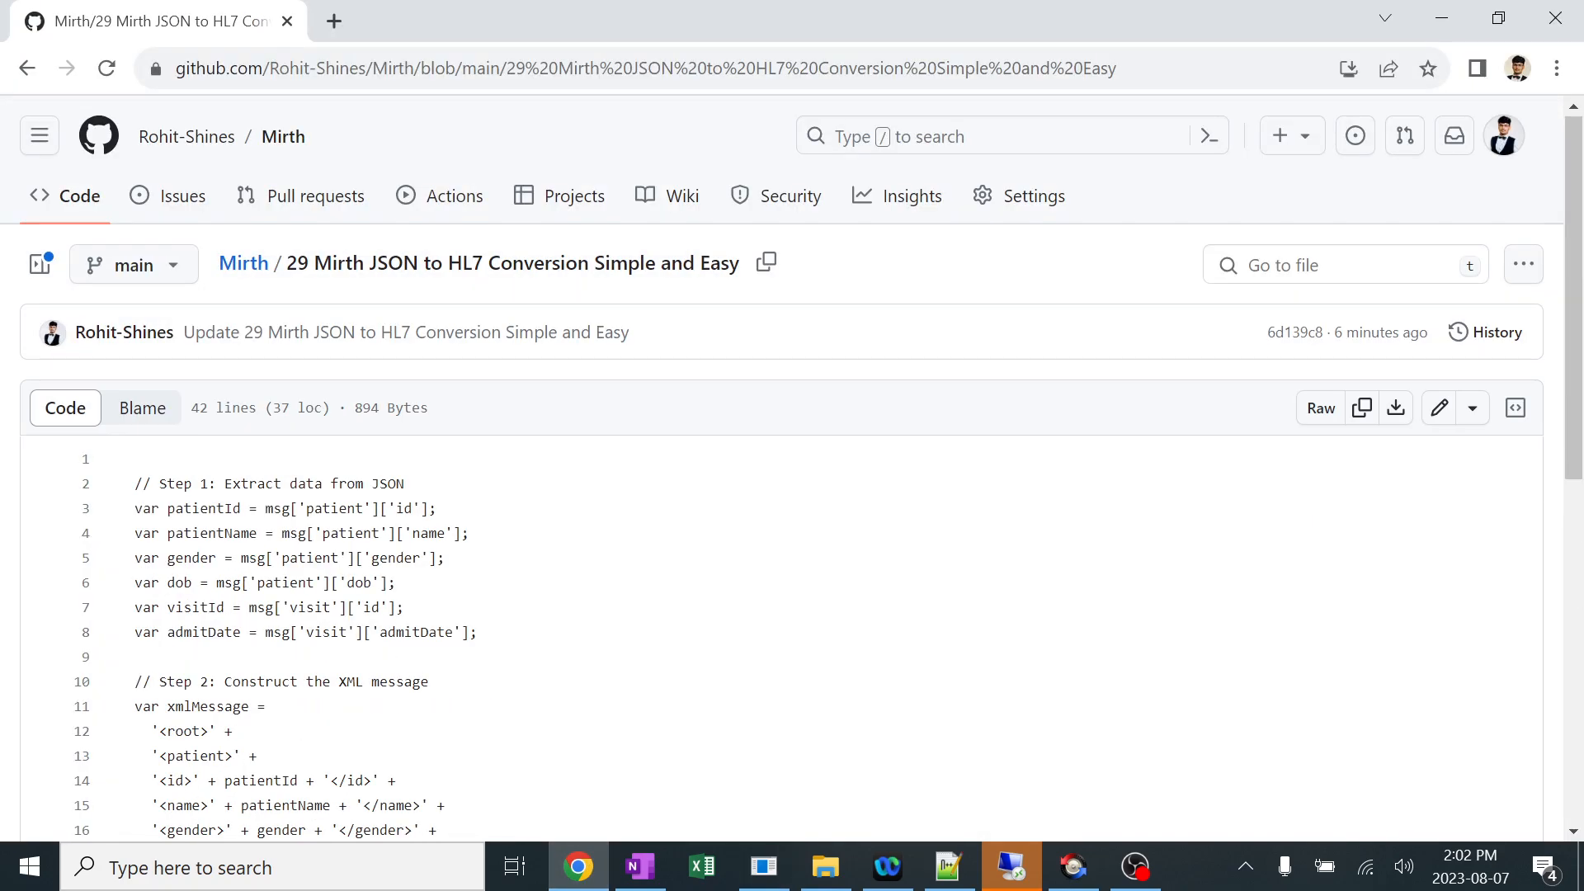
left_click(464, 68)
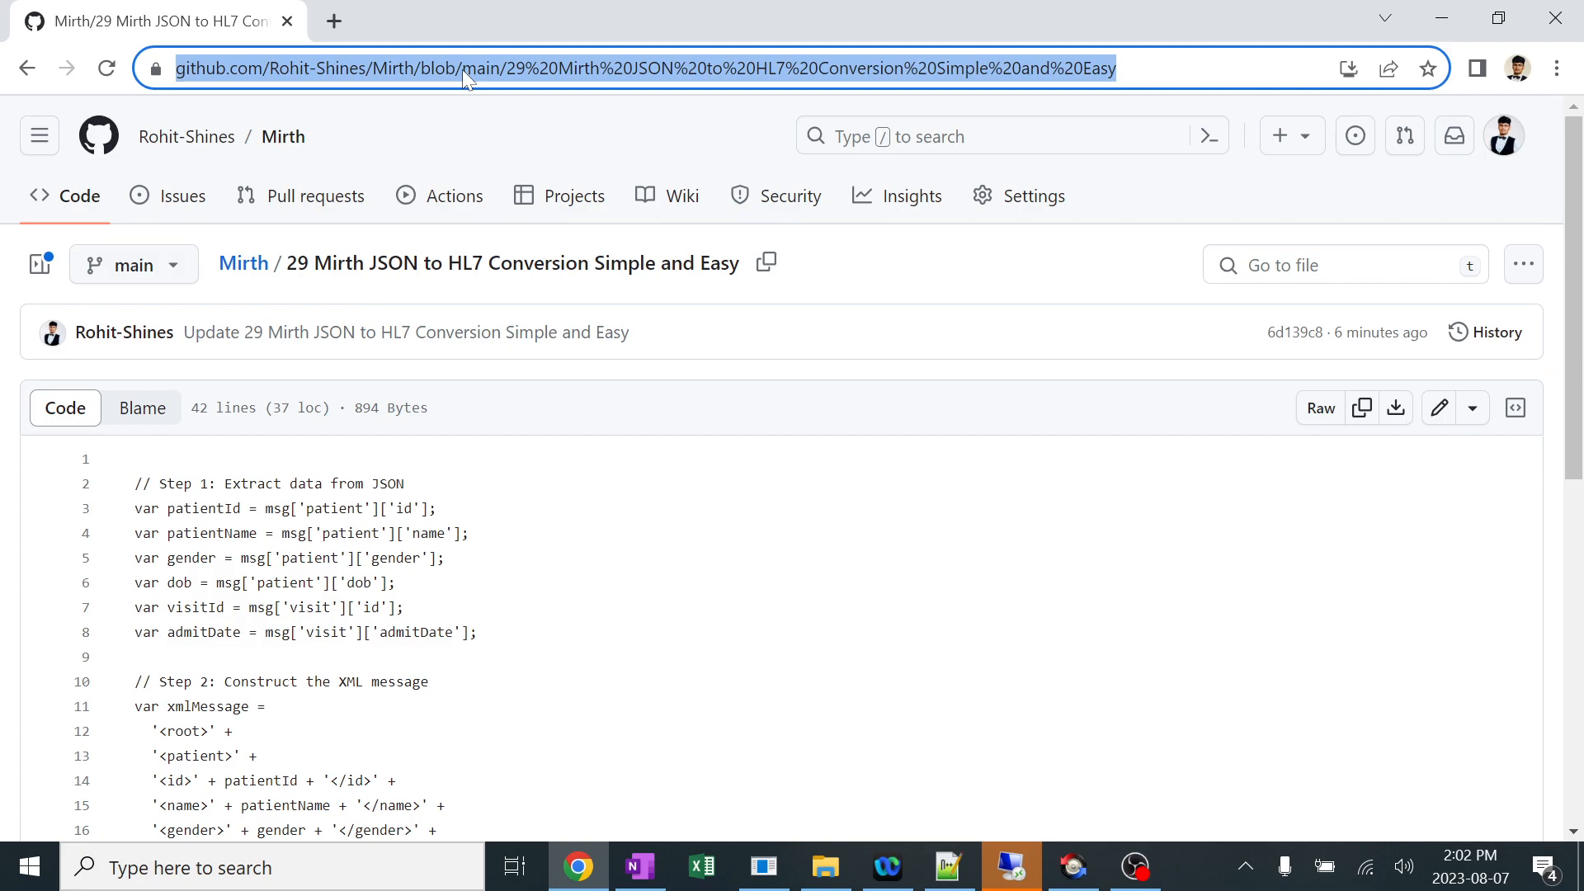
scroll("down", 3)
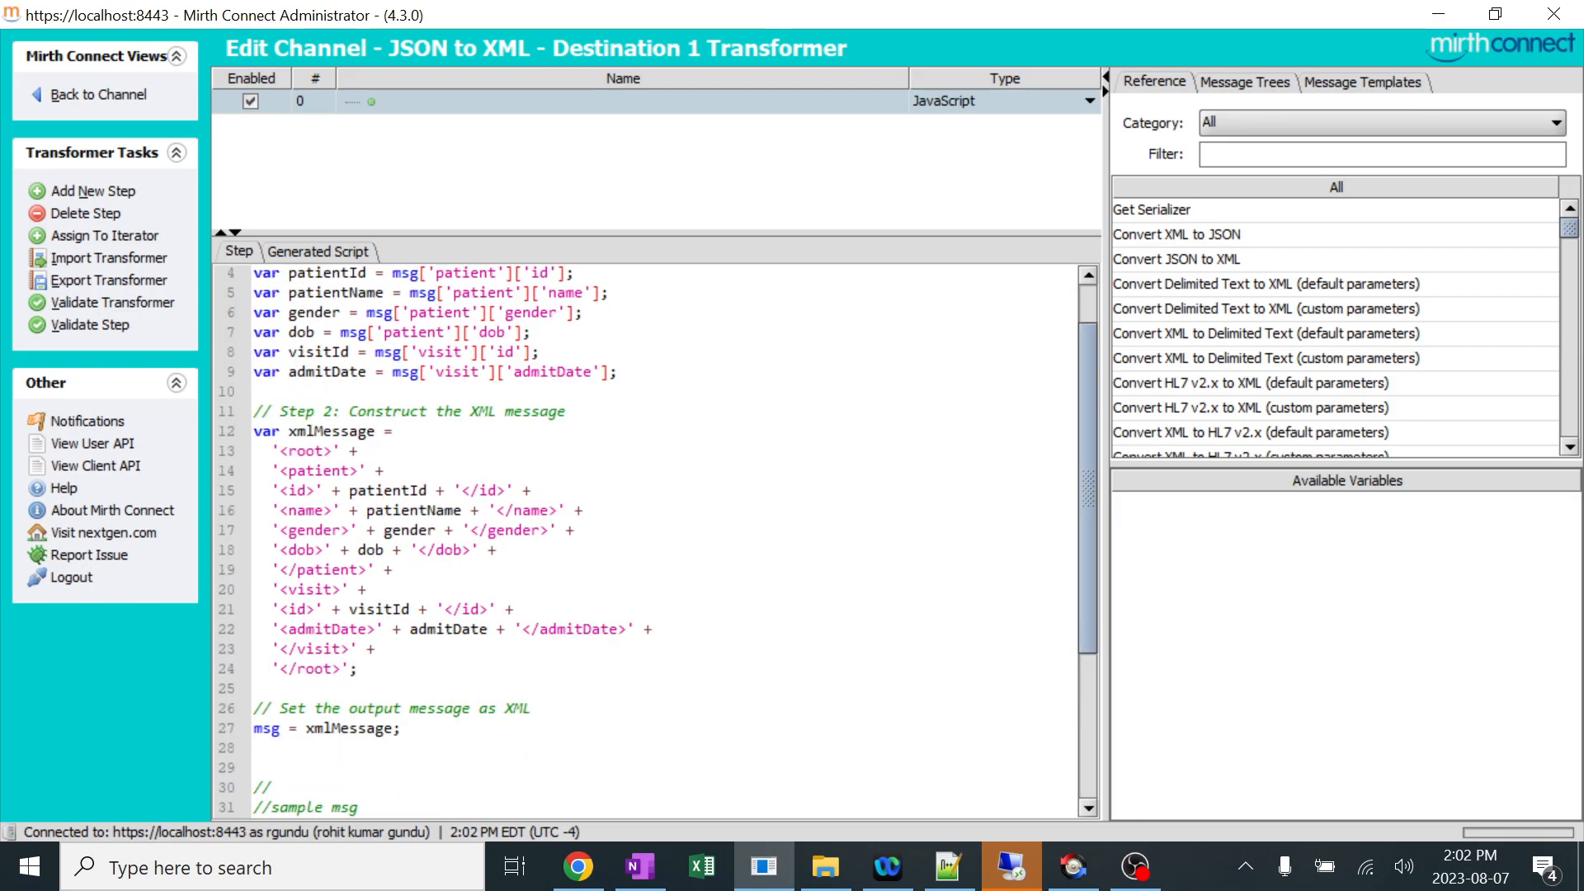
Scroll back up the script and switch to the Notepad++ sample message notes.
scroll("up", 3)
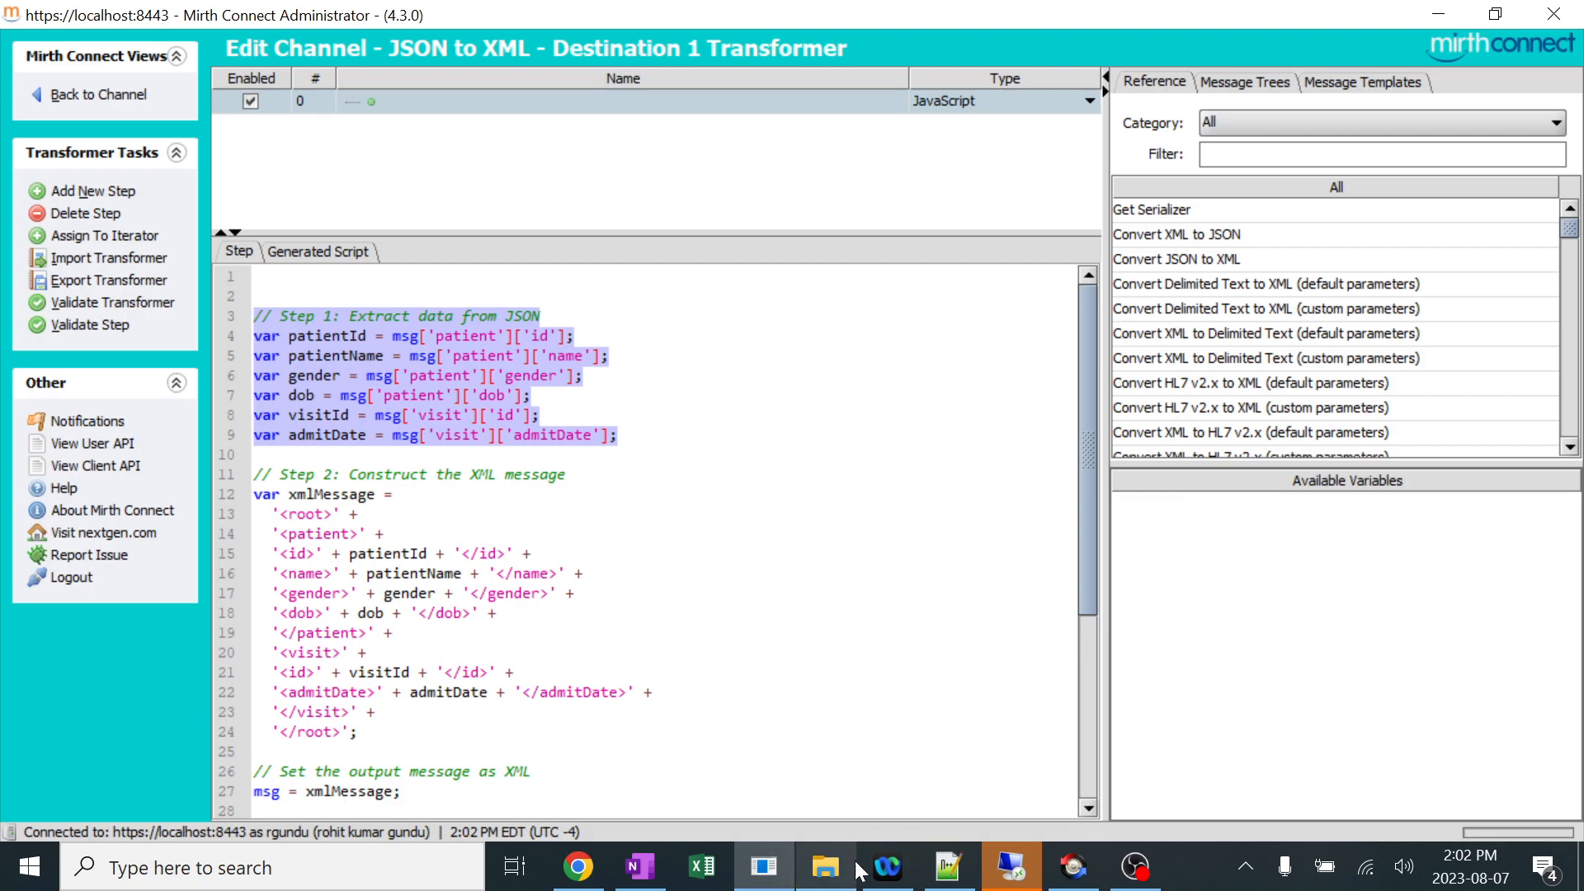
left_click(946, 867)
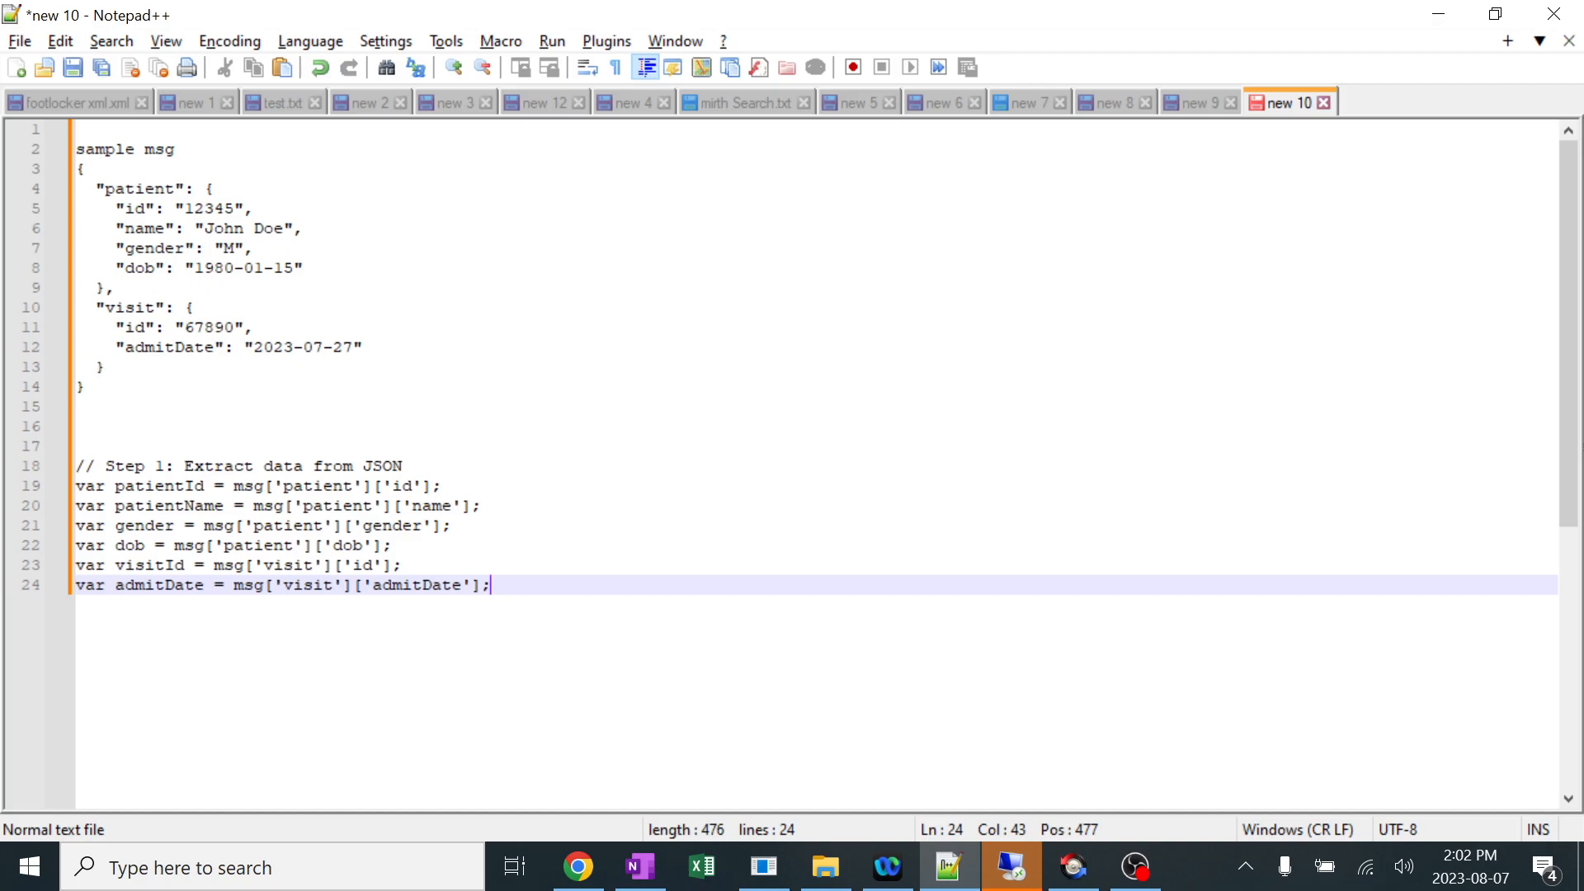
Compare patient keys and correct line 19 to read msg['patient']['id'].
left_click(252, 465)
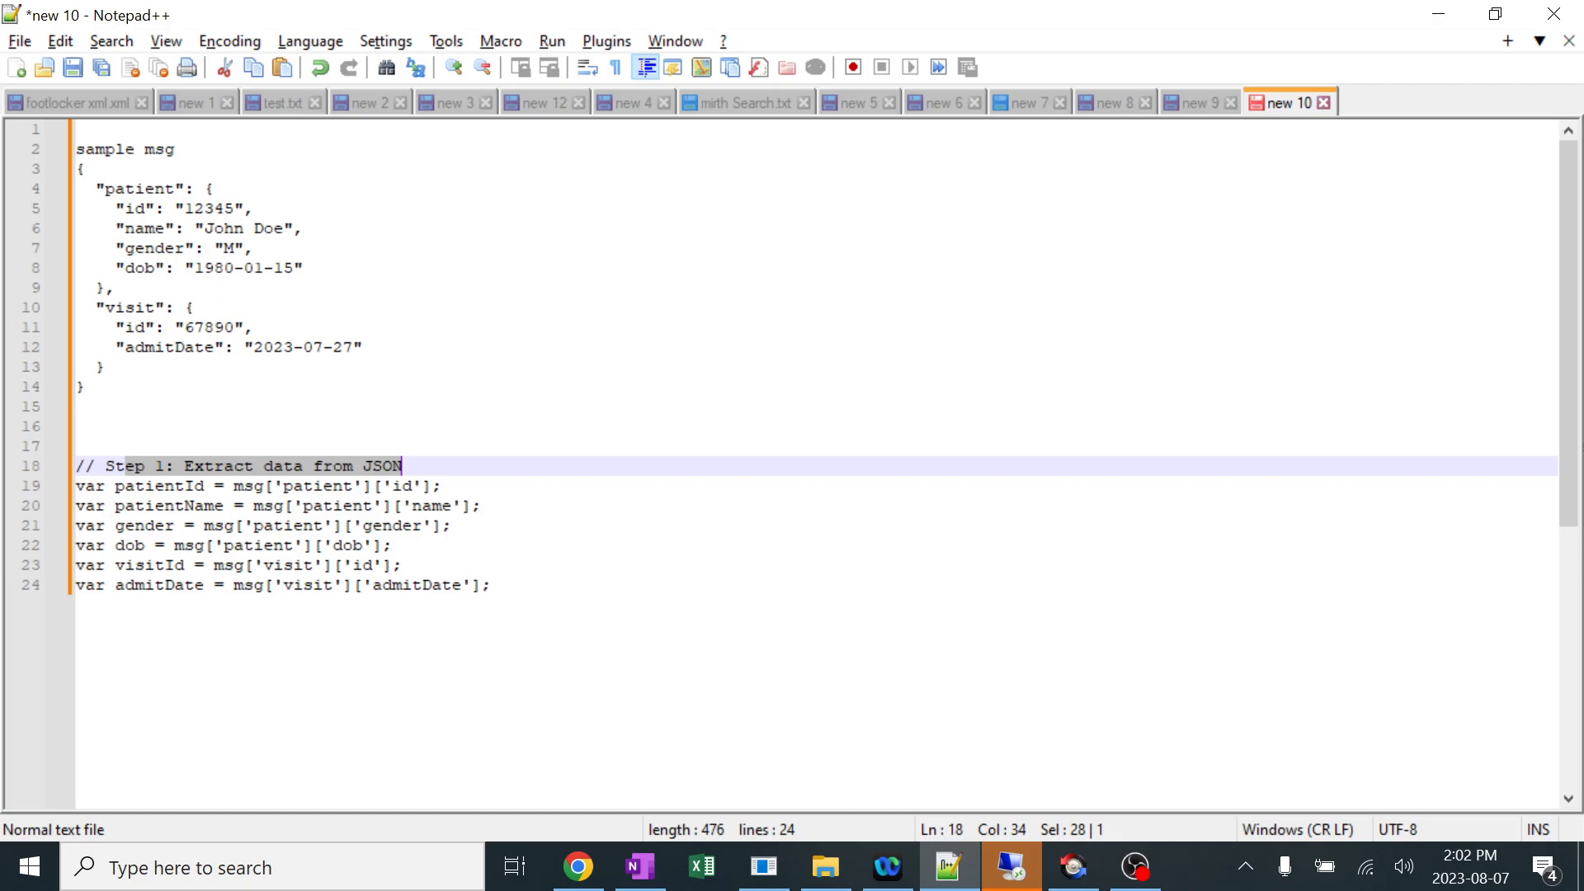
double_click(159, 486)
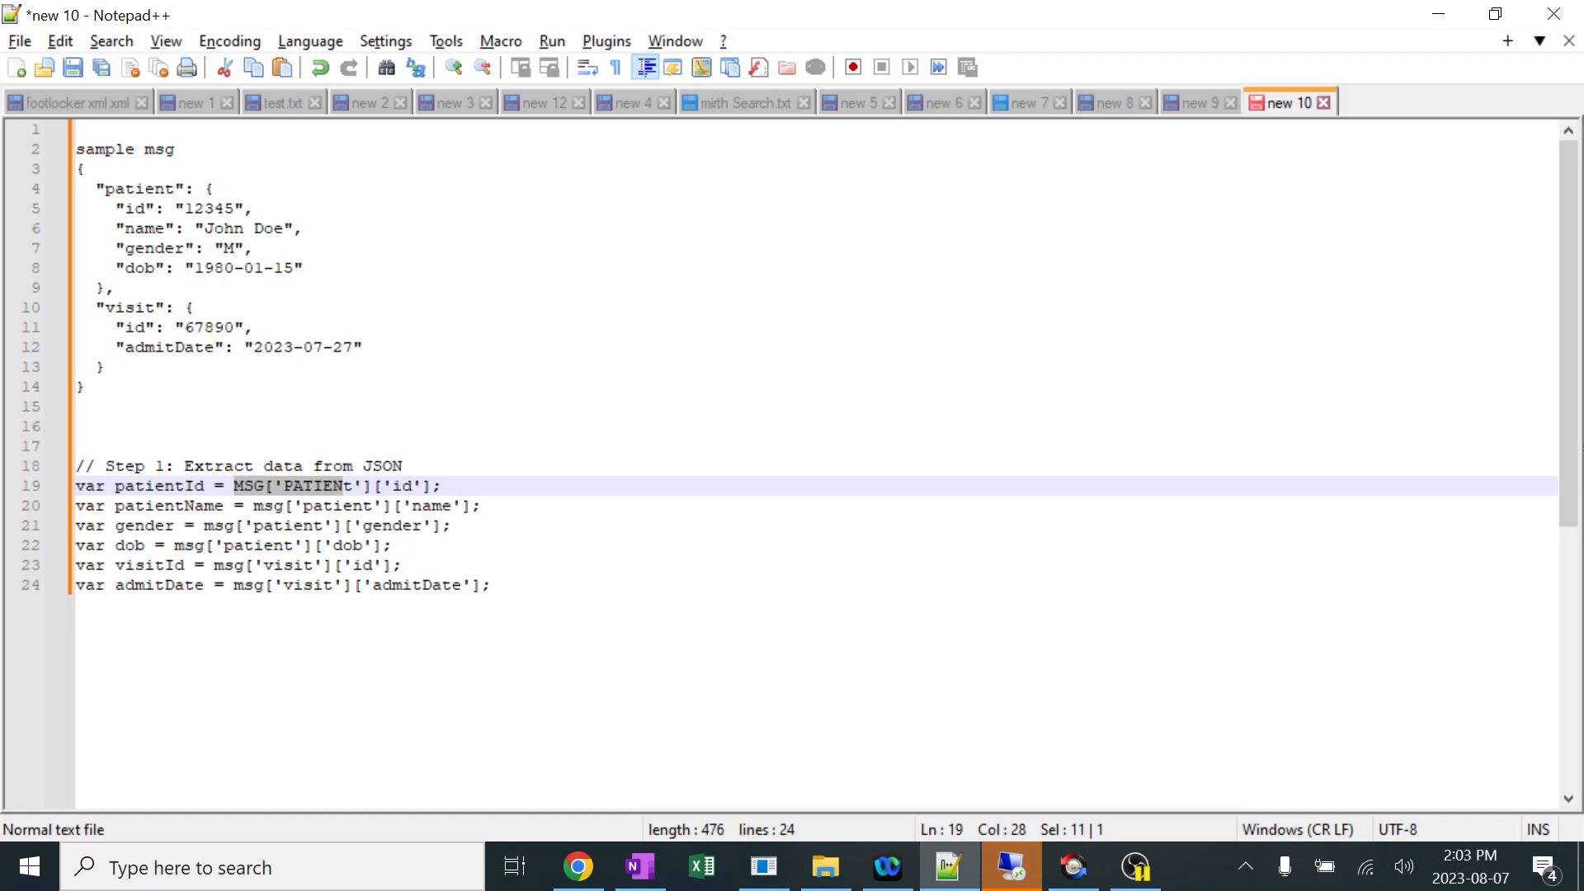
left_click(485, 505)
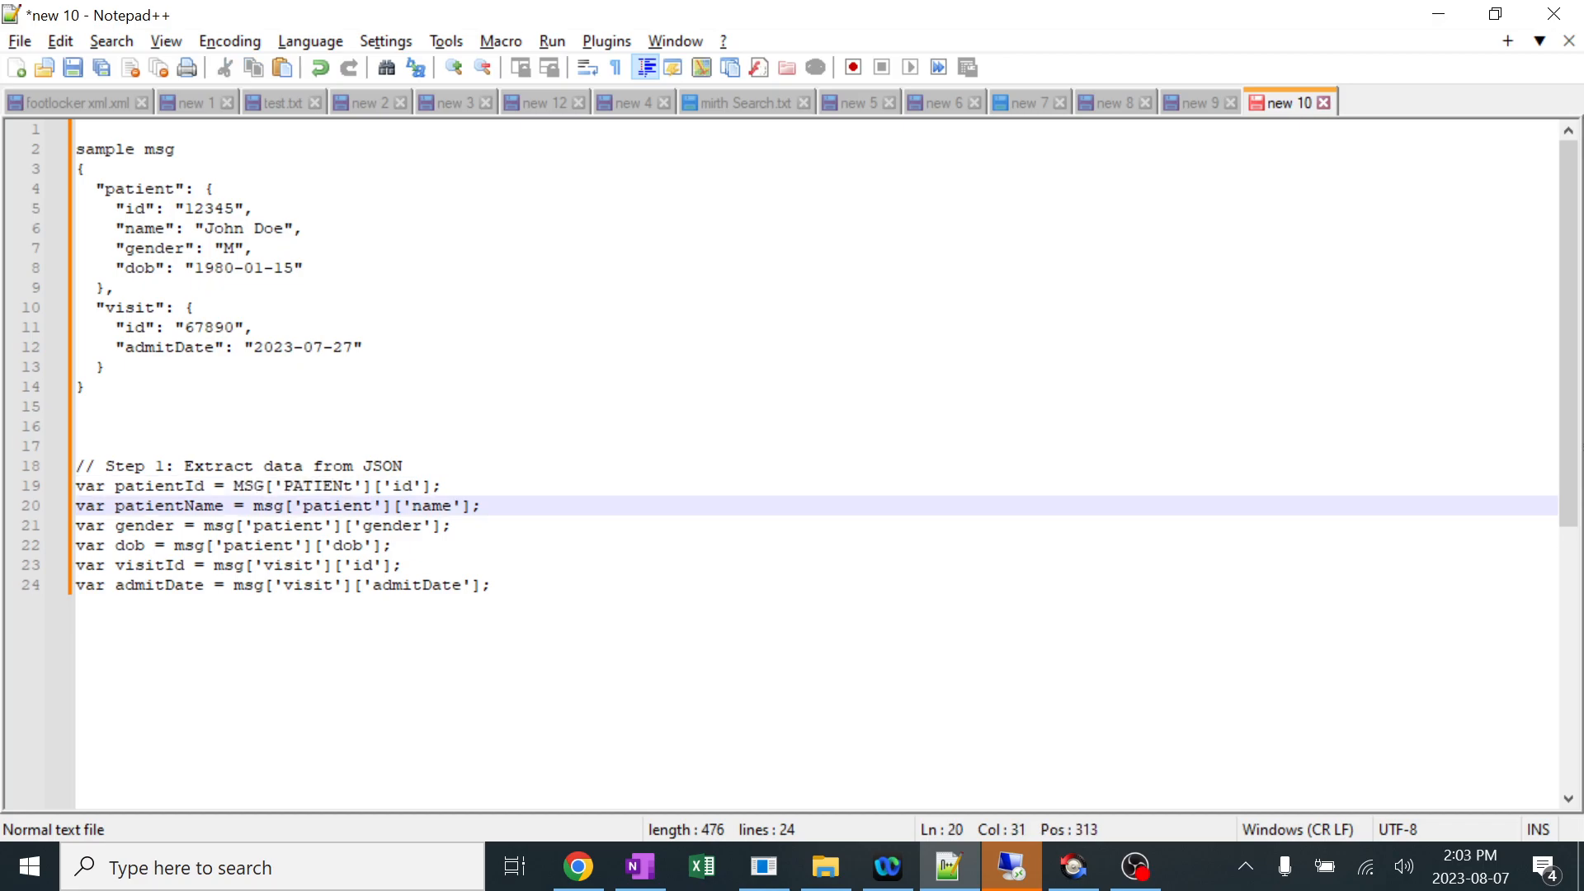
double_click(318, 485)
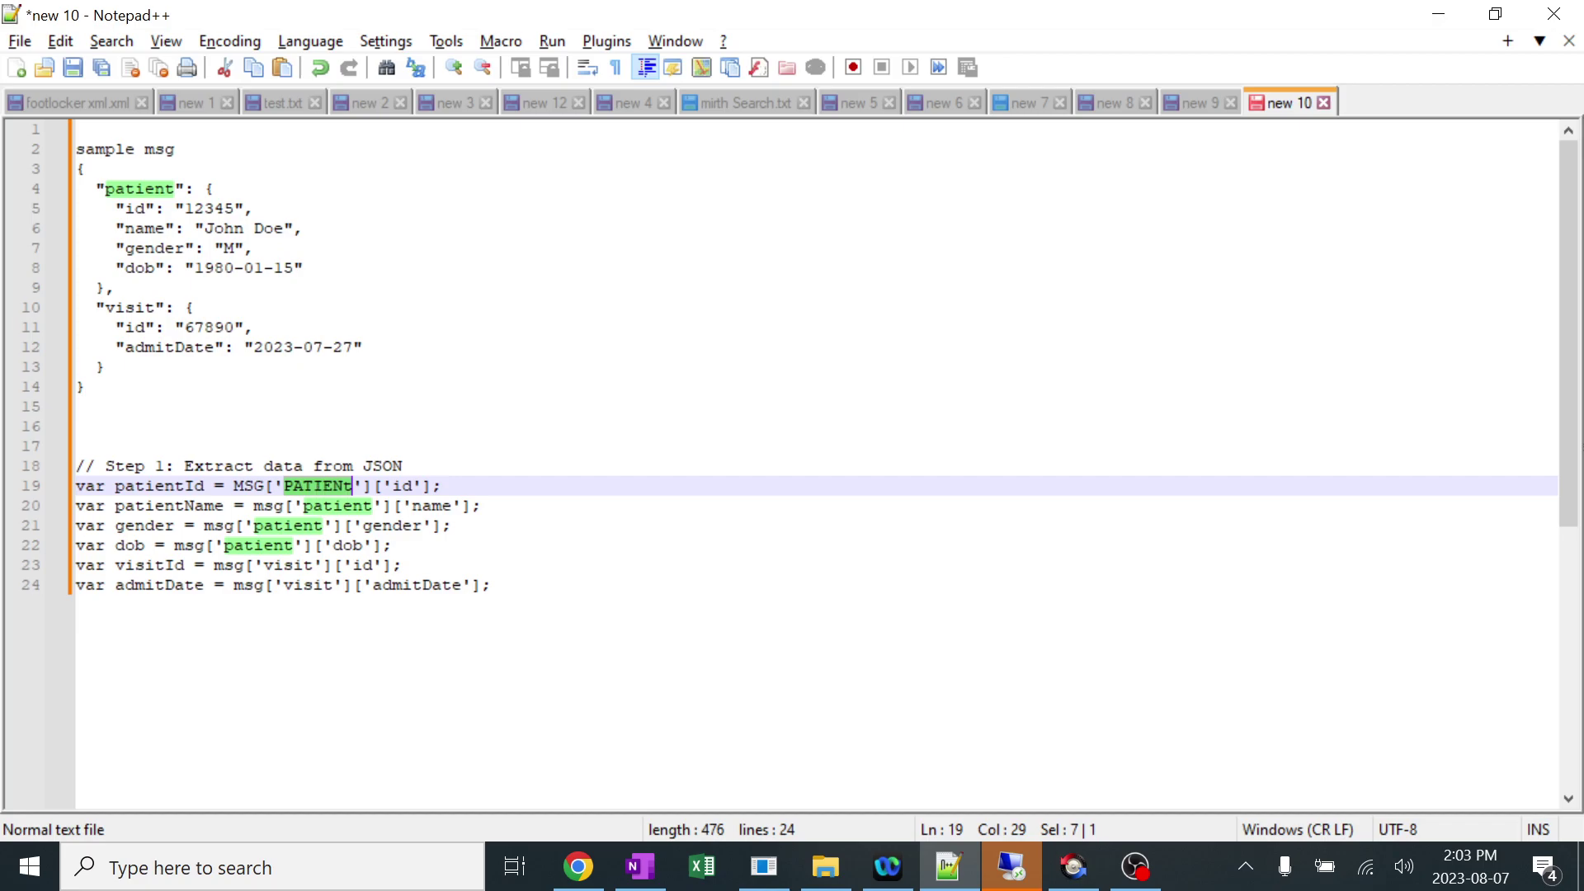
double_click(401, 486)
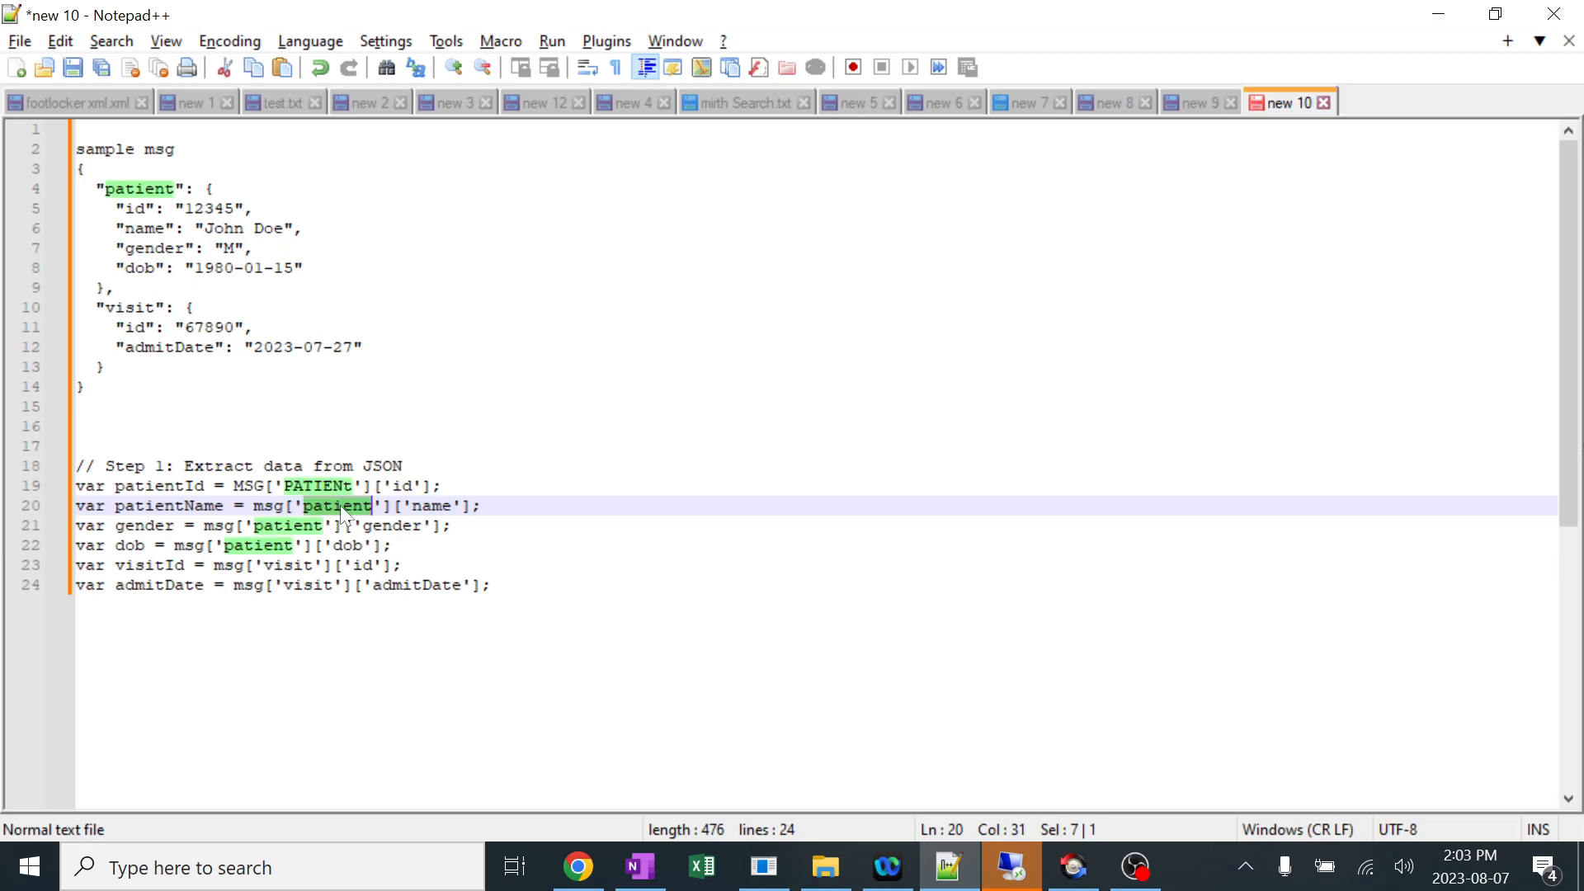
left_click(344, 505)
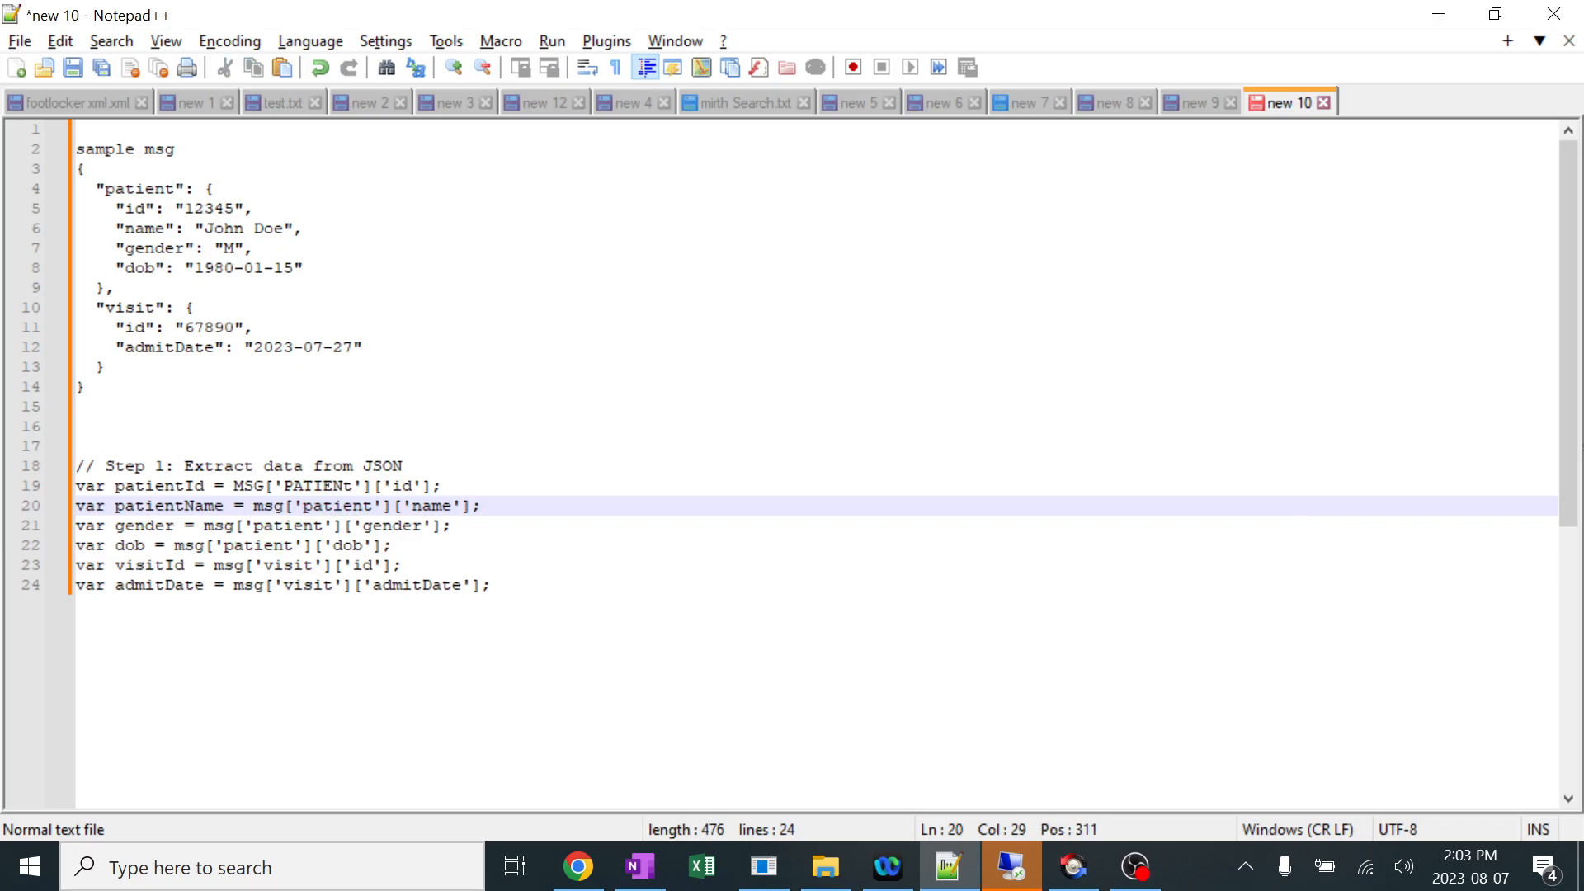
double_click(139, 188)
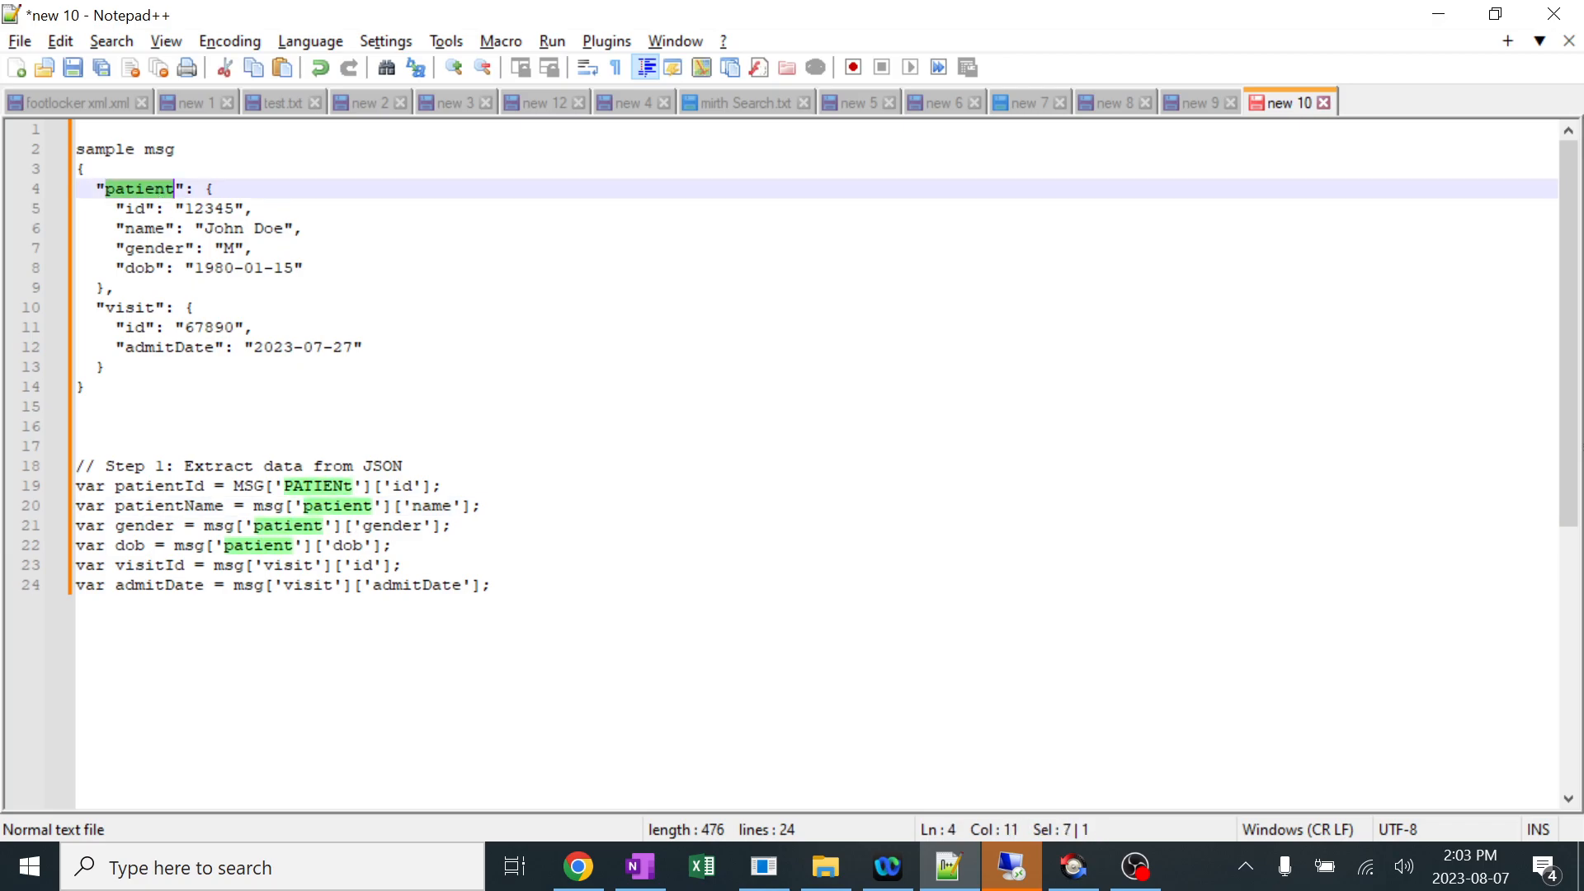
left_click(318, 486)
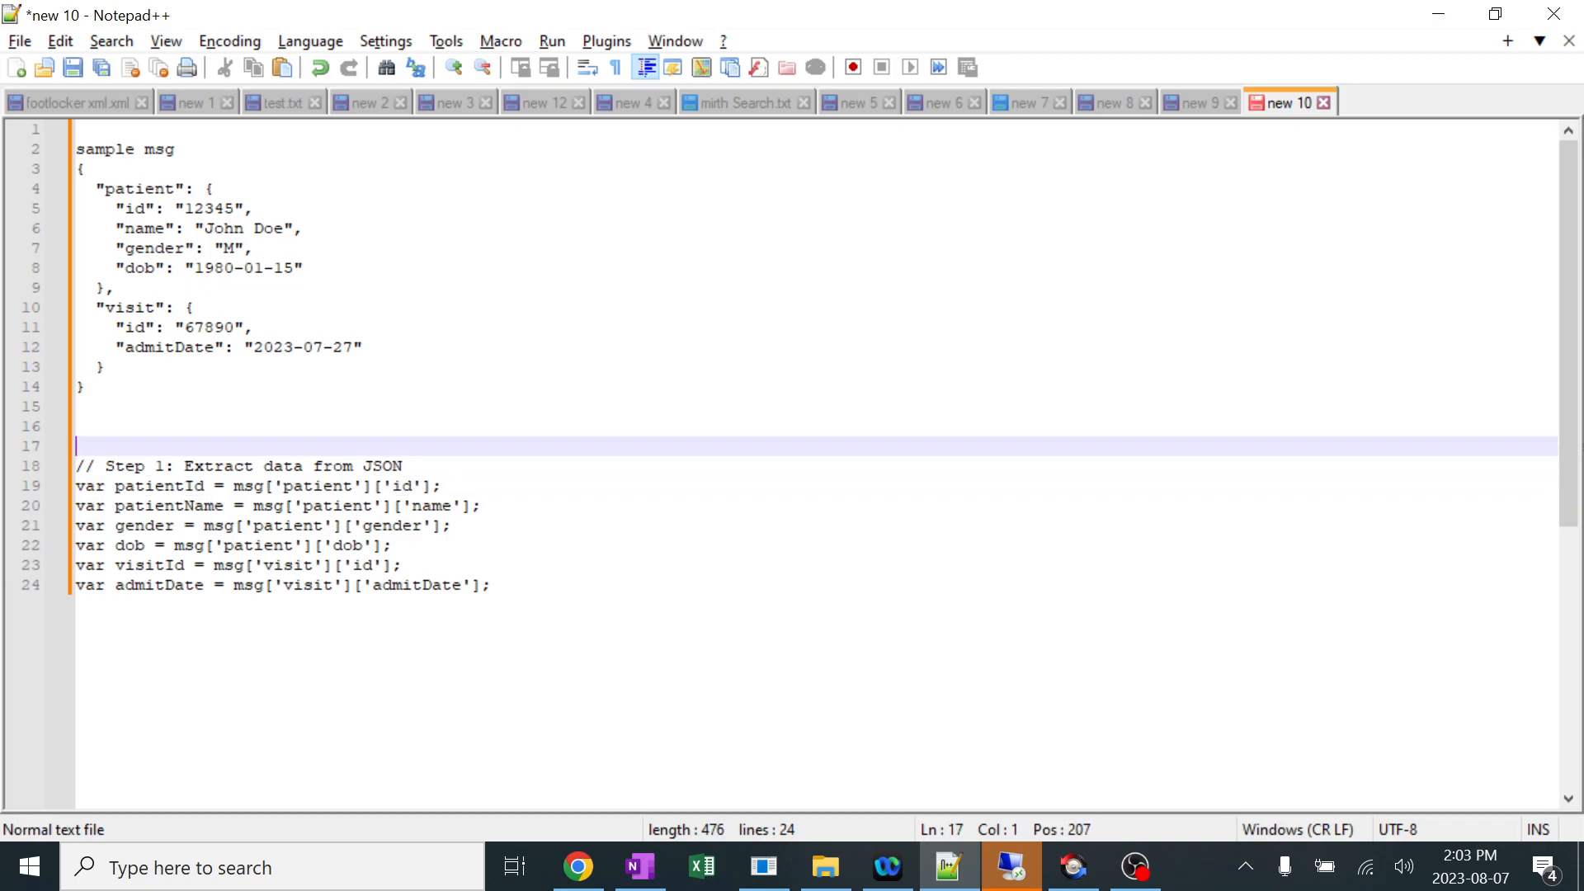
double_click(247, 485)
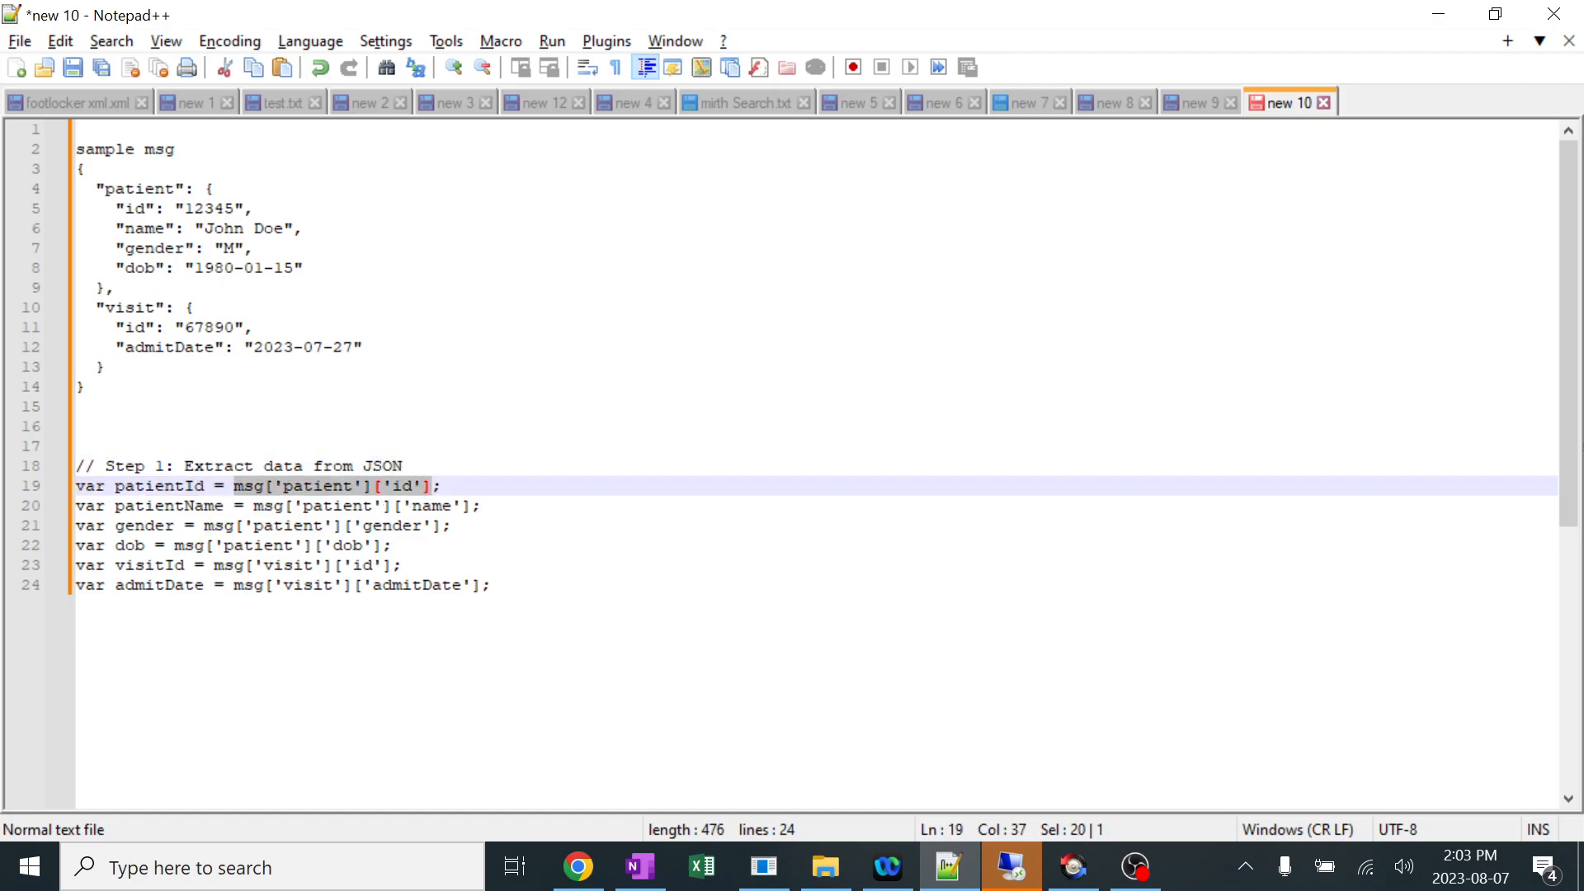
left_click(441, 486)
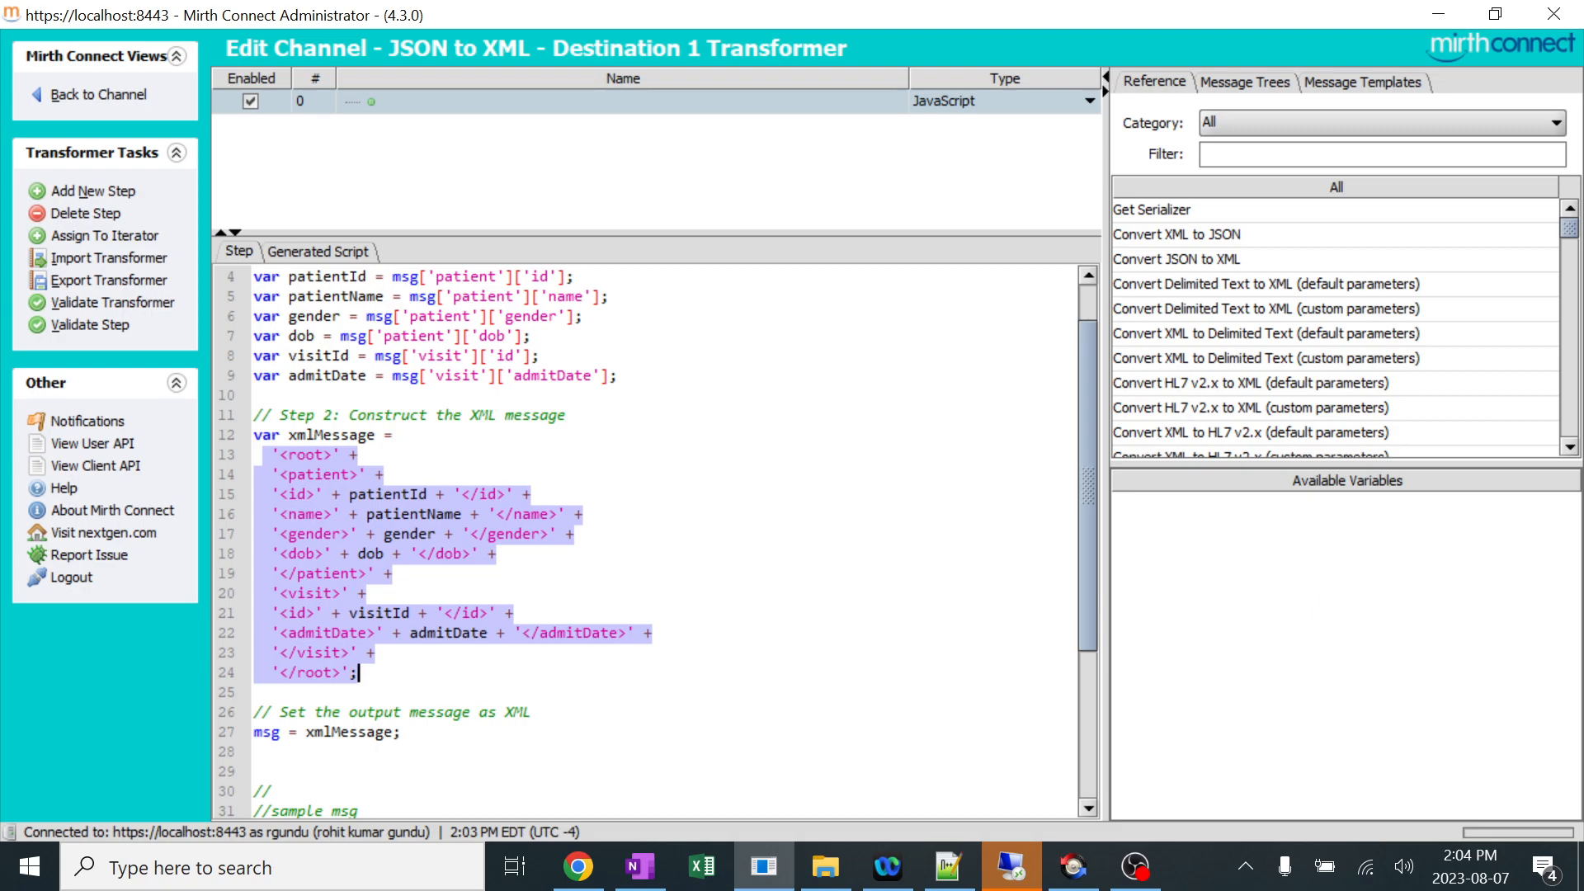
Review the transformer script, highlighting where patientId and patientName are extracted and placed in XML.
left_click(357, 454)
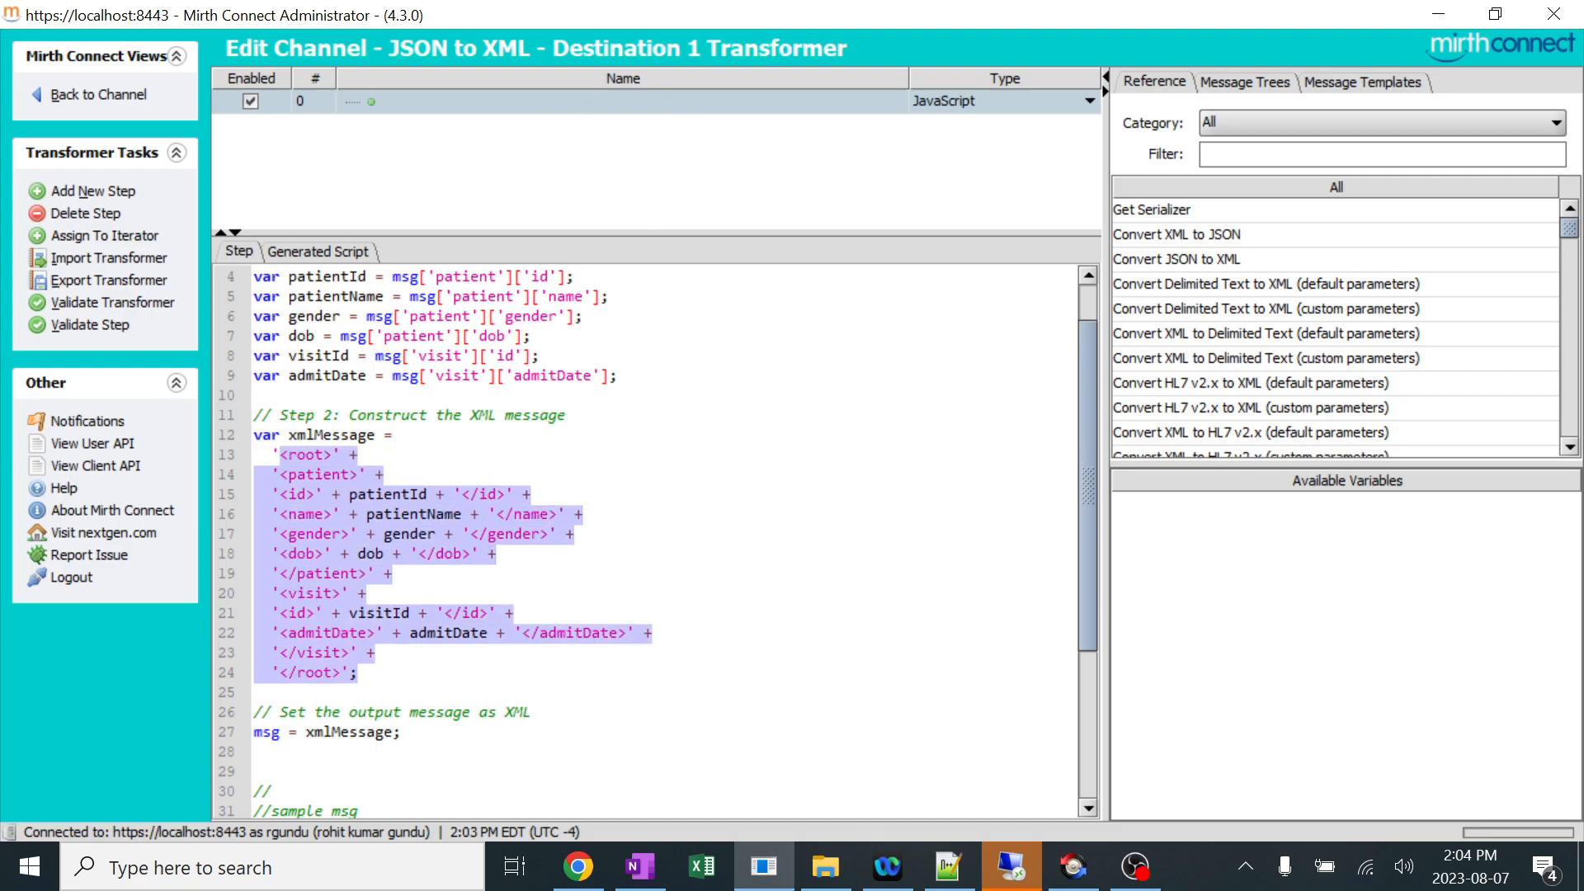
scroll("up", 3)
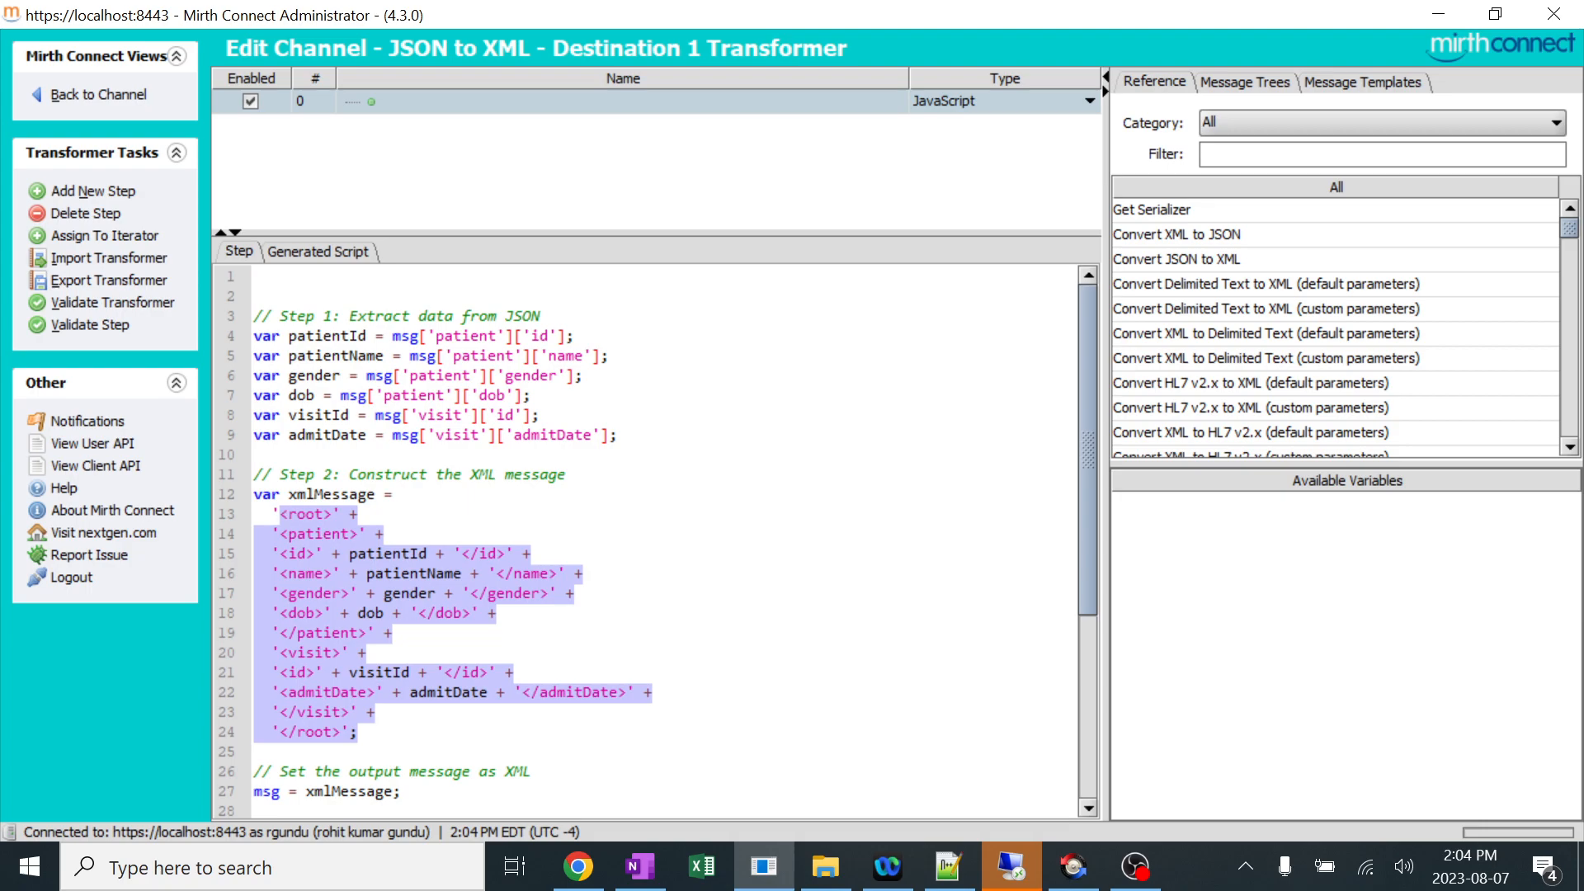
scroll("down", 3)
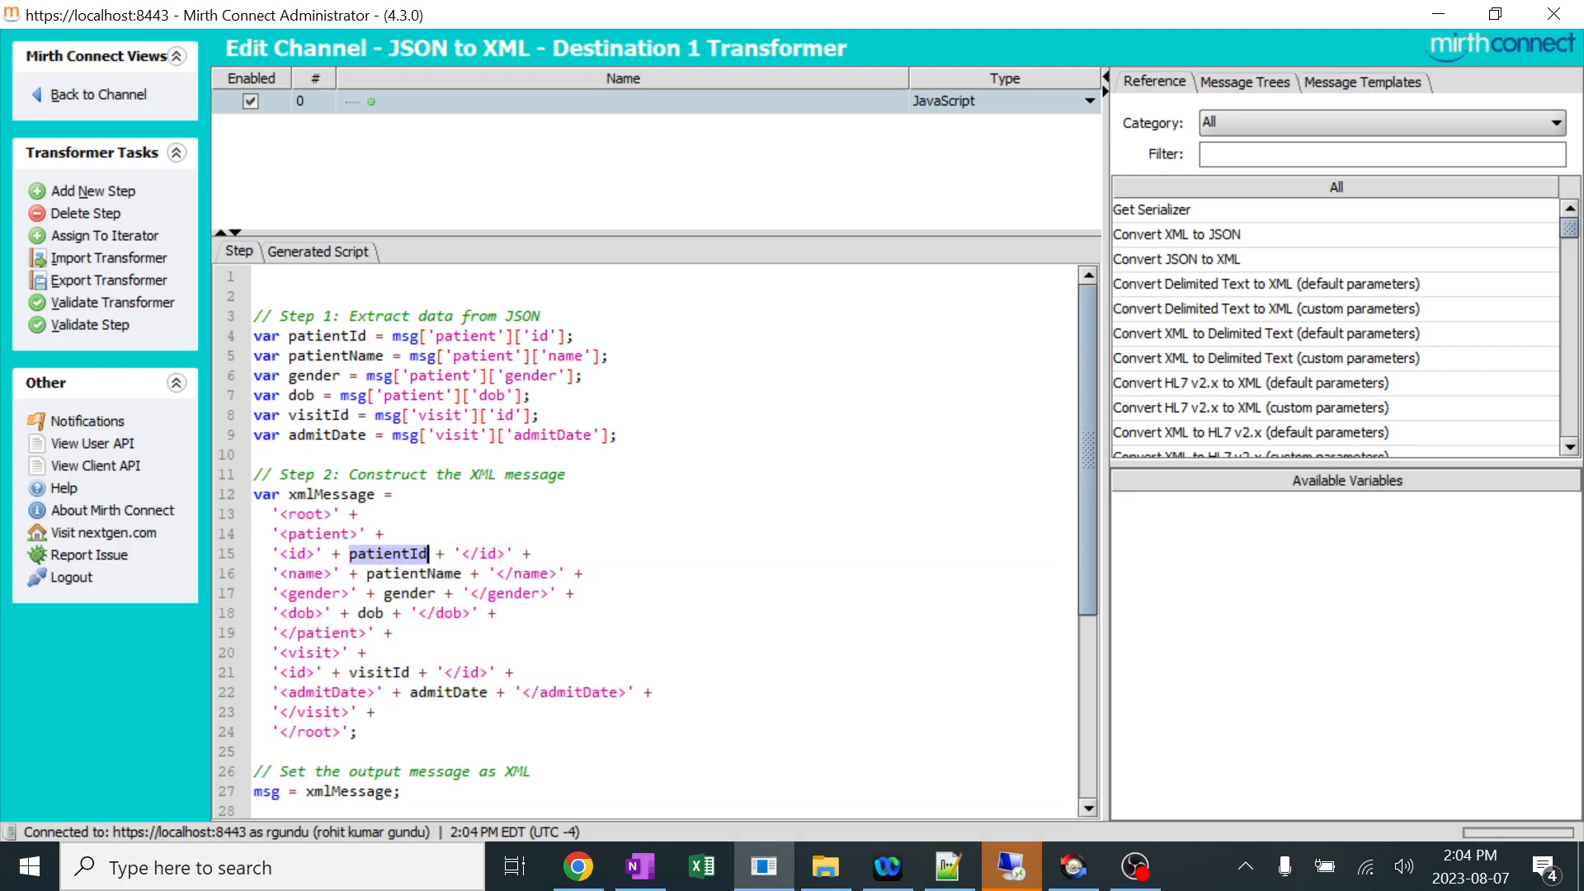
double_click(327, 336)
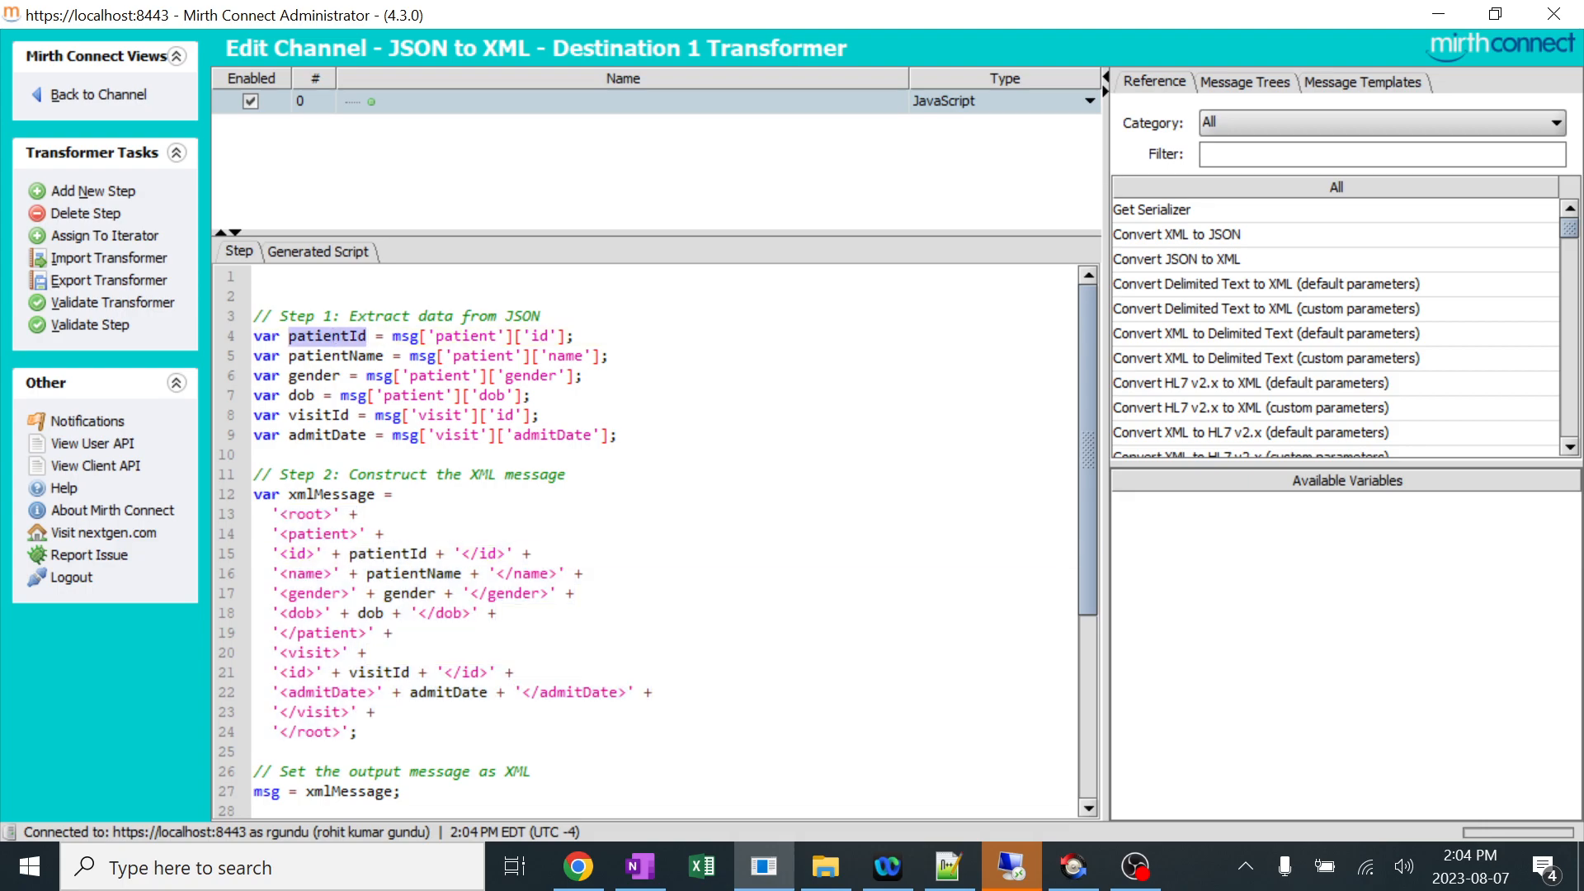
double_click(414, 573)
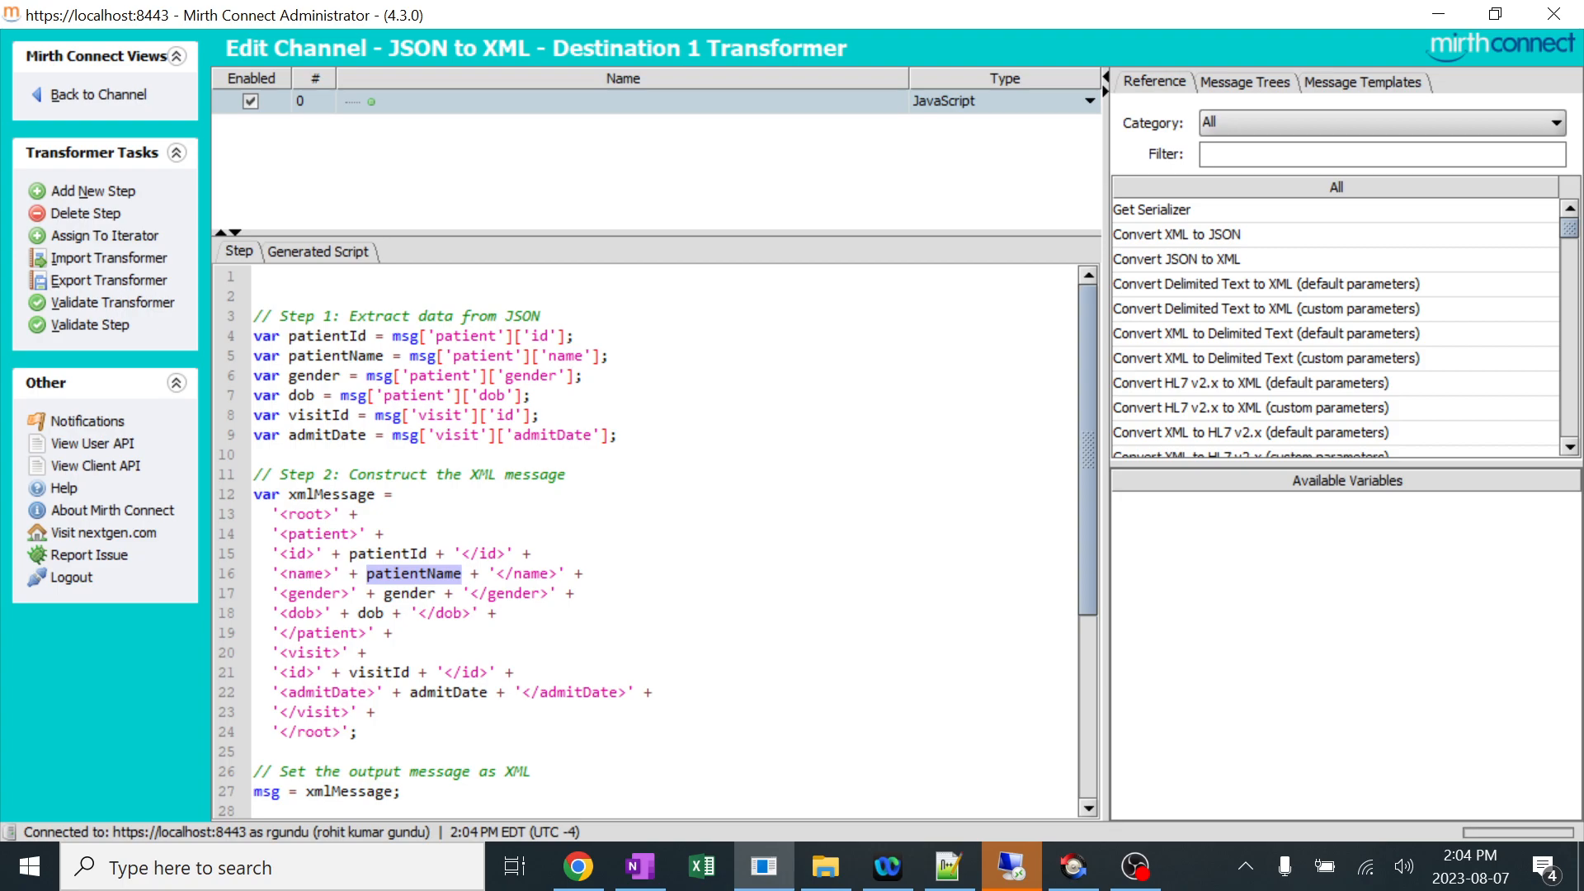
left_click(404, 594)
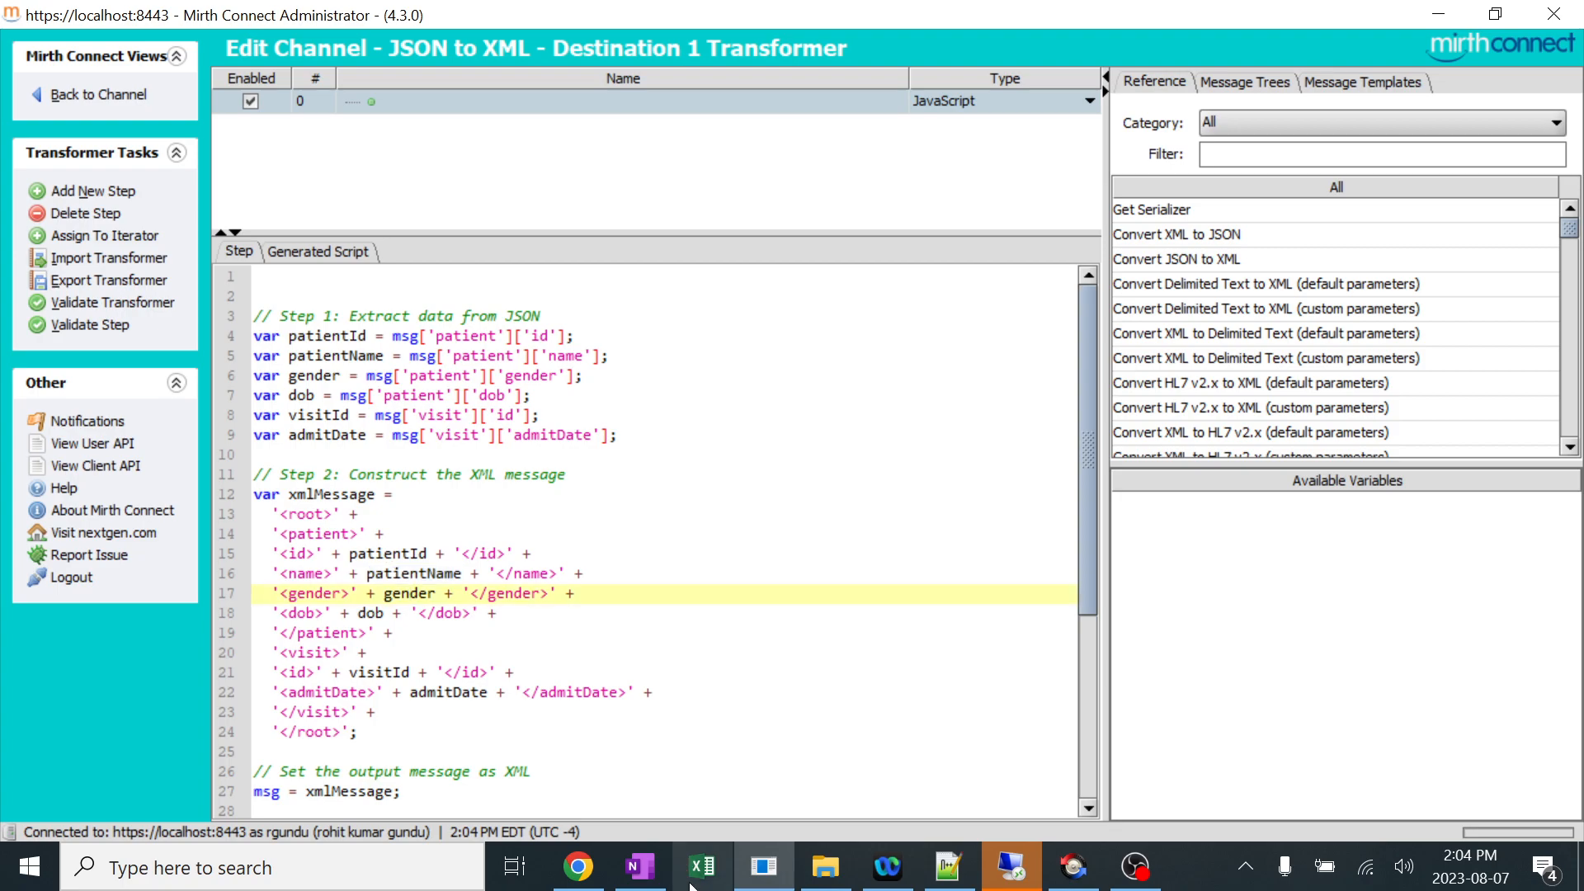
left_click(948, 867)
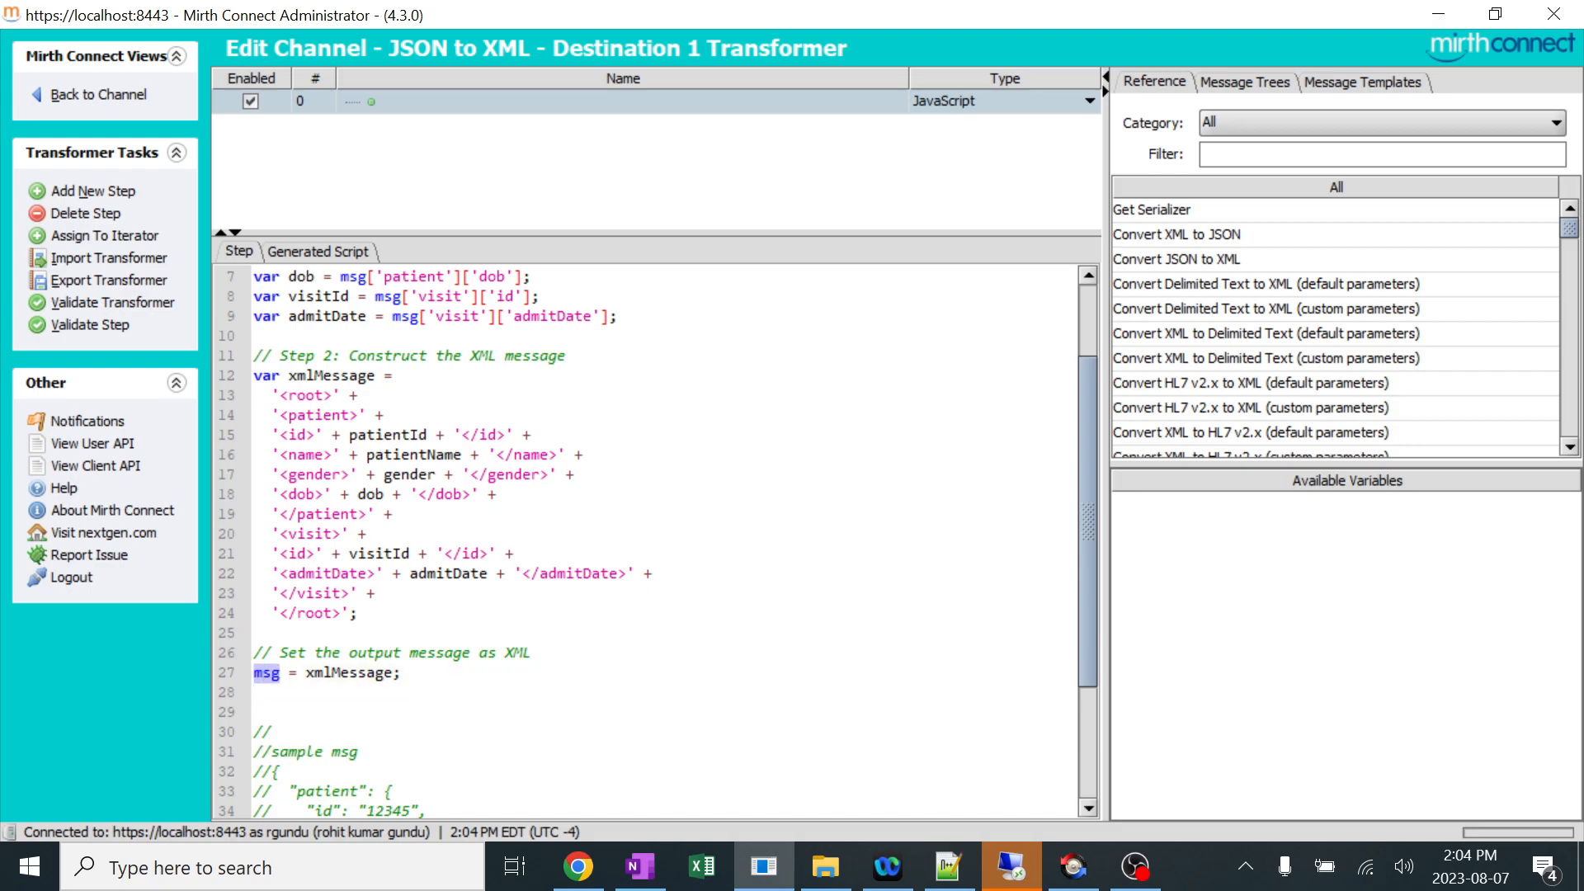
Highlight msg receiving the built XML, scroll to the commented sample, and return to destination settings.
double_click(337, 375)
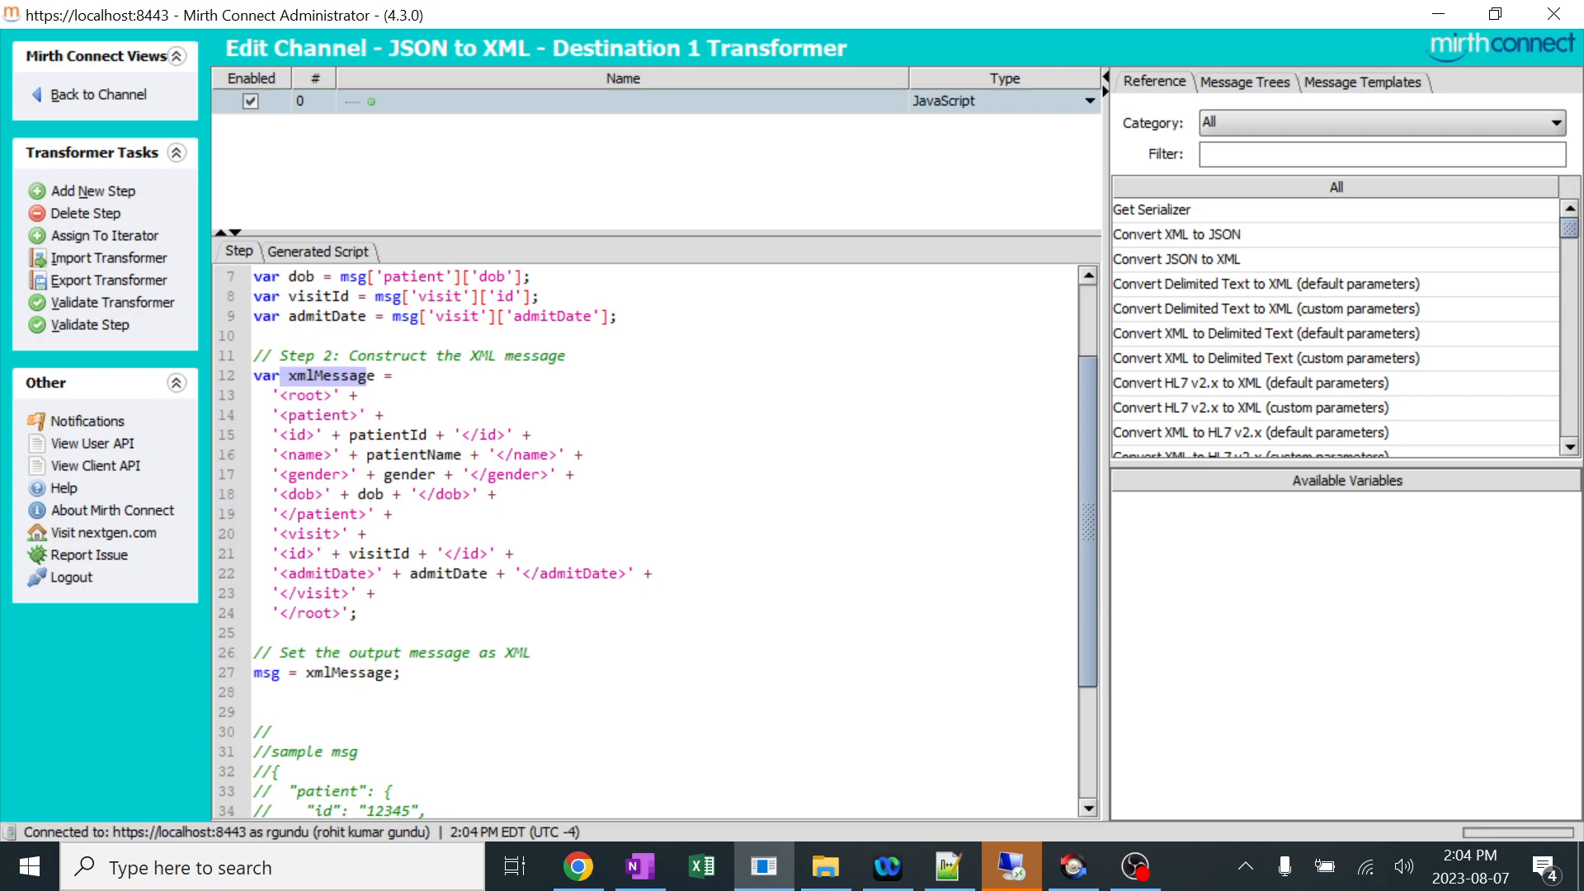
scroll("down", 3)
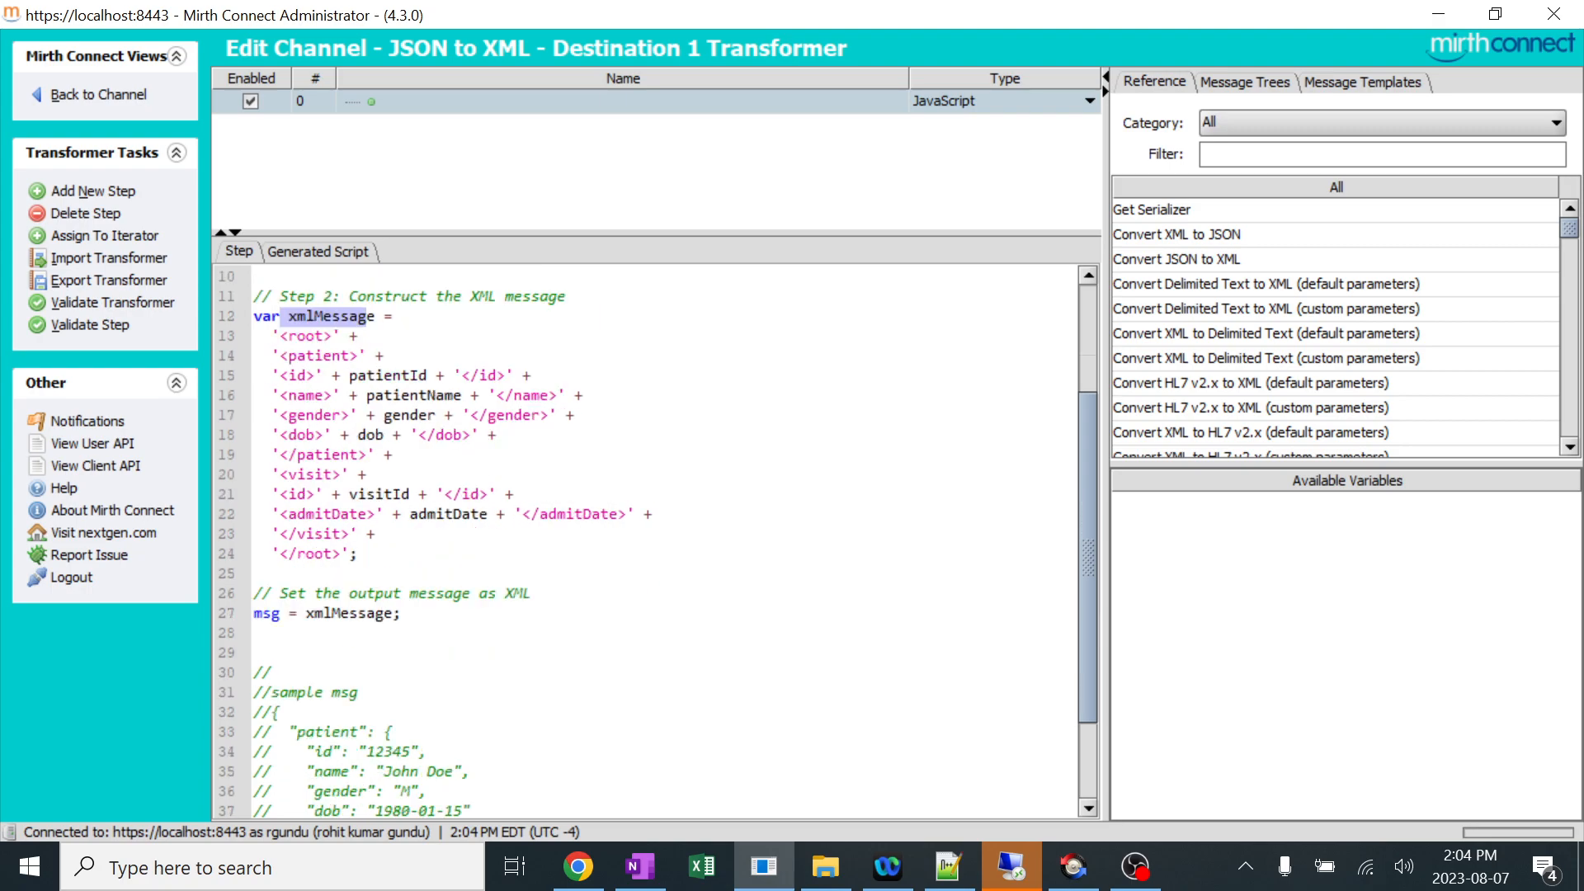
scroll("down", 3)
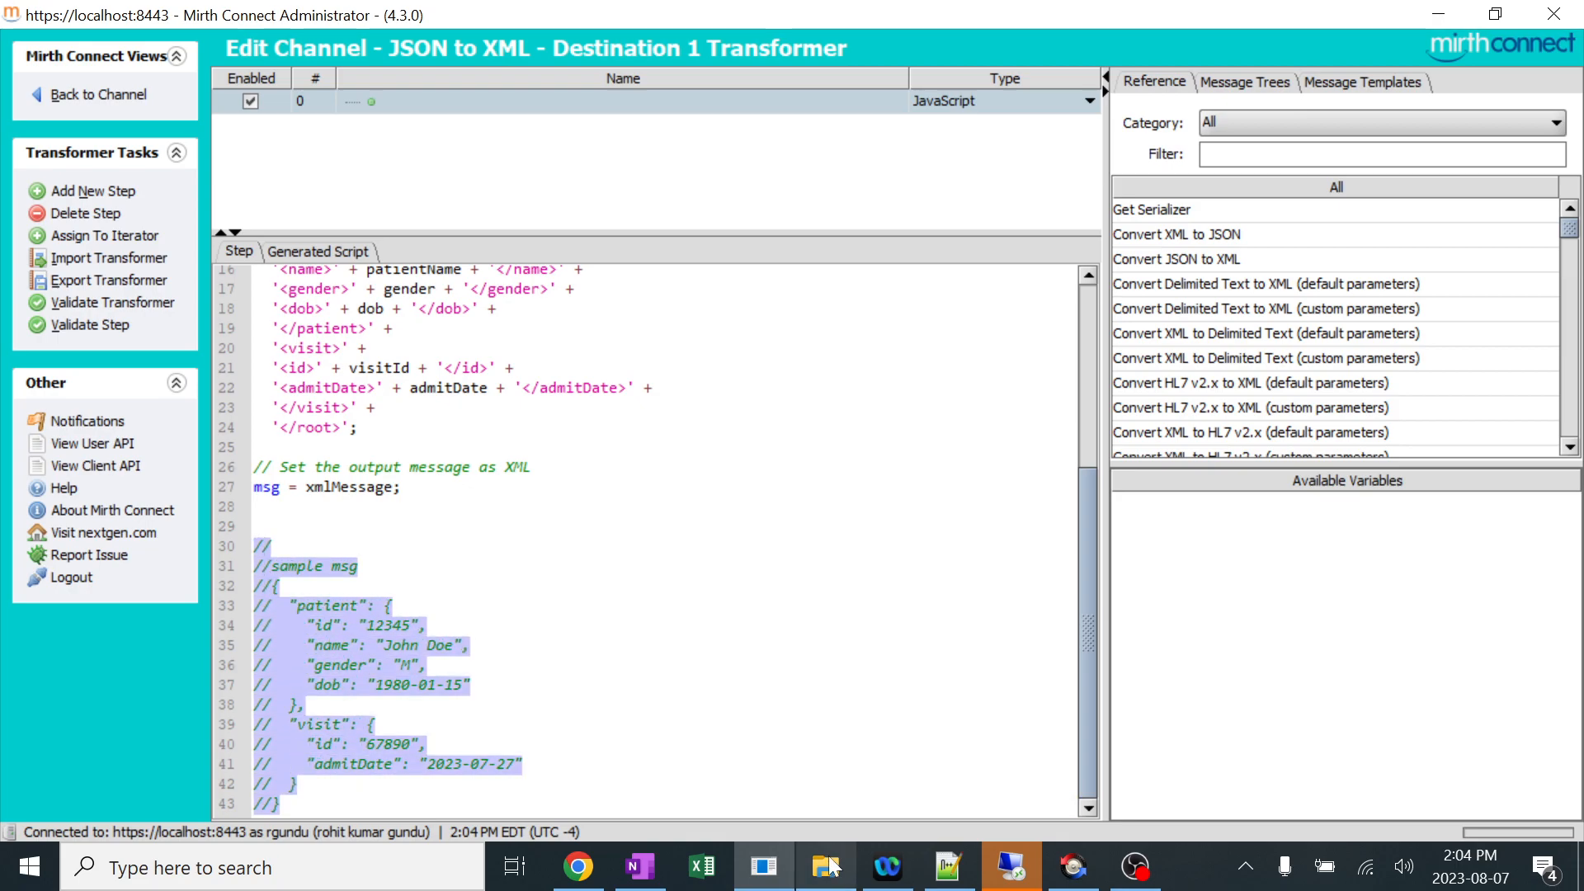
left_click(945, 867)
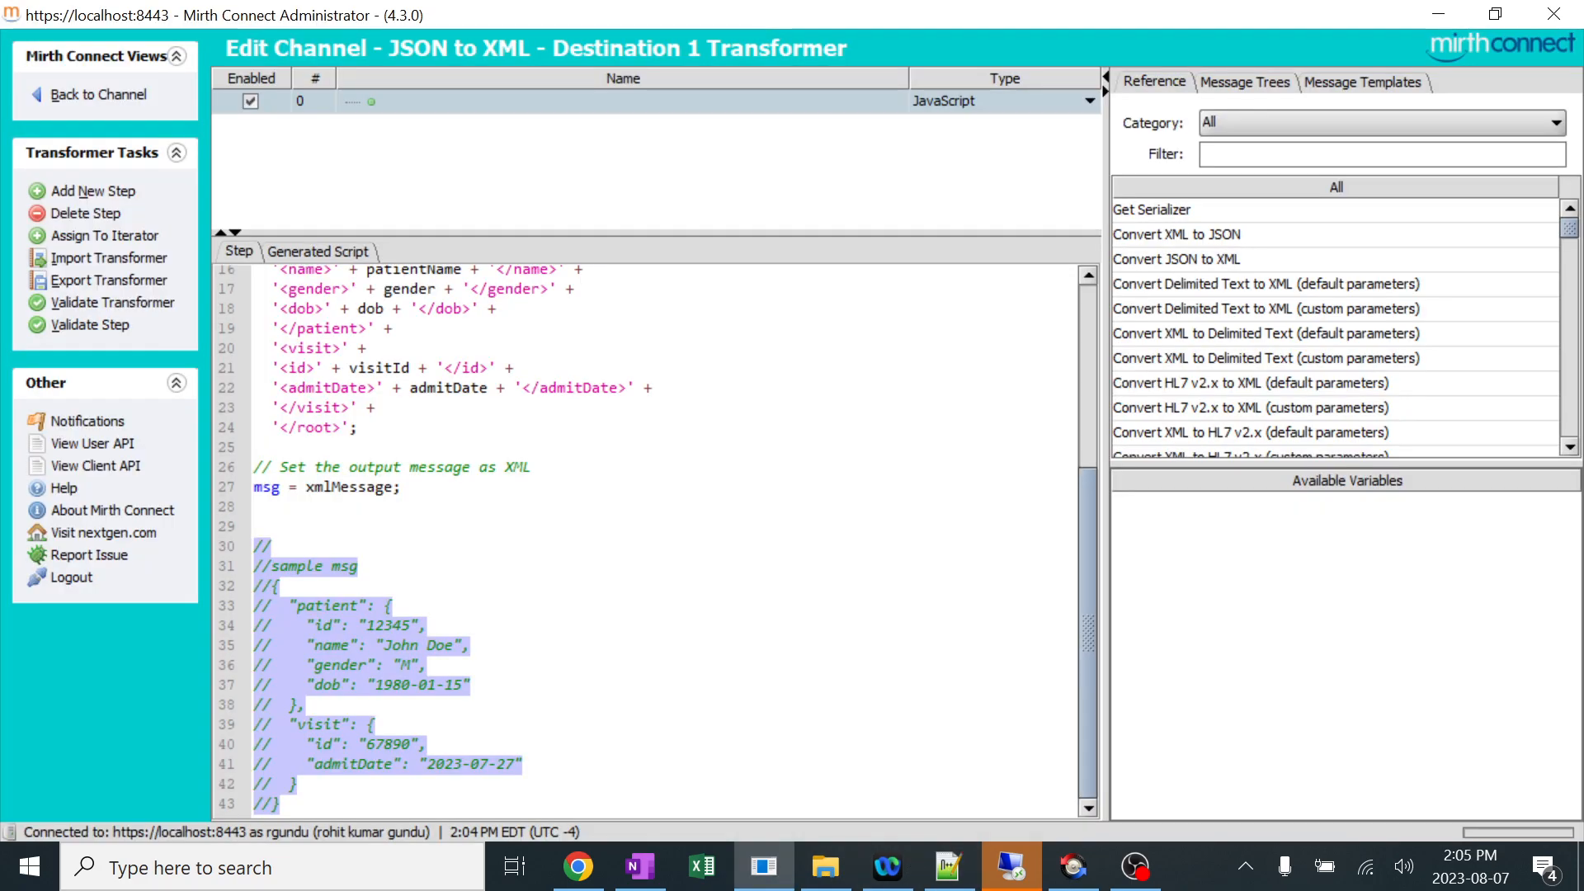
scroll("up", 3)
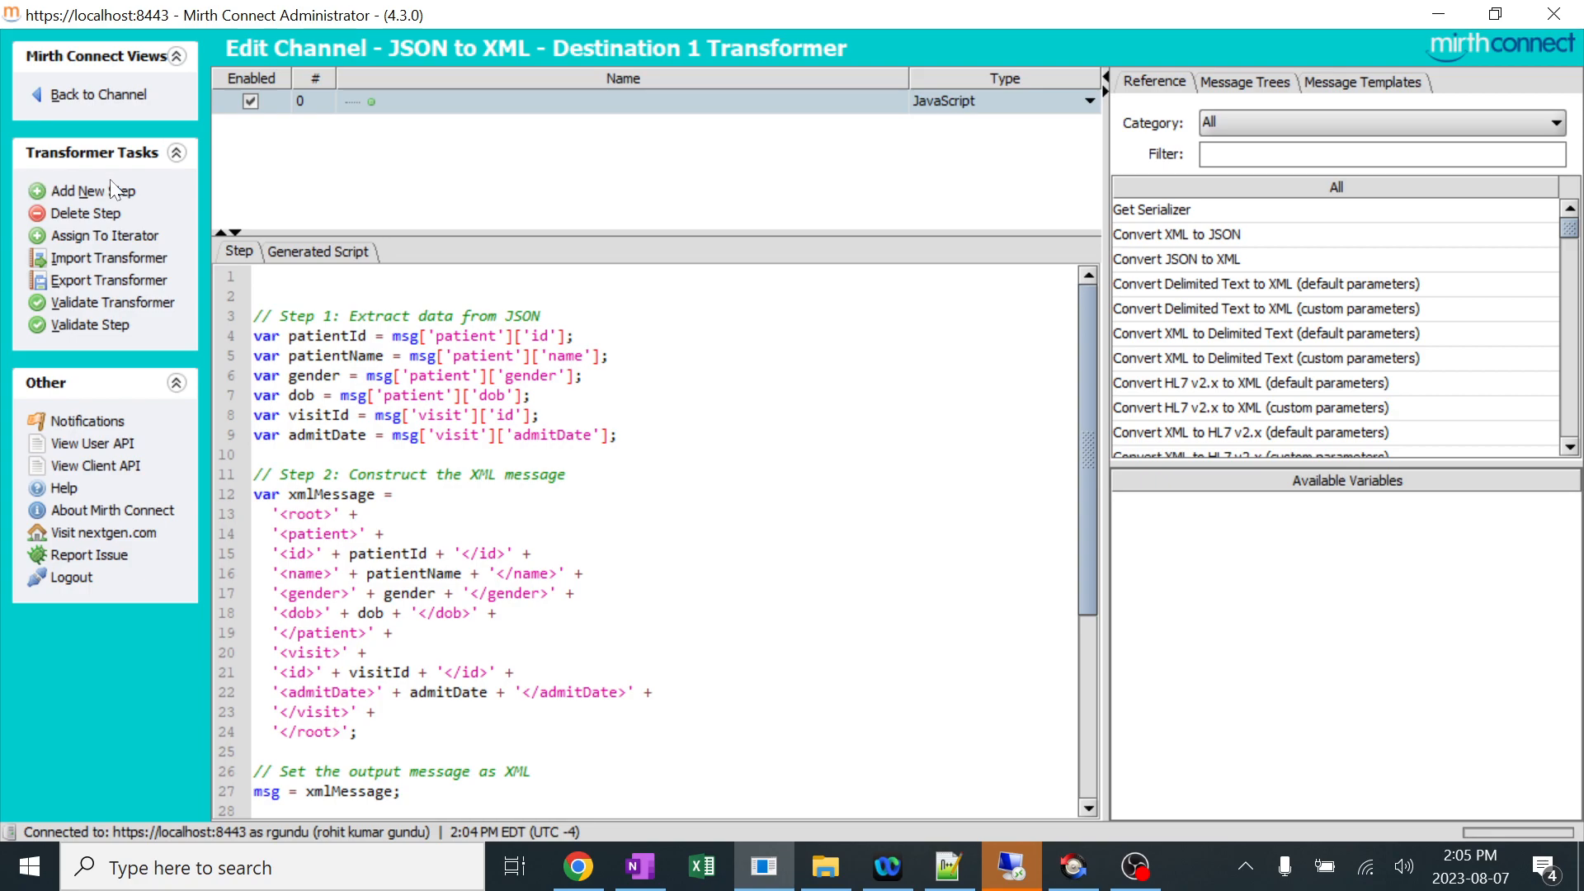
left_click(99, 93)
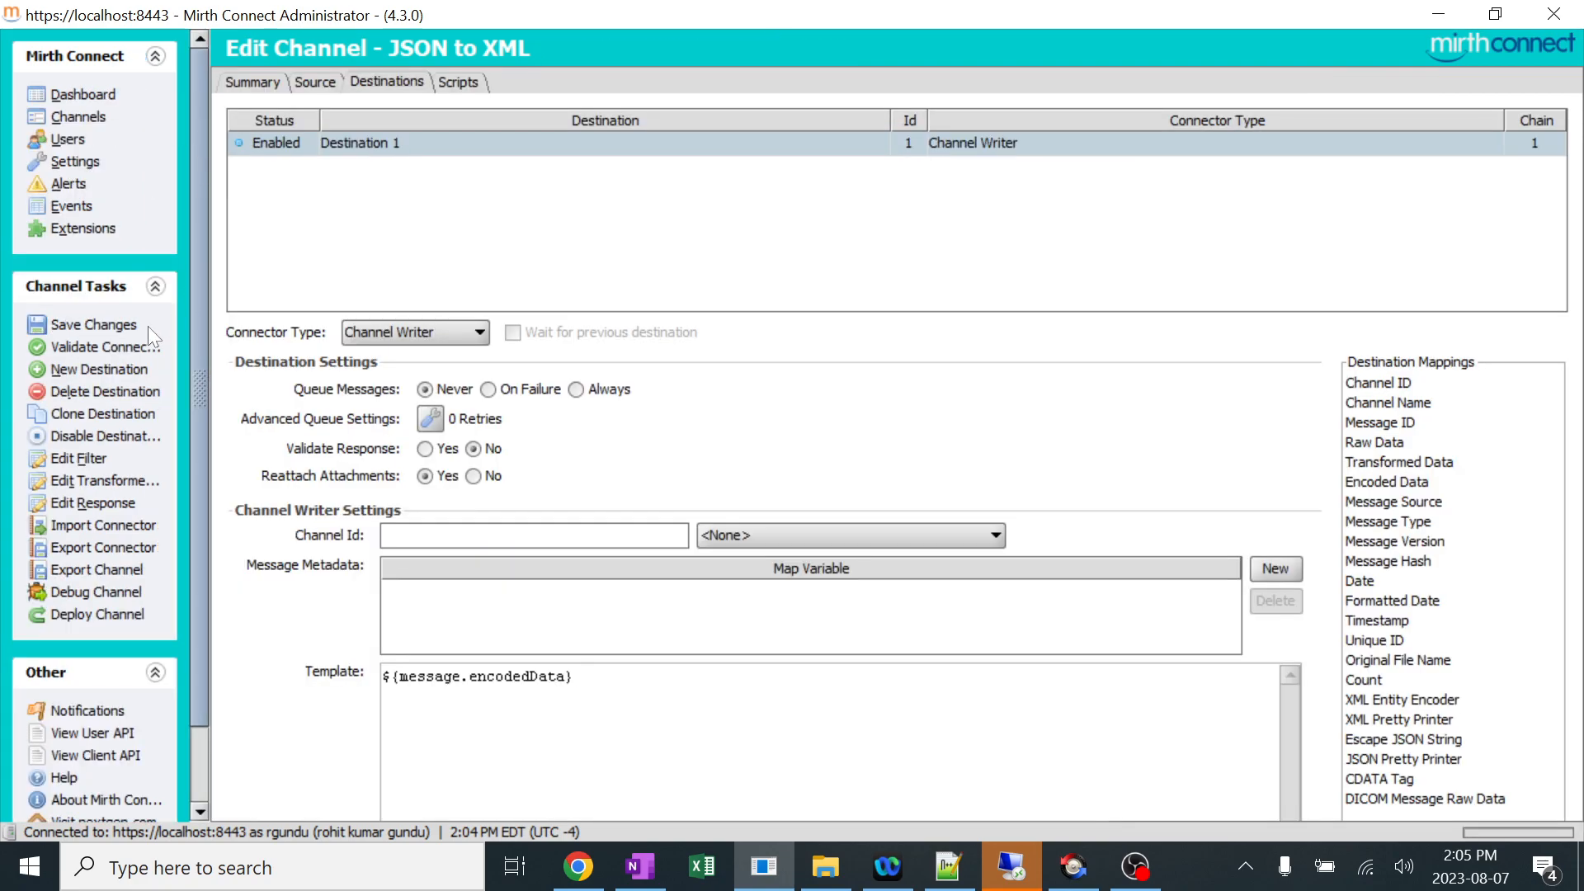
Deploy the JSON to XML channel with its updated transformer, confirming with Yes.
left_click(96, 615)
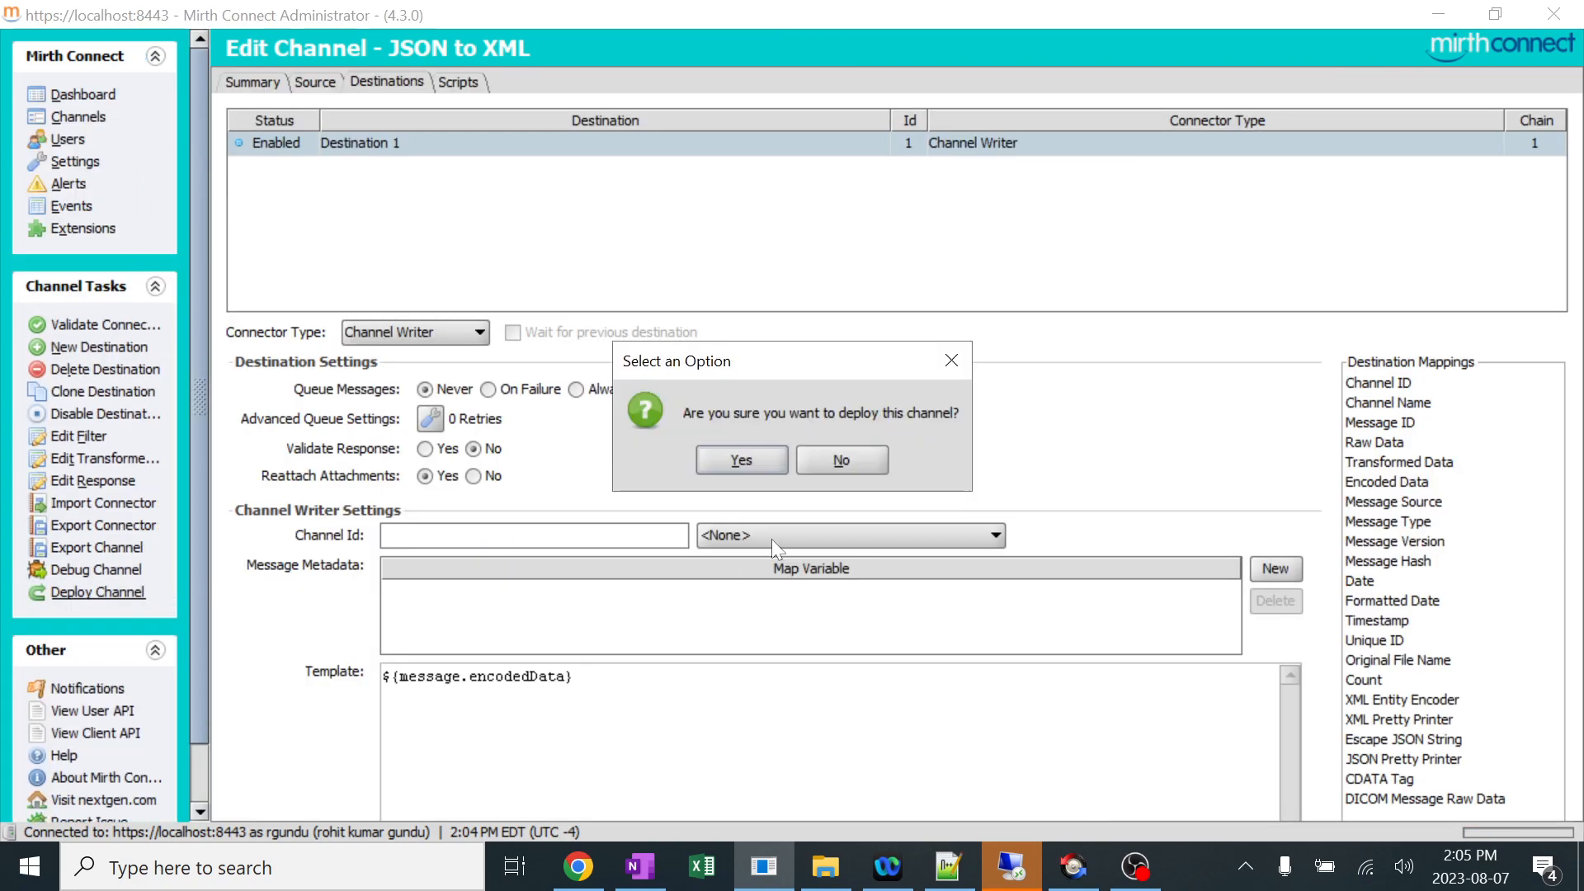
left_click(764, 867)
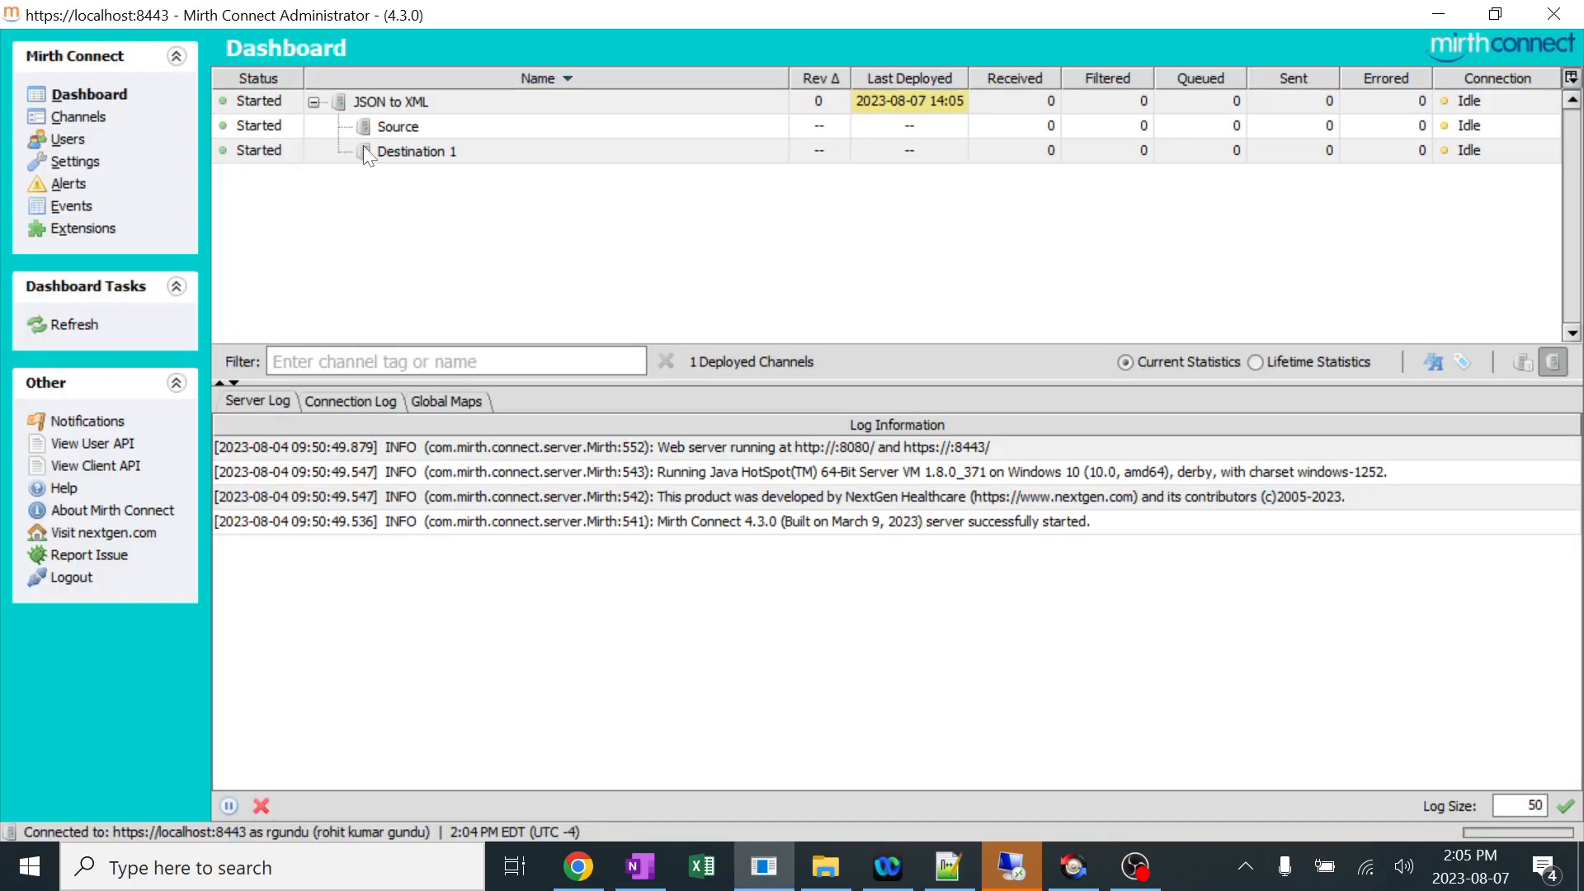
Send the sample patient JSON through the JSON to XML channel and refresh its message counts.
right_click(390, 101)
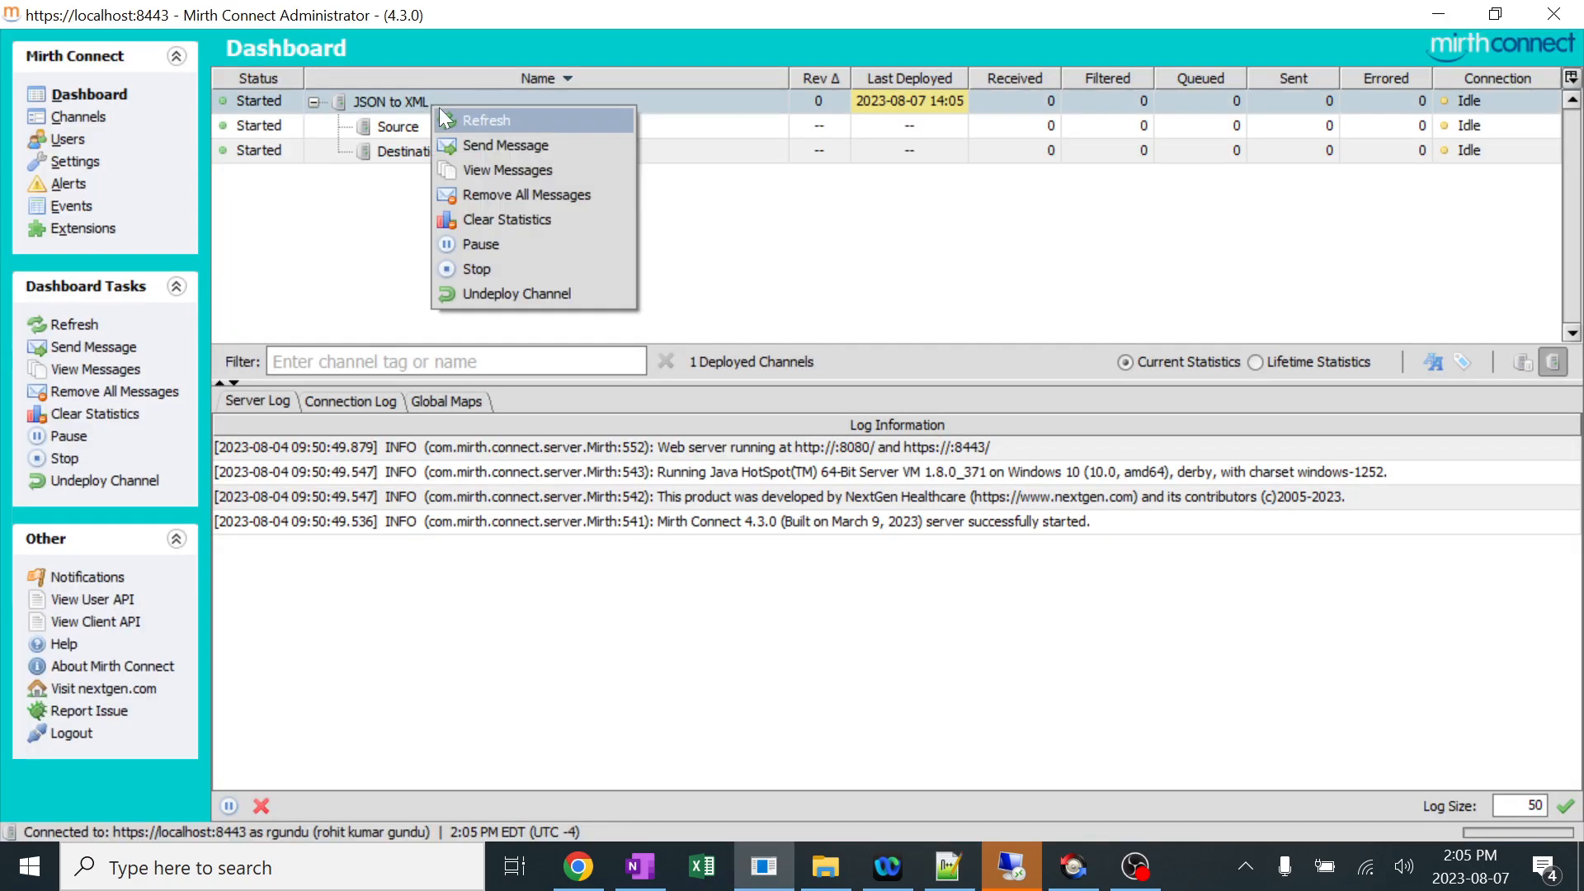
mouse_move(525, 194)
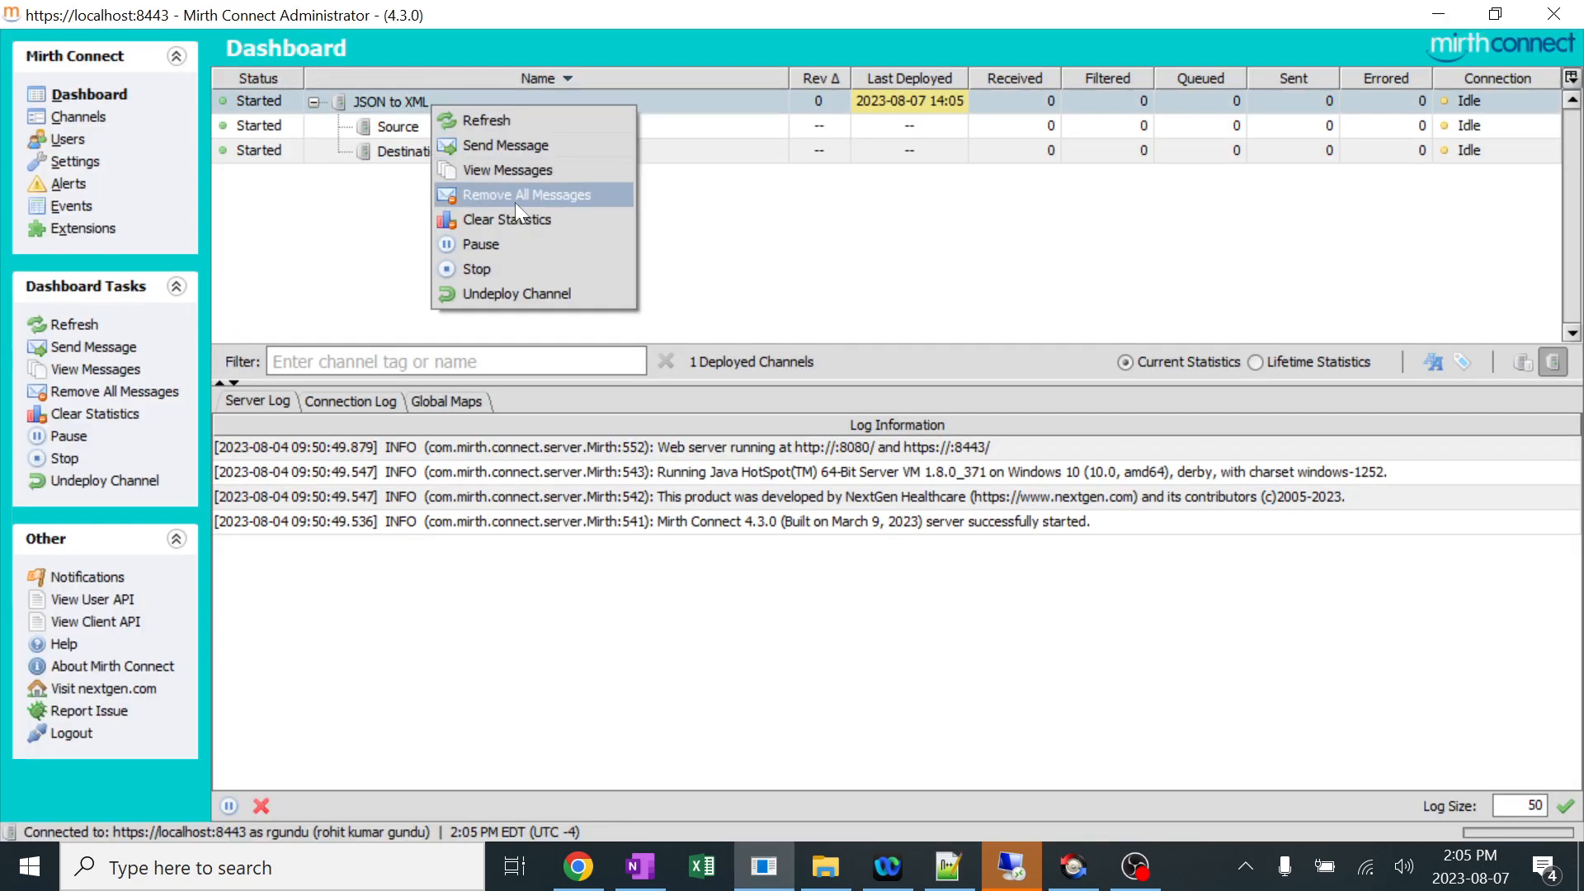
mouse_move(505, 144)
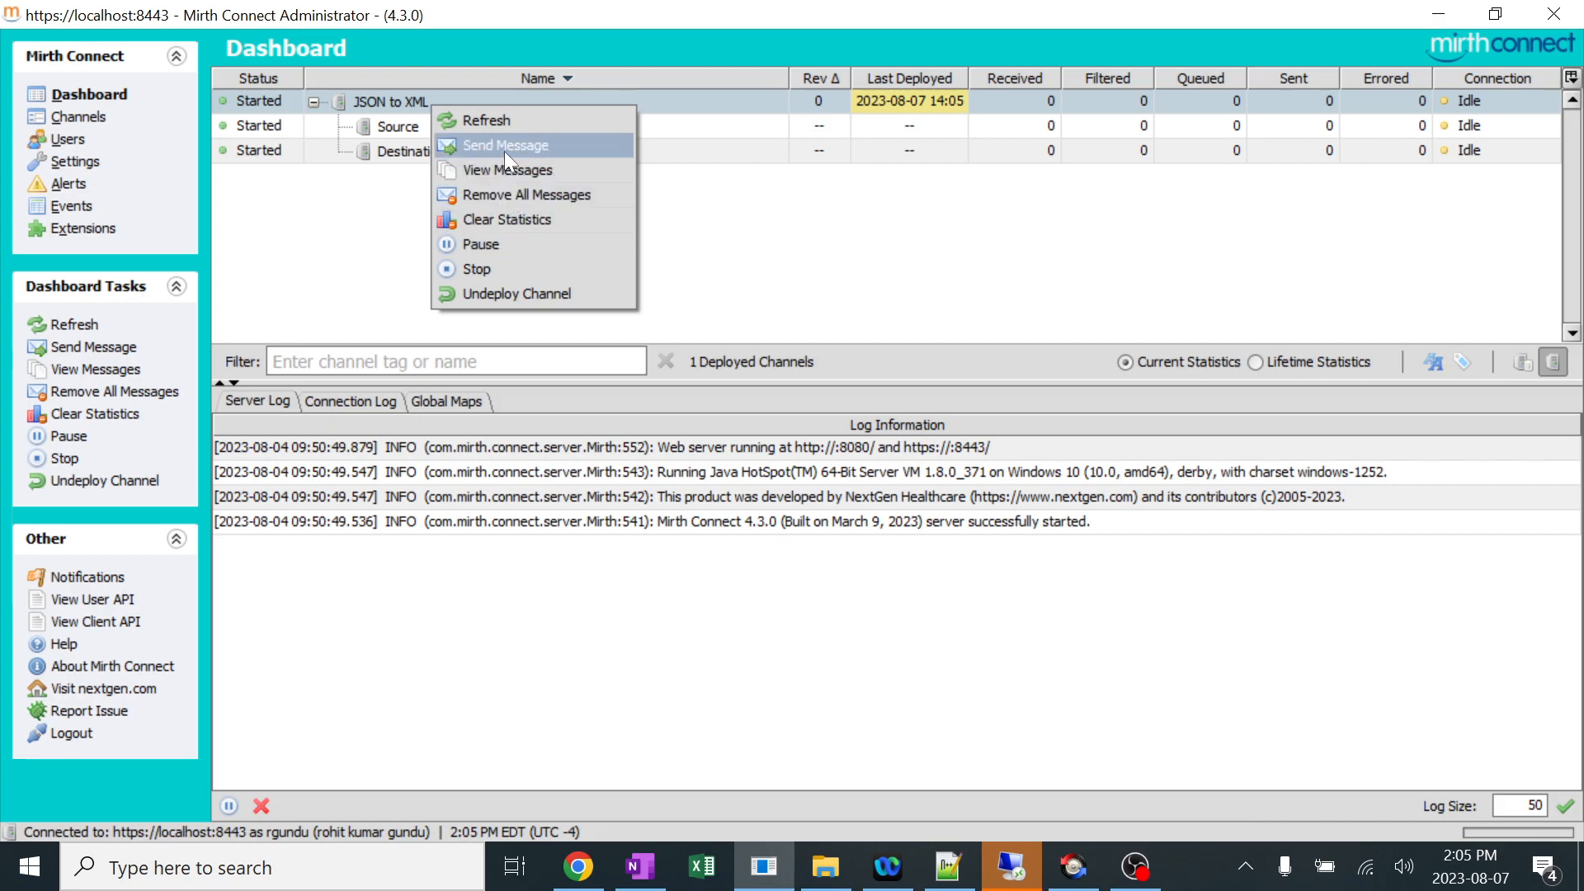
left_click(504, 144)
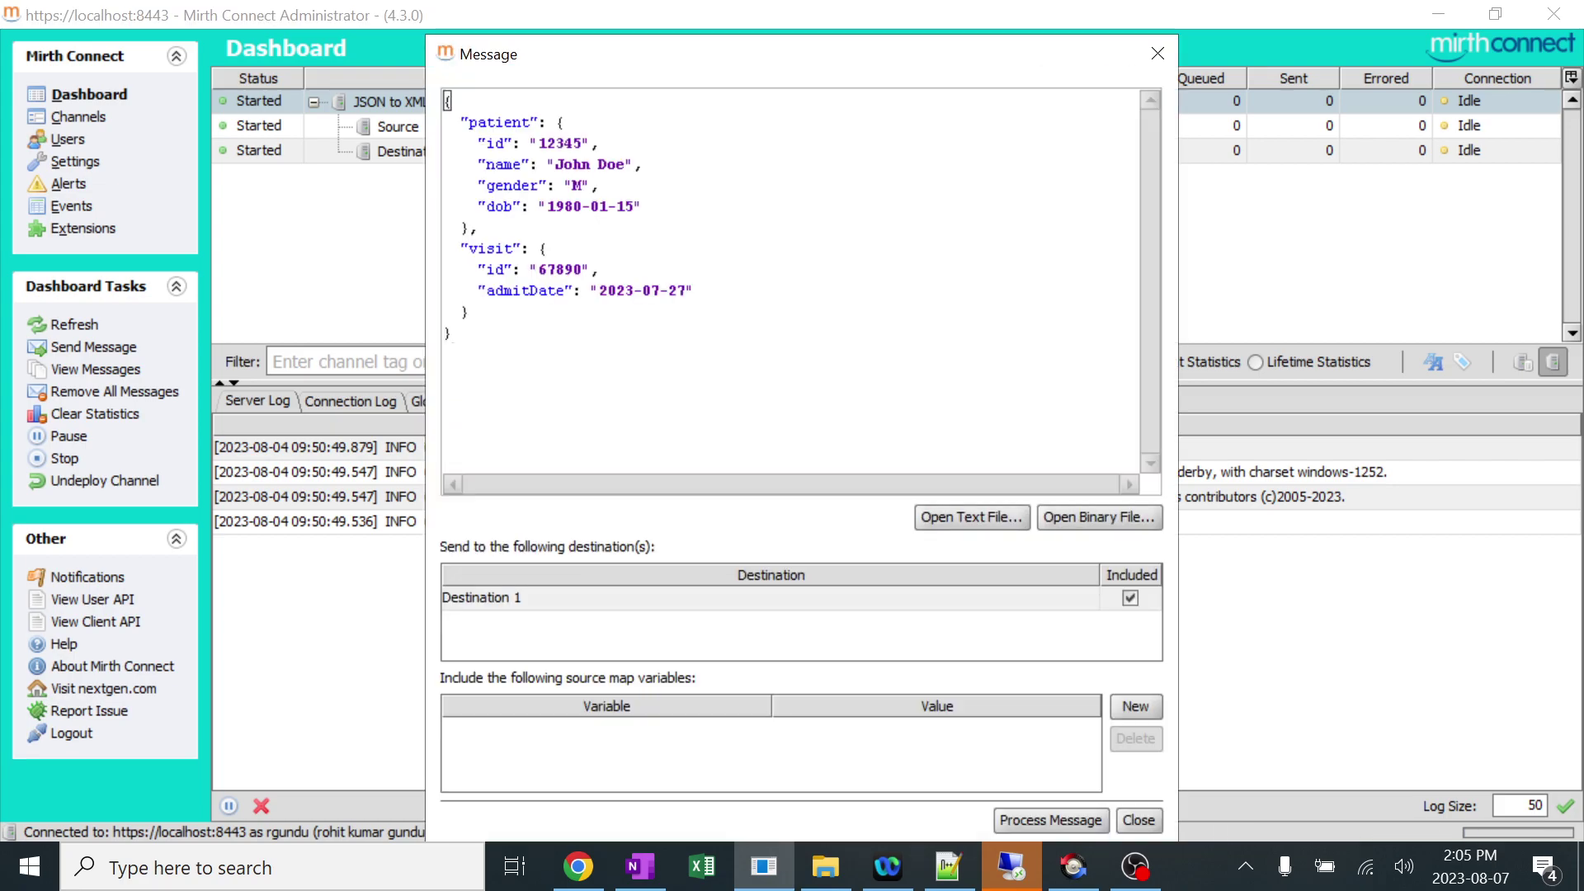
left_click(1137, 819)
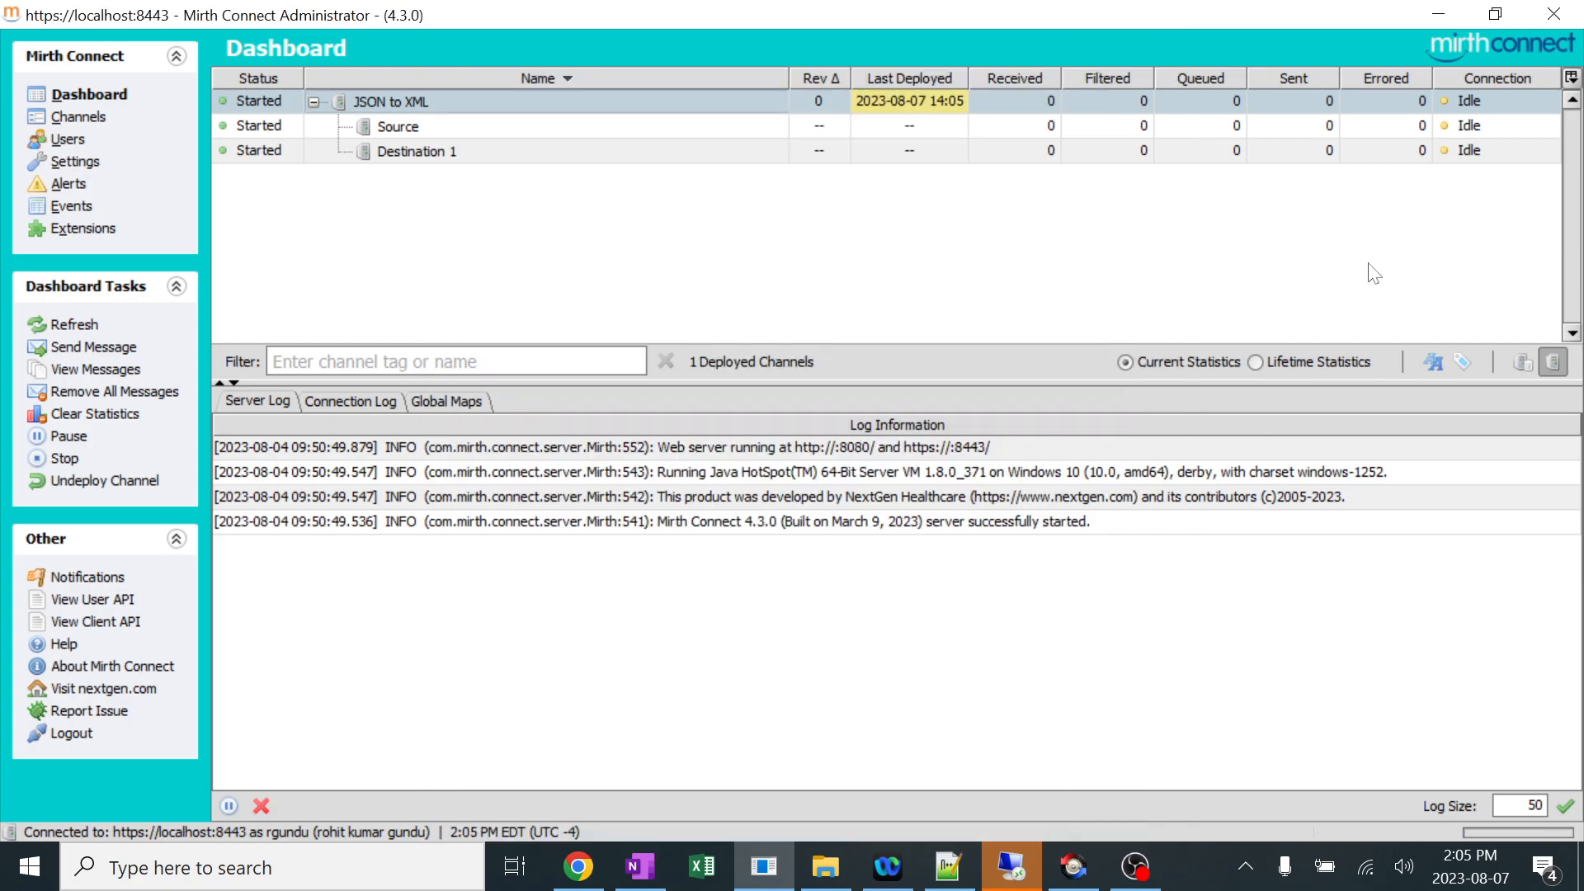
mouse_move(1047, 108)
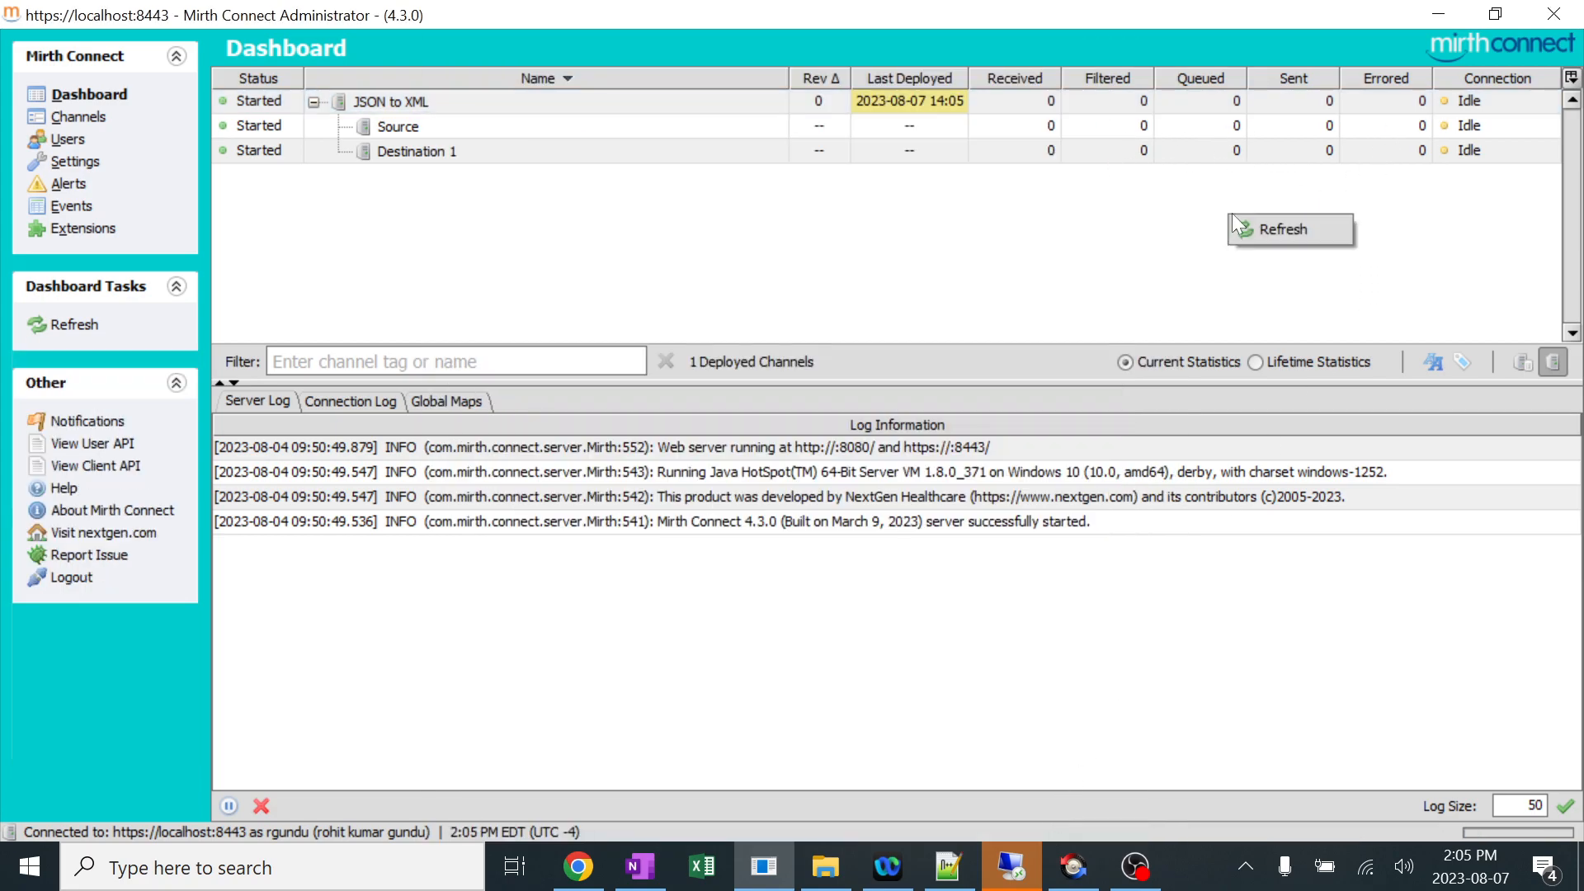
left_click(1290, 229)
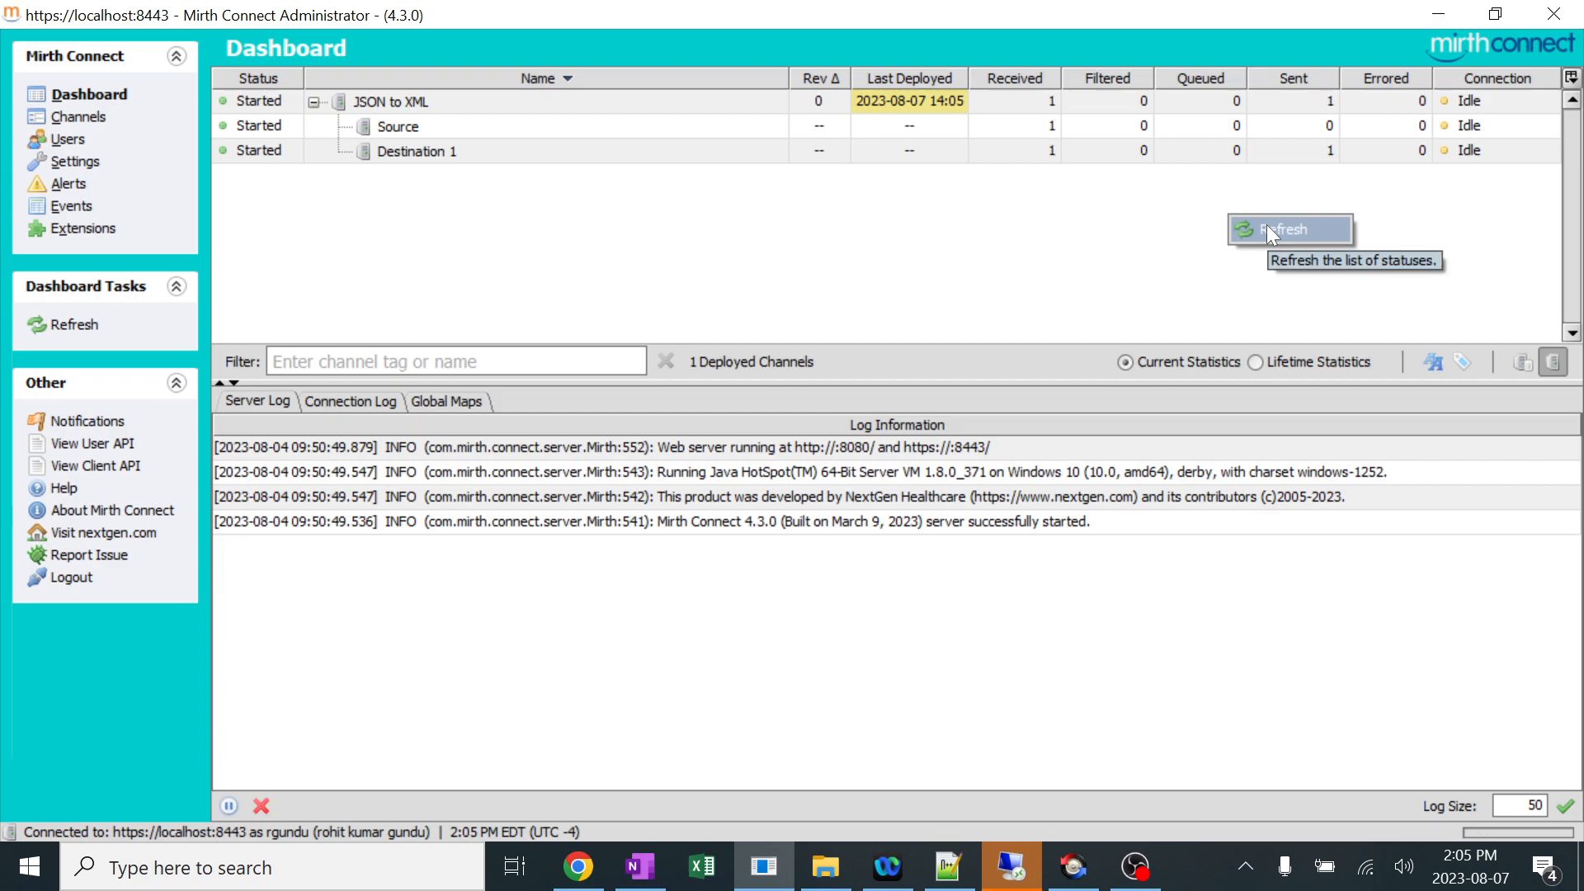
mouse_move(1283, 229)
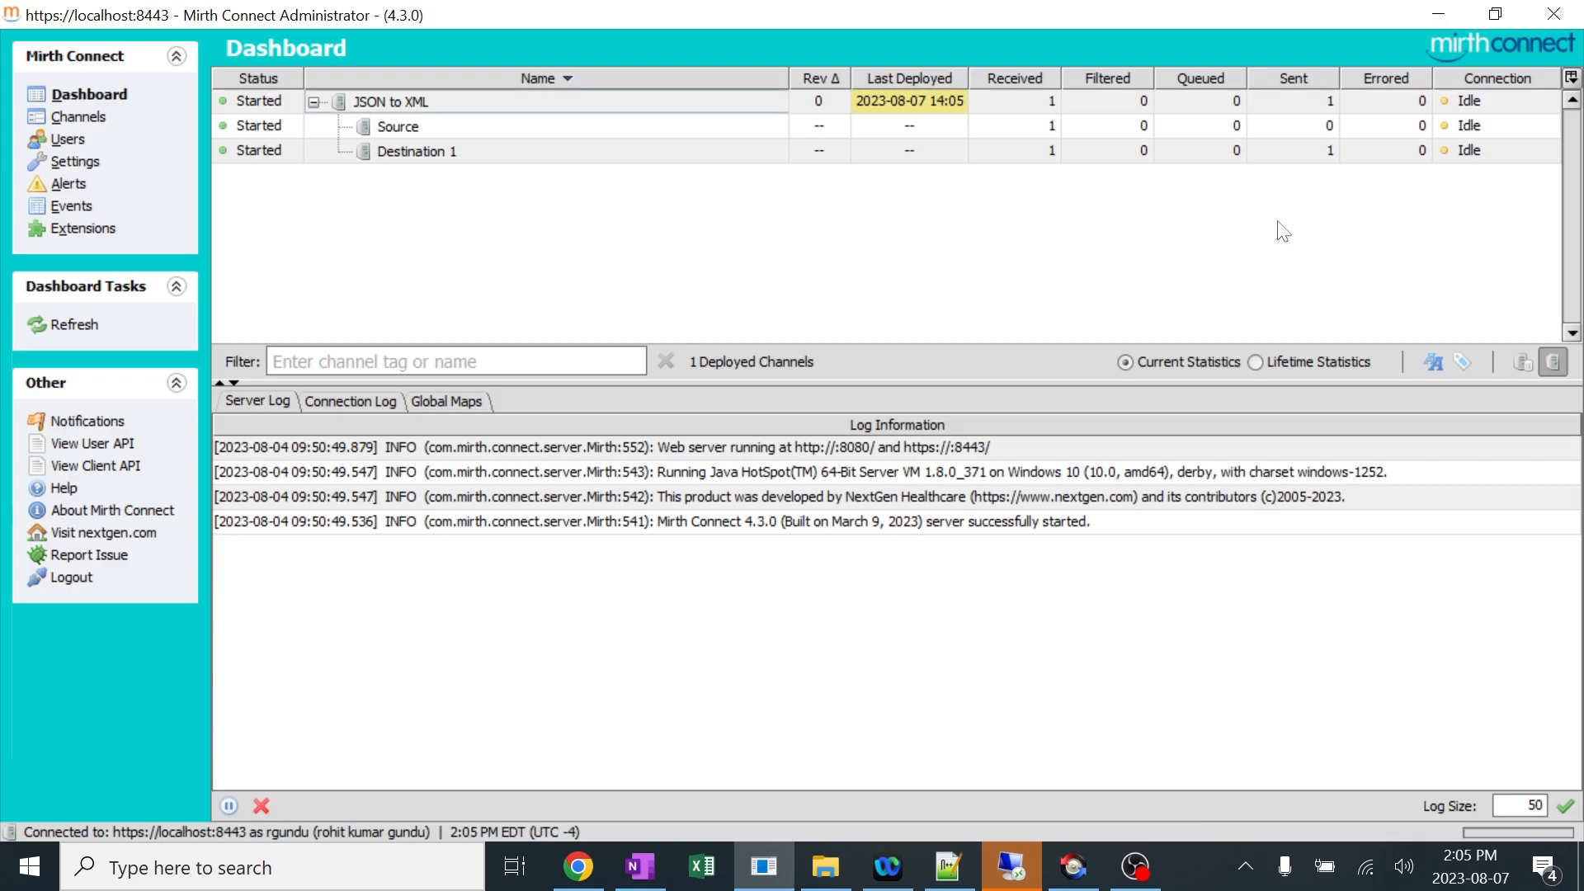
mouse_move(1349, 162)
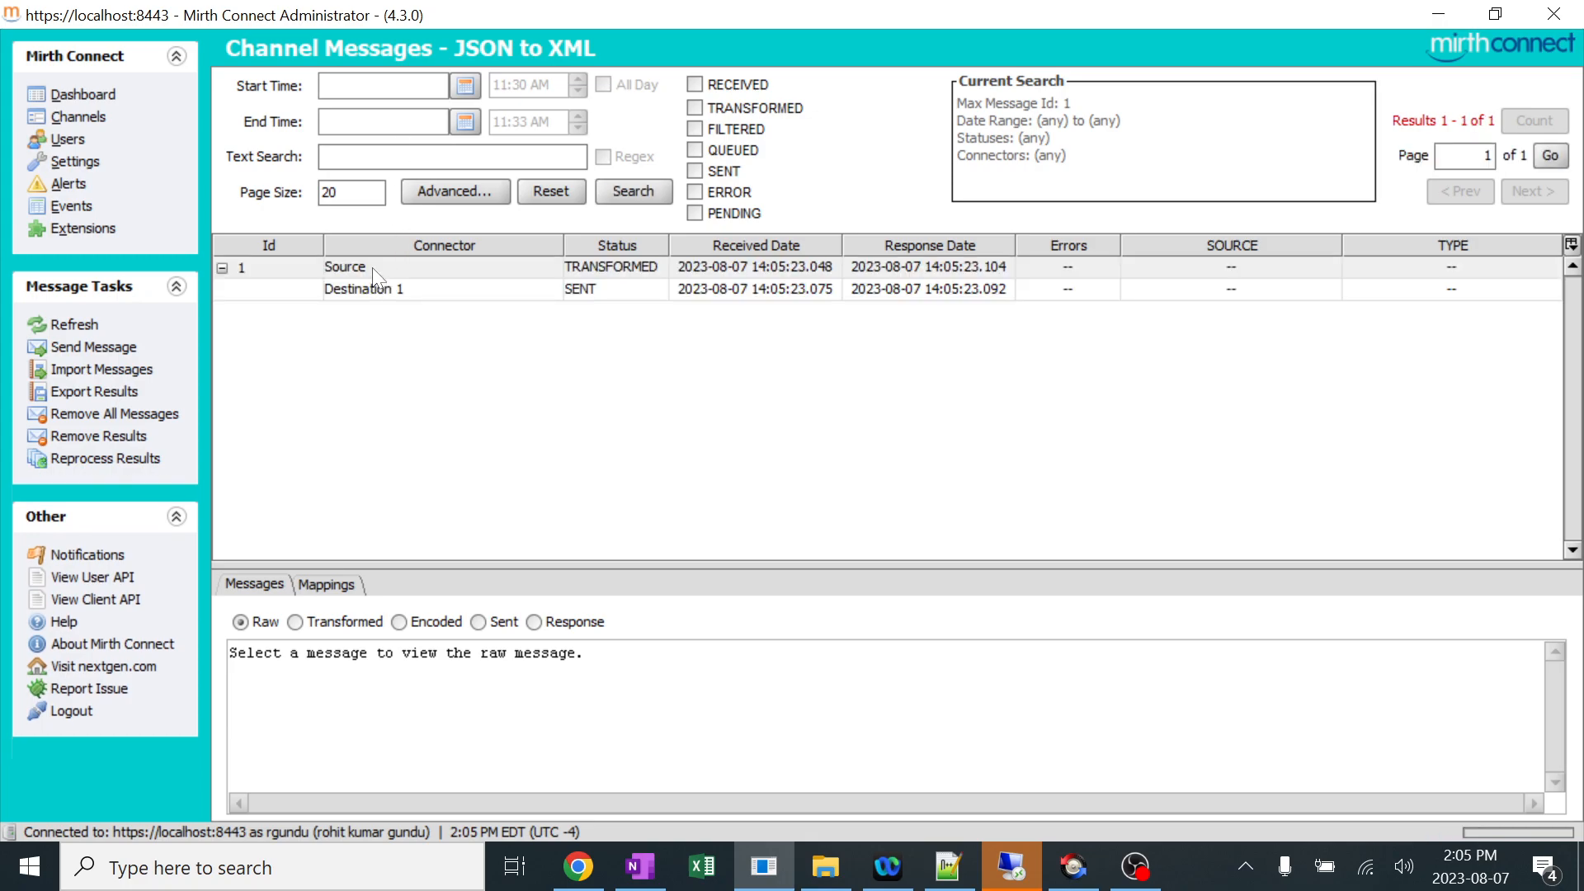
Compare message 1's Raw, Transformed, Sent and Response views, ending on the transformed XML.
left_click(343, 266)
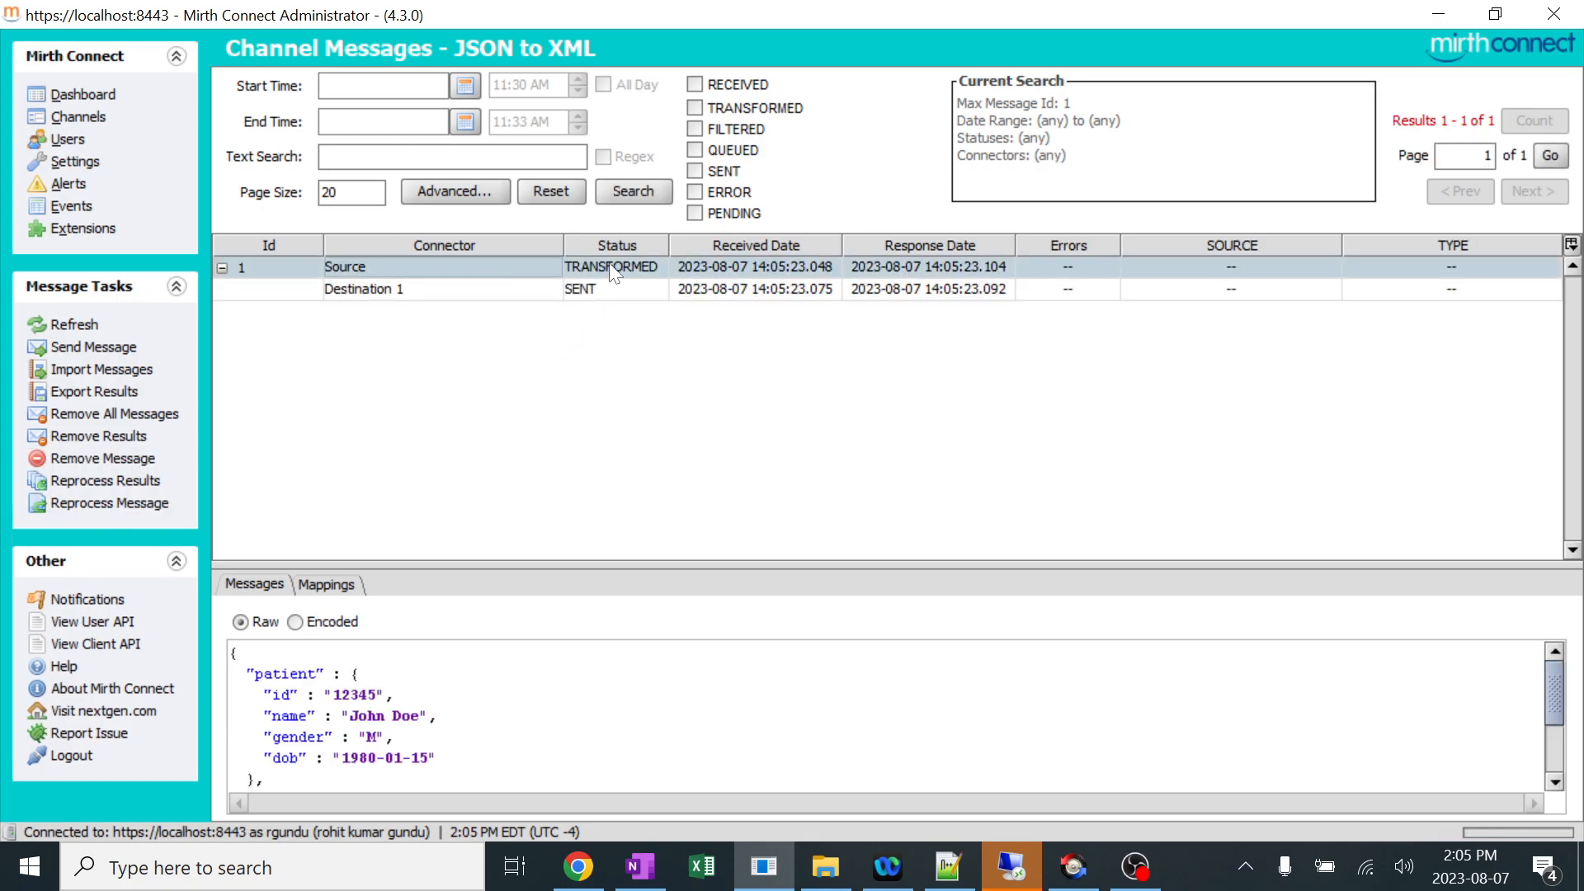
left_click(363, 288)
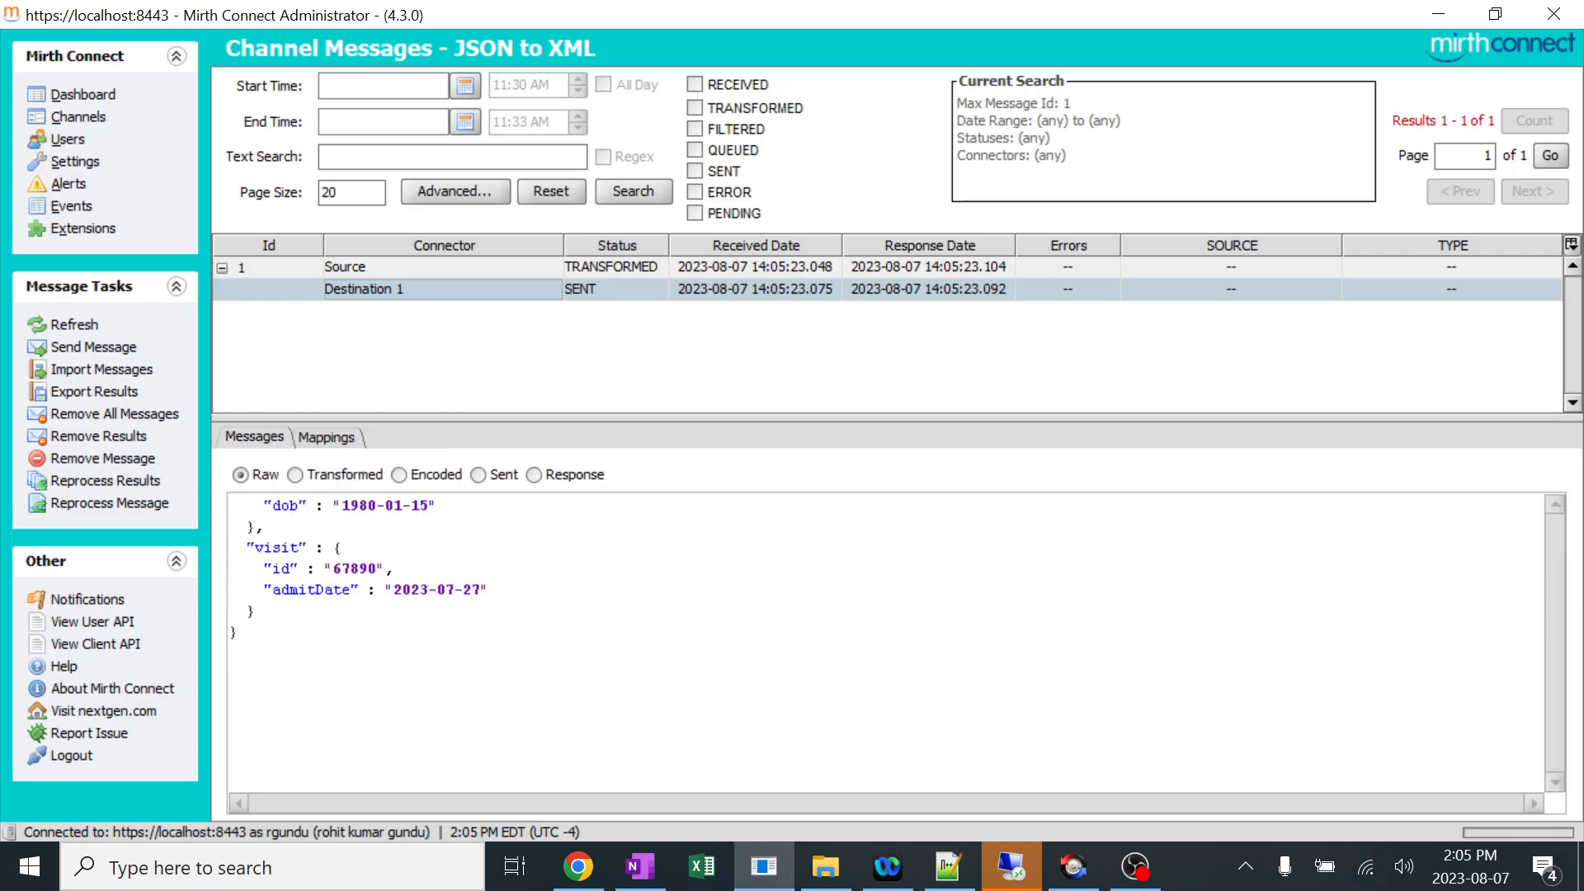
scroll("up", 3)
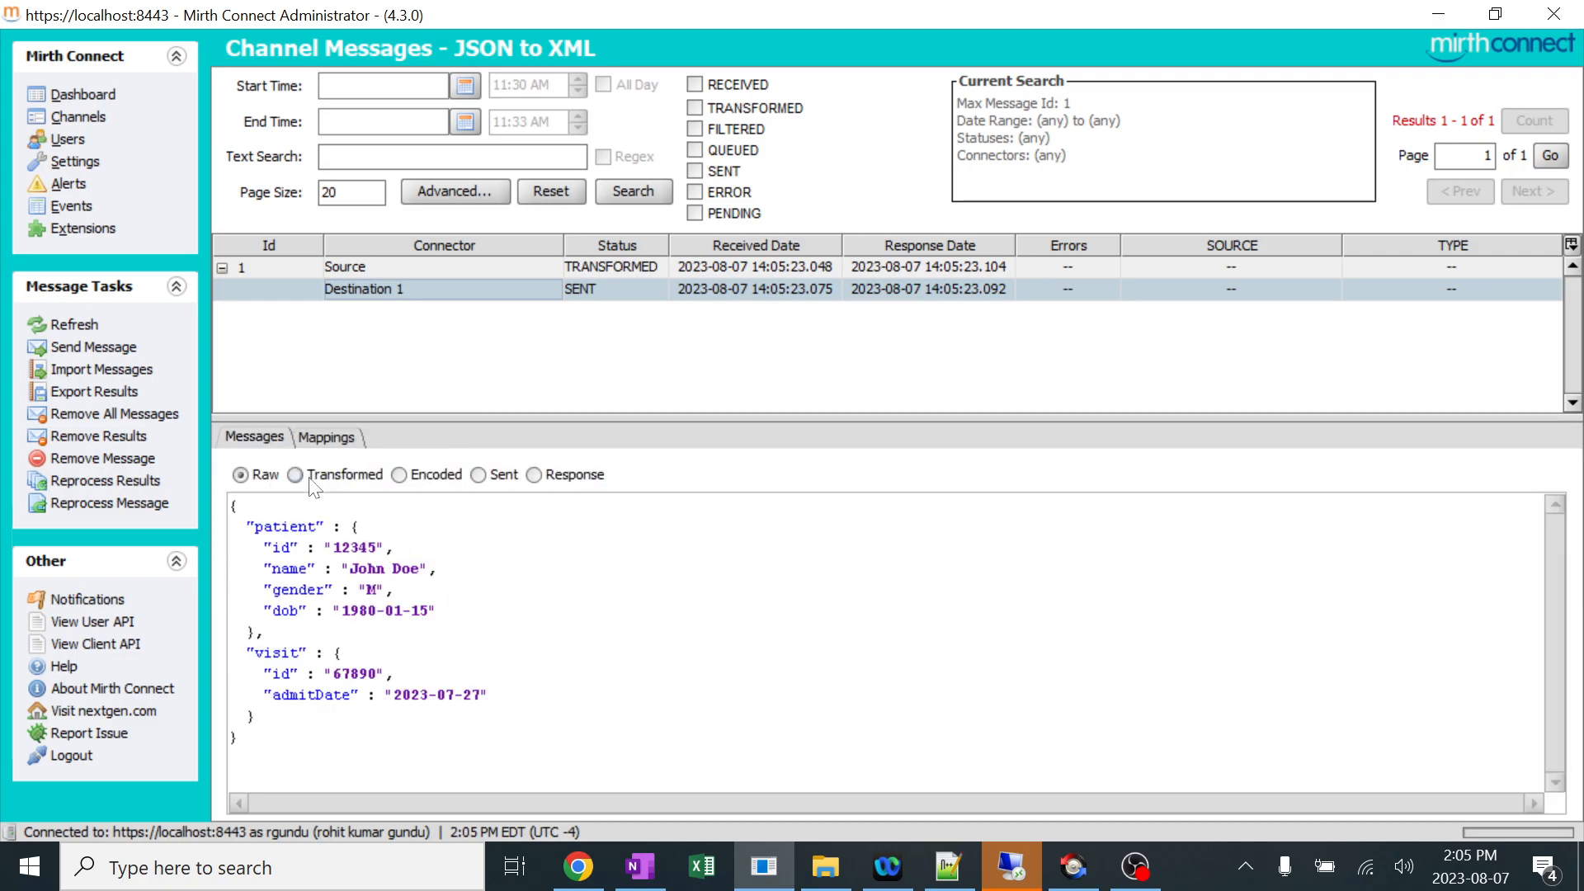
left_click(297, 476)
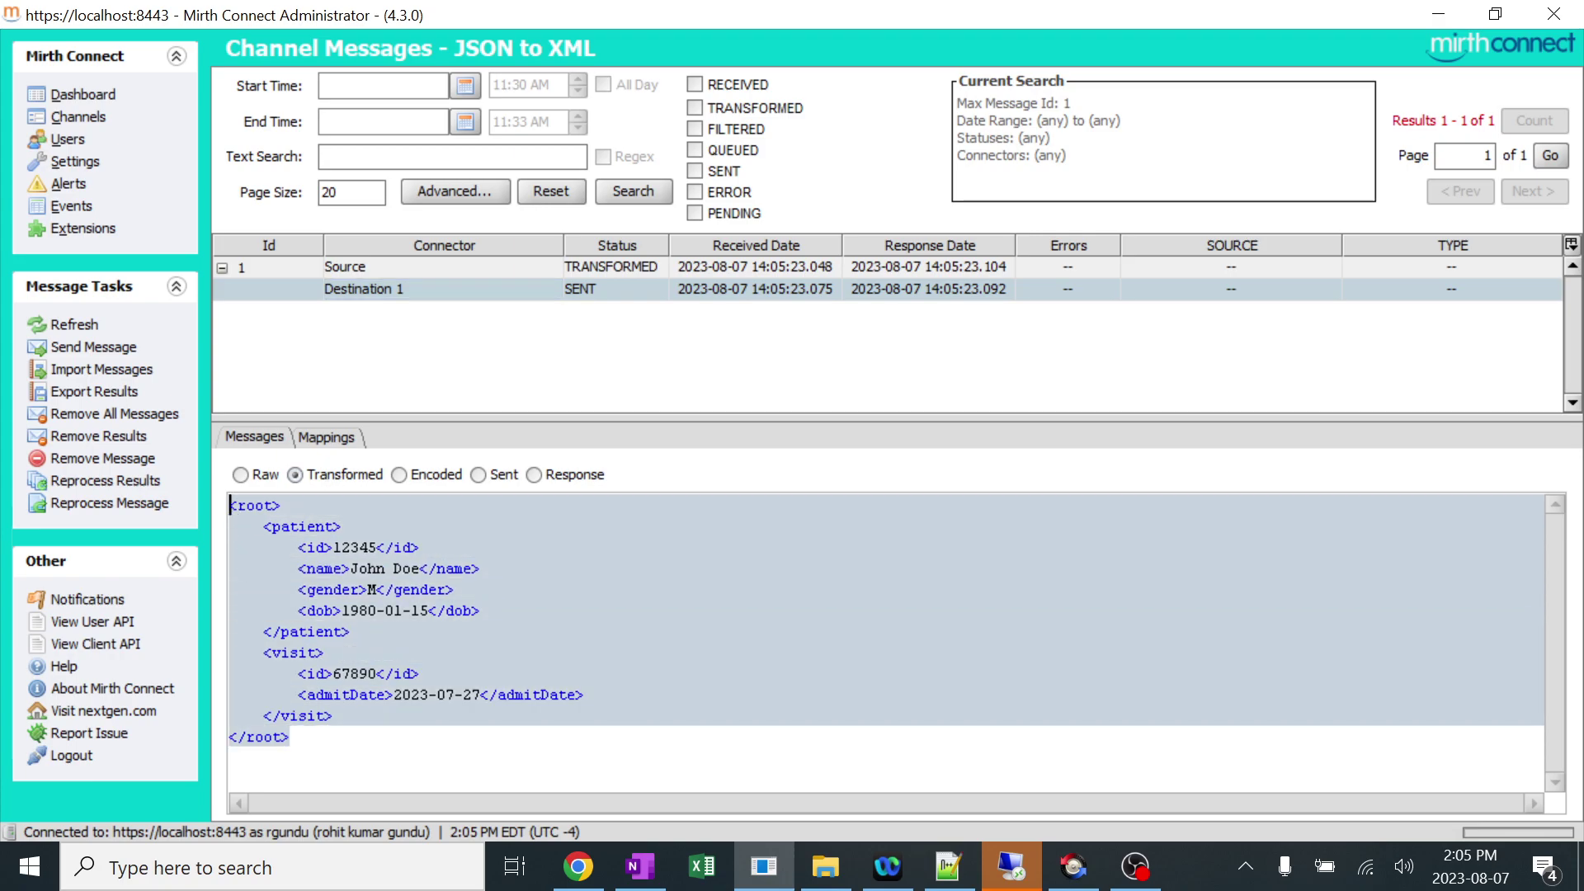
left_click(485, 476)
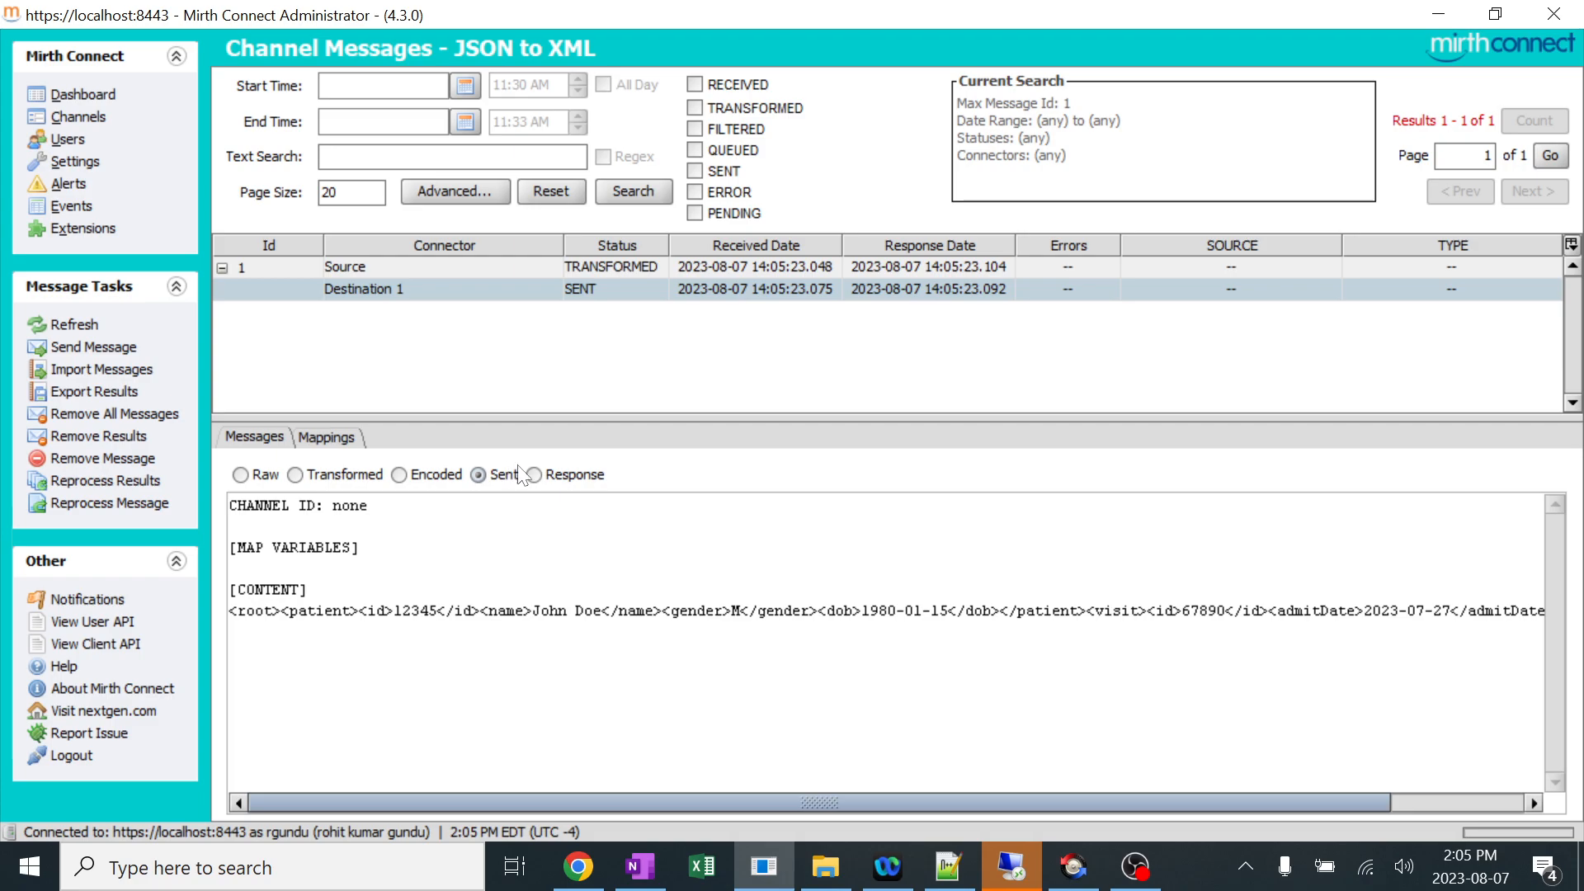
left_click(541, 474)
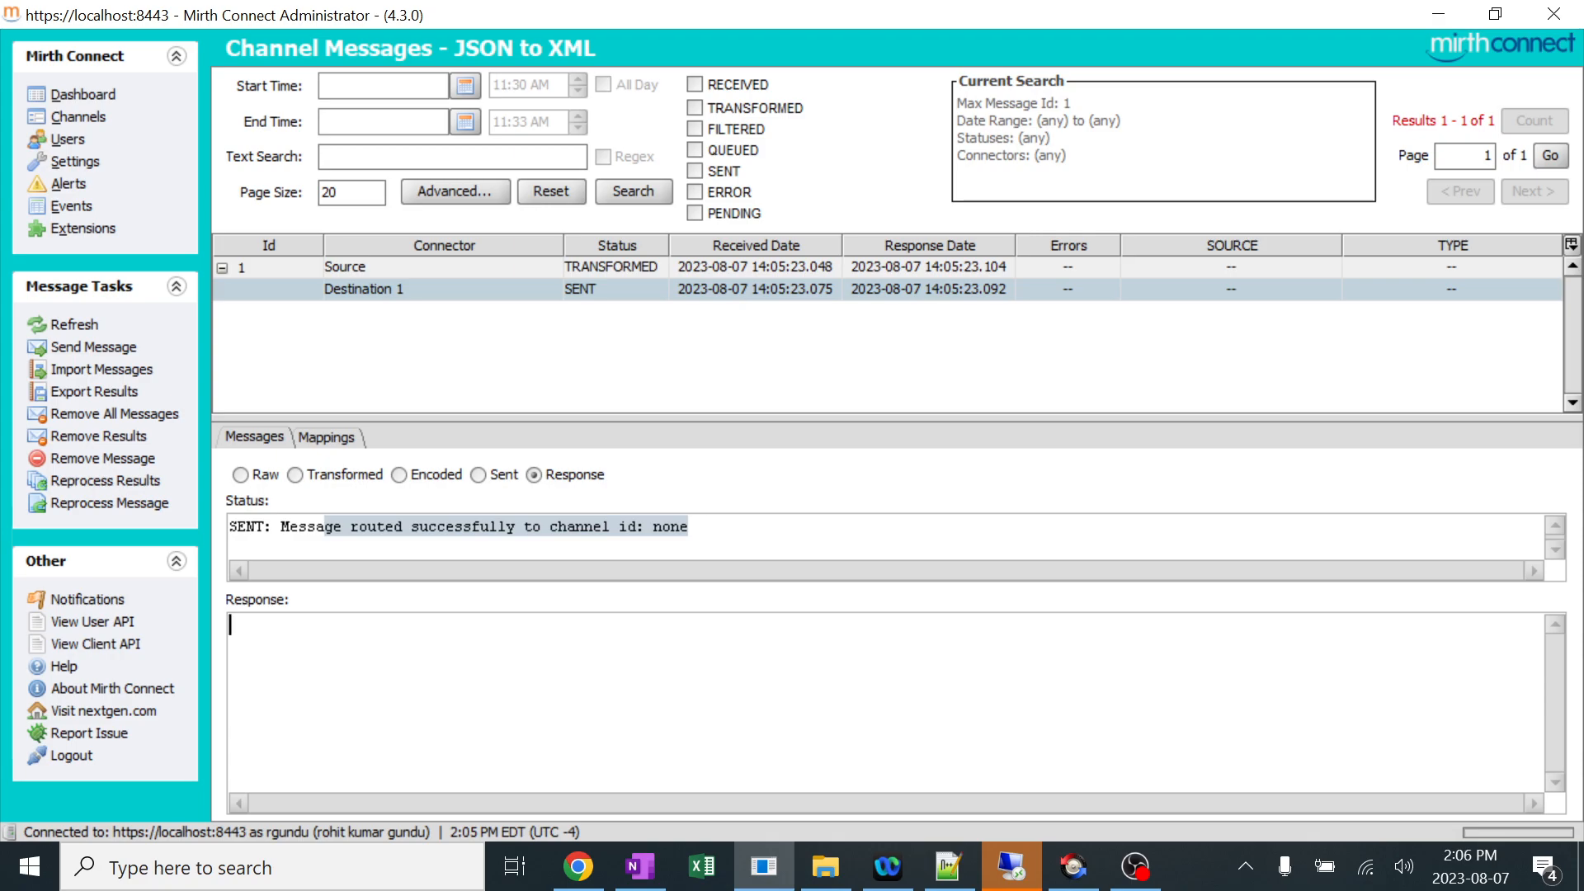
mouse_move(825, 867)
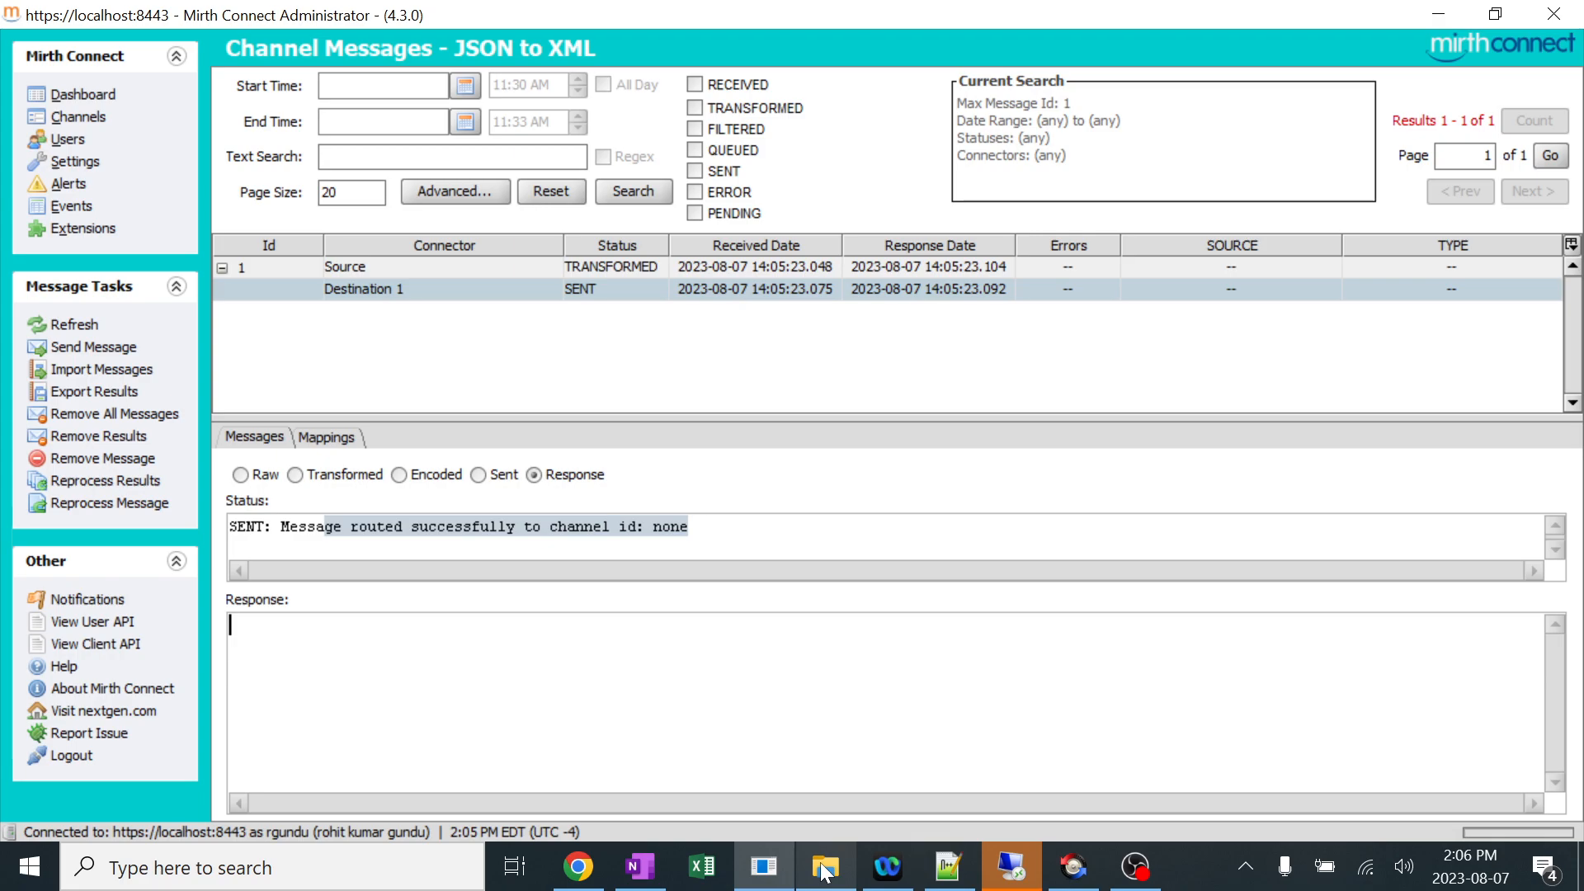
left_click(242, 475)
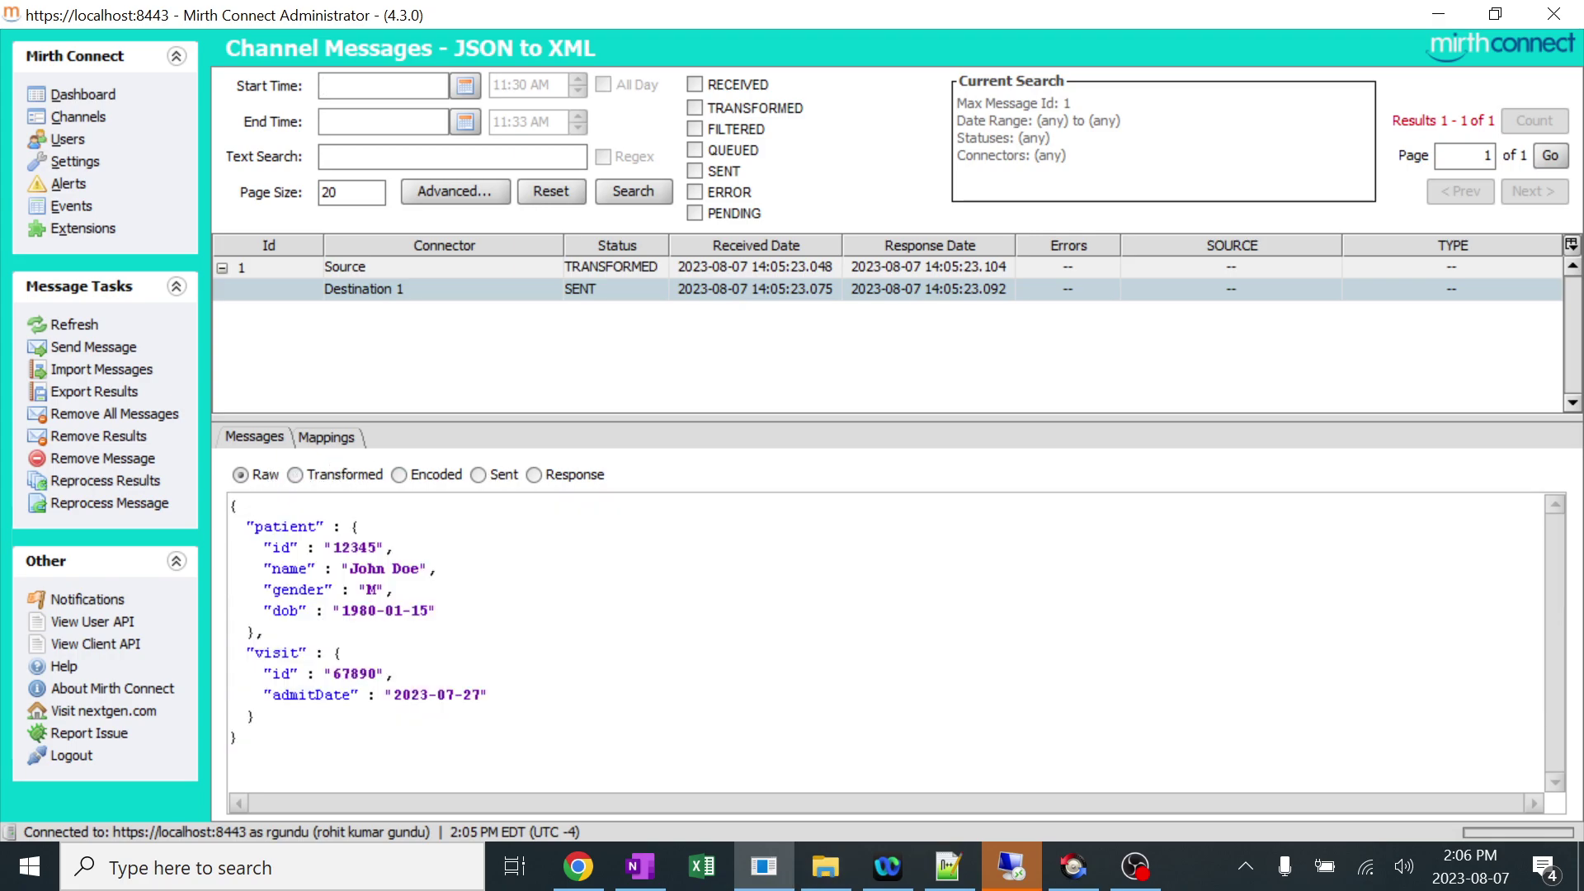
left_click(295, 476)
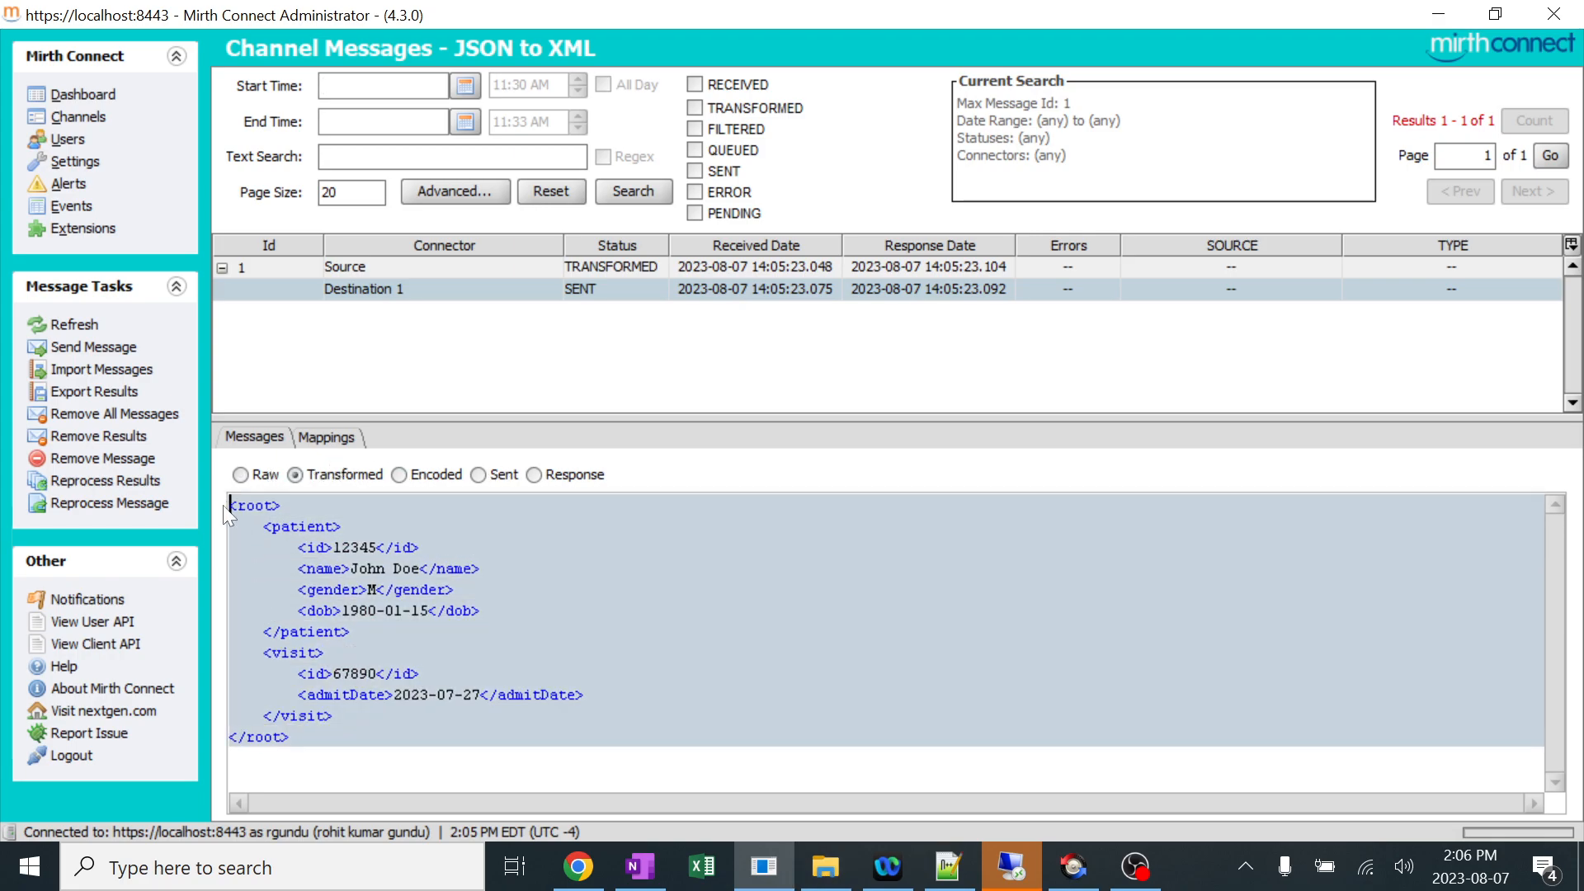
left_click(946, 867)
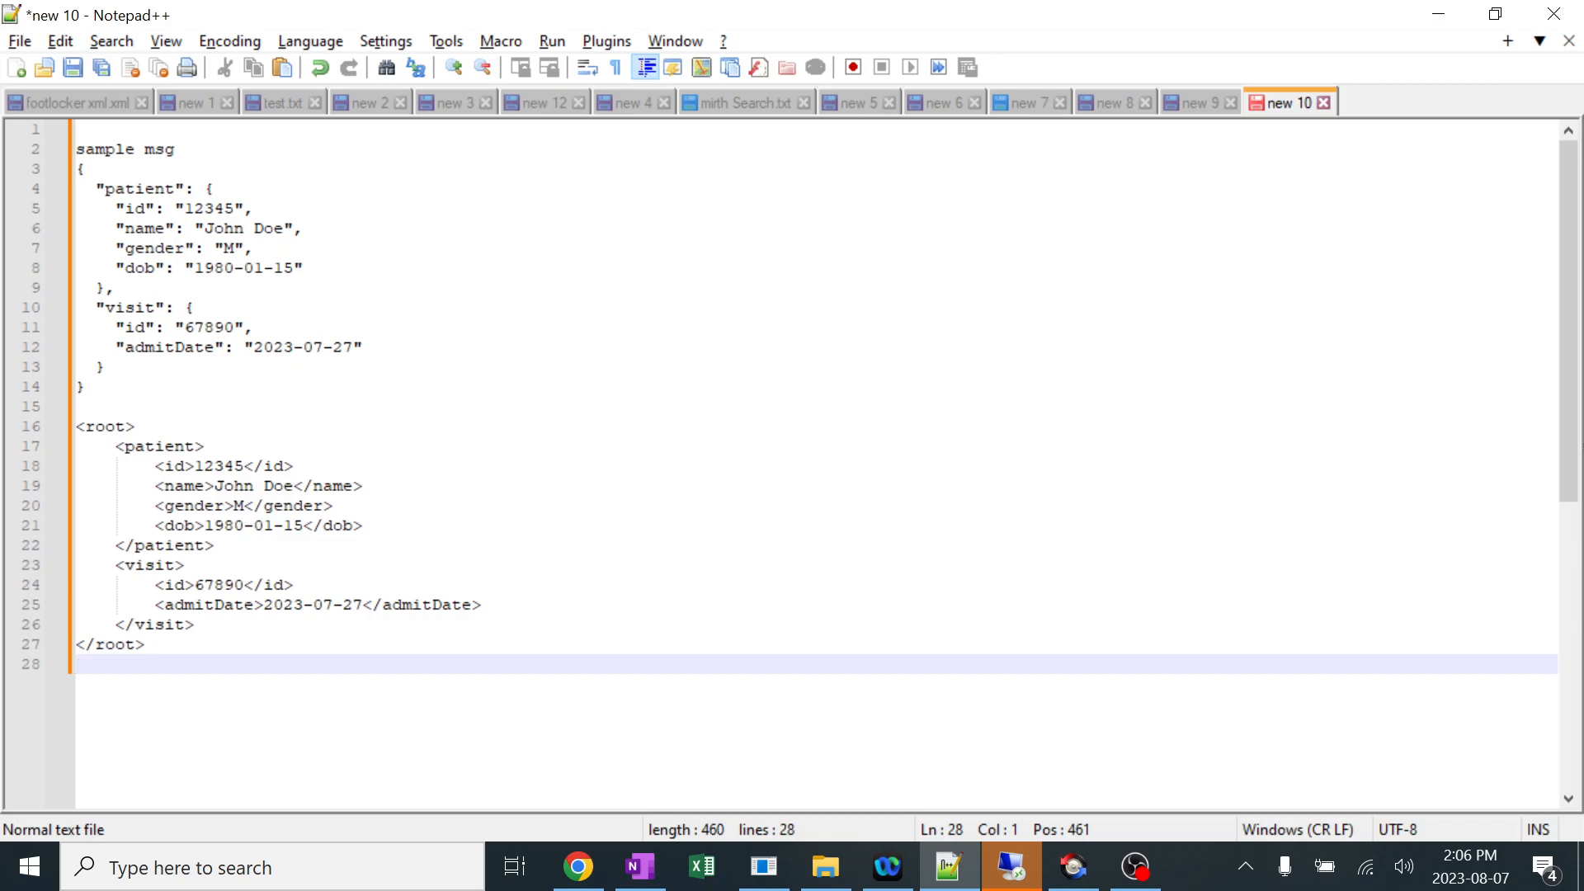
Relabel the 'sample msg' heading as JSON and add an XML heading above the converted XML.
double_click(140, 188)
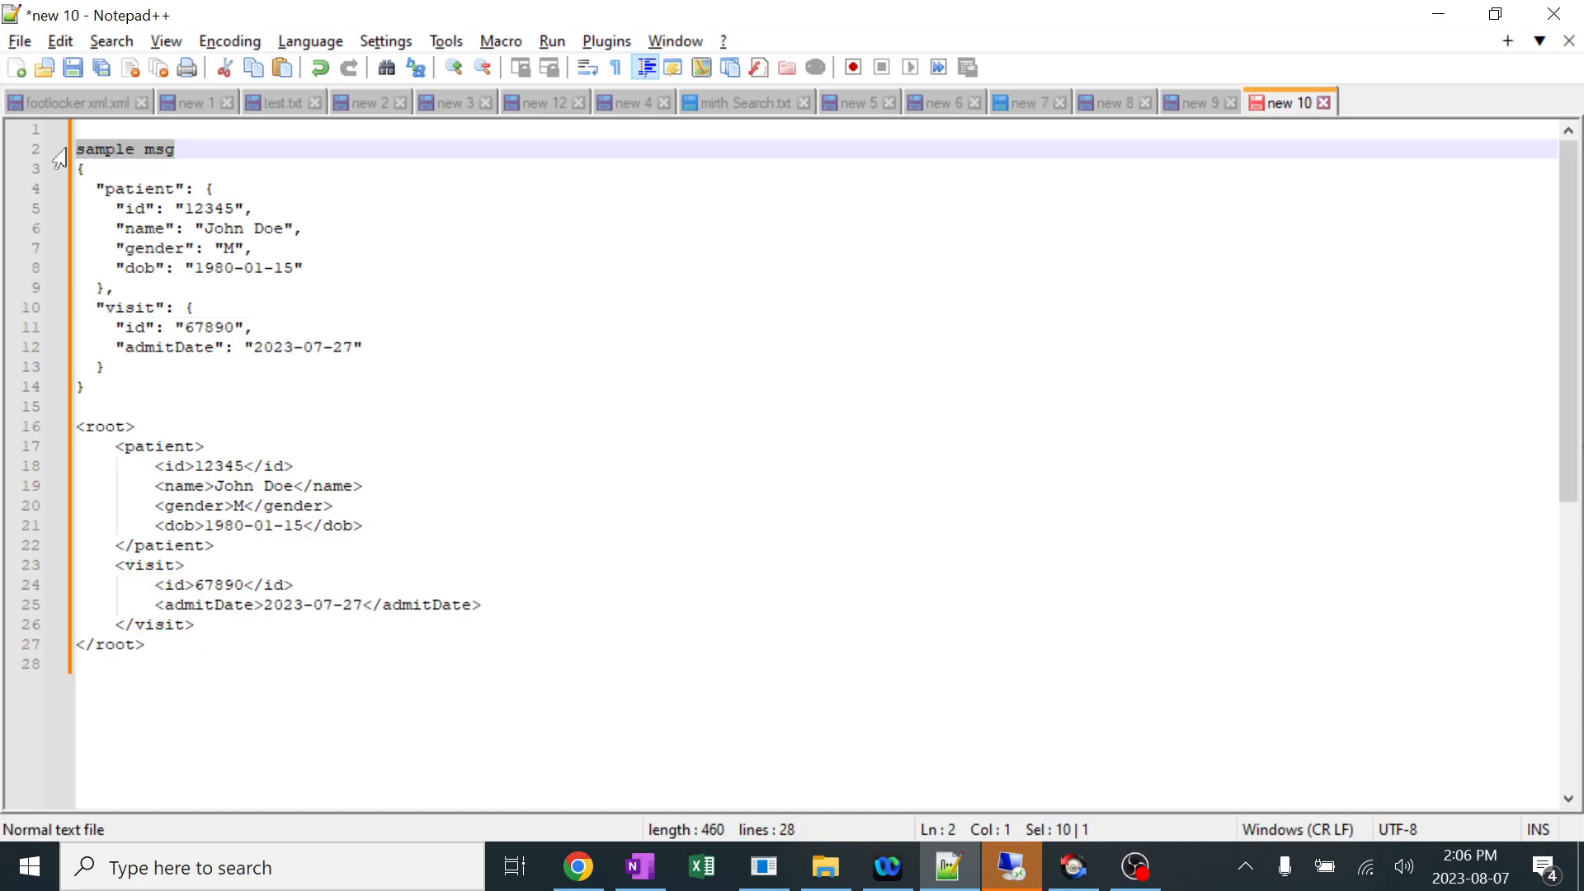
type("JO")
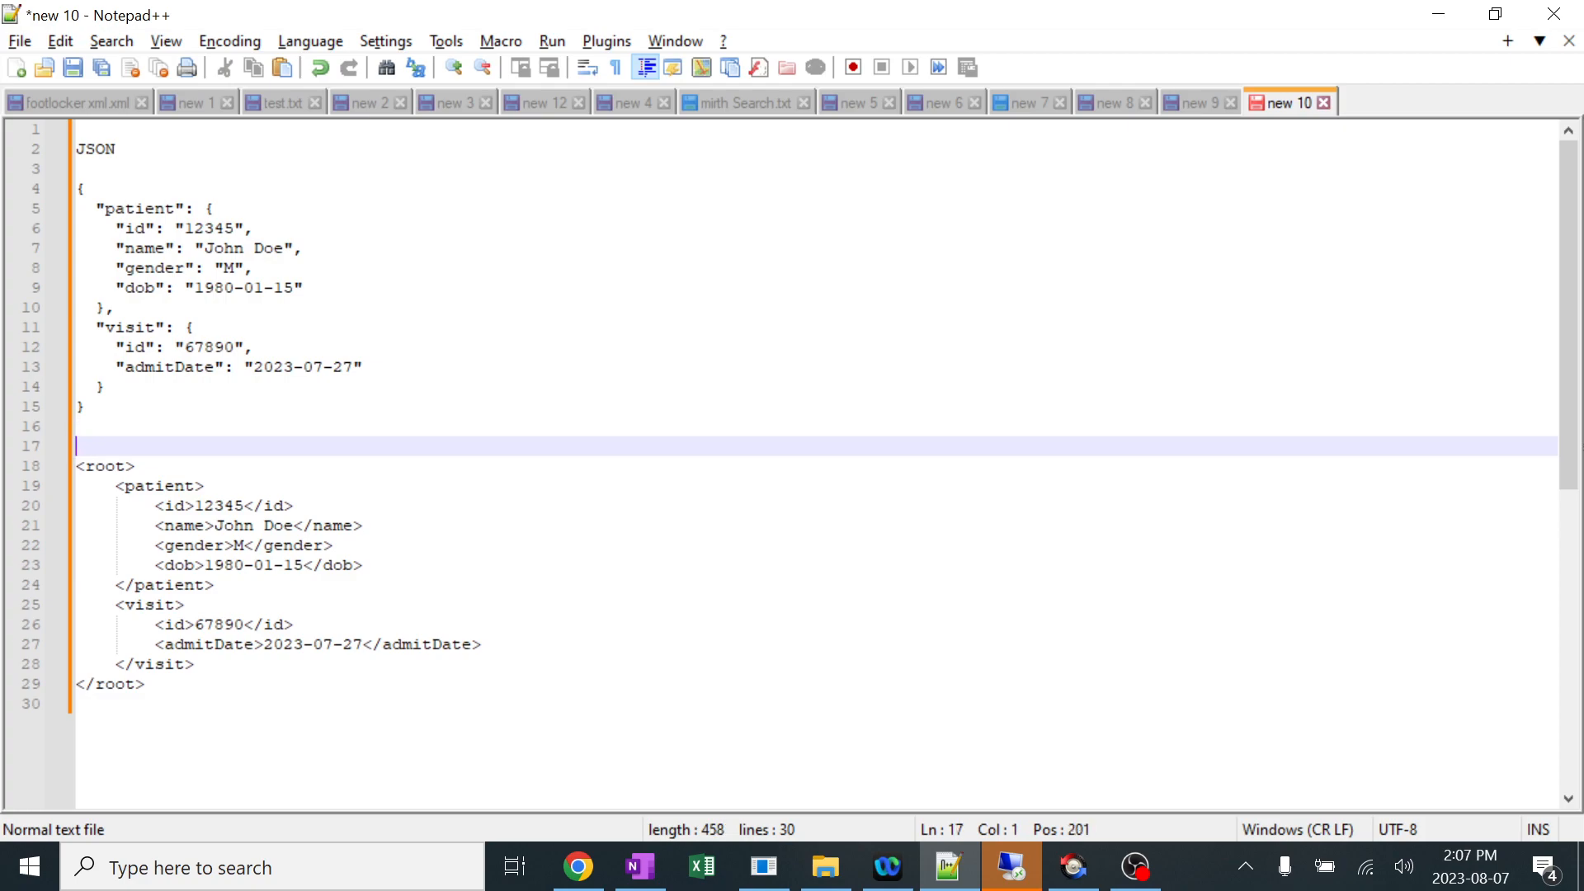
type("j")
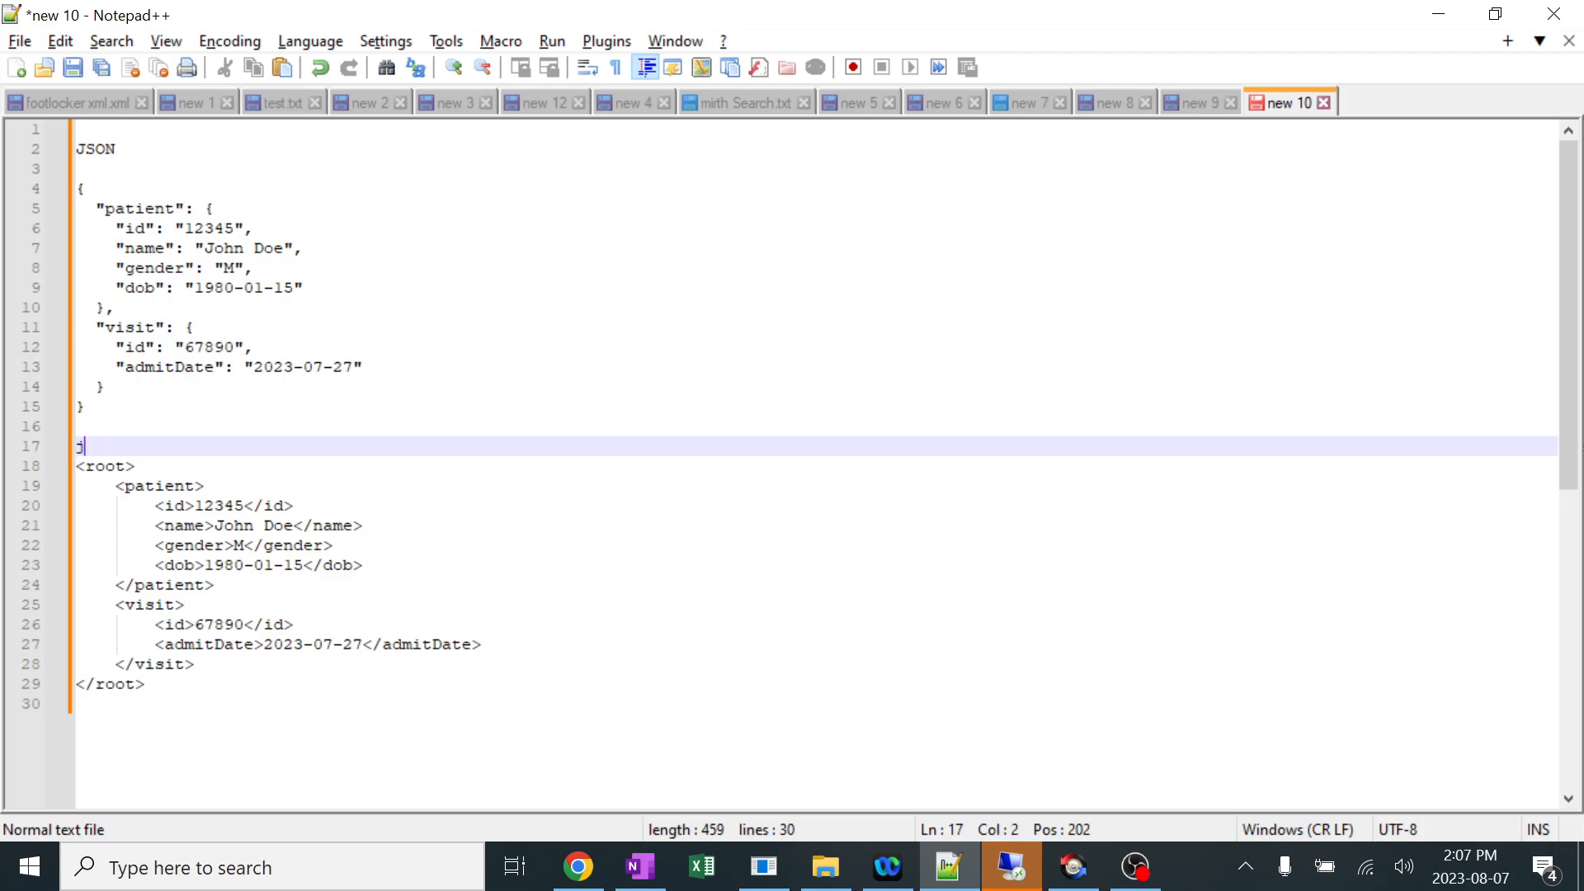
type("OS")
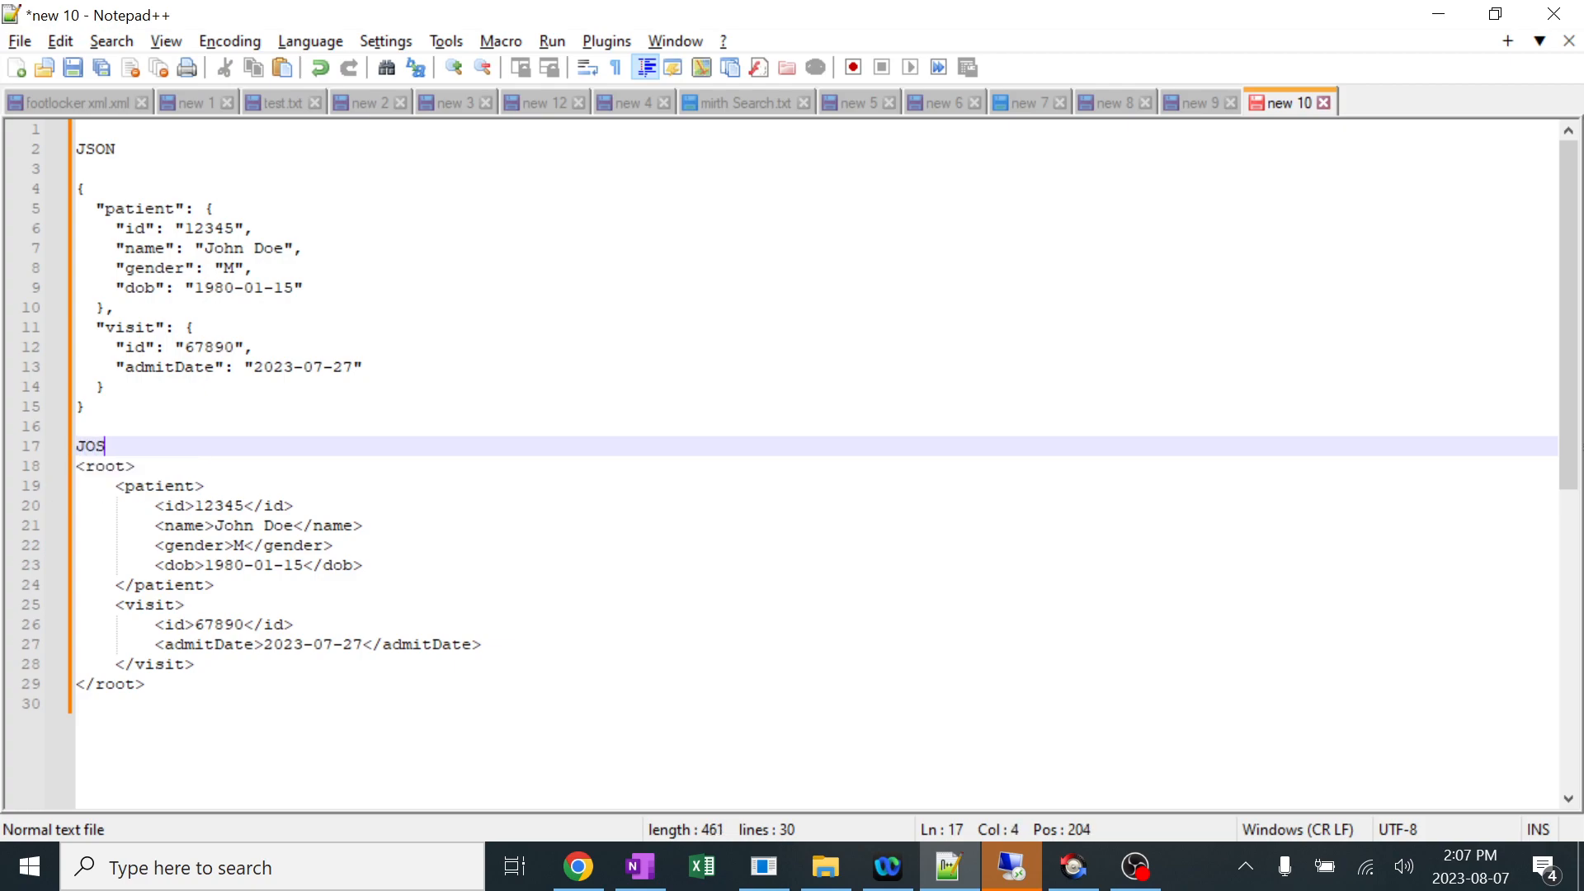
type("N")
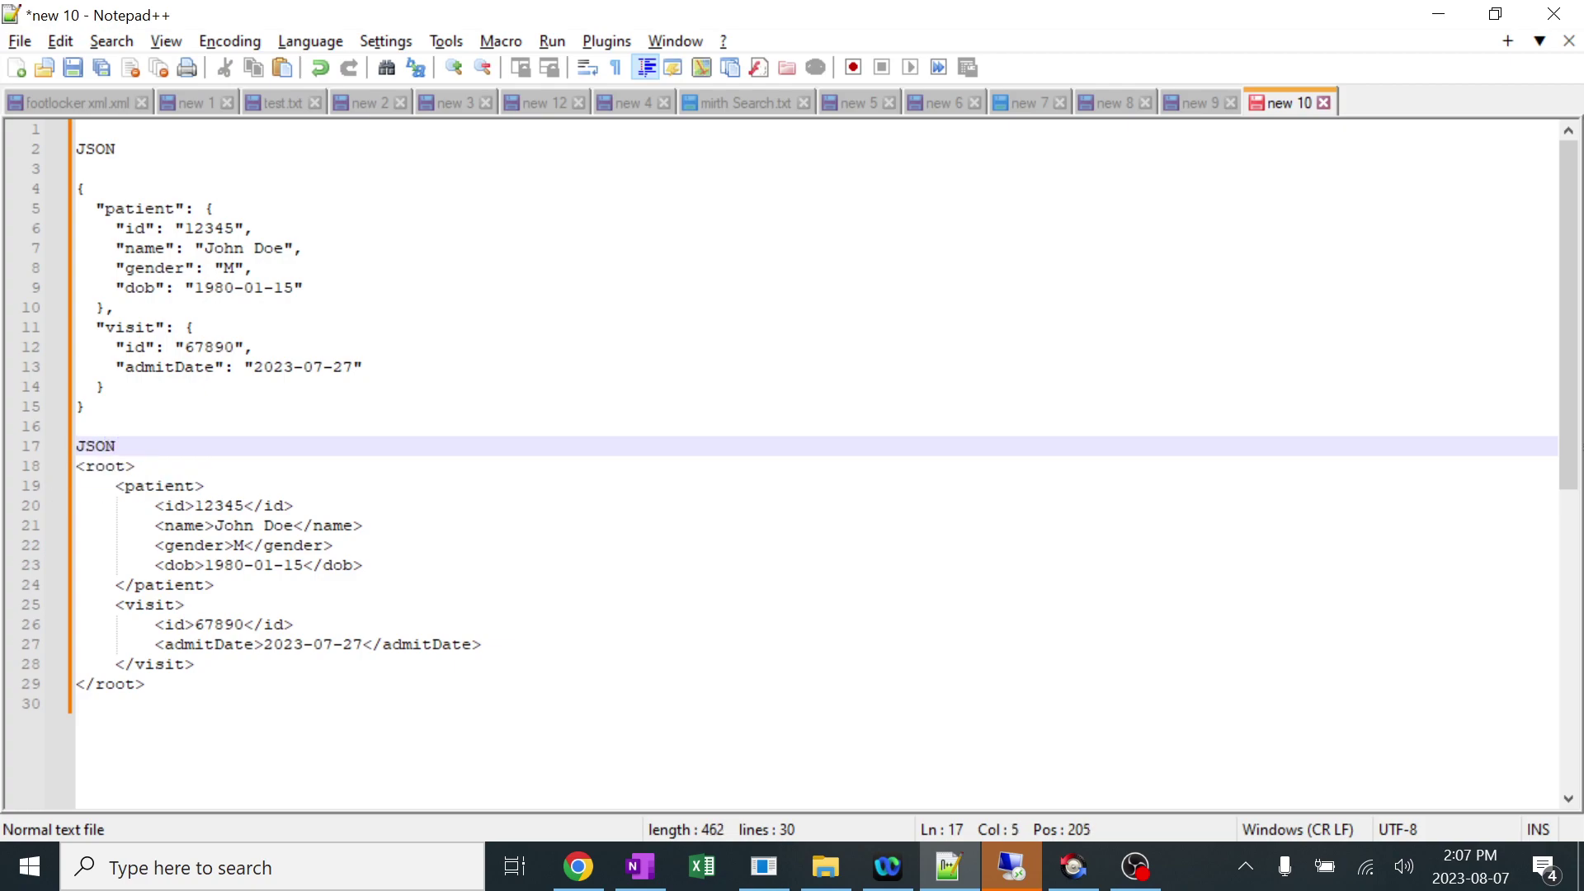
key("Backspace")
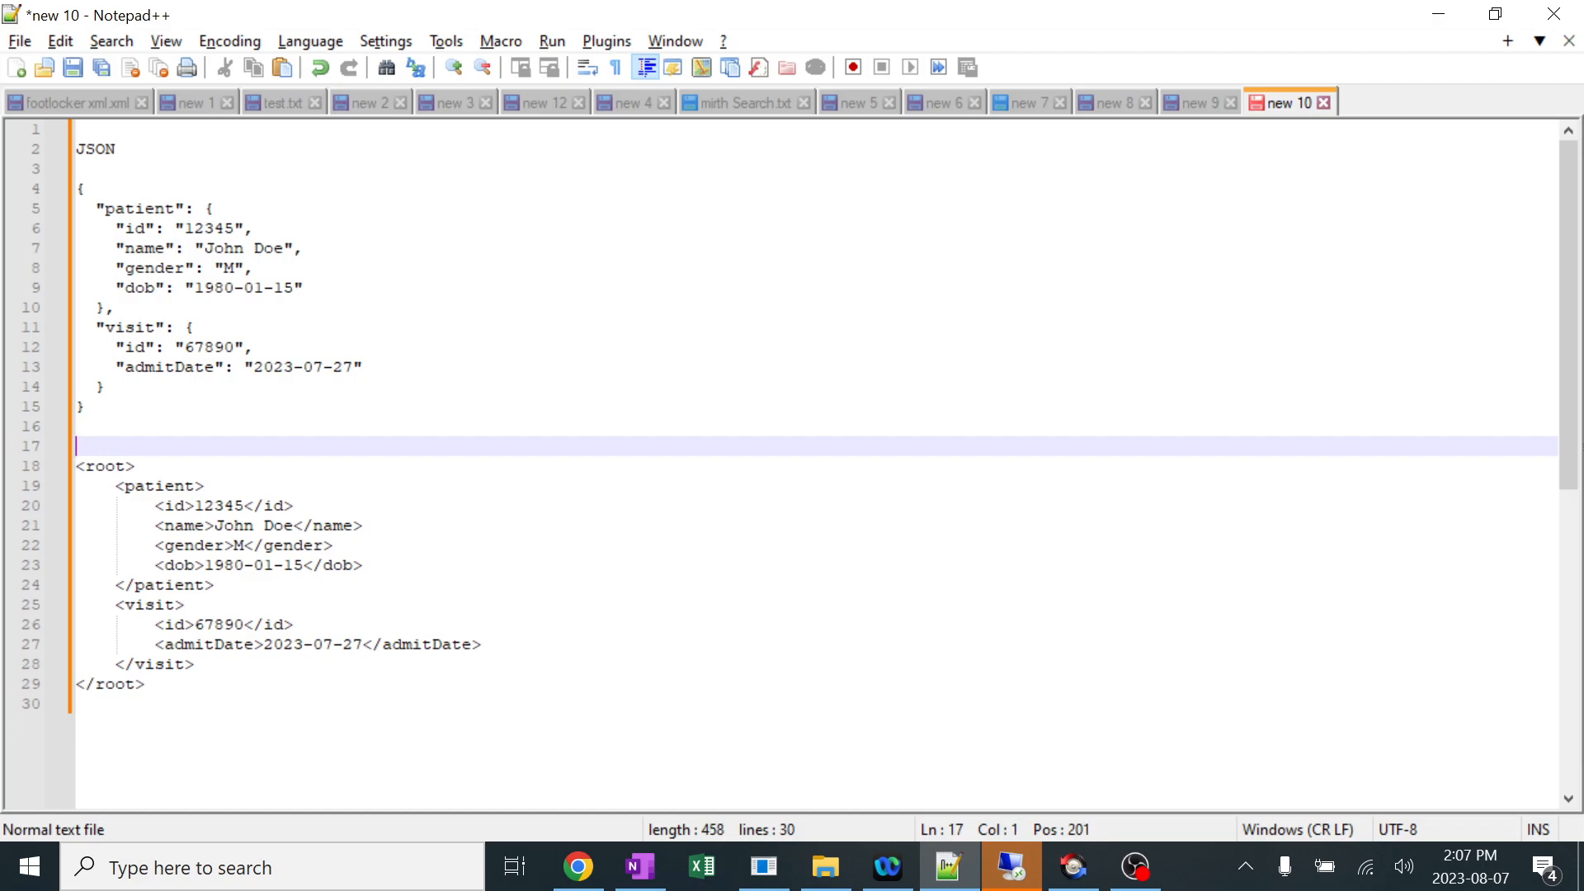
type("XML")
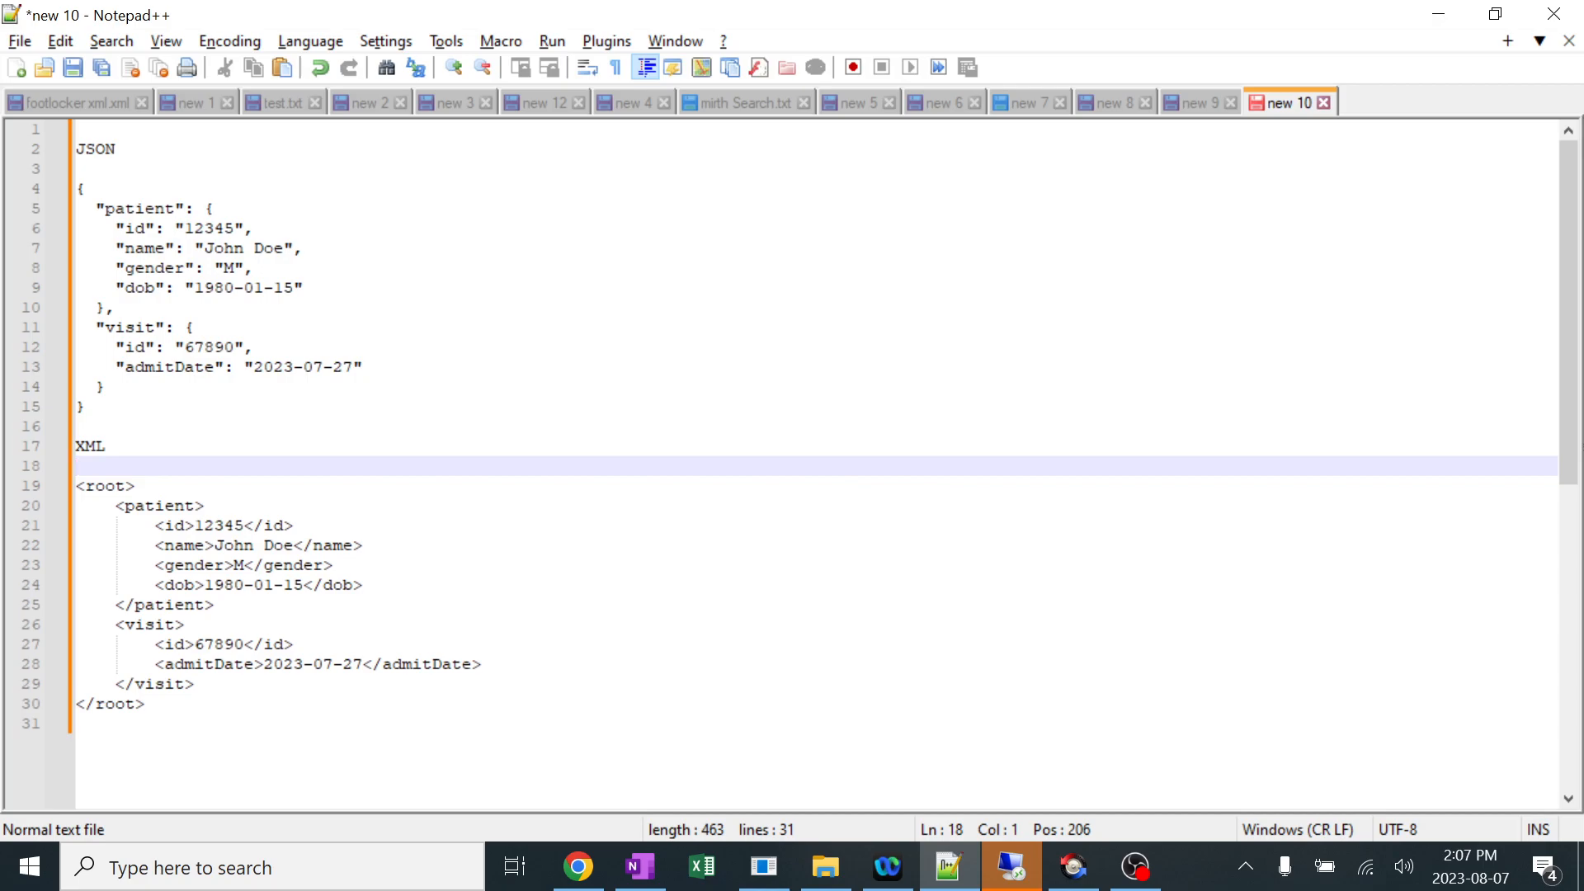
left_click(79, 465)
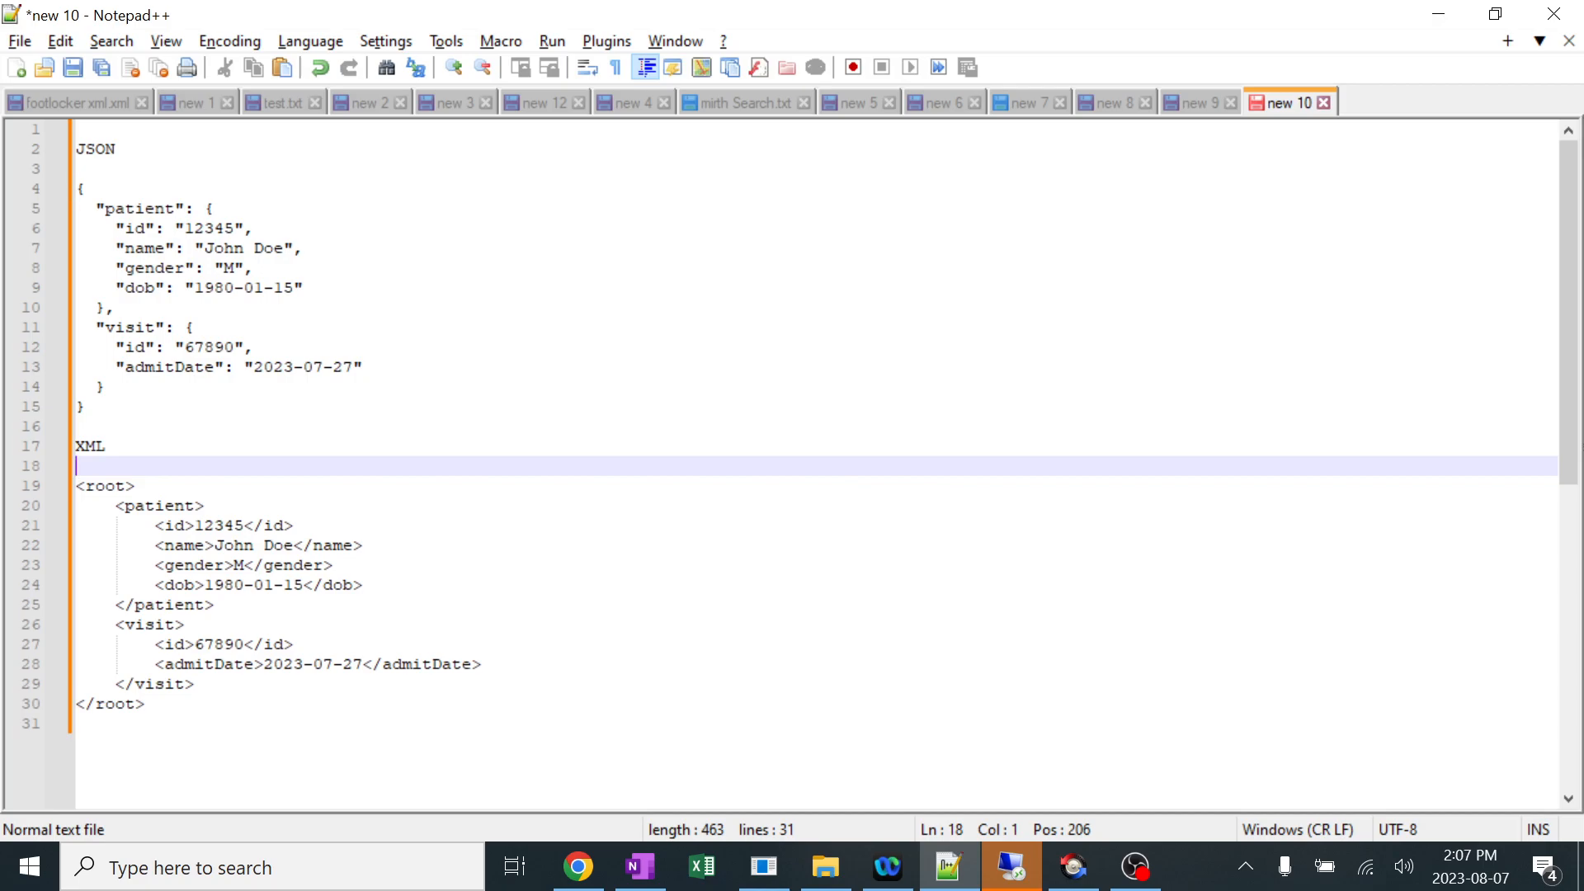
Point out the JSON object's opening and closing braces and the XML name element.
left_click(80, 189)
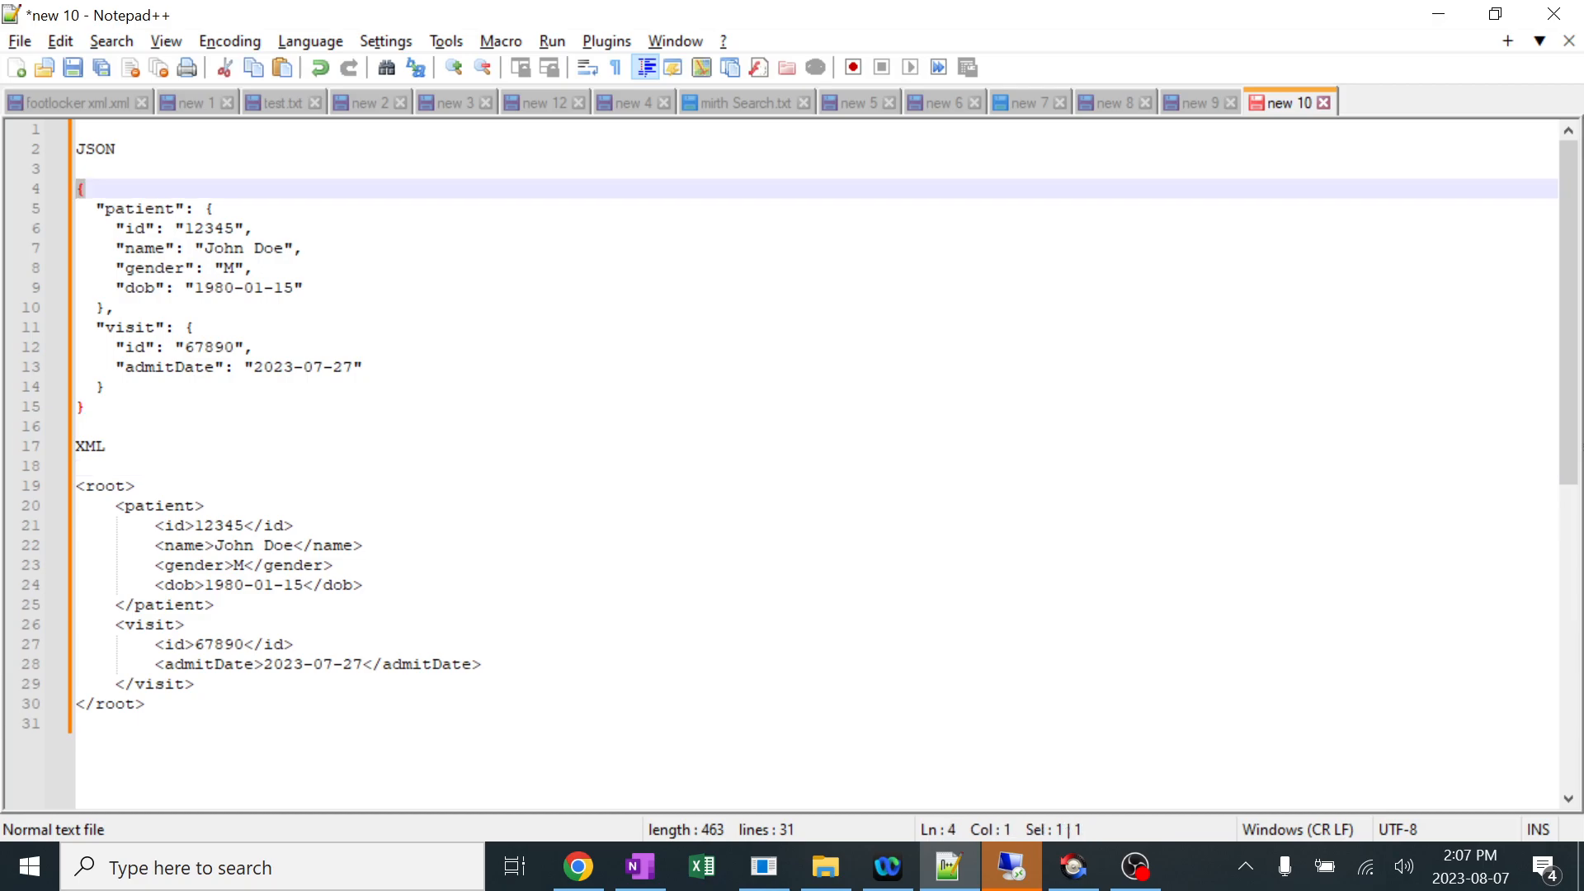
left_click(101, 386)
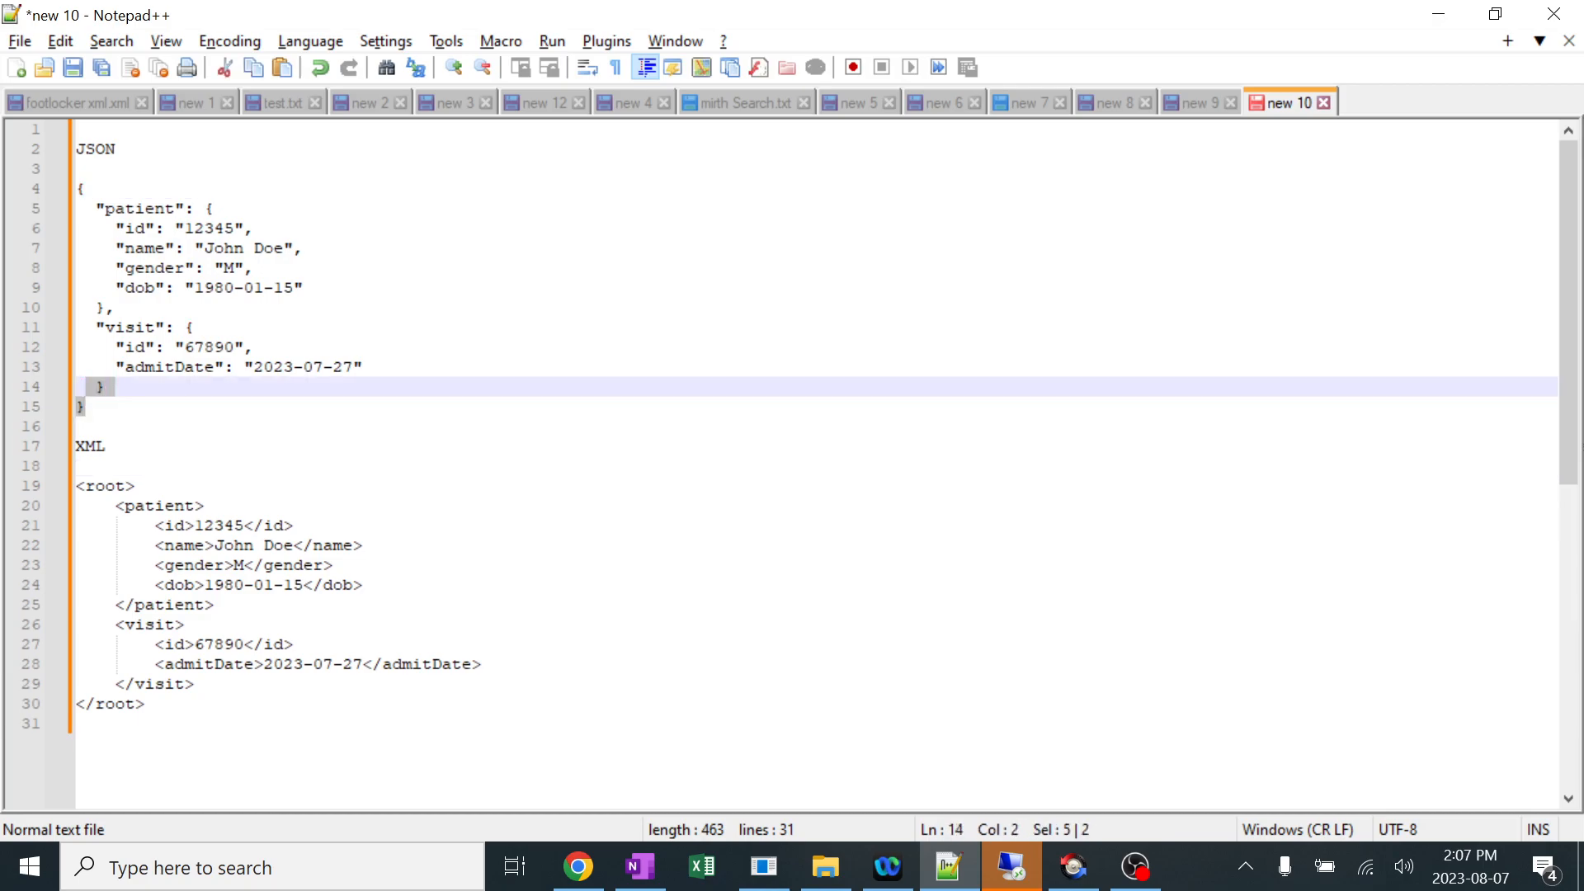
left_click(114, 485)
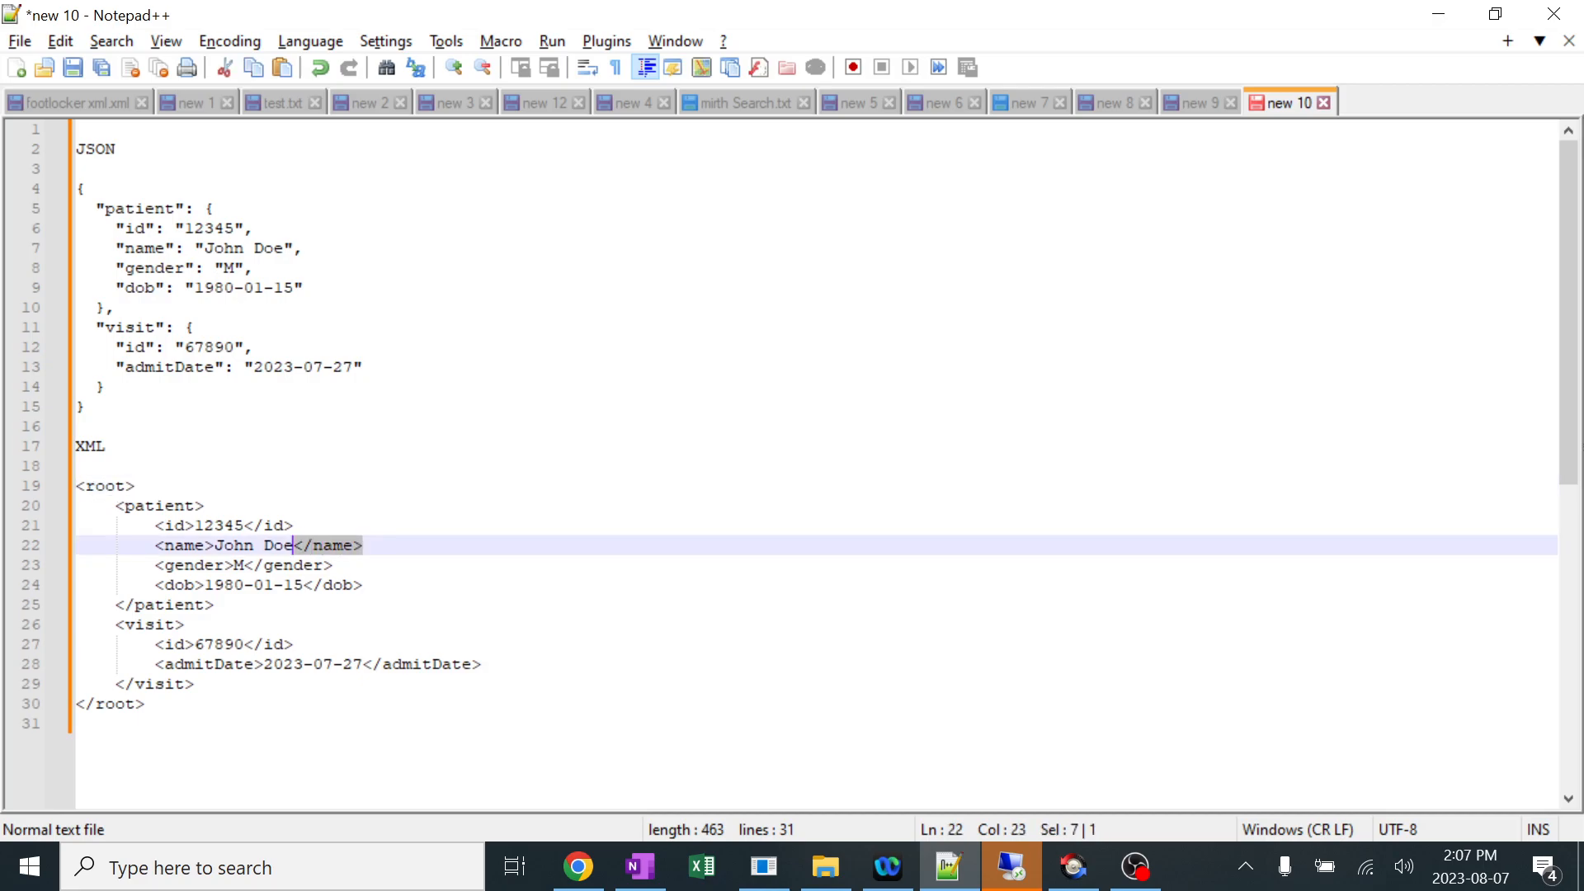
scroll("up", 3)
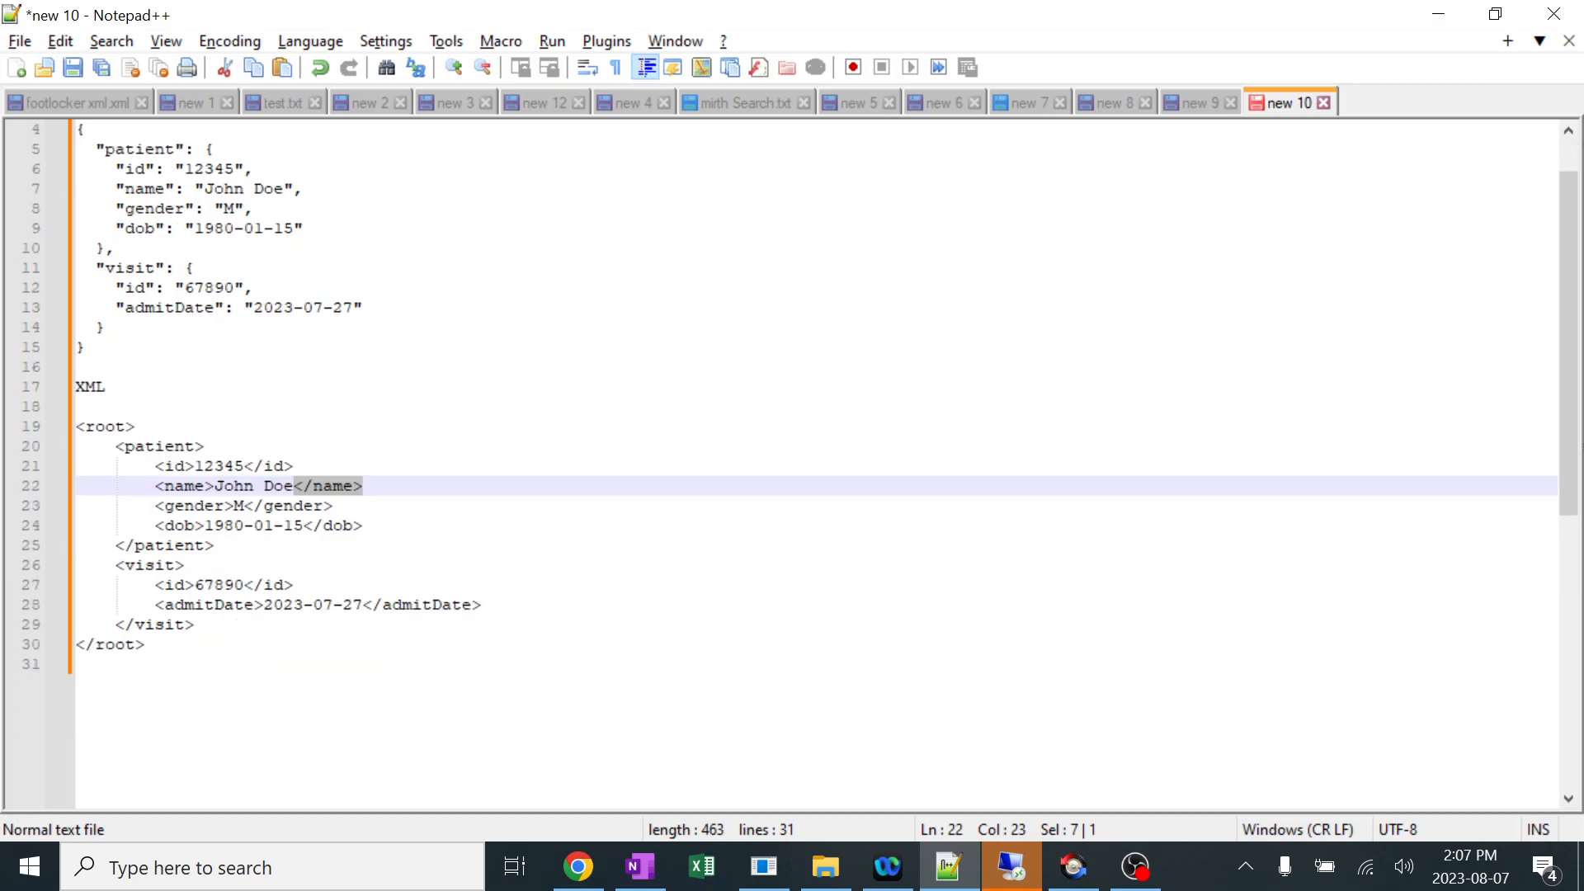
scroll("up", 3)
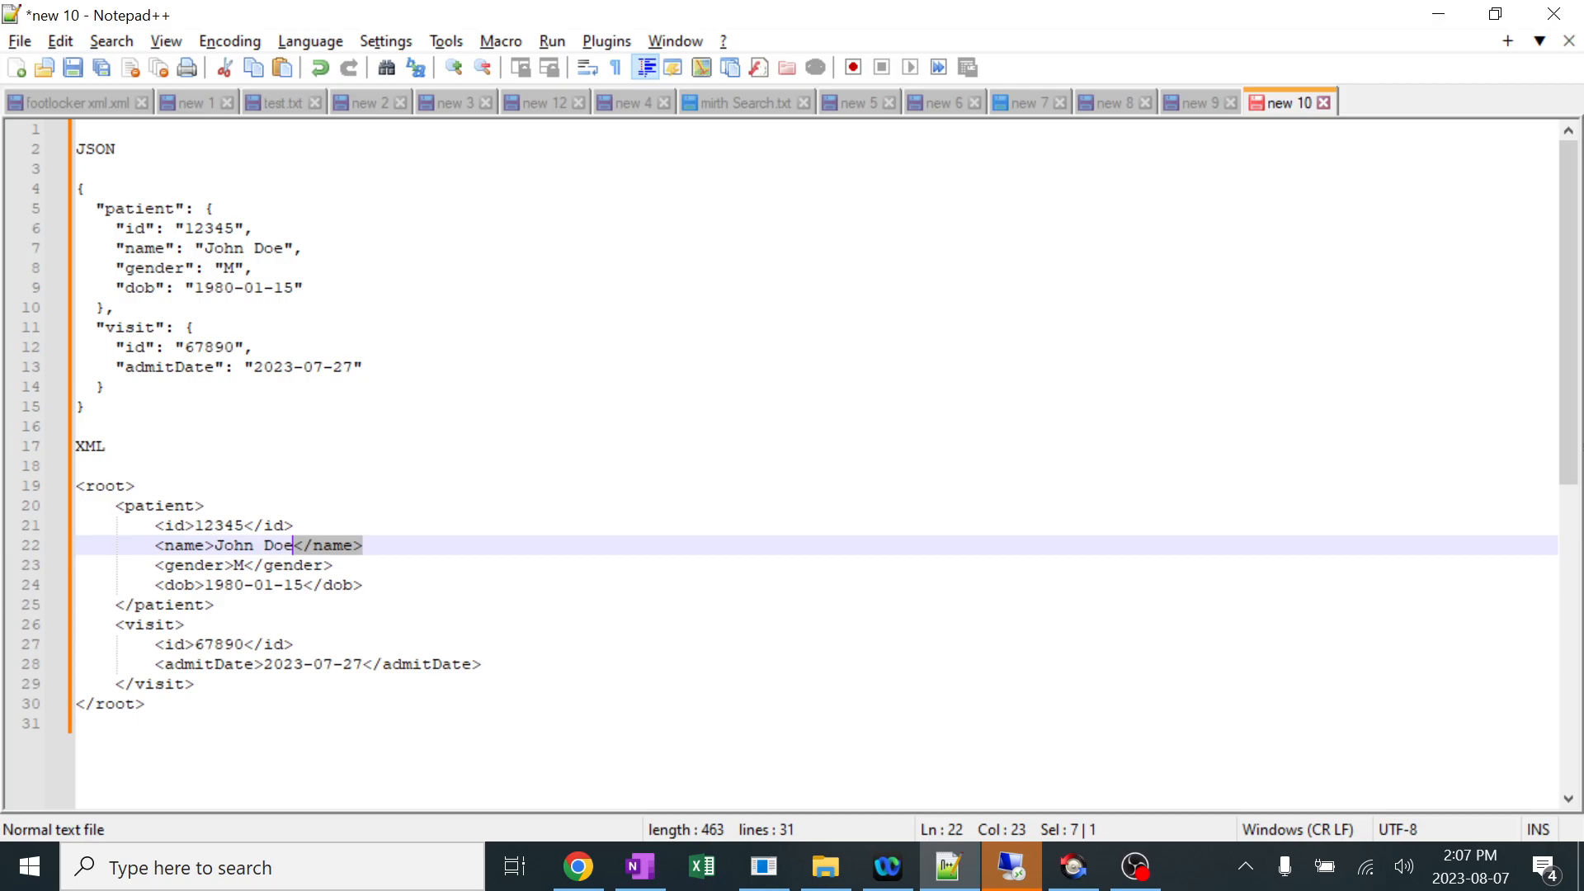
mouse_move(762, 866)
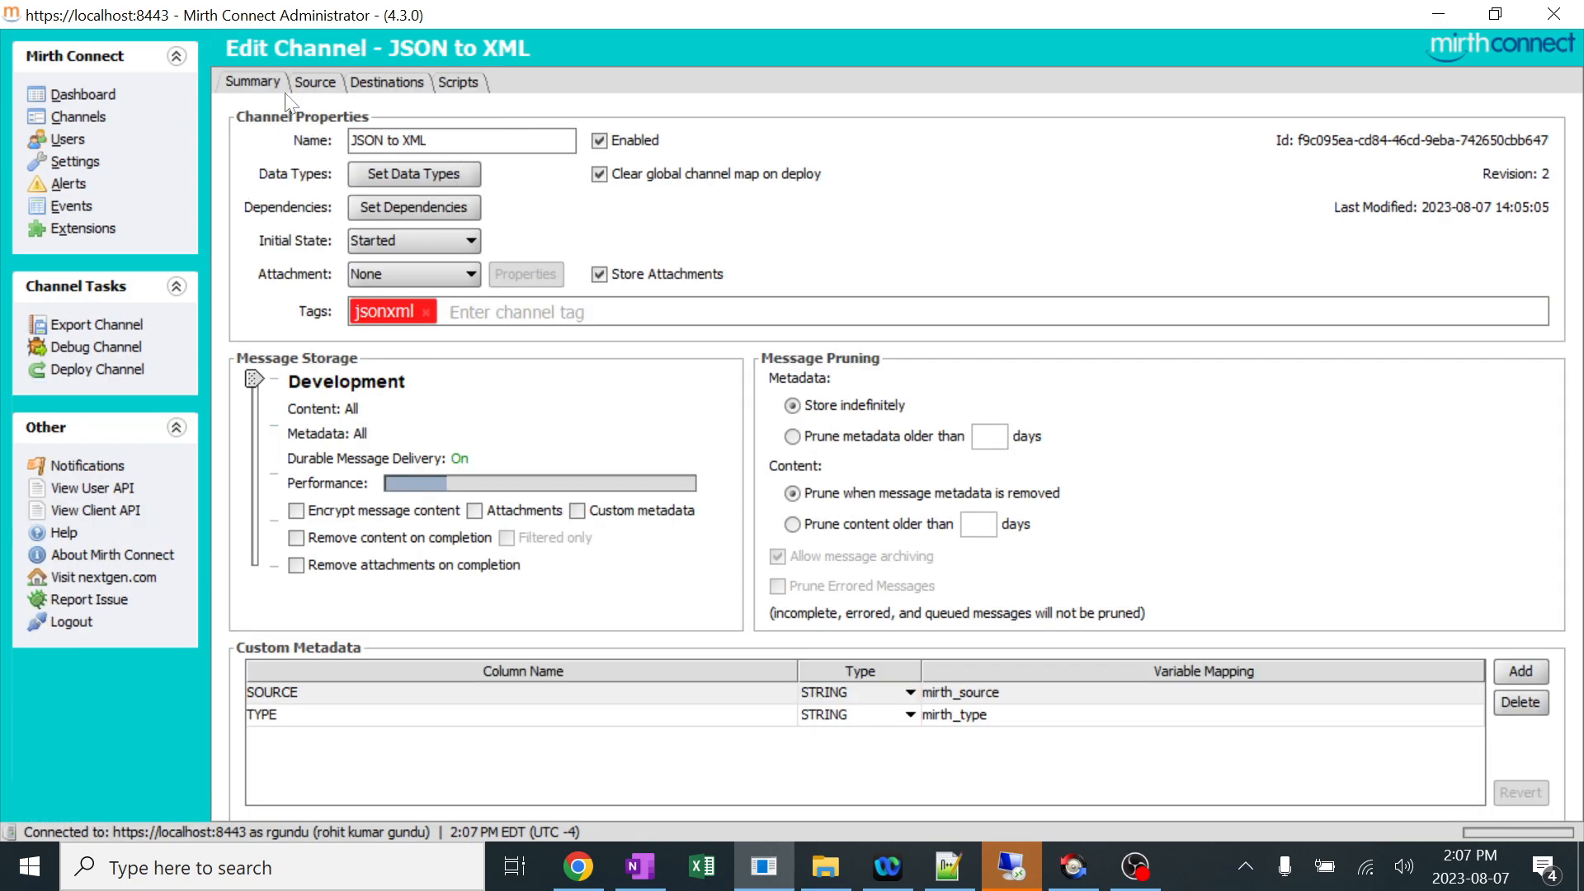
In Destination 1's transformer, replace patientId in the id element with hardcoded "123456".
left_click(387, 81)
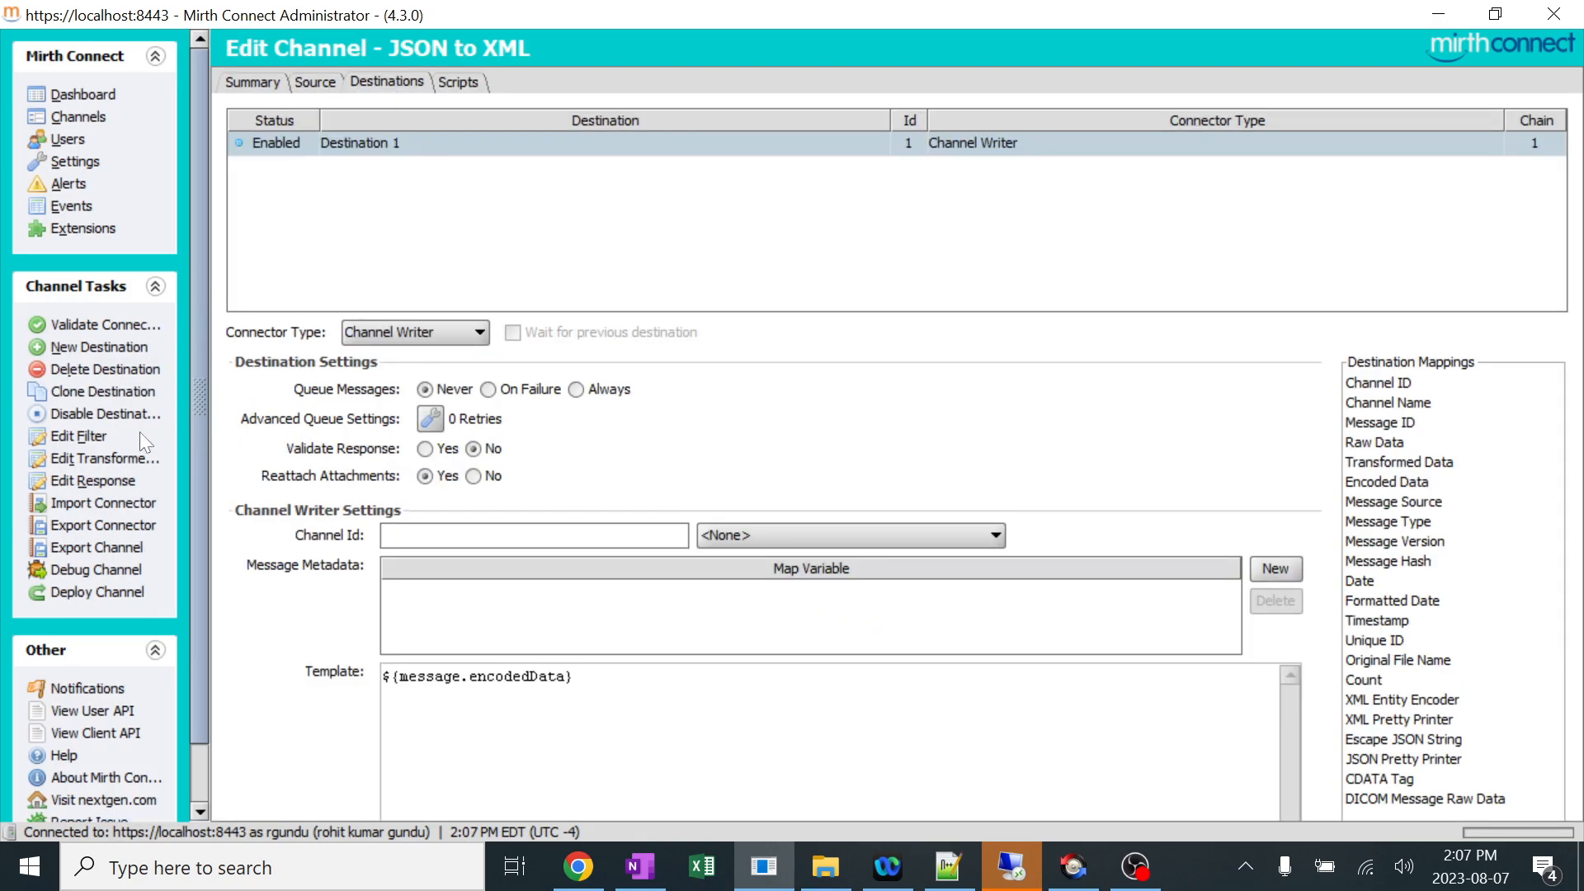
left_click(104, 458)
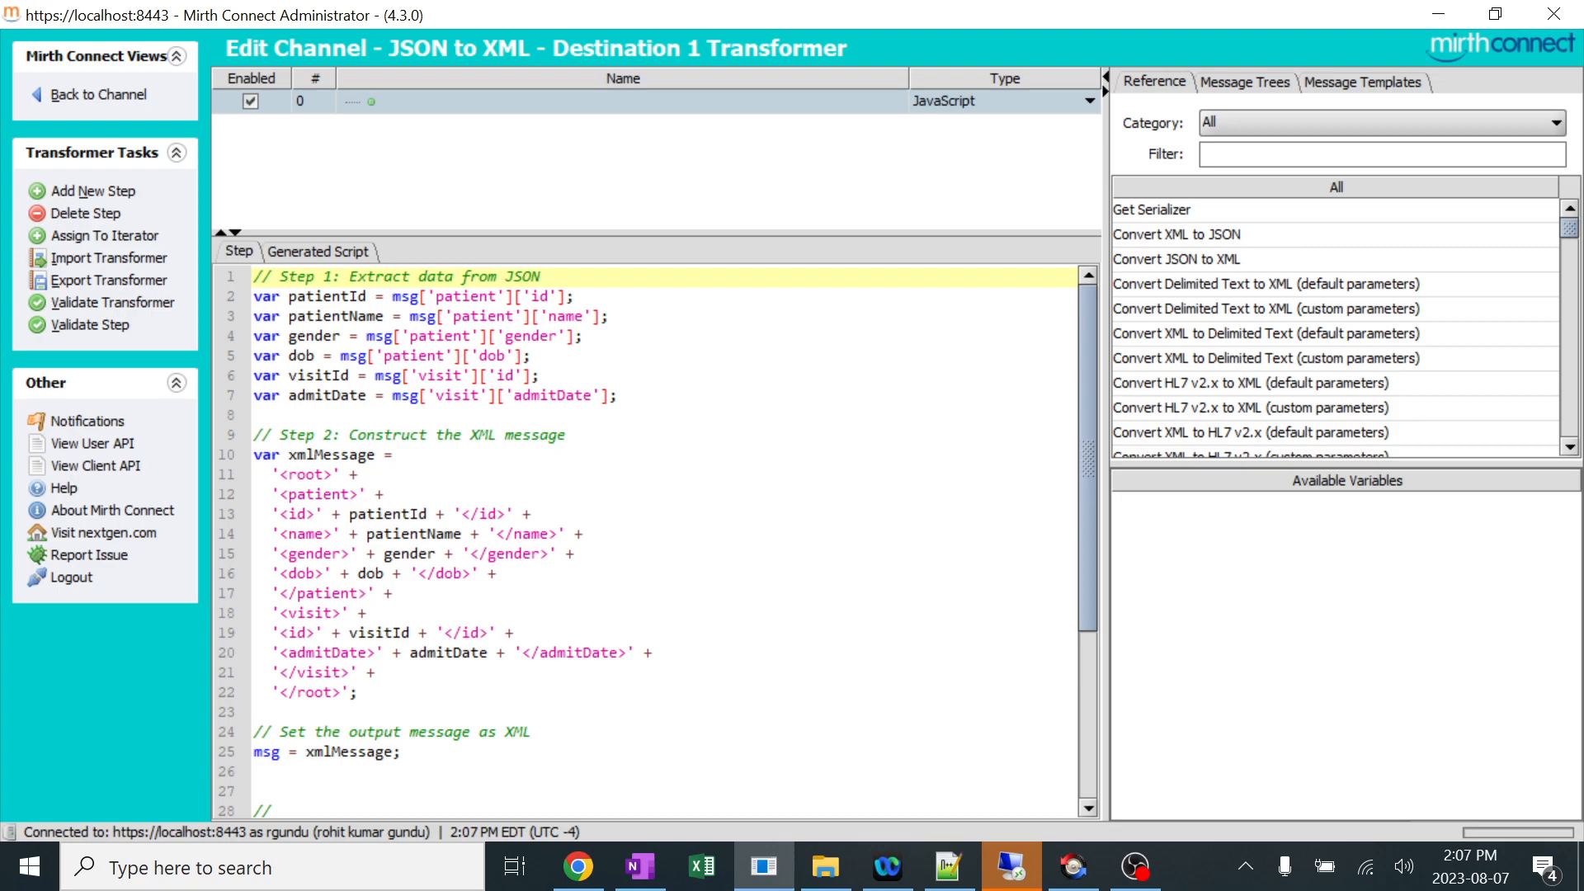
double_click(386, 513)
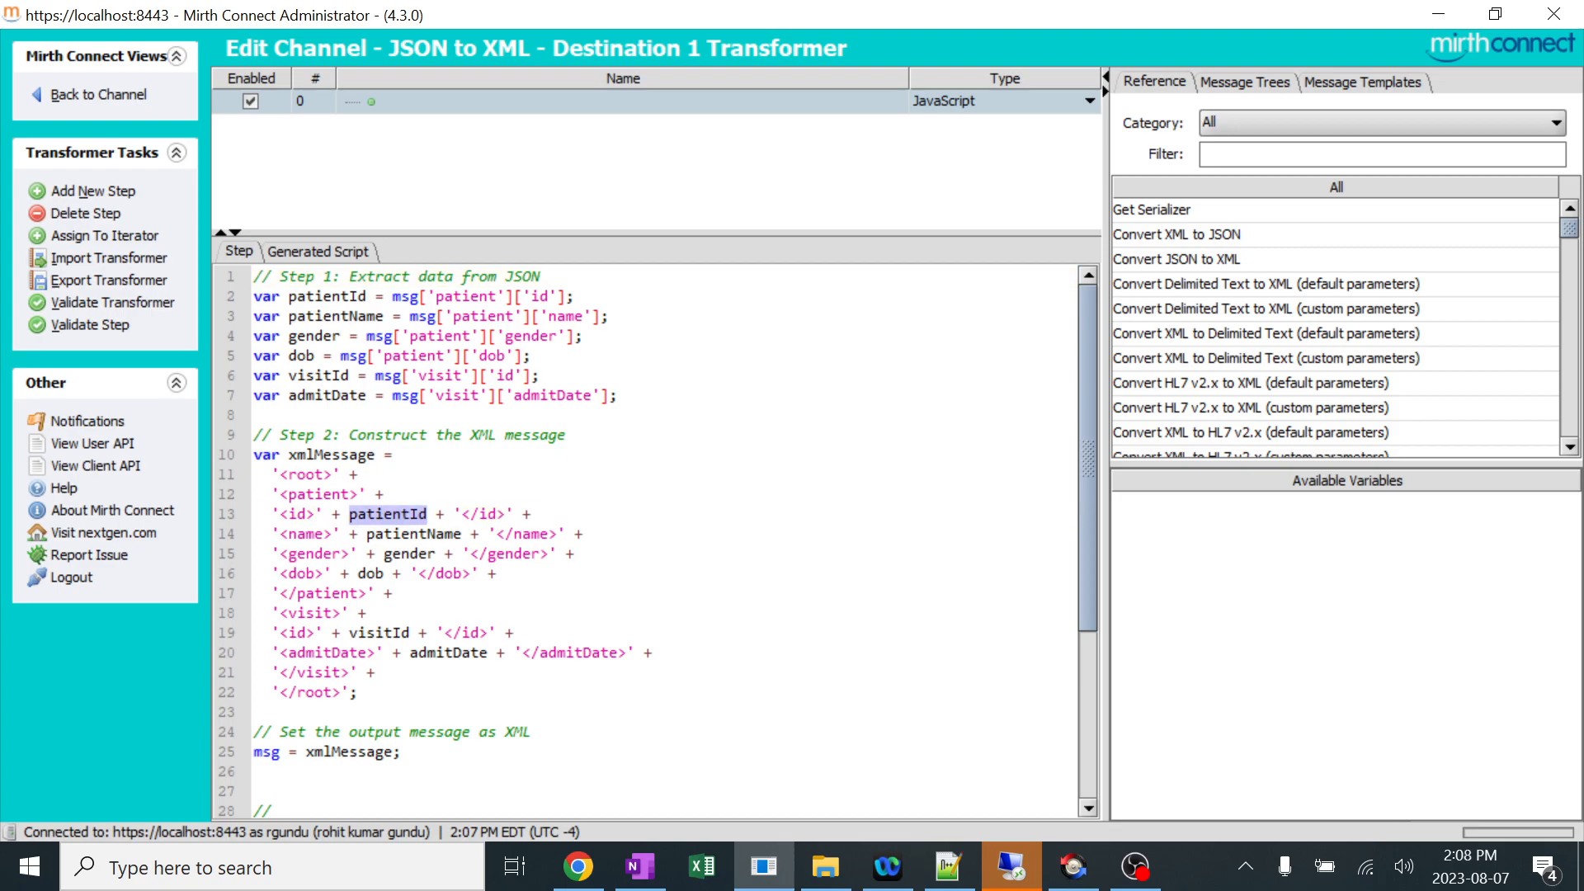
type("\"123456")
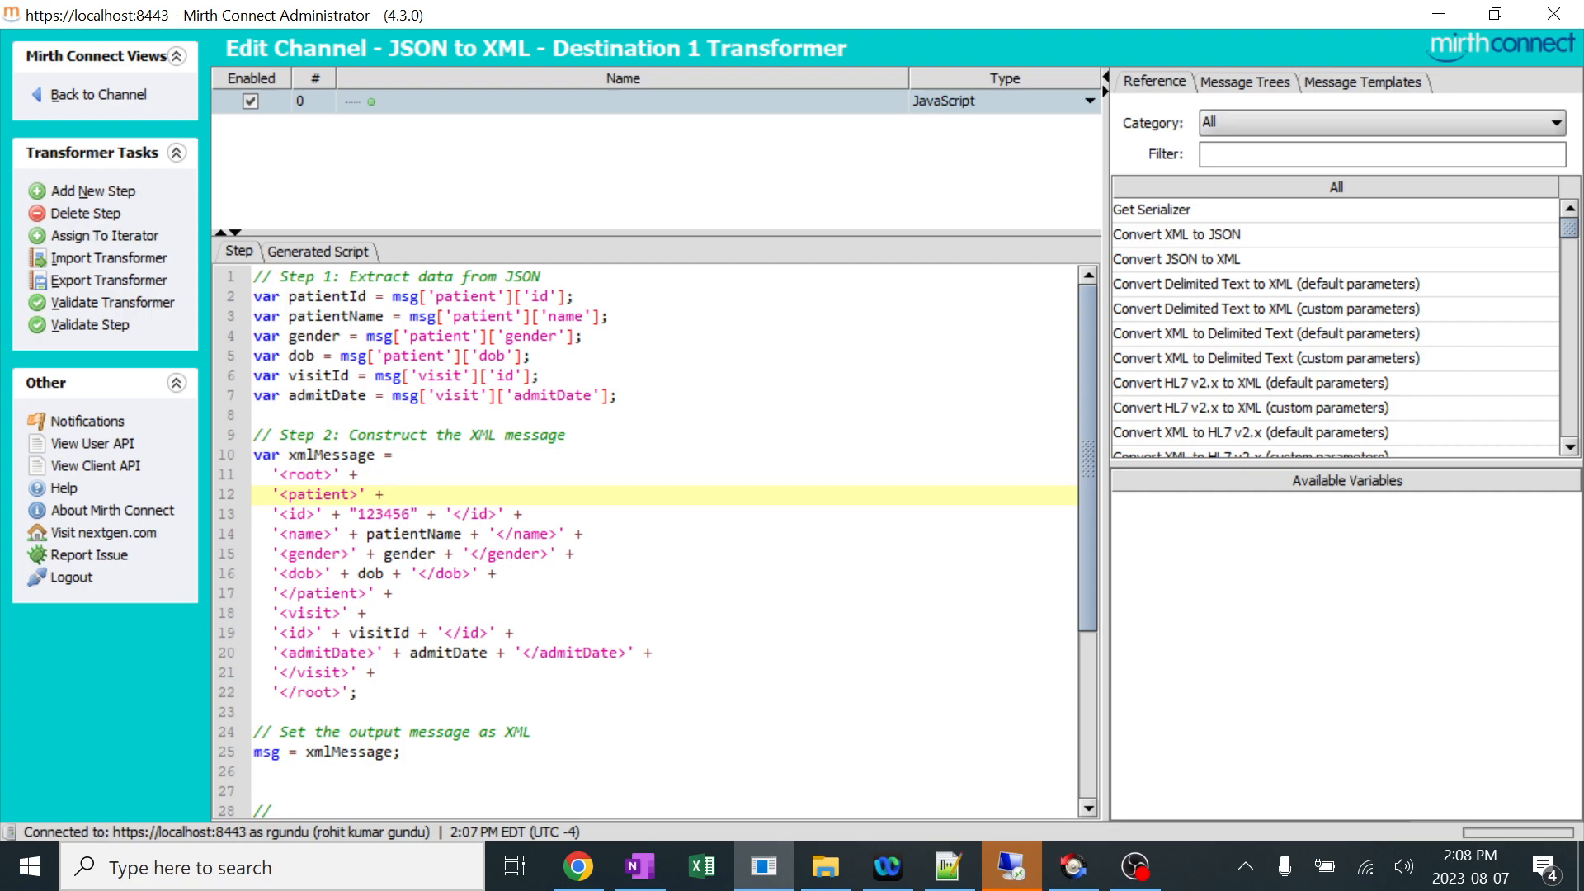
Redeploy the edited JSON to XML channel and process a second test message.
left_click(97, 94)
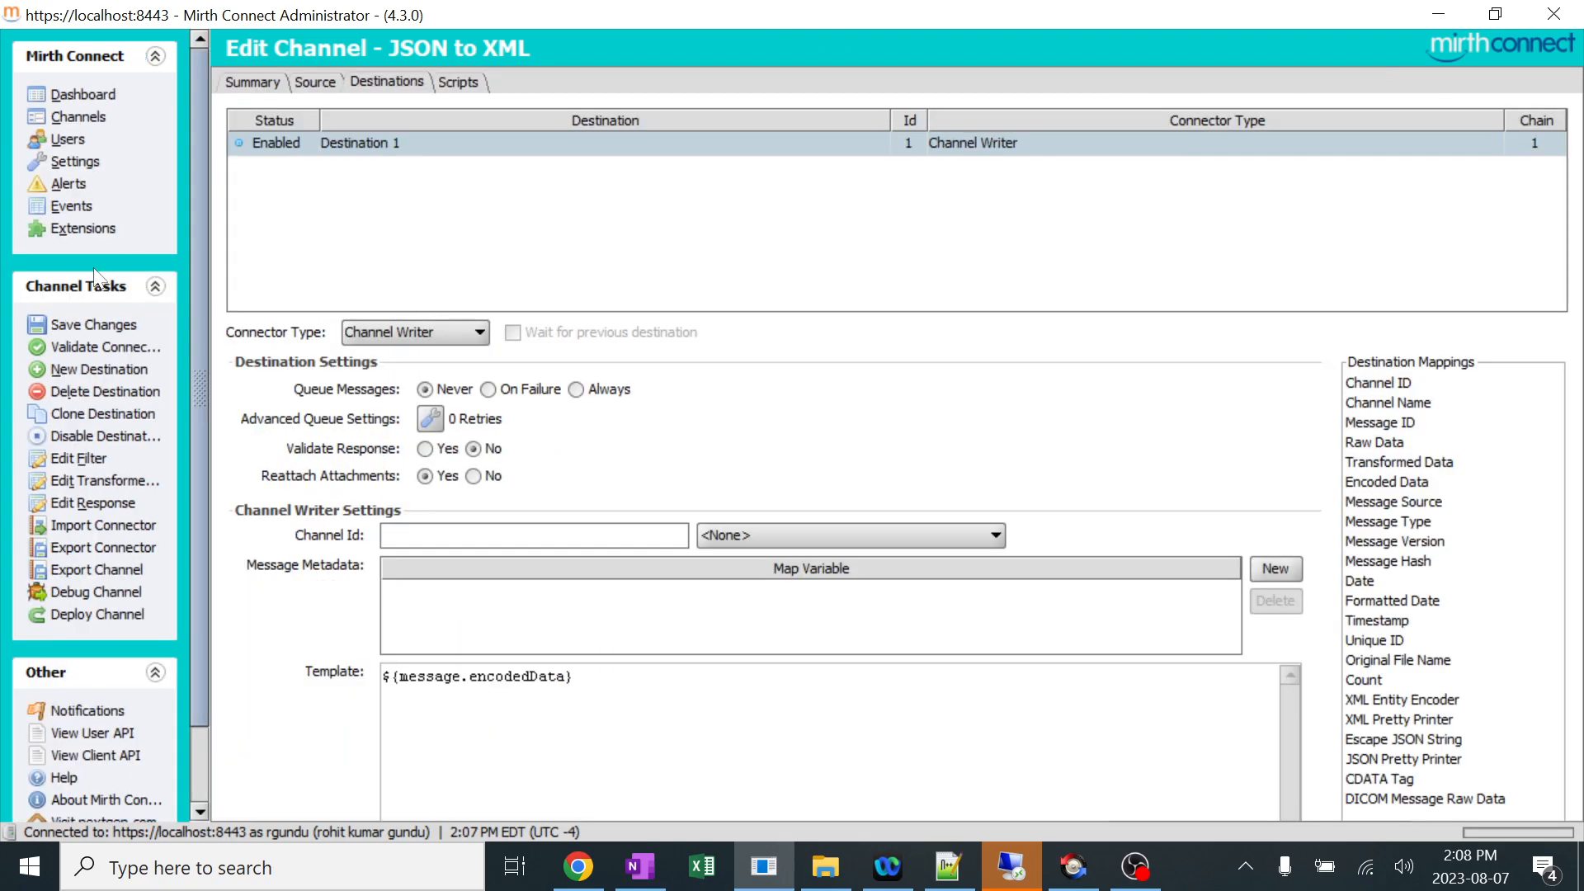
left_click(95, 614)
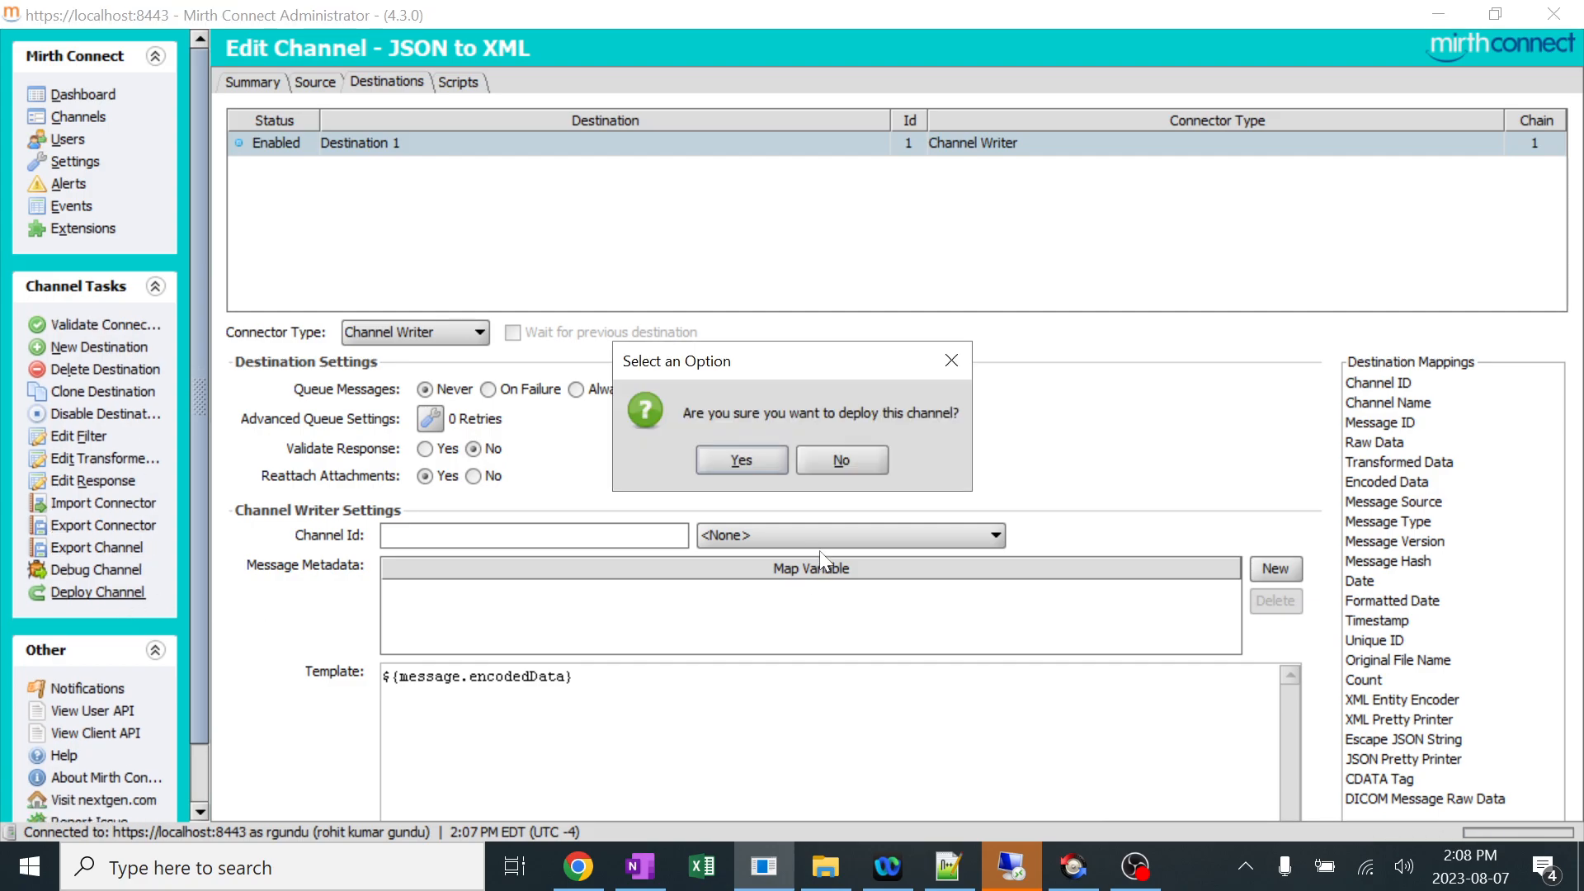
left_click(739, 459)
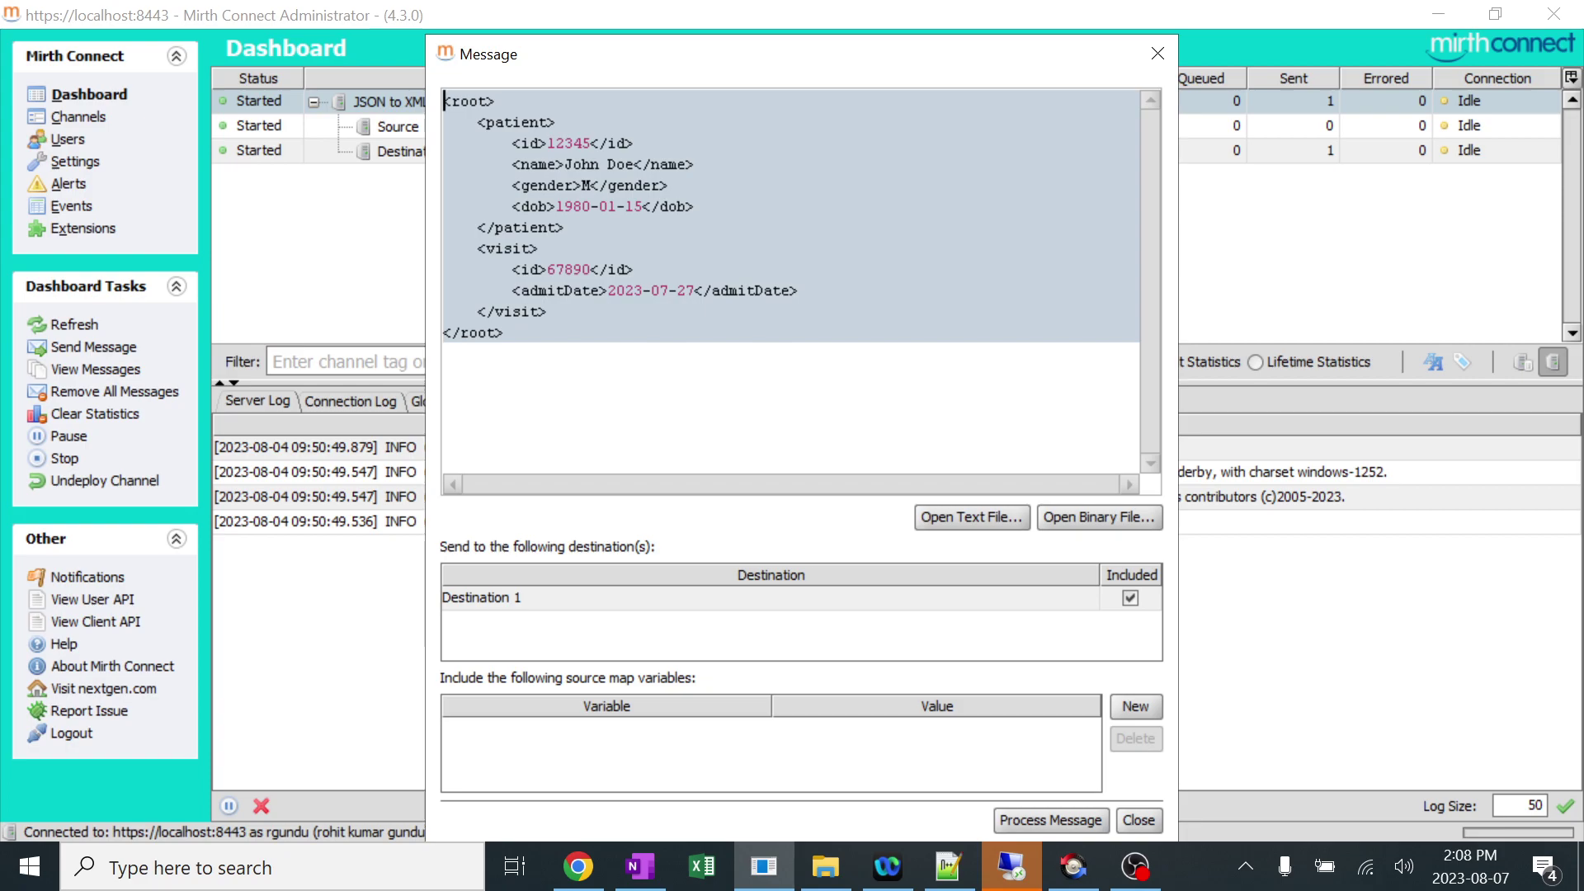
left_click(1139, 819)
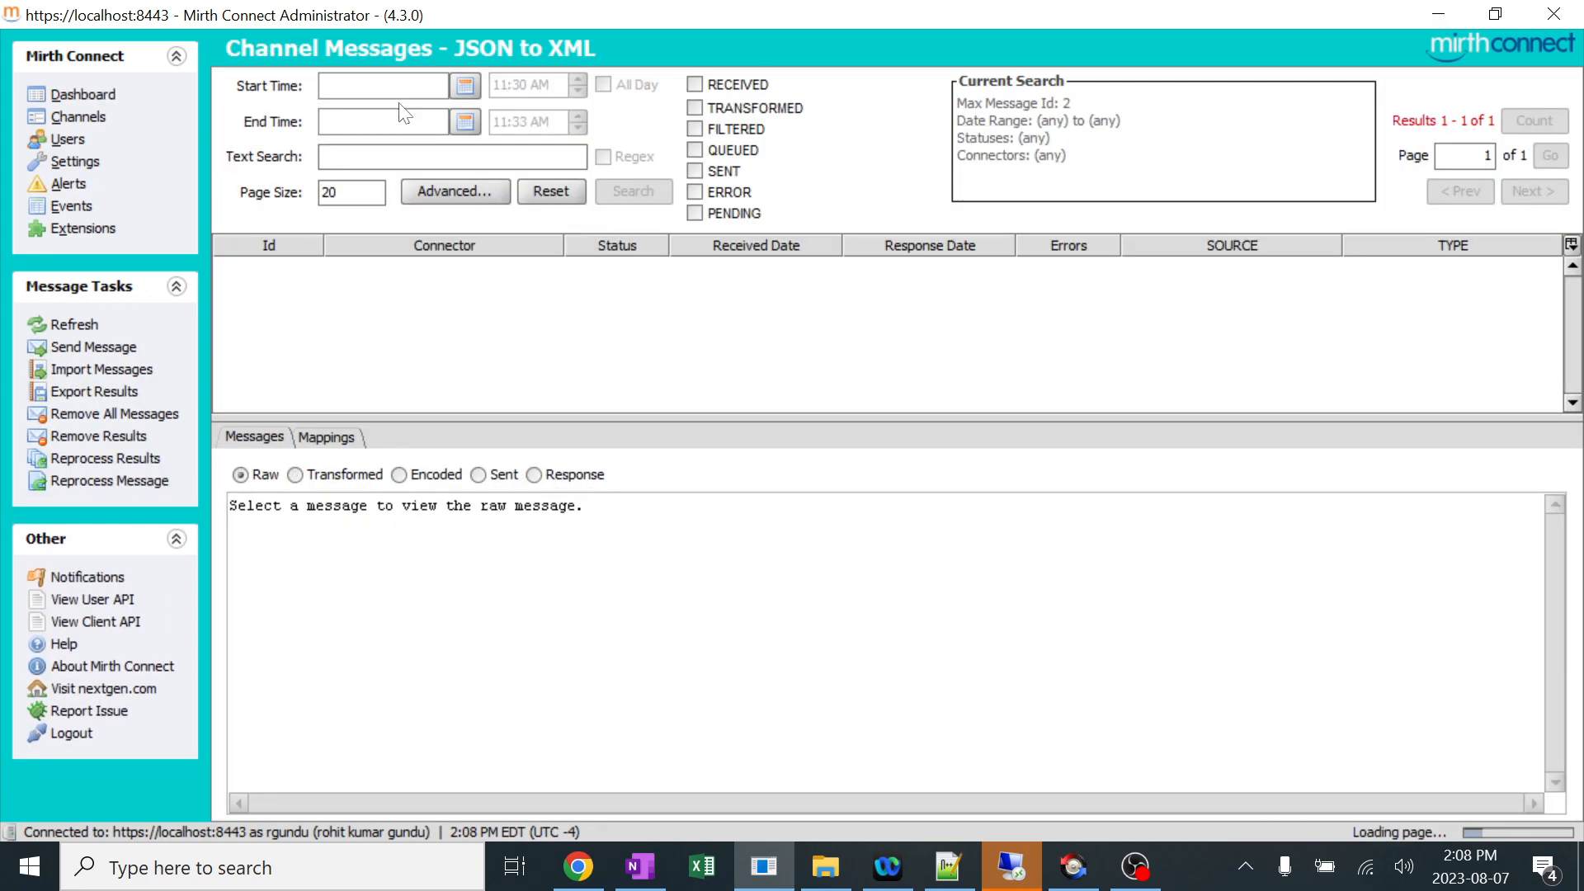
Select message 2's Destination 1 entry and show its raw incoming JSON with id 12345.
left_click(633, 190)
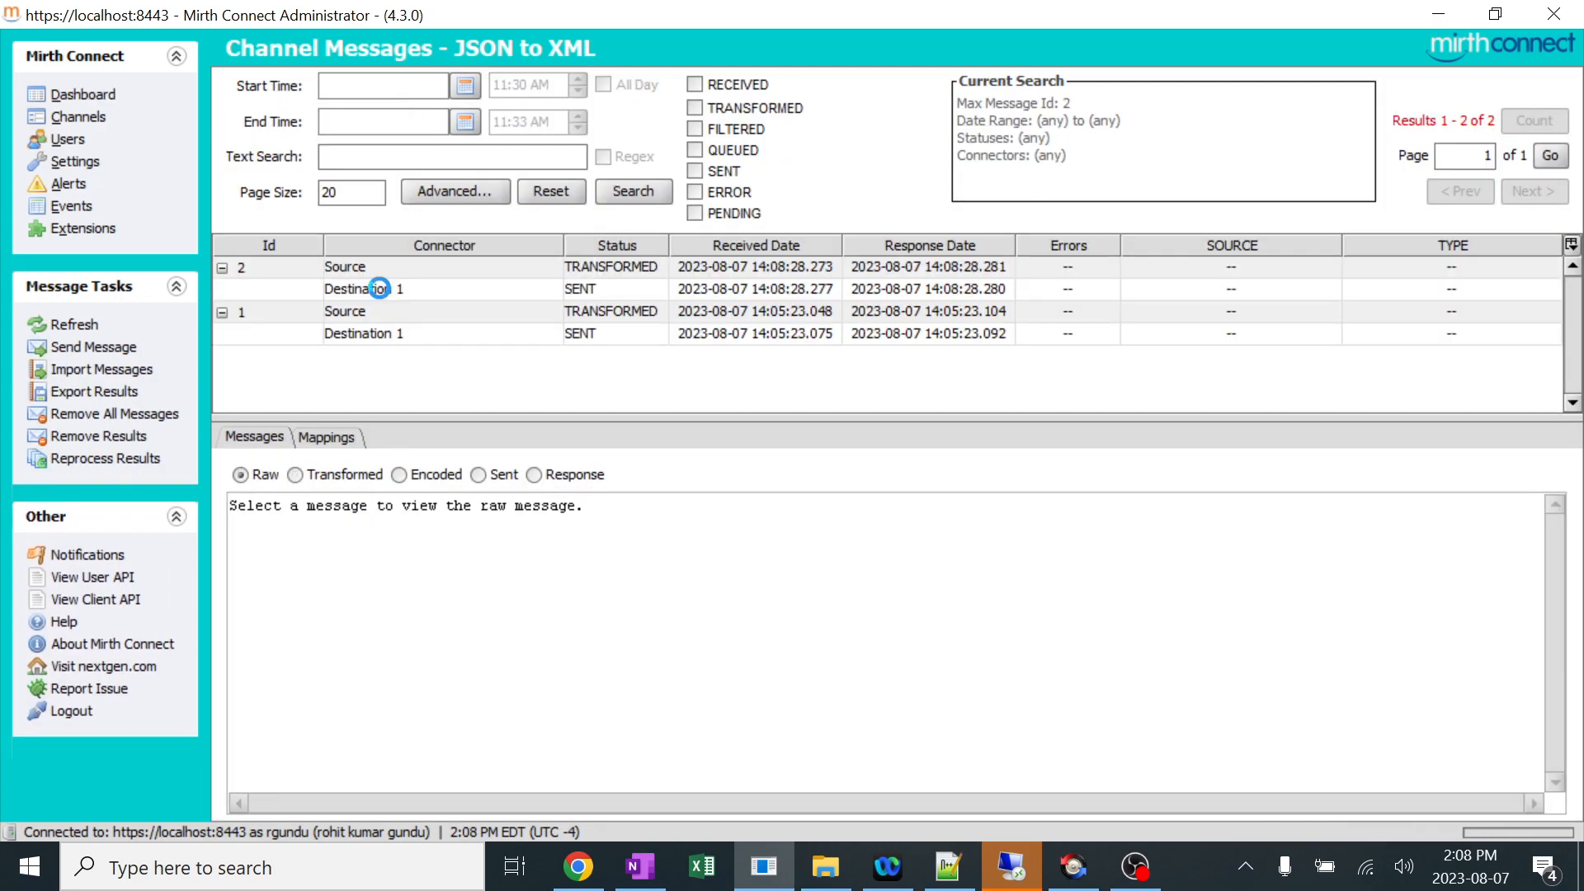
left_click(364, 289)
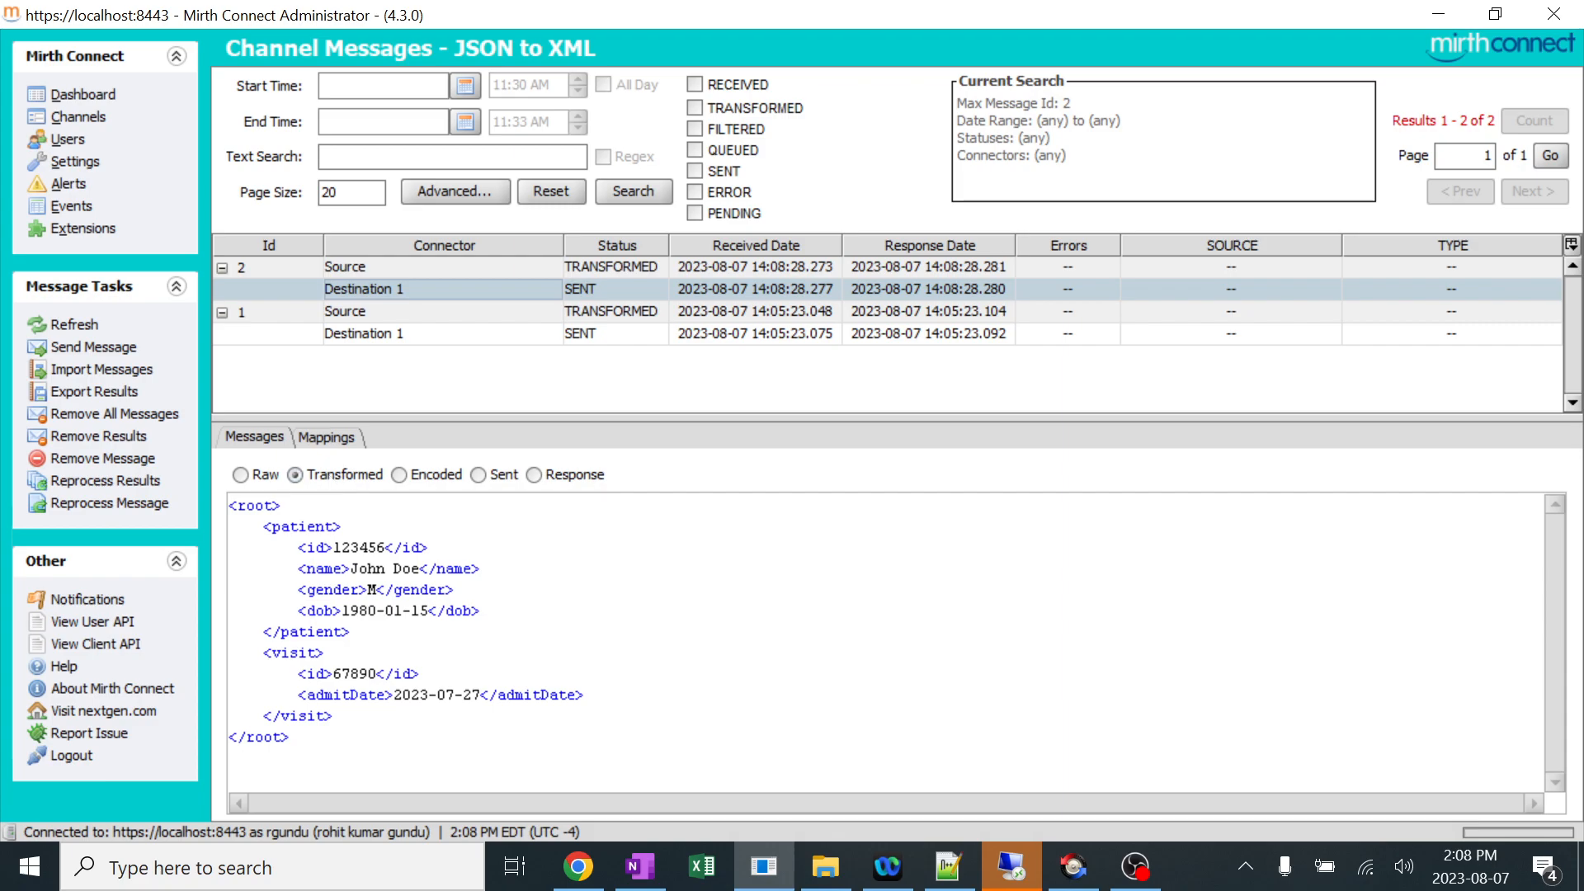
left_click(242, 476)
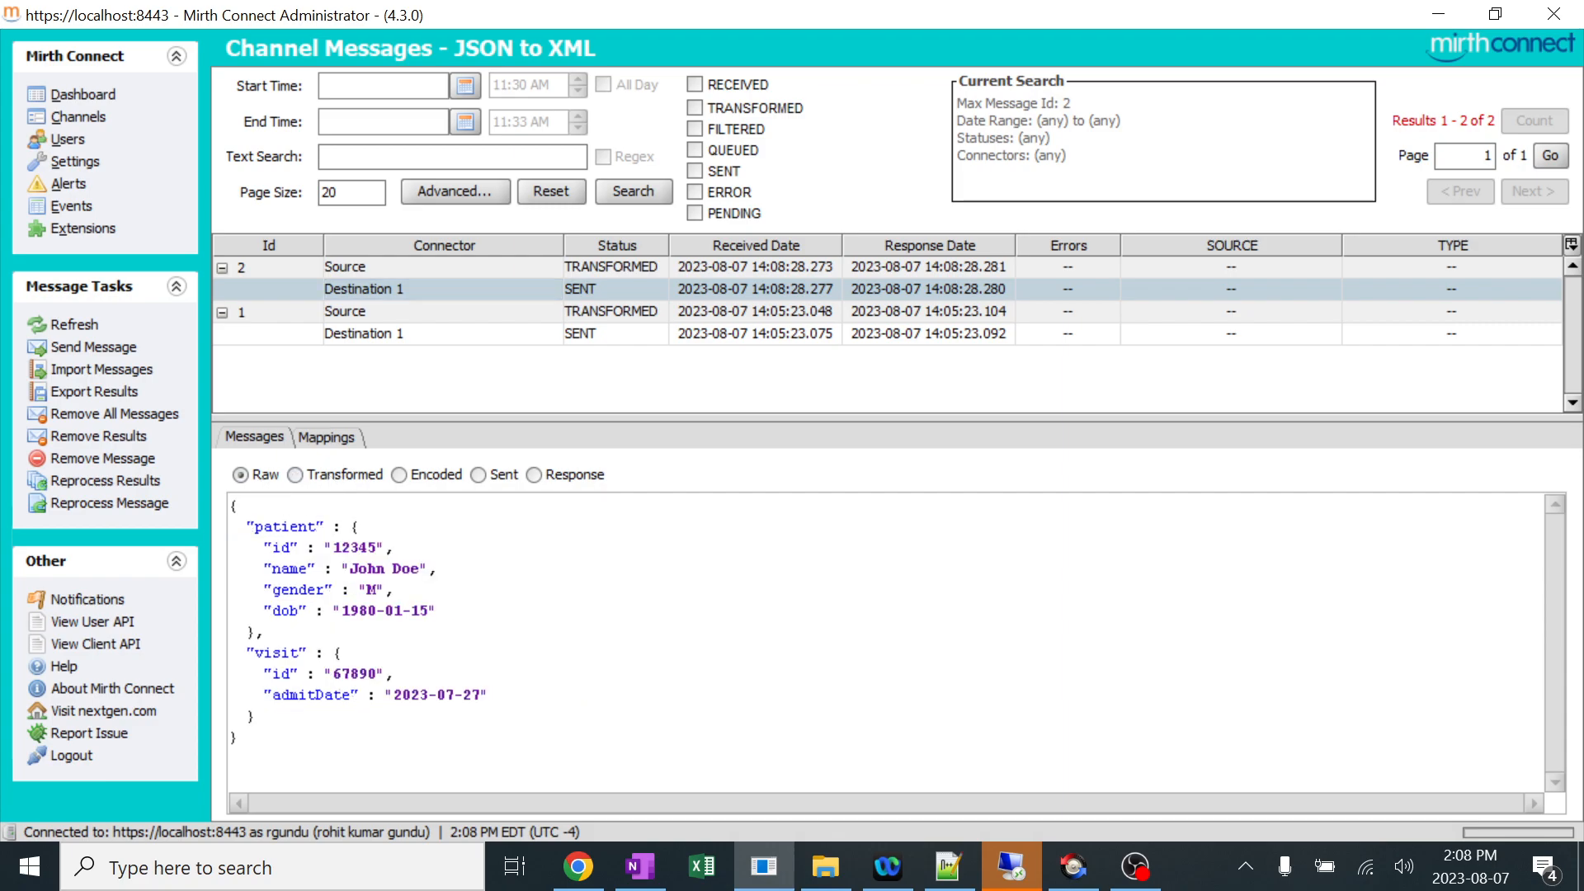
mouse_move(765, 813)
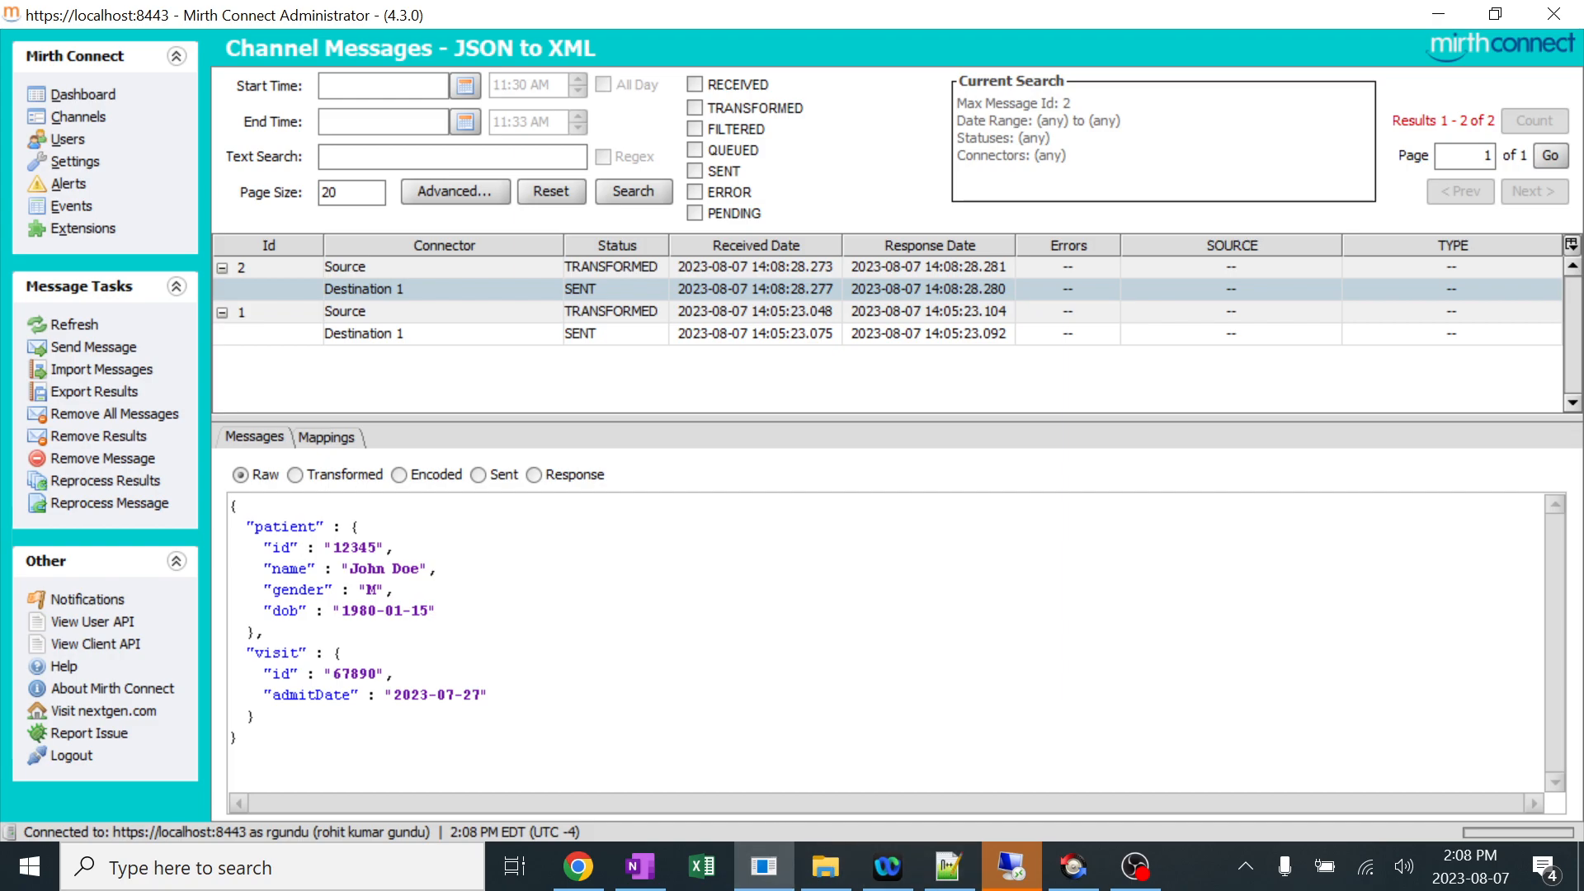
Compare the Notepad++ JSON and XML samples and change the XML patient id to 123456.
left_click(948, 867)
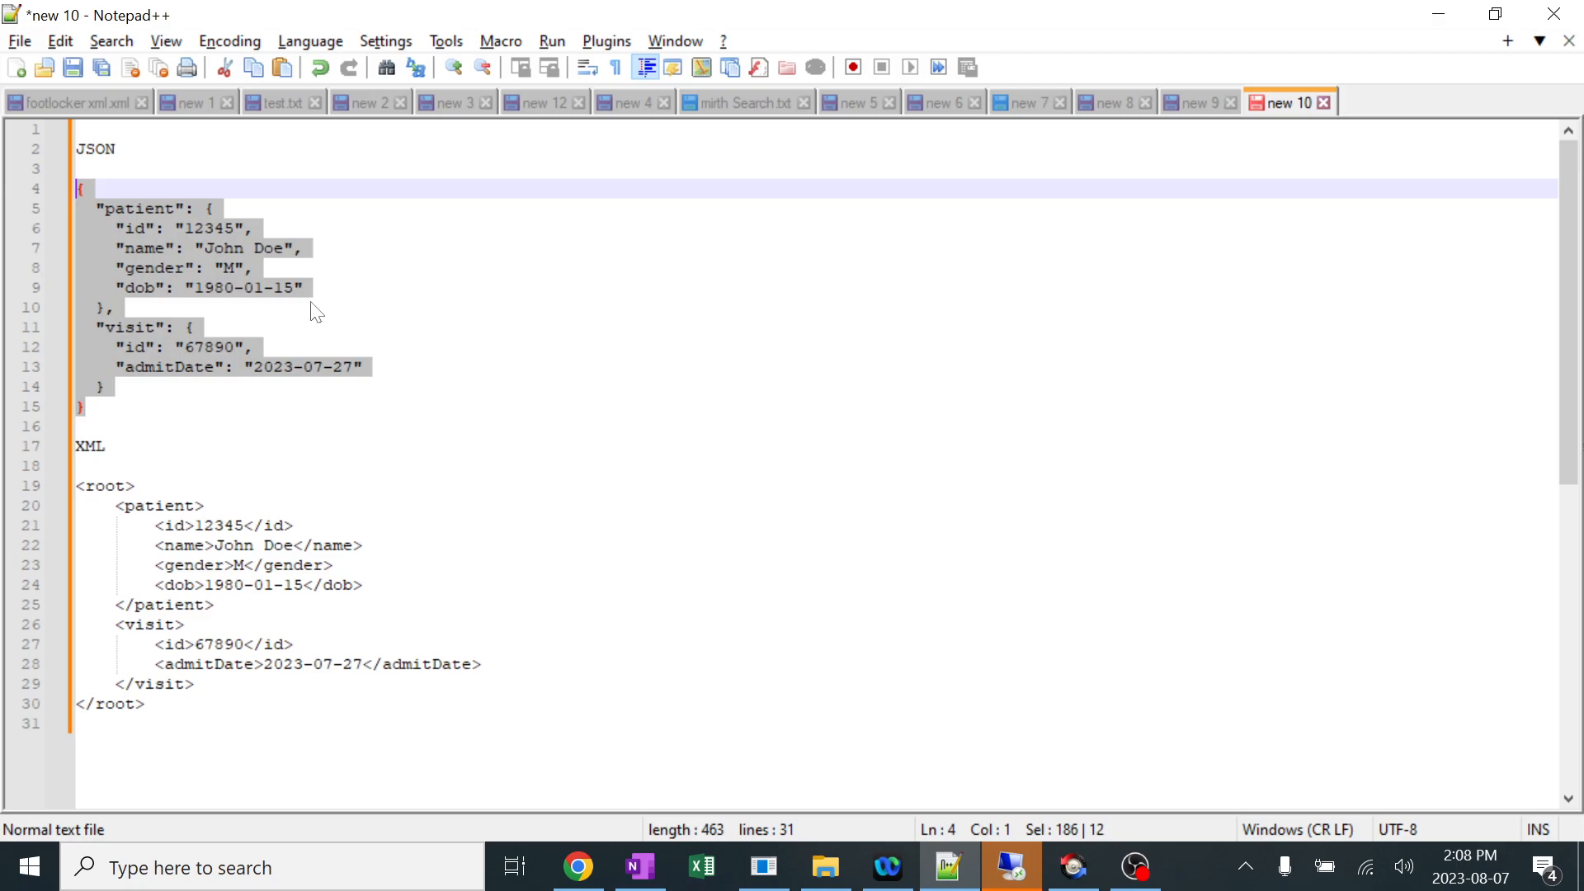
mouse_move(267, 261)
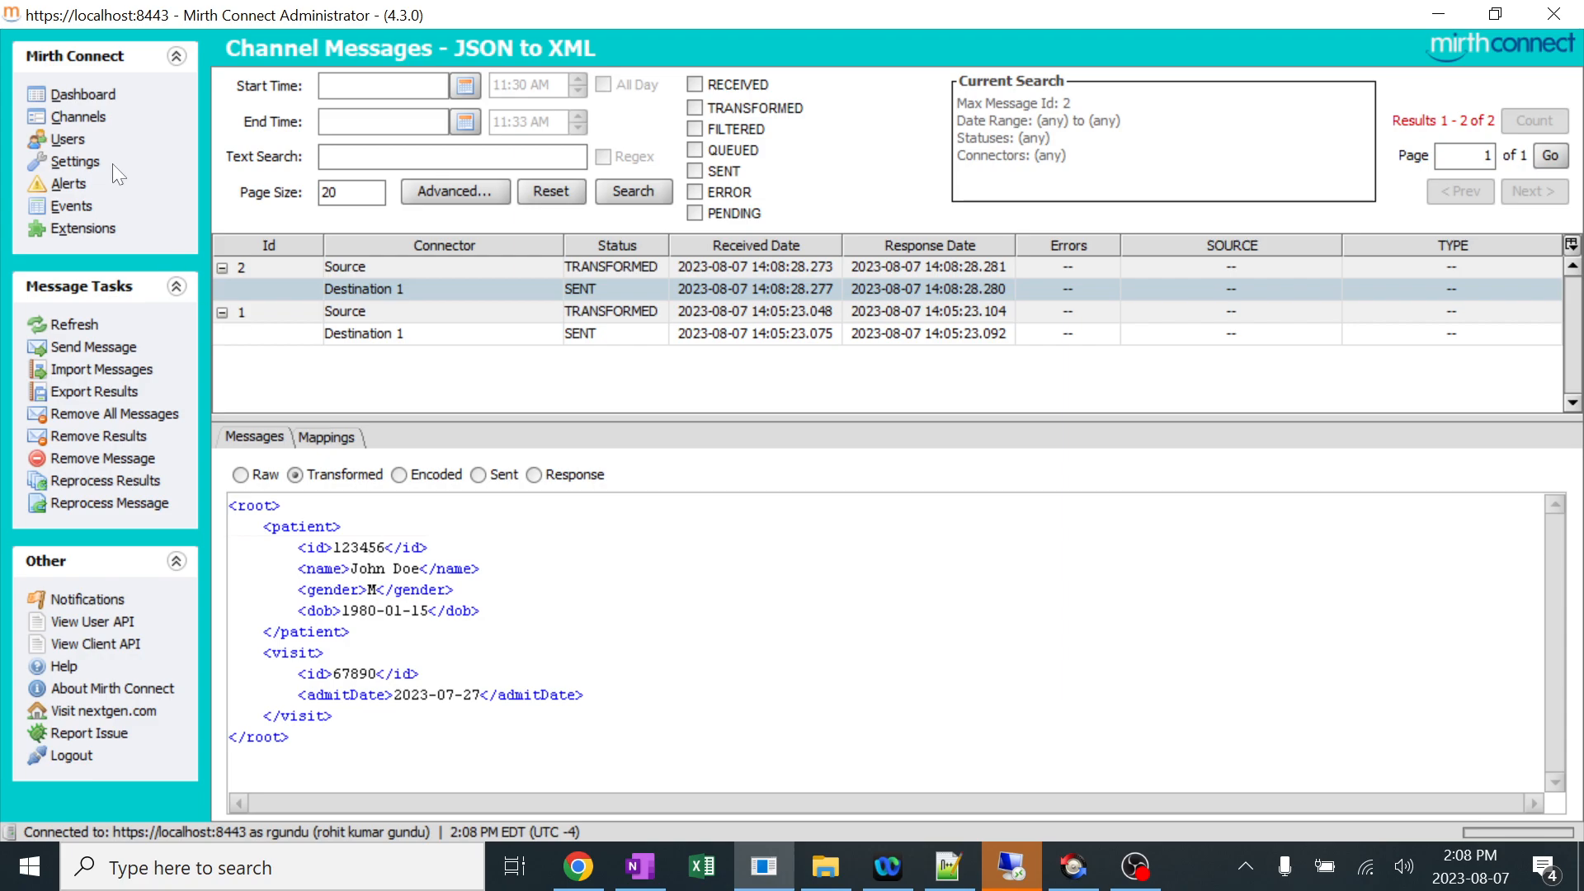
mouse_move(137, 158)
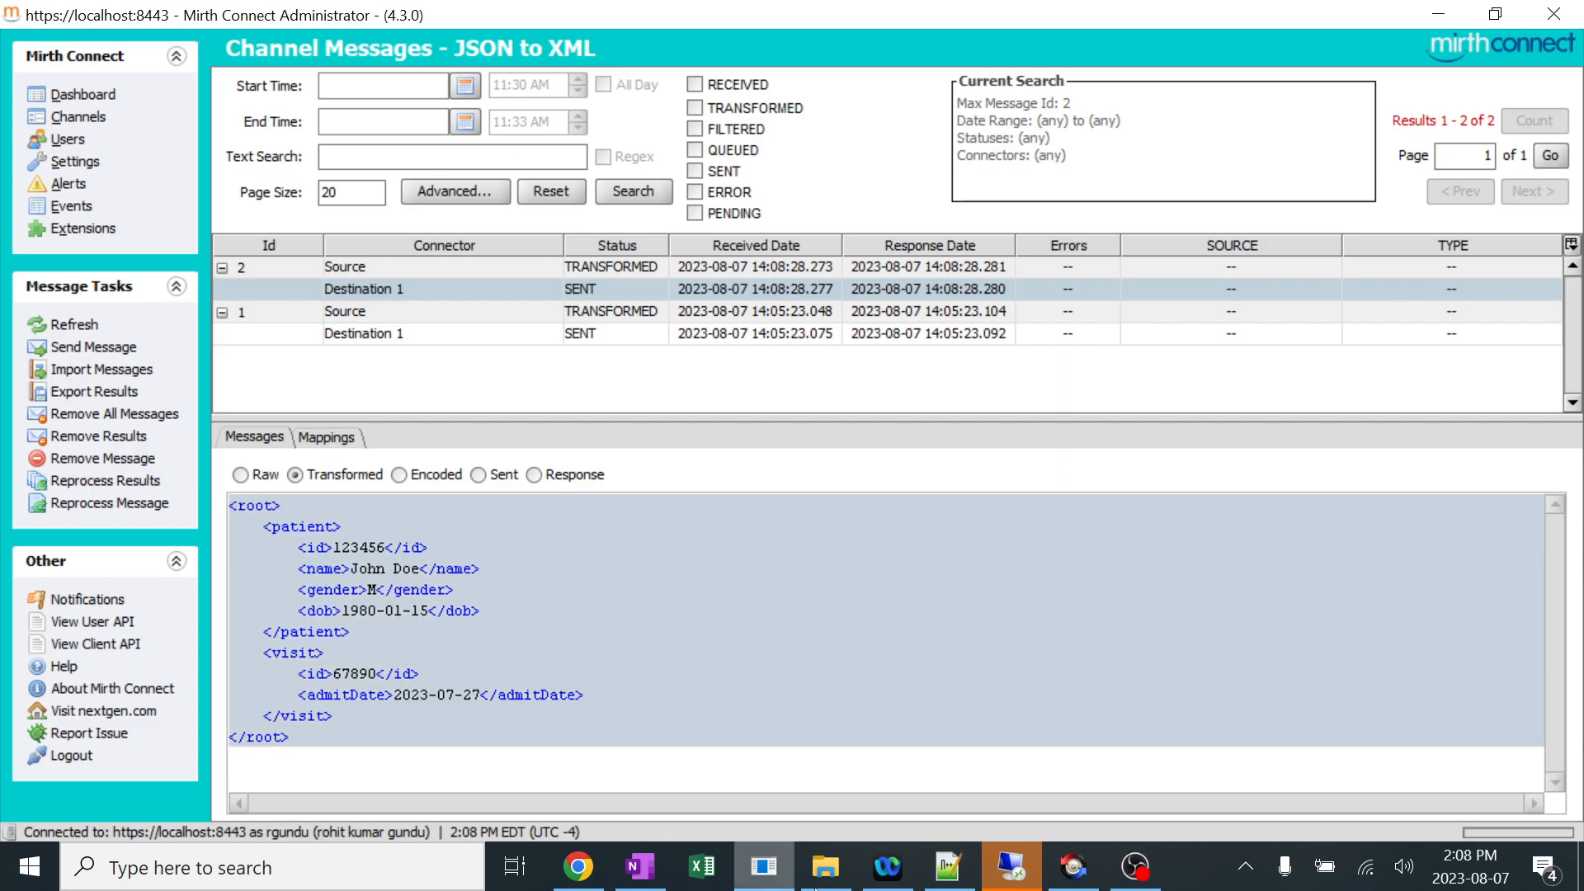
left_click(947, 865)
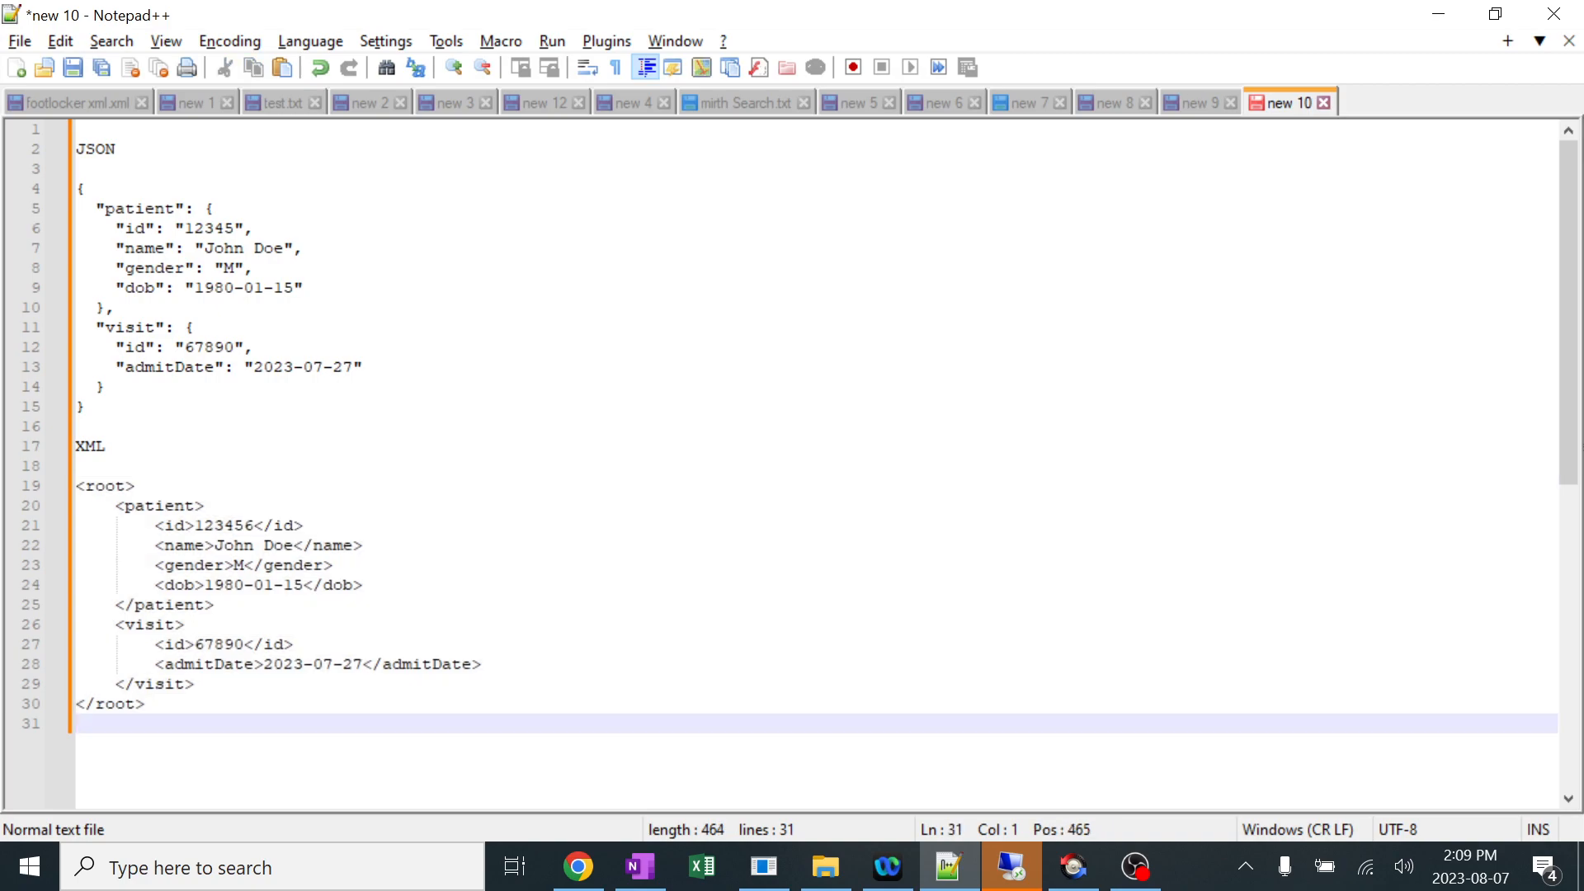
double_click(222, 526)
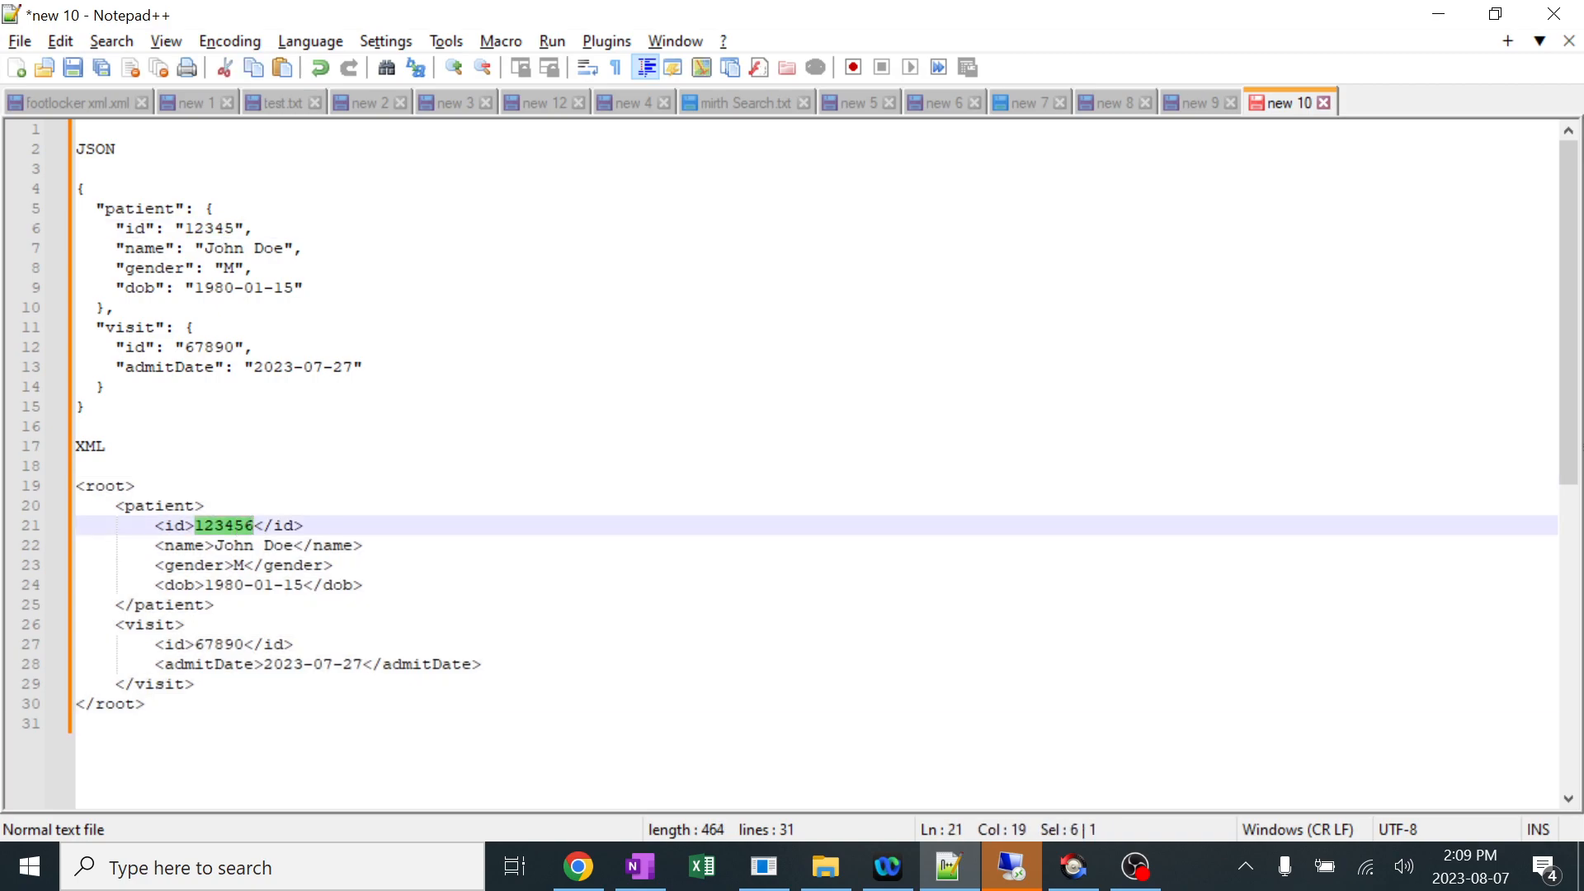
double_click(249, 545)
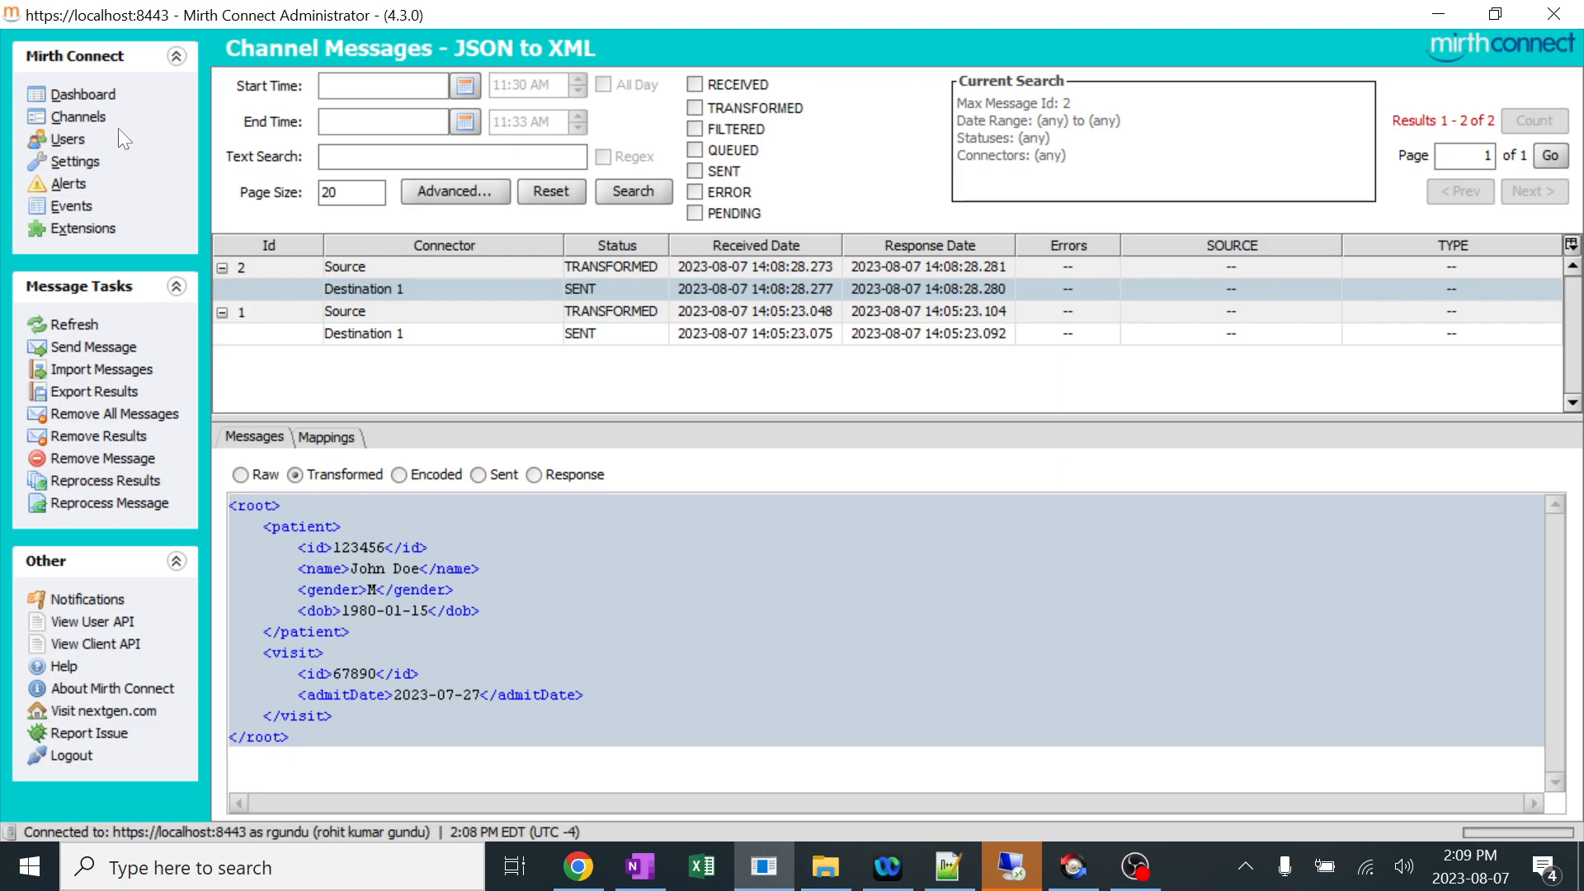
mouse_move(480, 60)
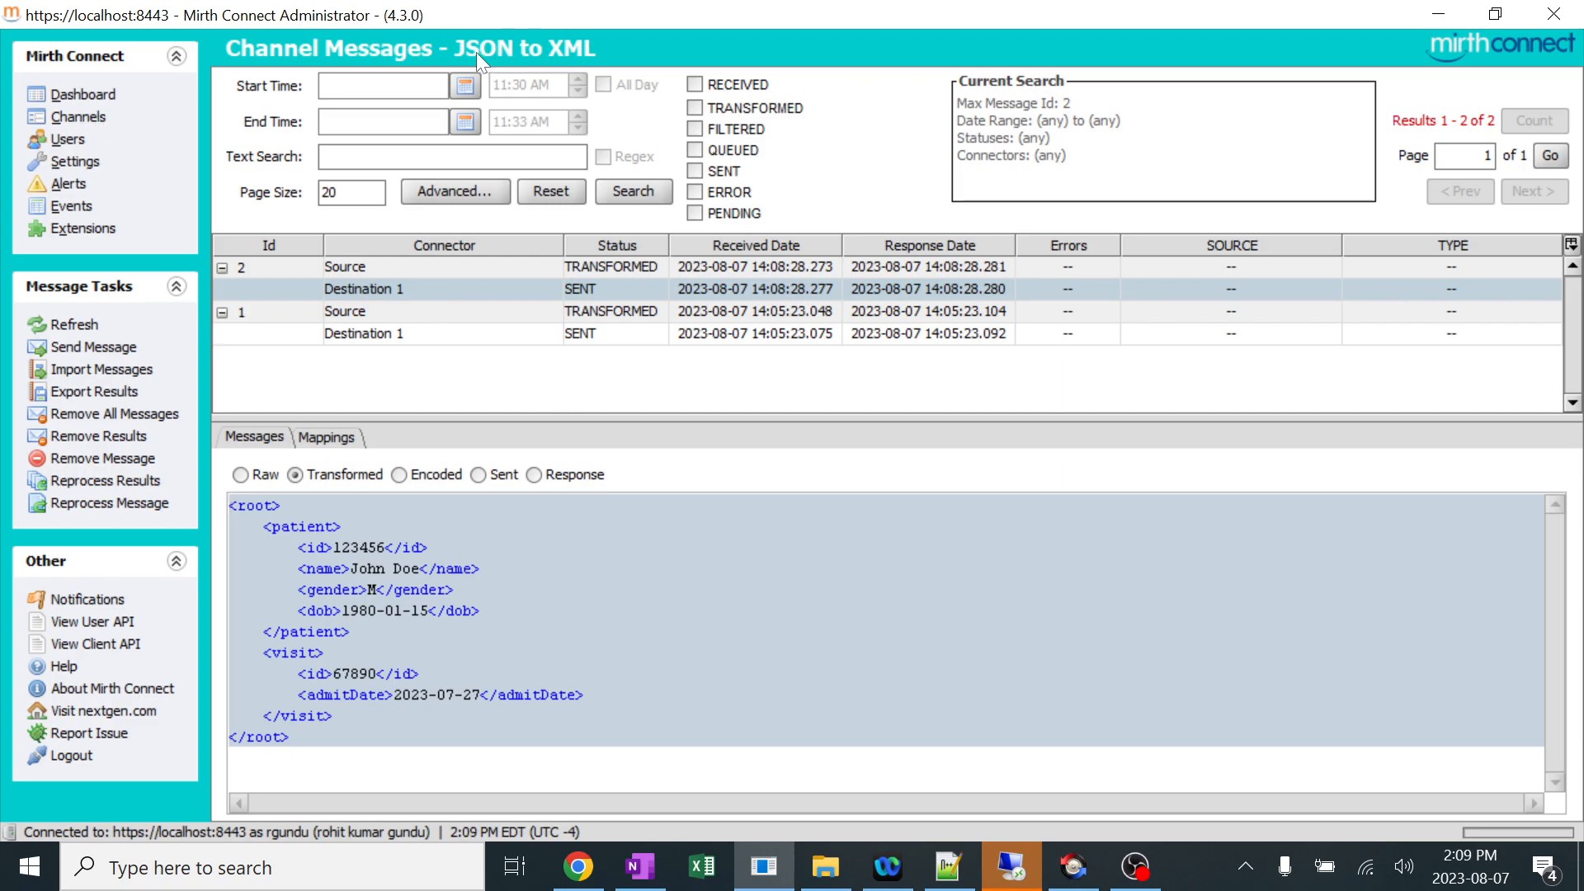
mouse_move(93, 117)
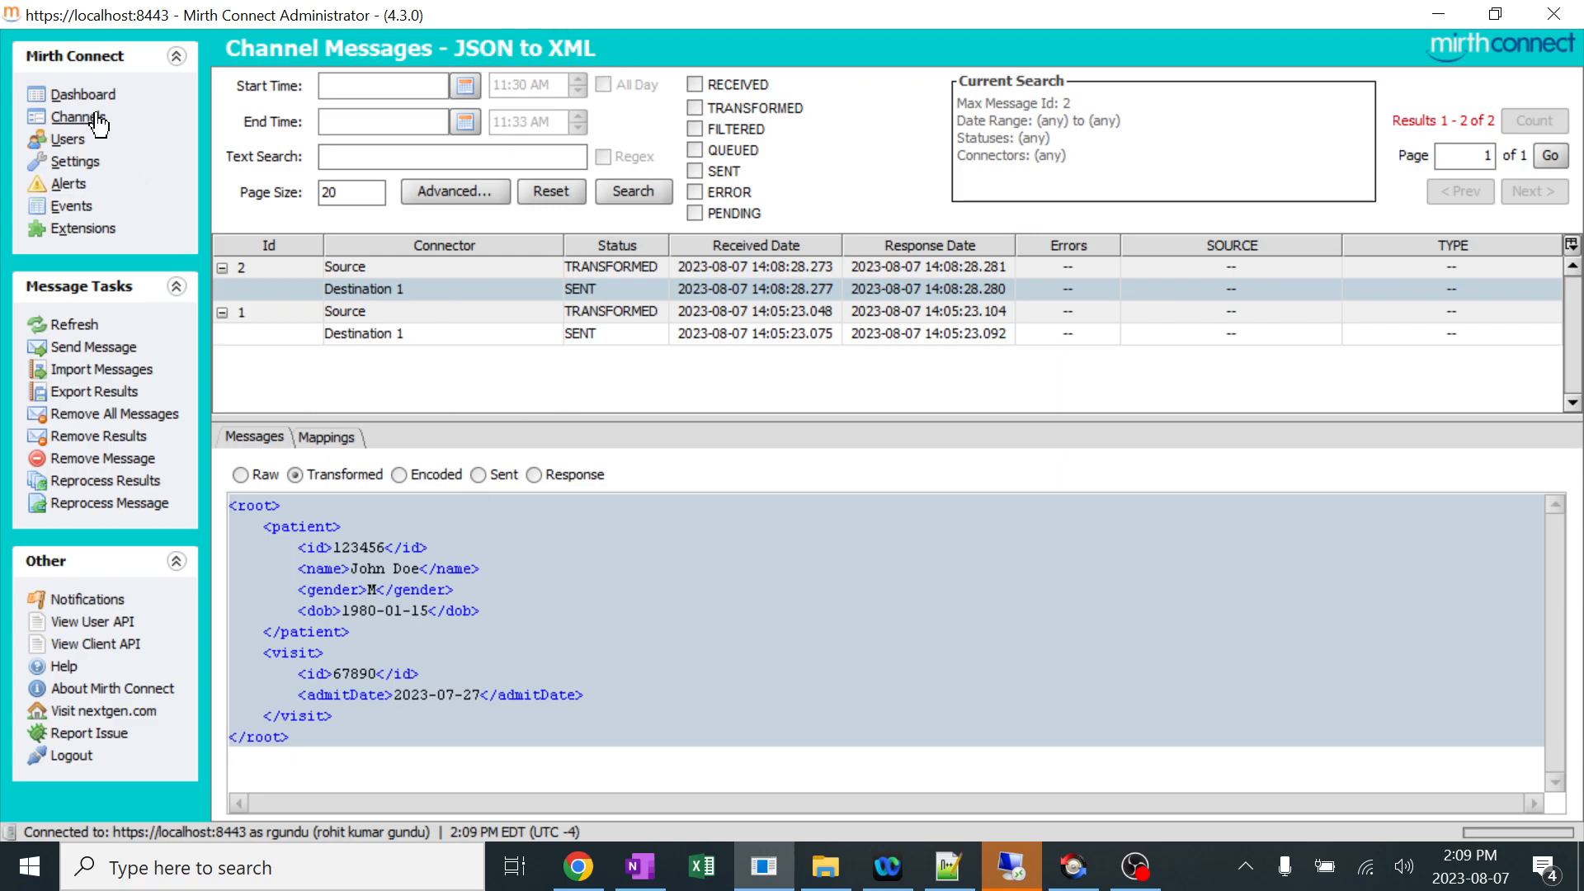
Open the JSON to XML channel's destination transformer and name its JavaScript step 'JSON TO XML'.
left_click(83, 117)
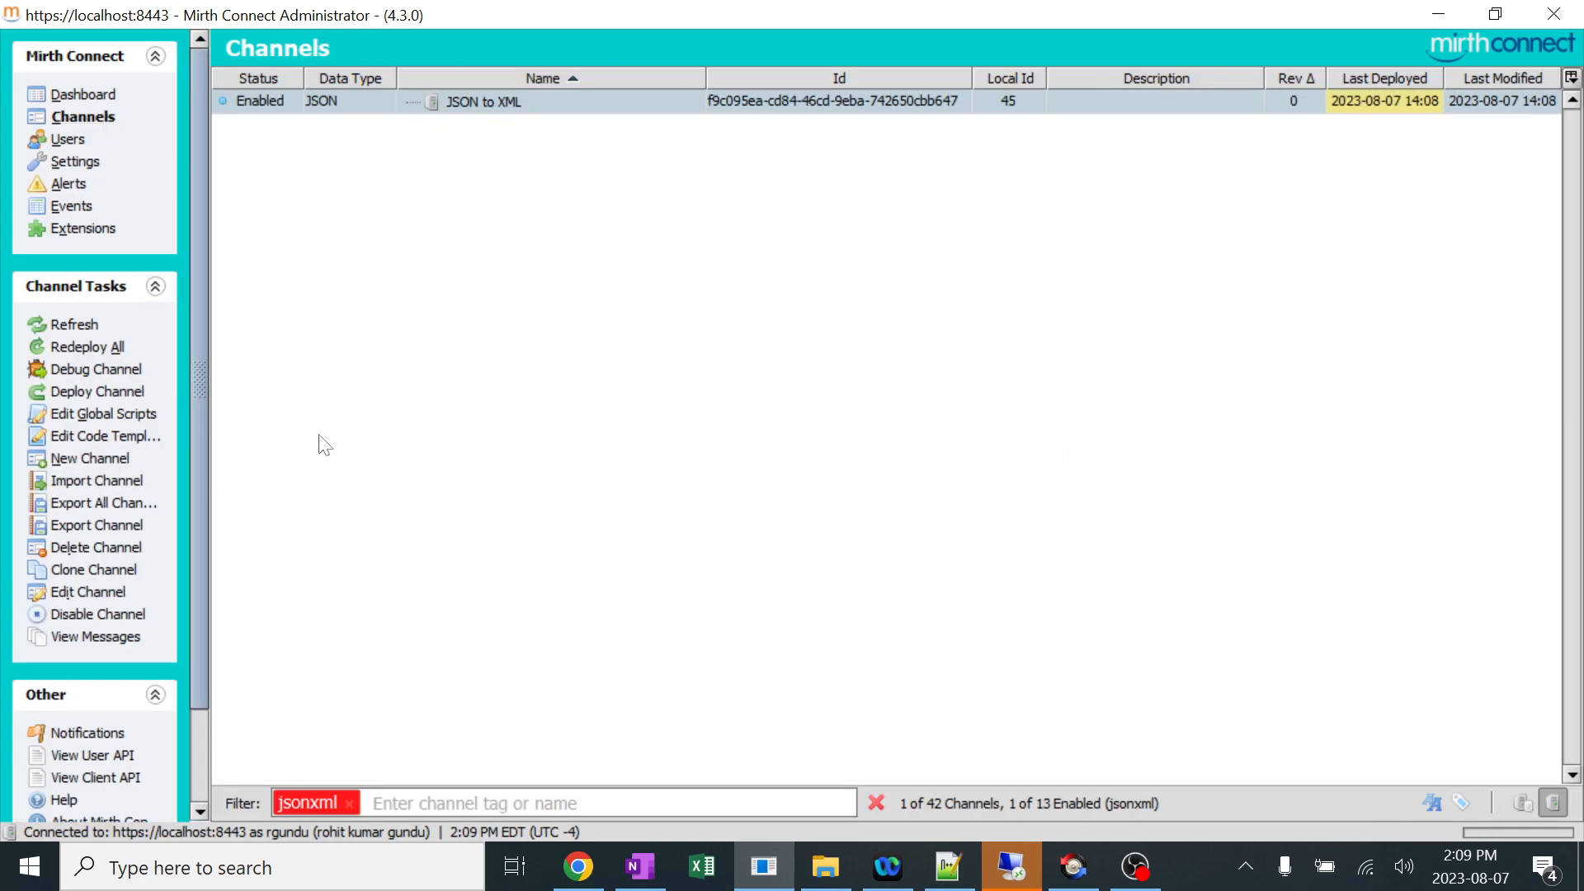
mouse_move(476, 118)
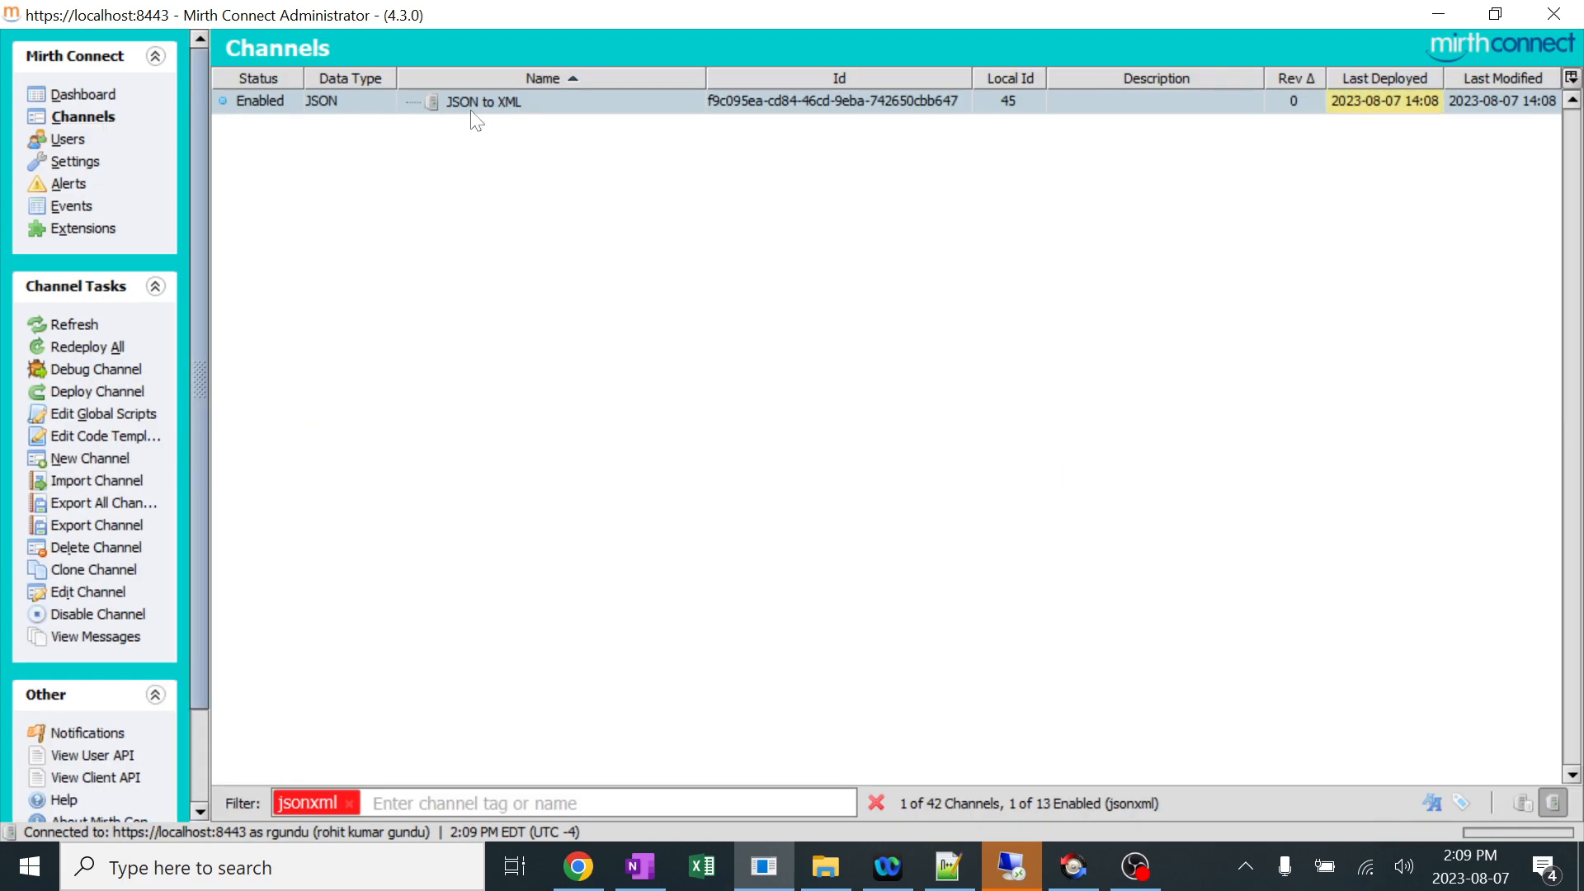
double_click(483, 100)
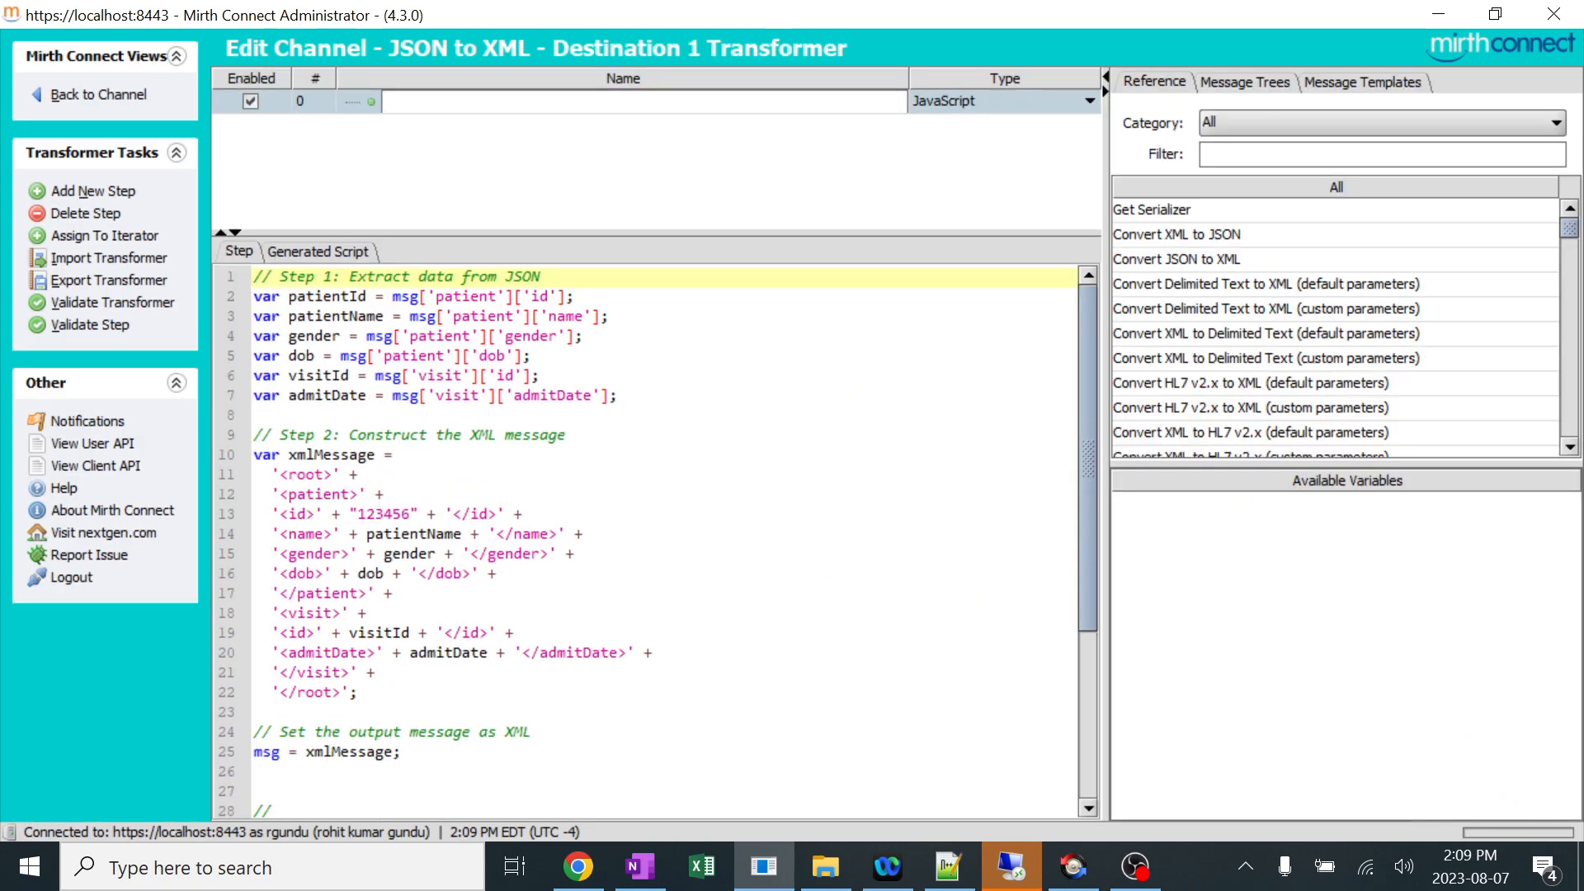
type("JSON TO XML")
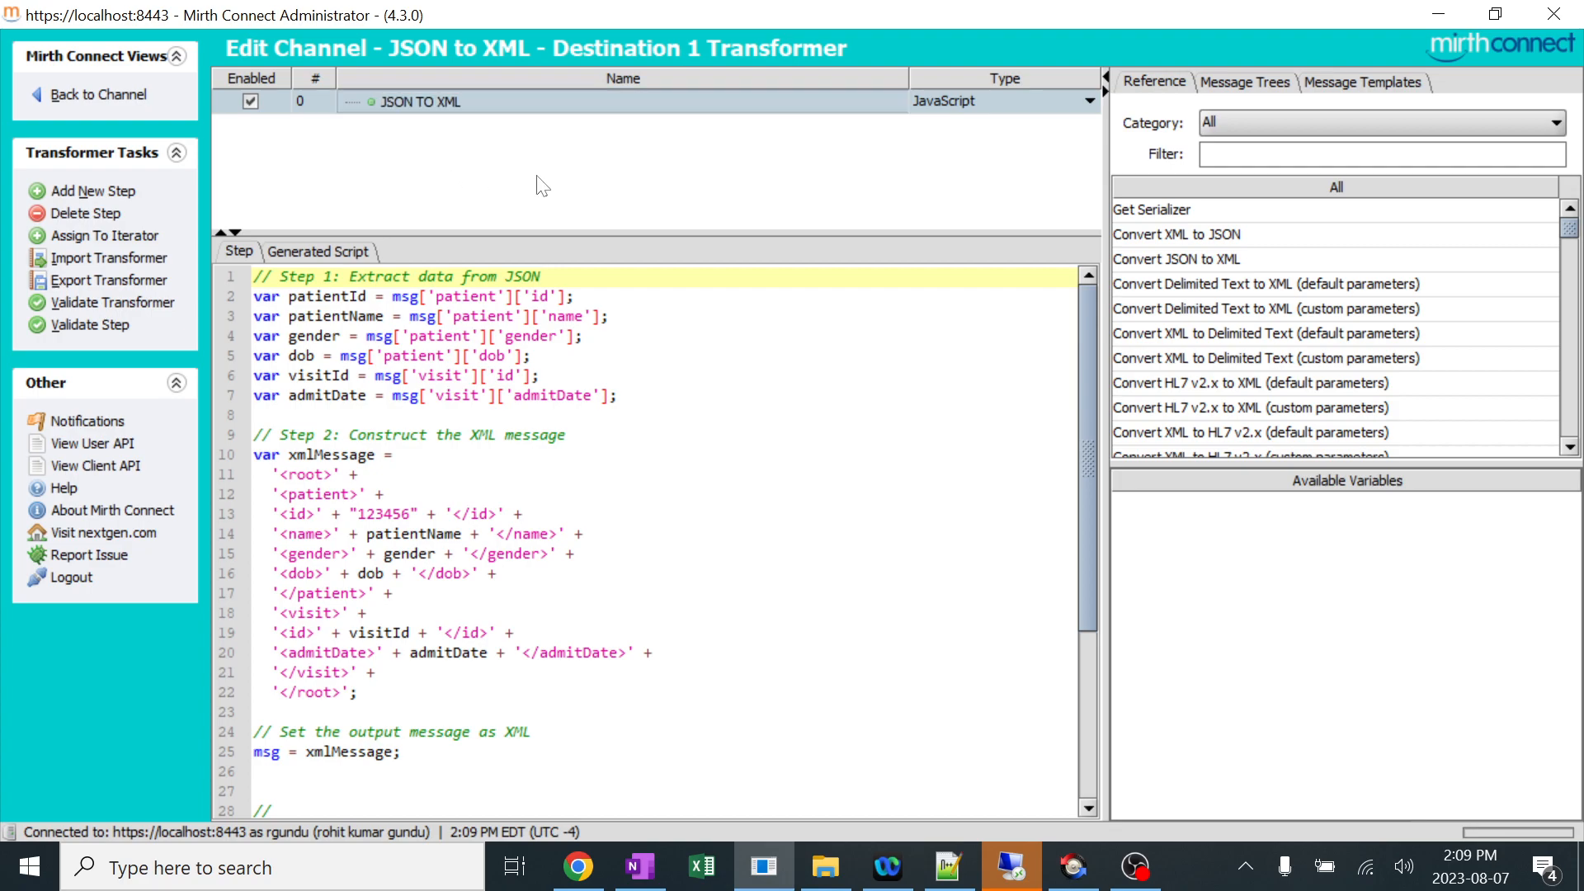
left_click(1362, 82)
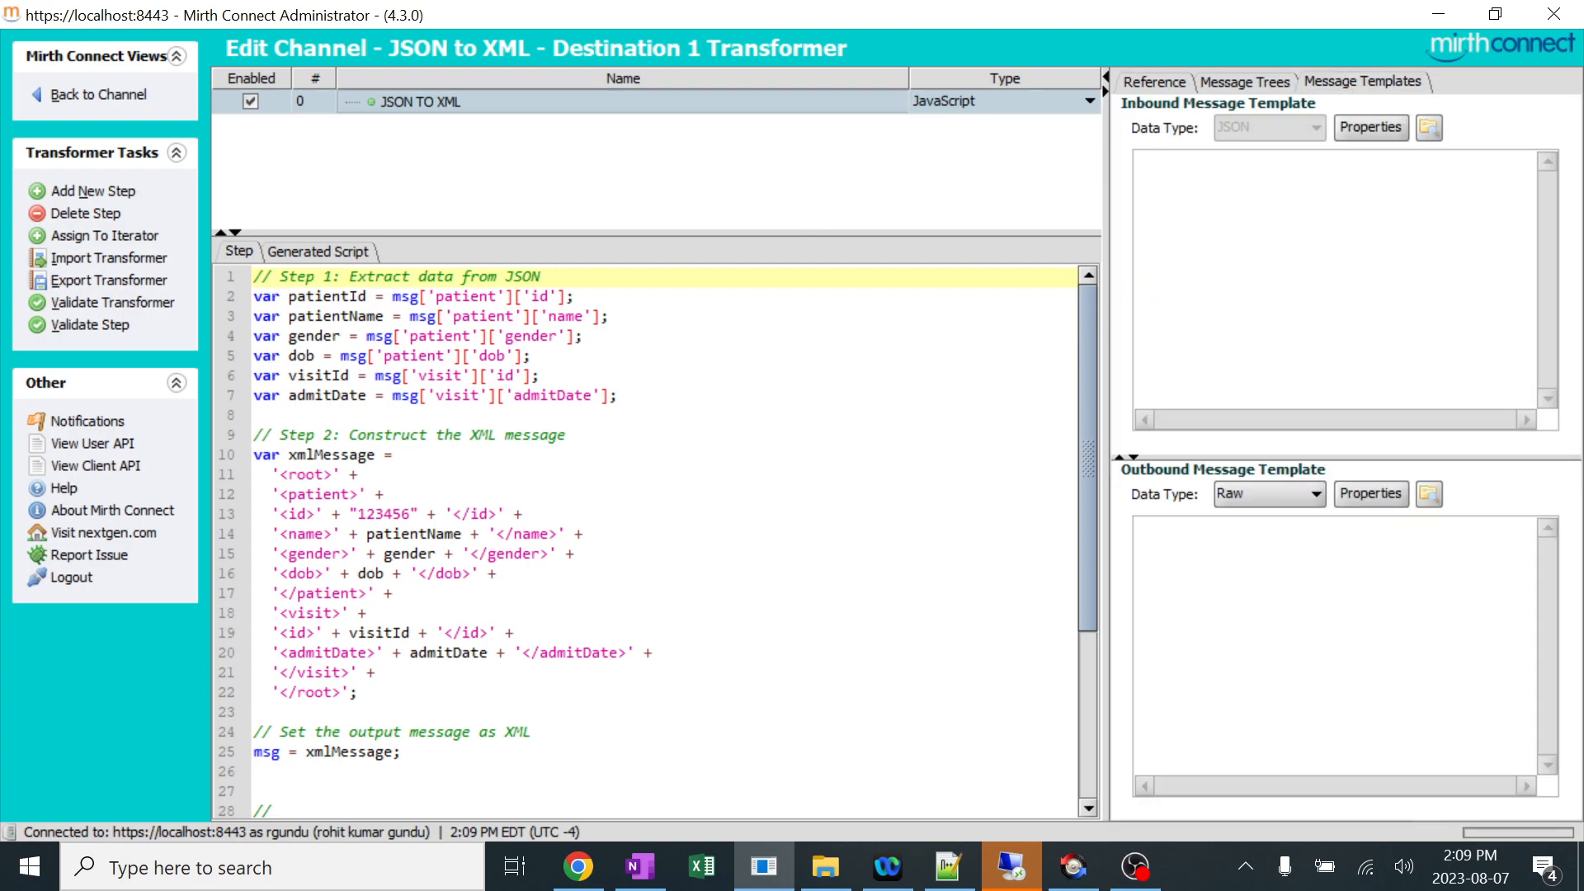
left_click(1314, 162)
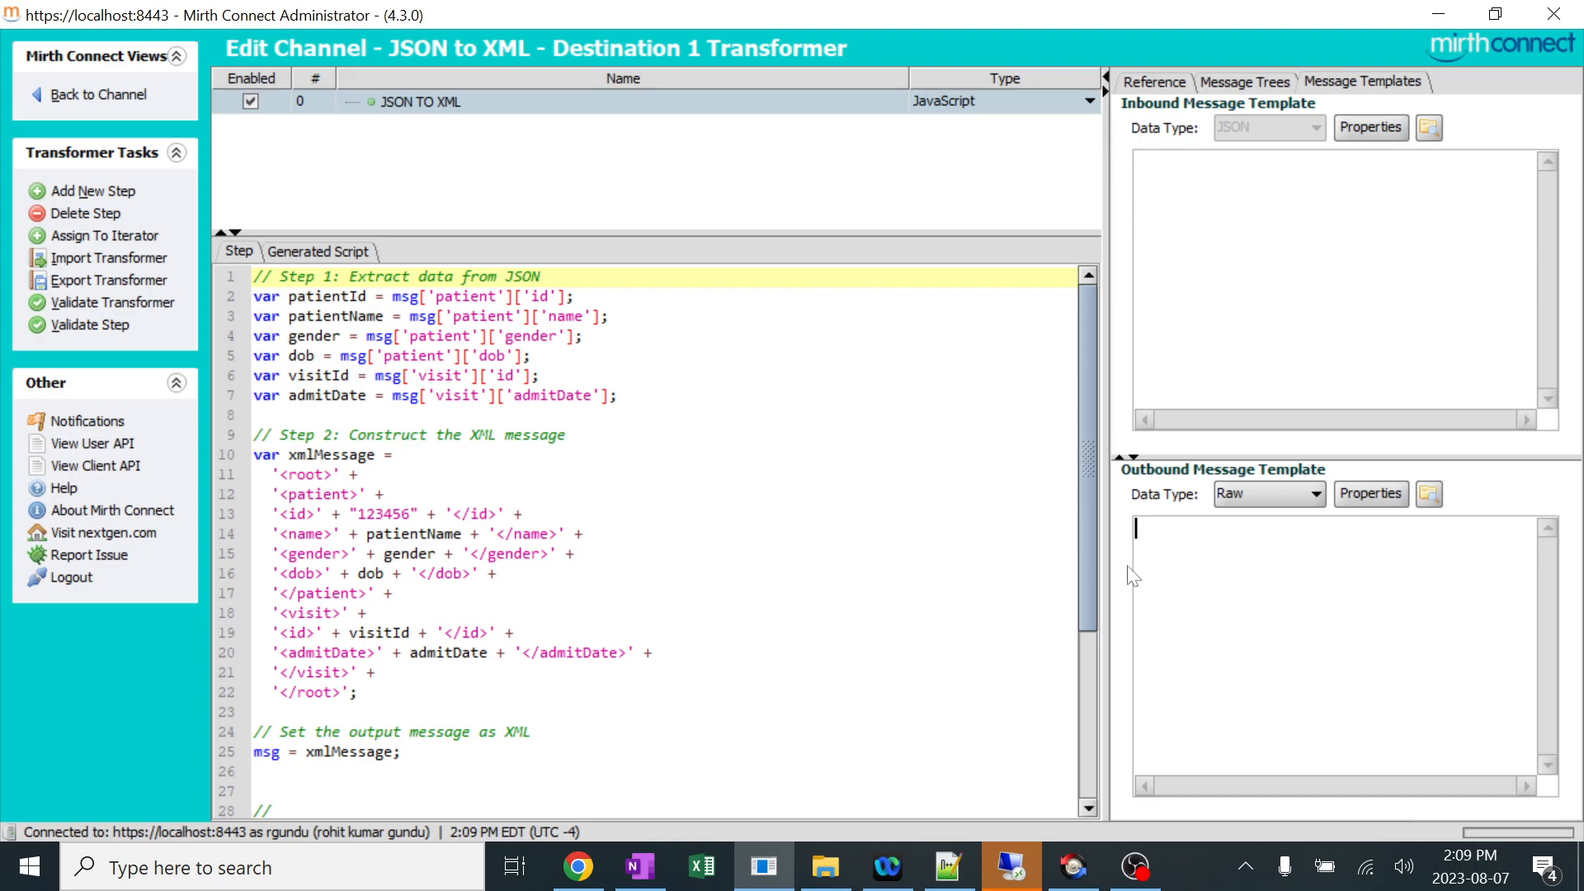
scroll("down", 3)
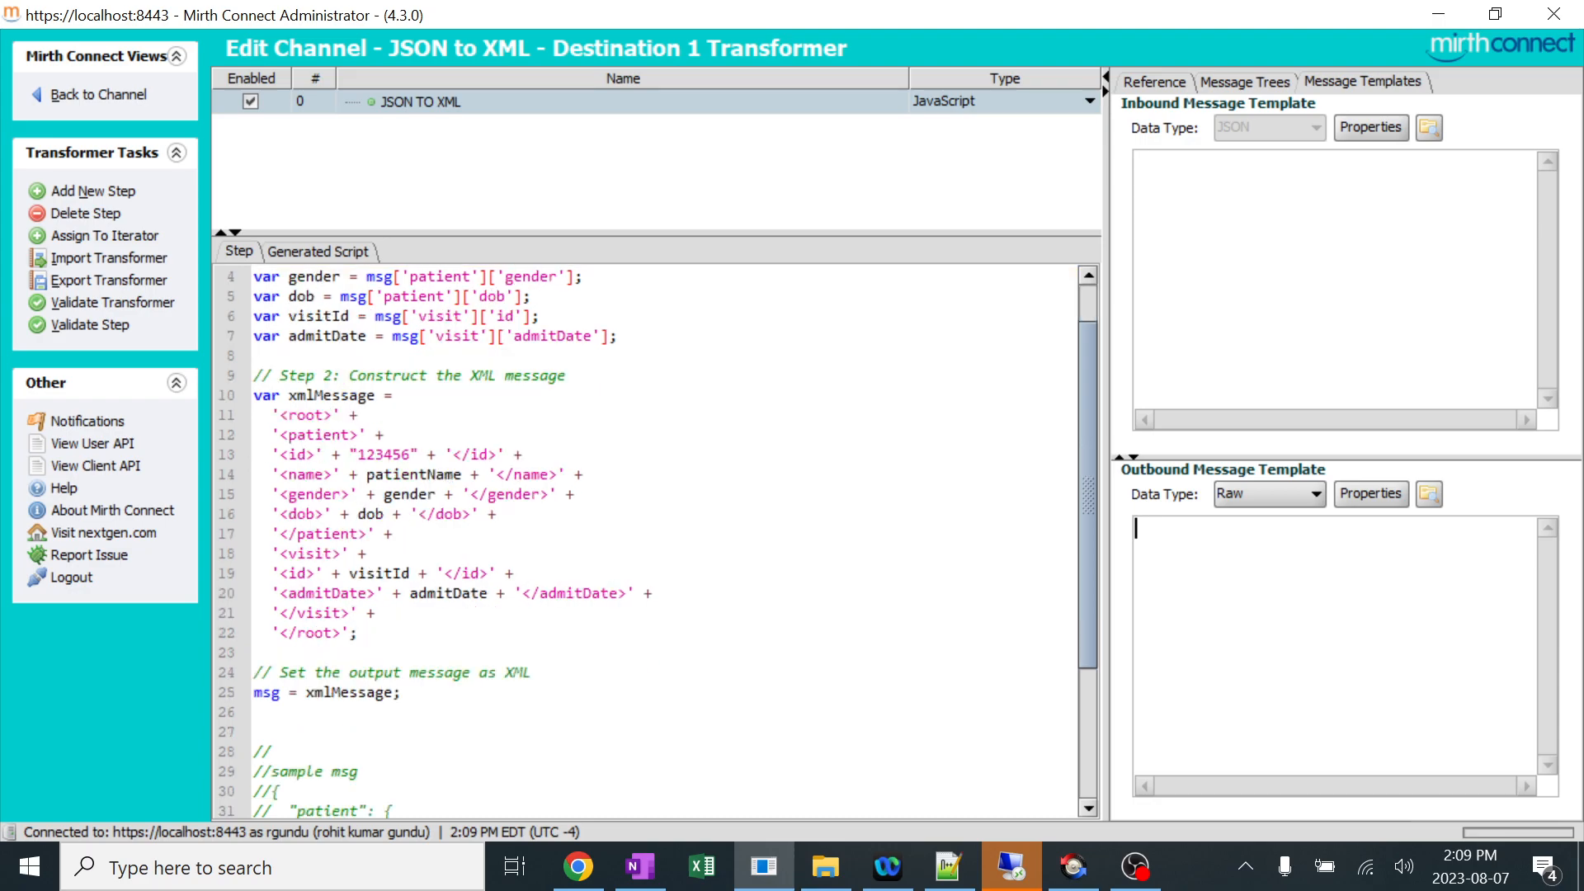
scroll("up", 3)
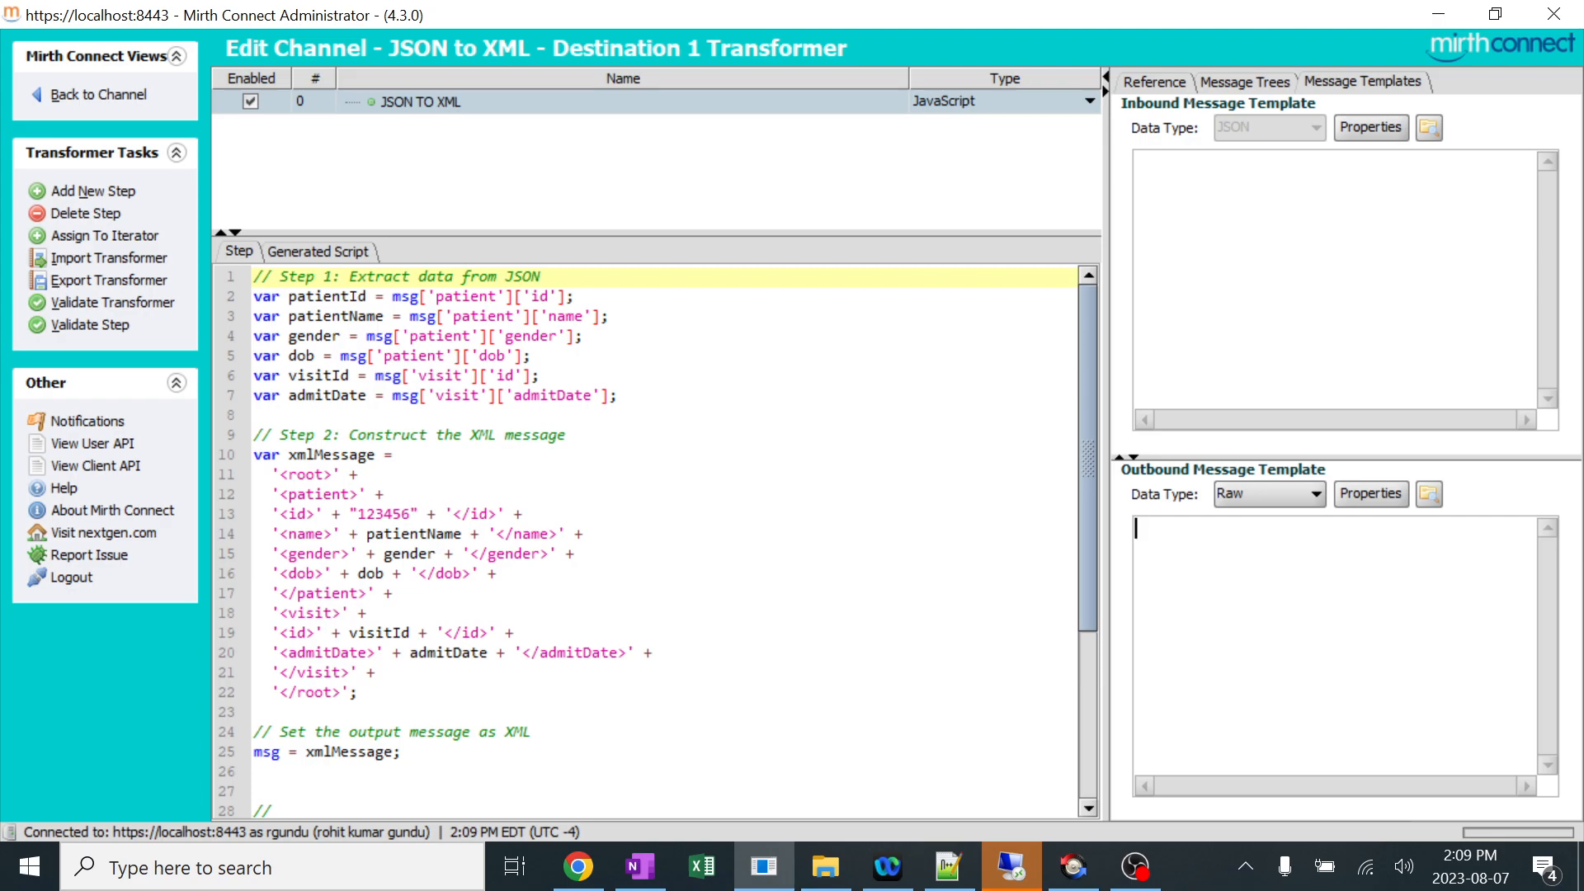
left_click(1153, 81)
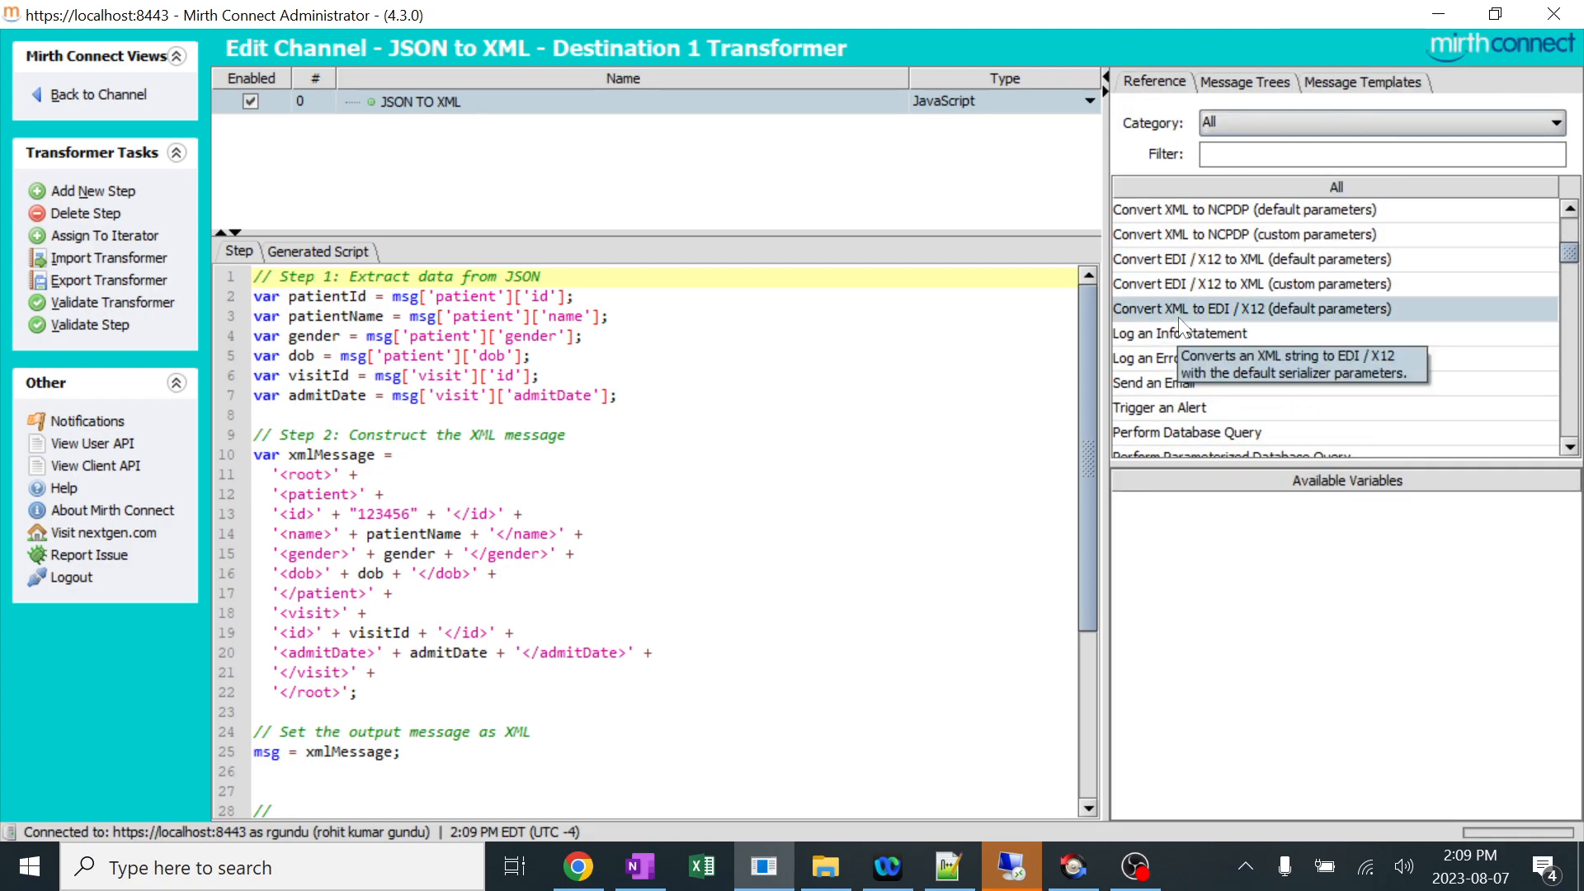
scroll("down", 3)
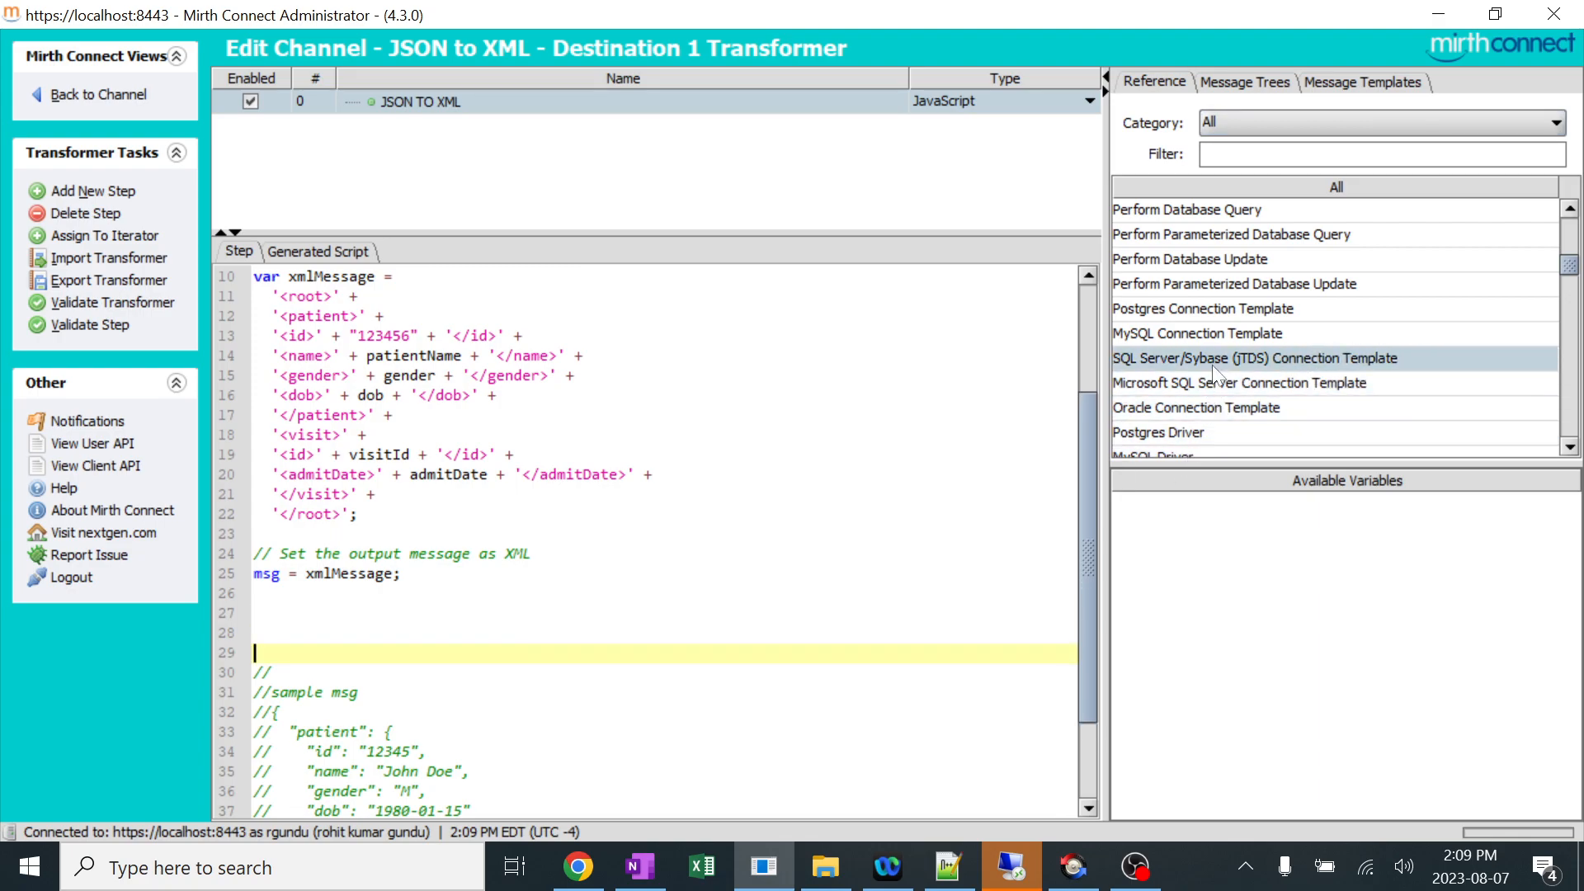
double_click(1256, 357)
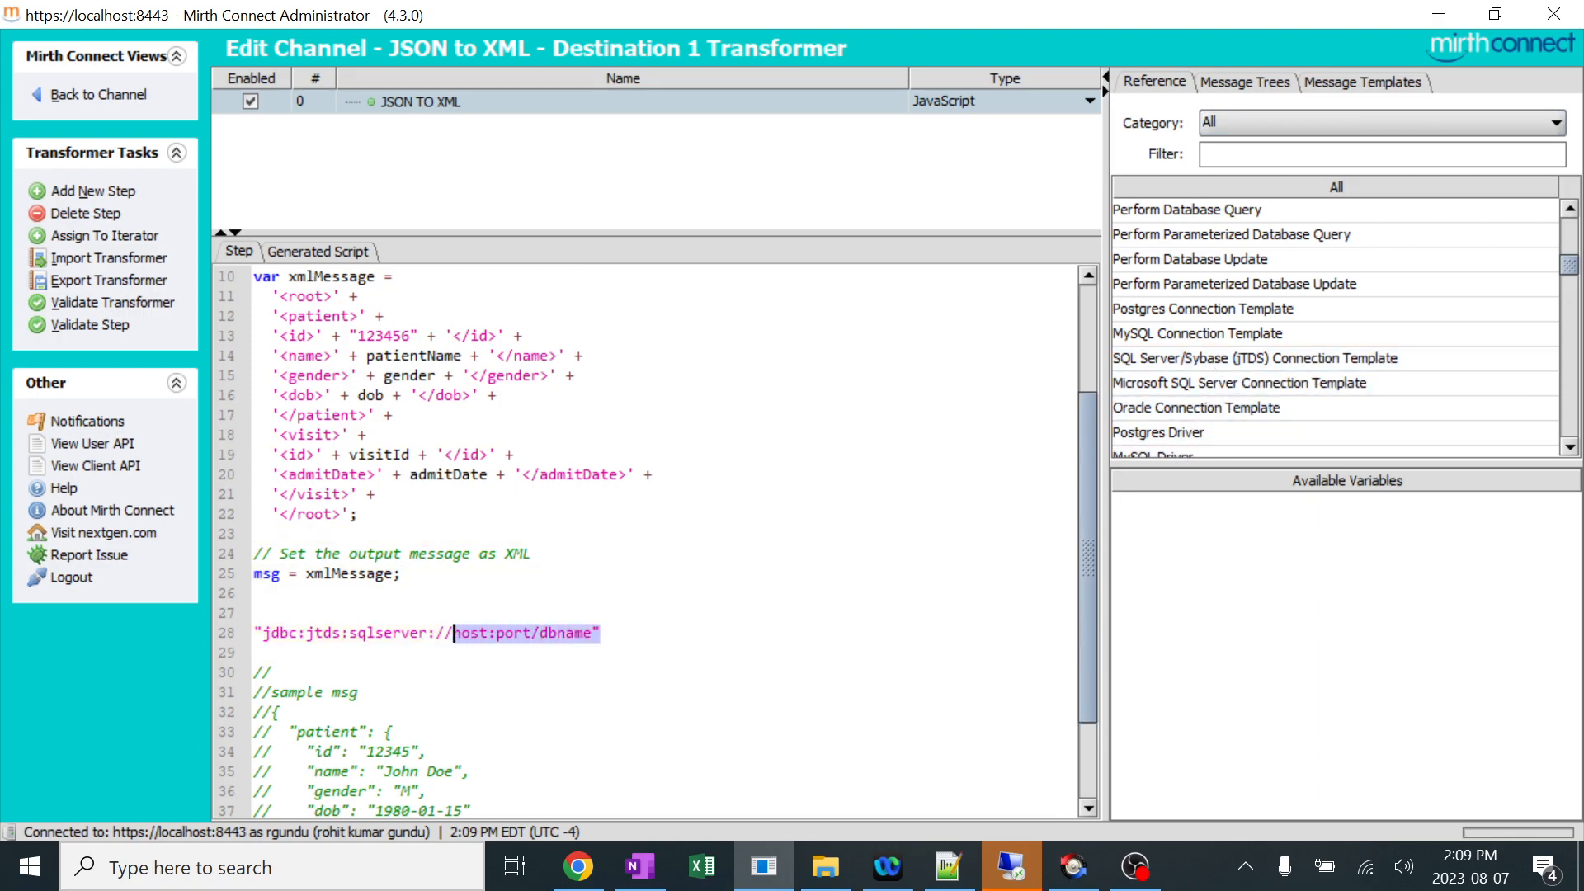
key("Delete")
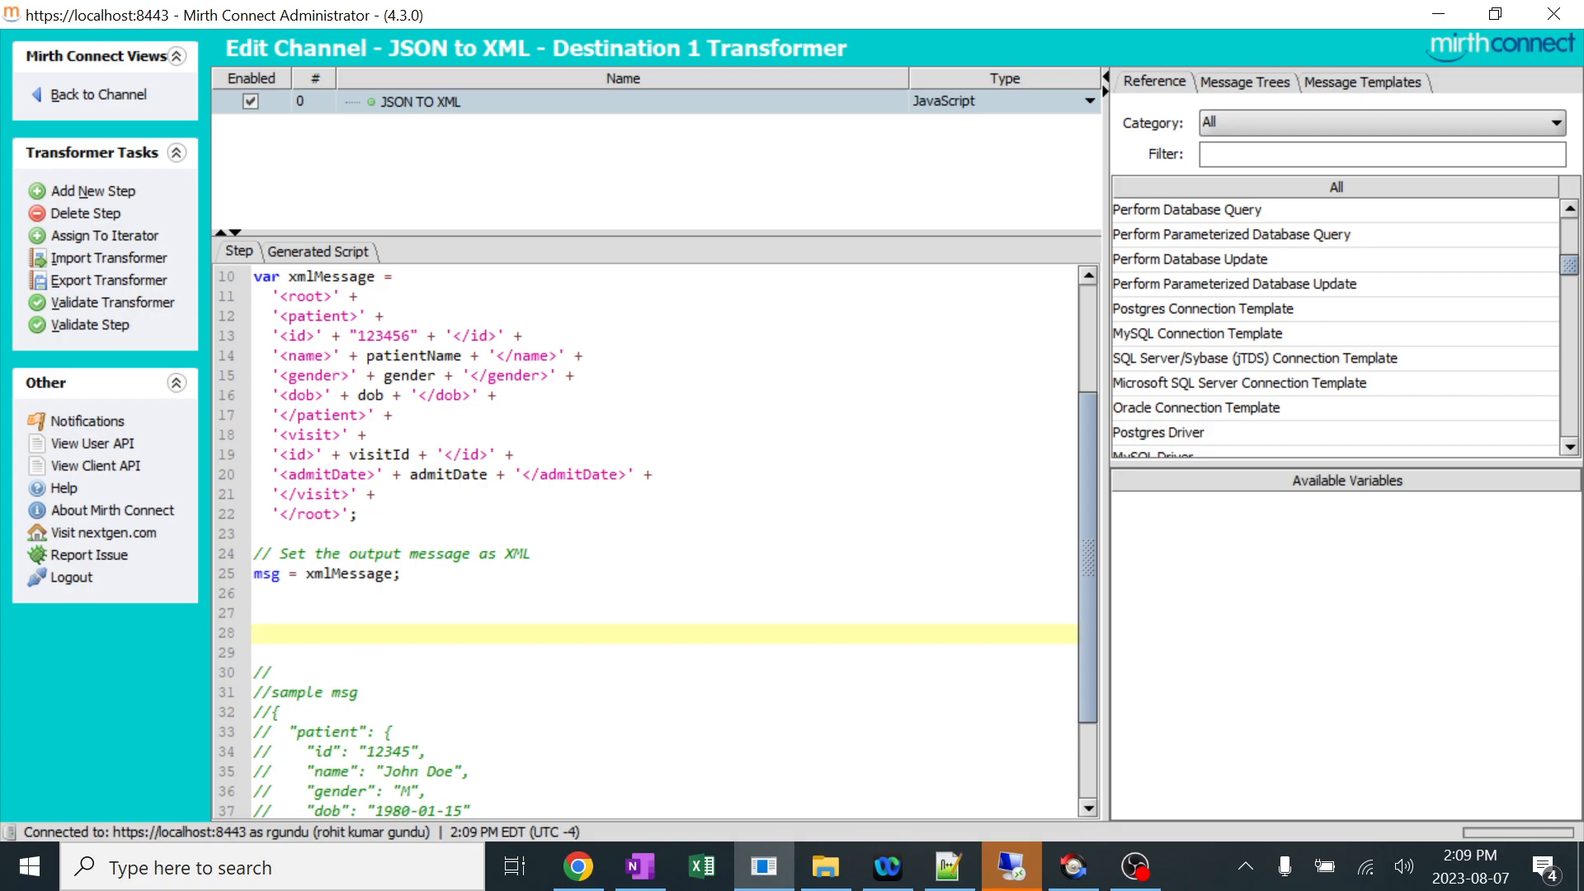
type("j")
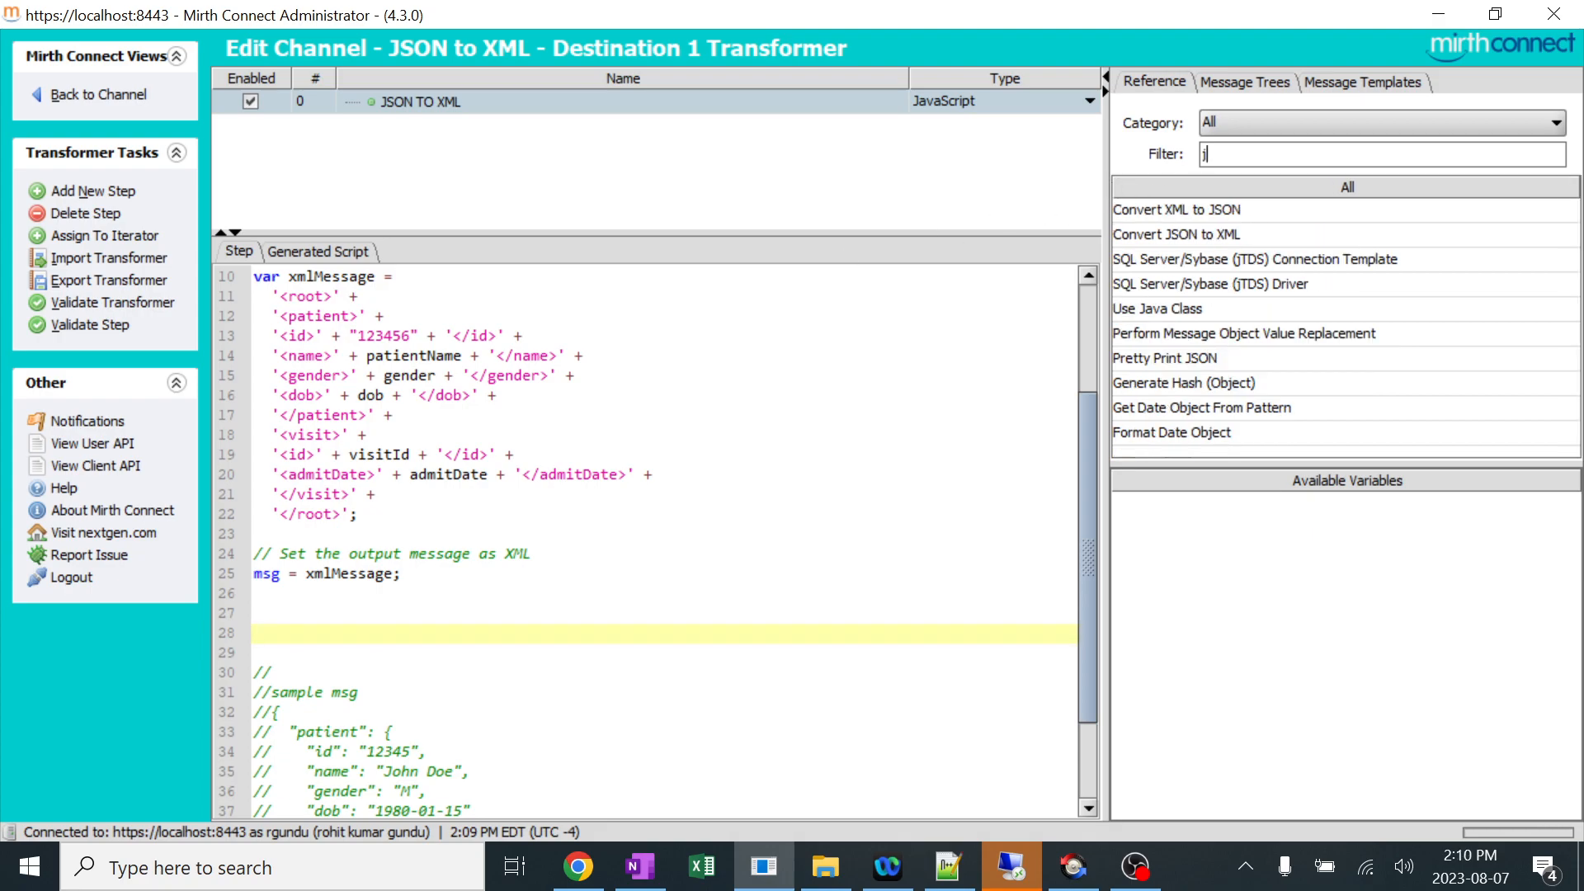
mouse_move(1176, 235)
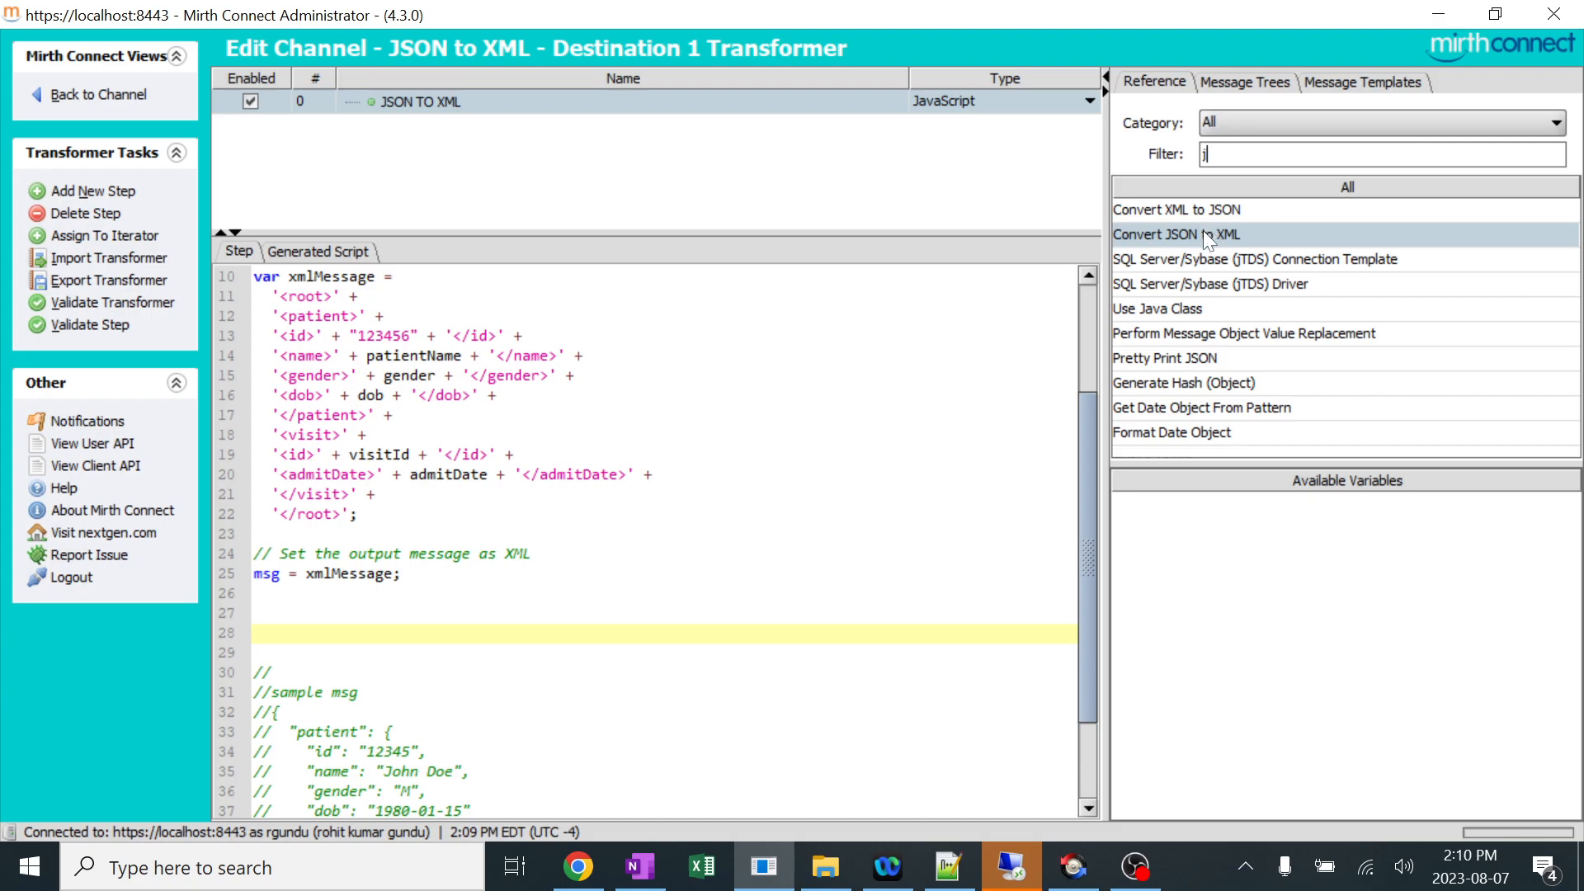
double_click(1176, 234)
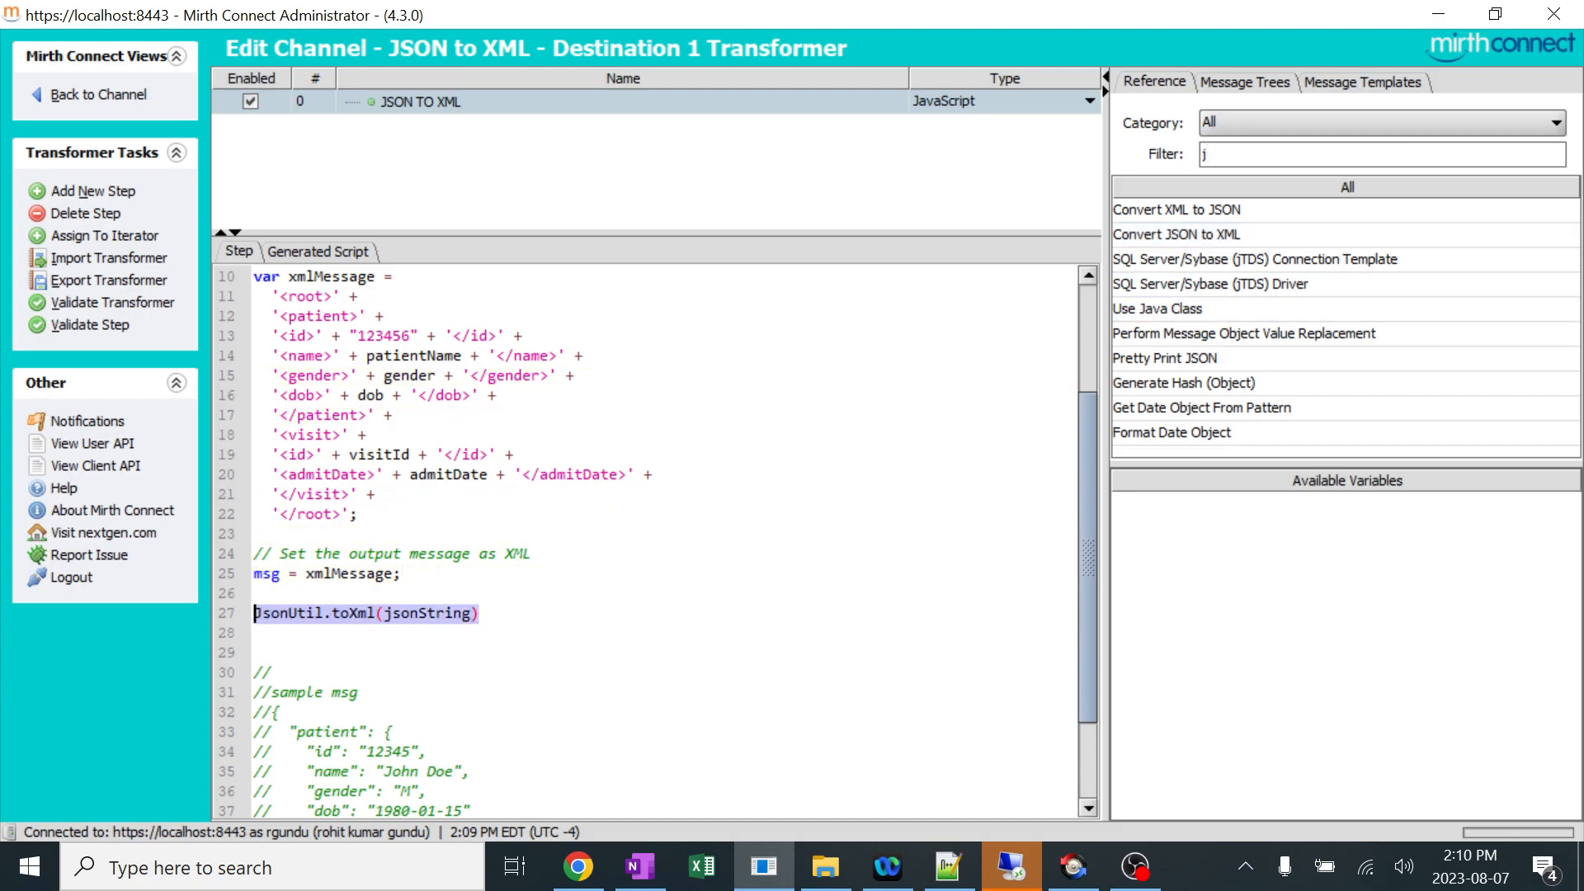
key("Delete")
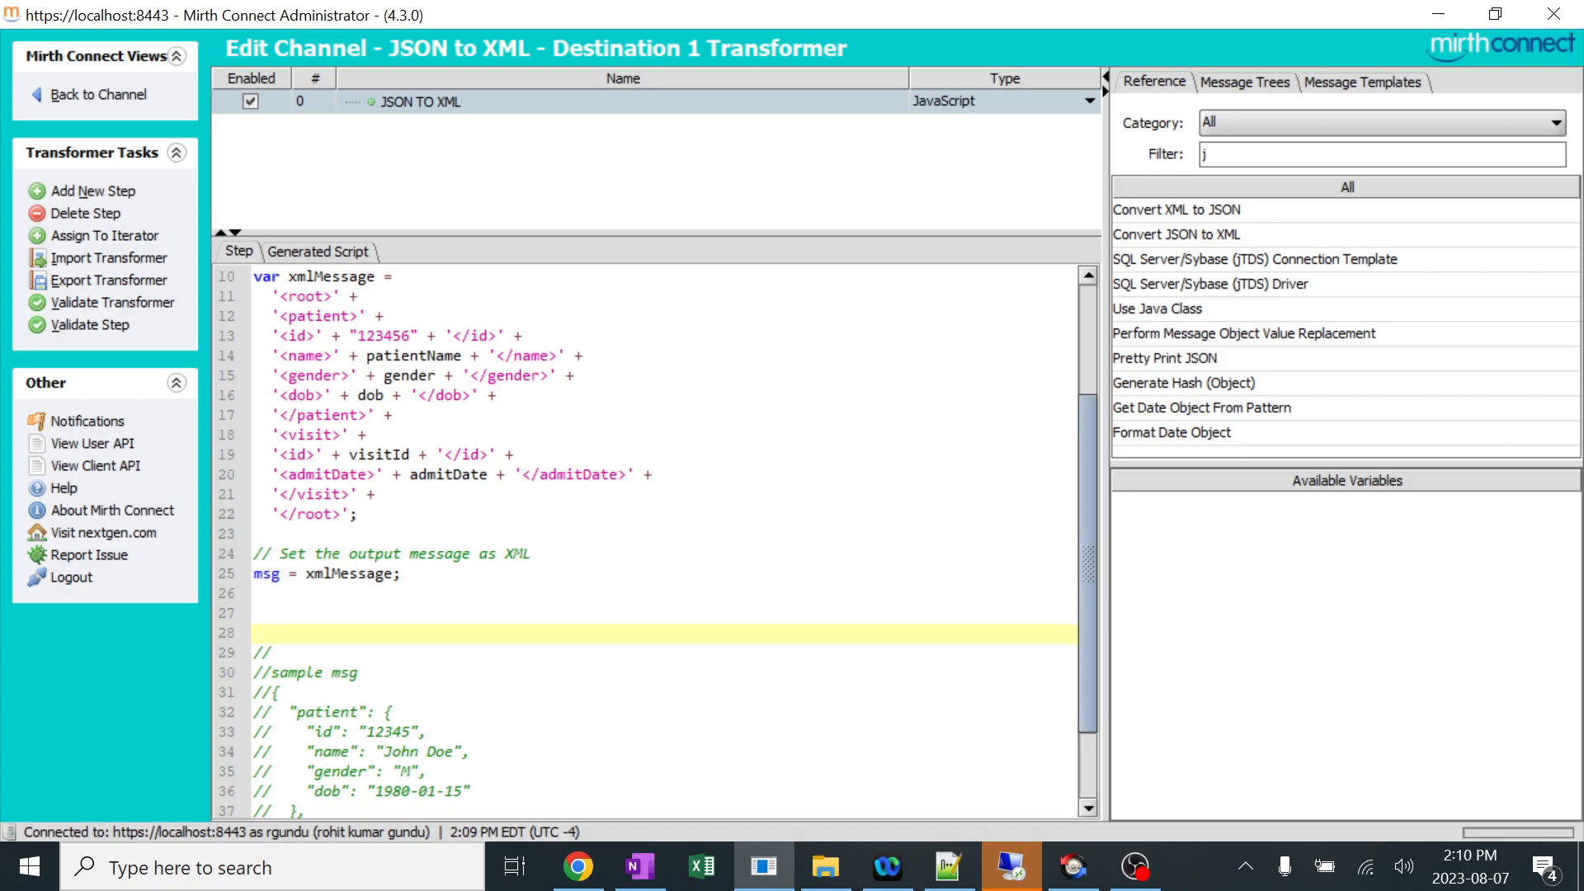
scroll("up", 3)
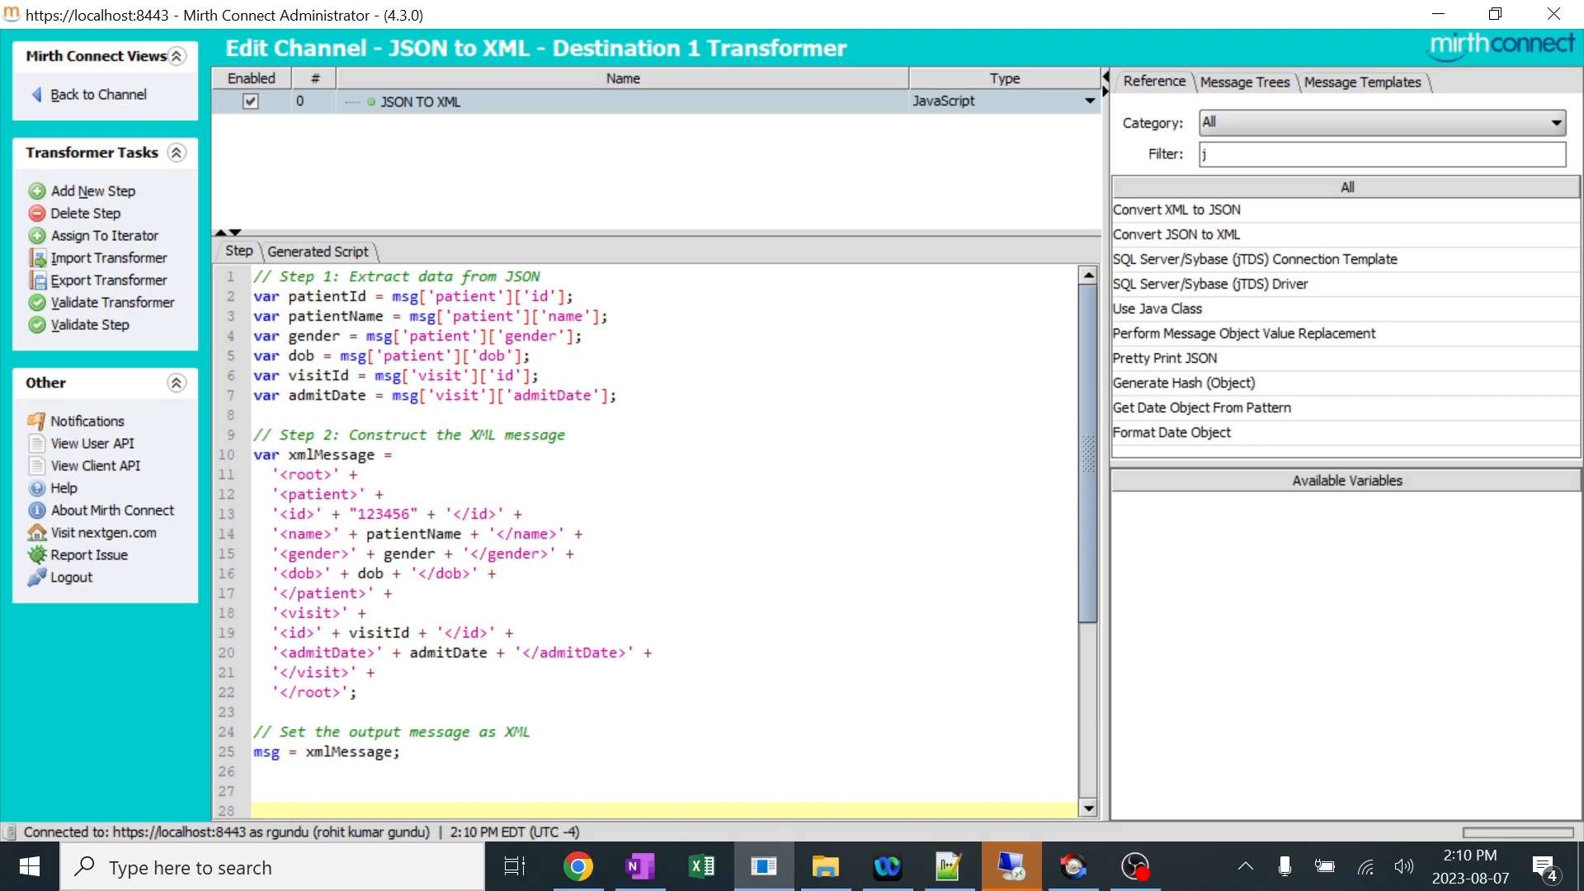
Bring up the OneNote page '29 Mirth JSON to XML Conversion Simple and Easy'.
left_click(638, 867)
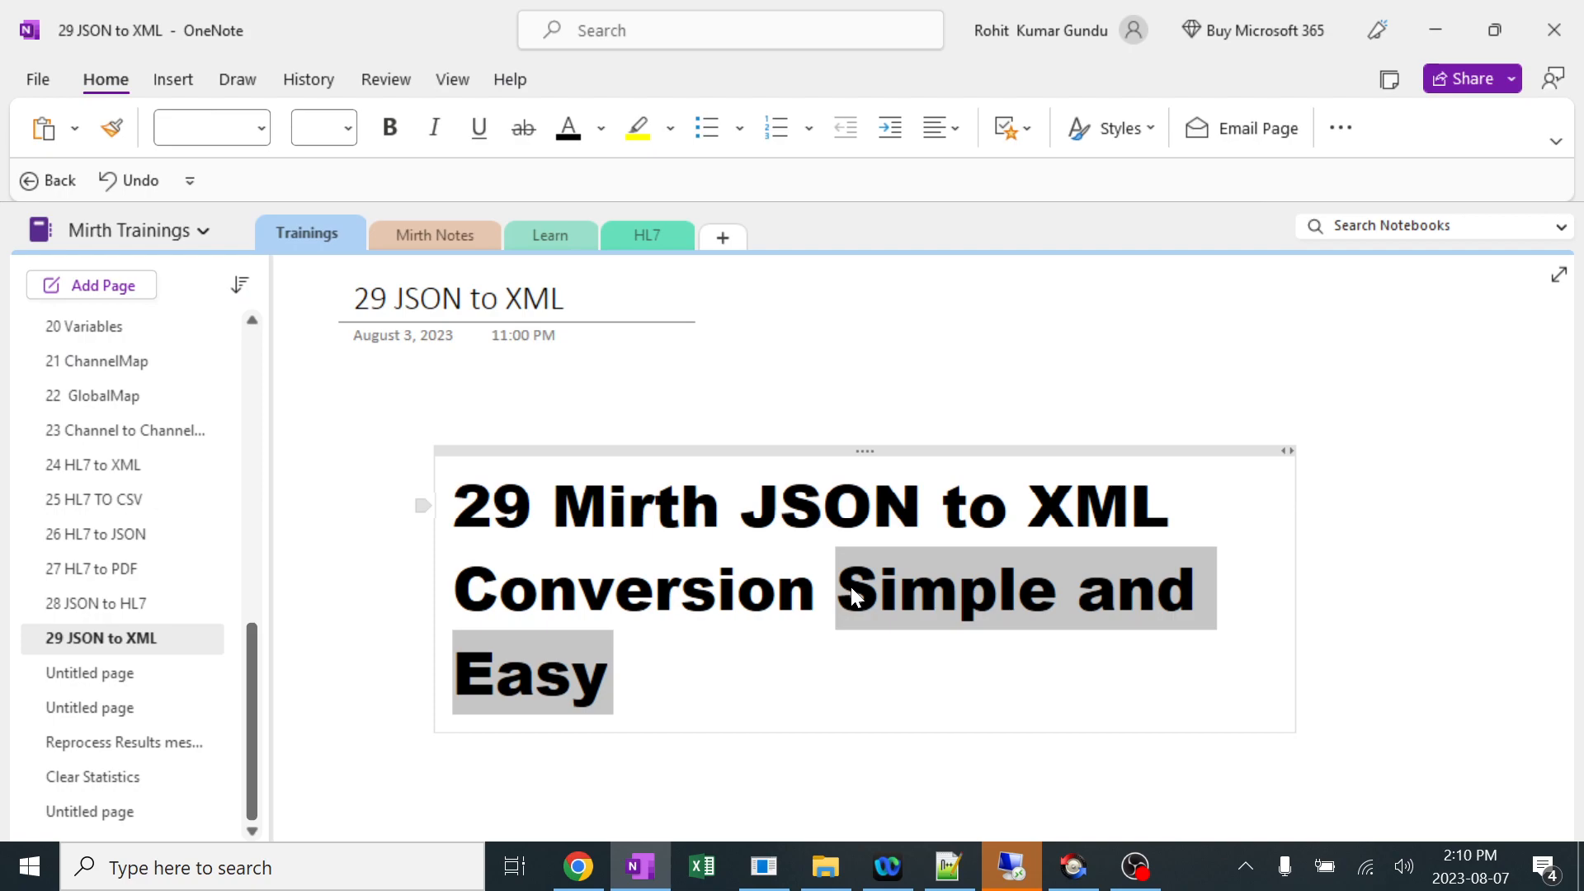
mouse_move(854, 598)
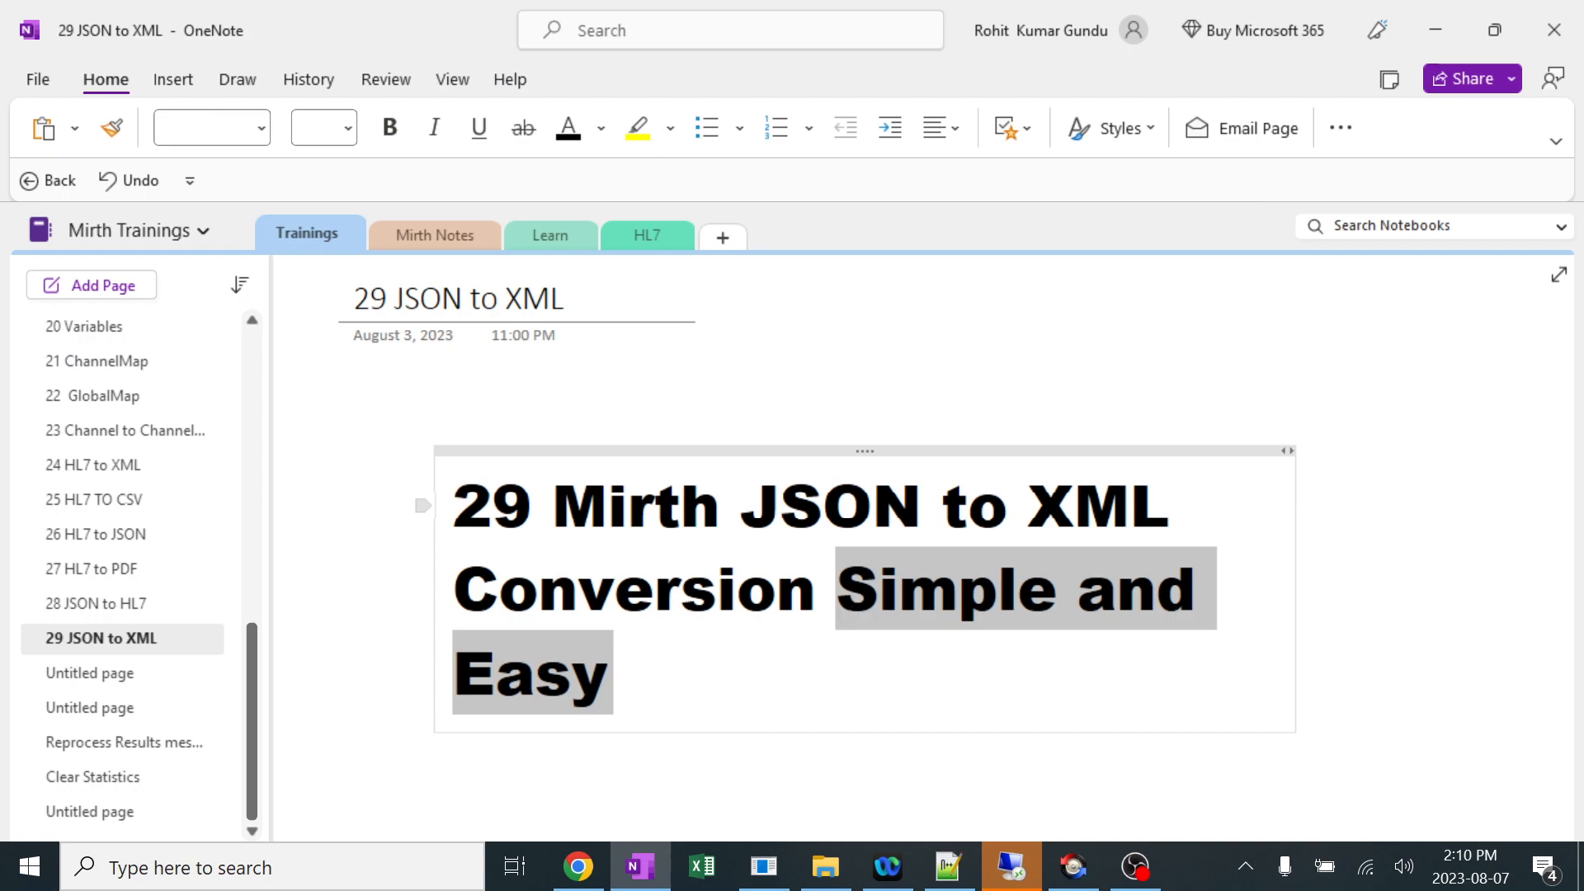